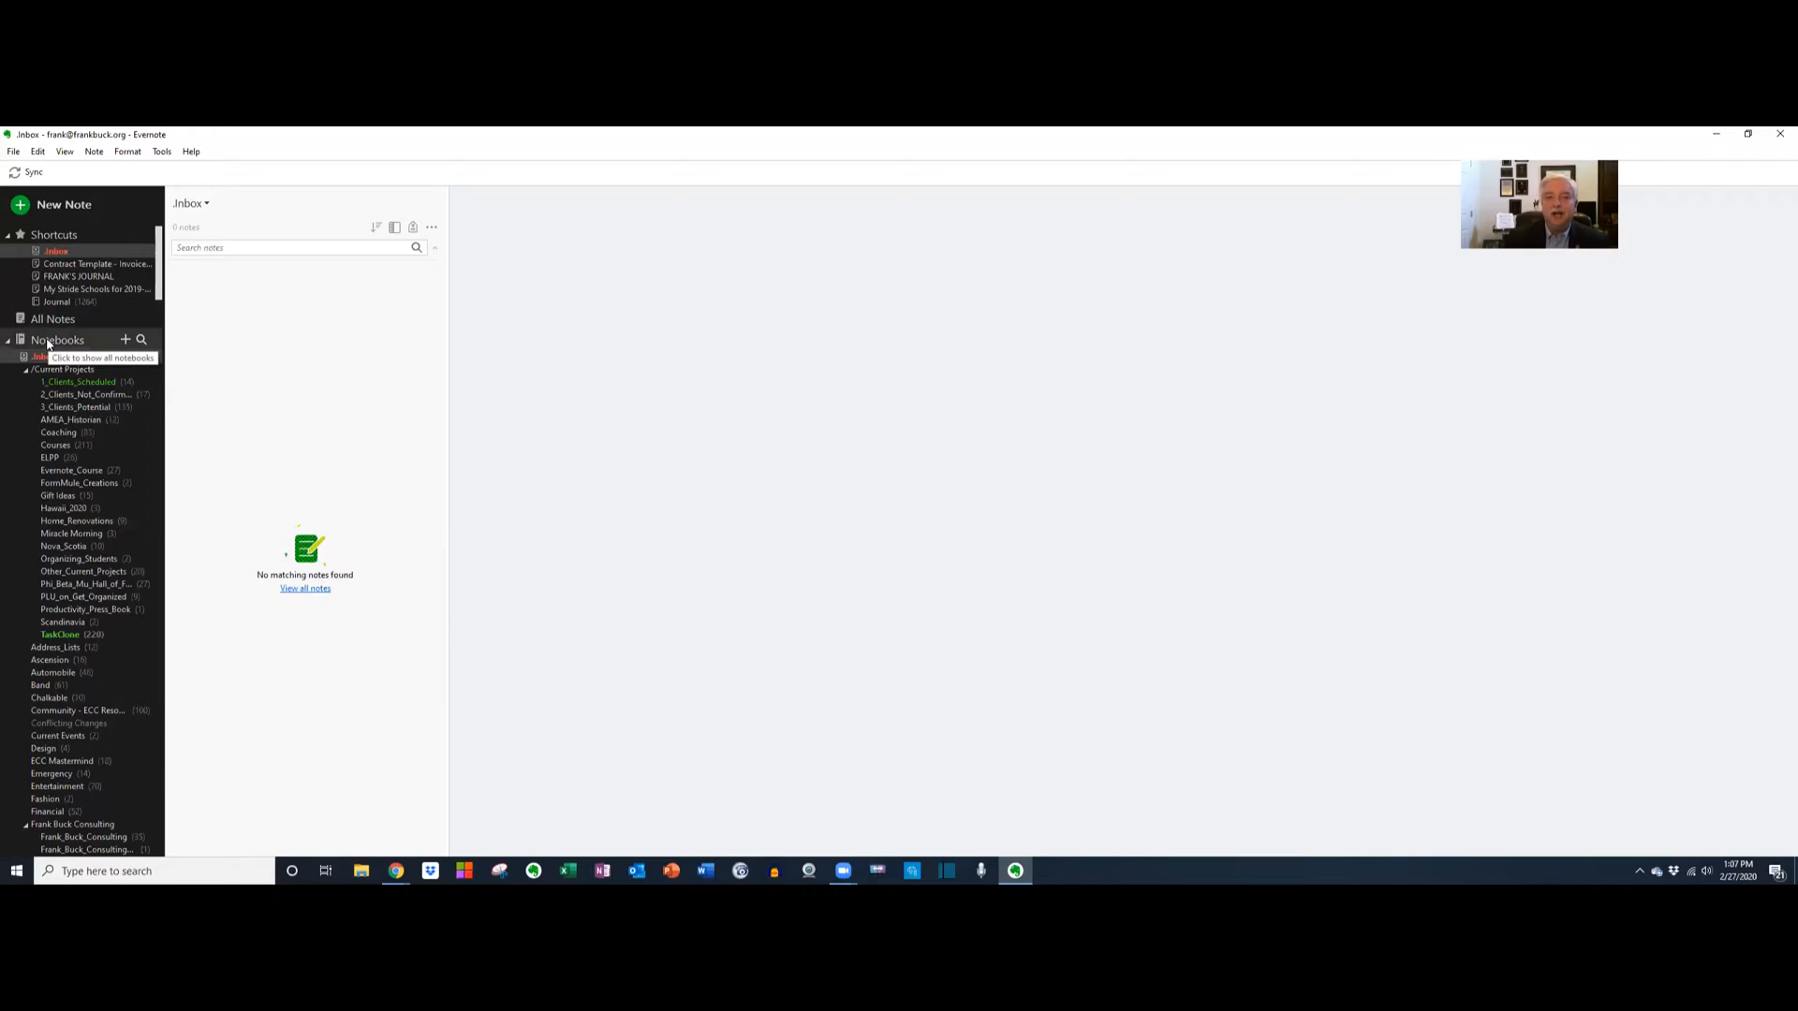
# Show the full Notebook List from the left sidebar.
pyautogui.click(58, 339)
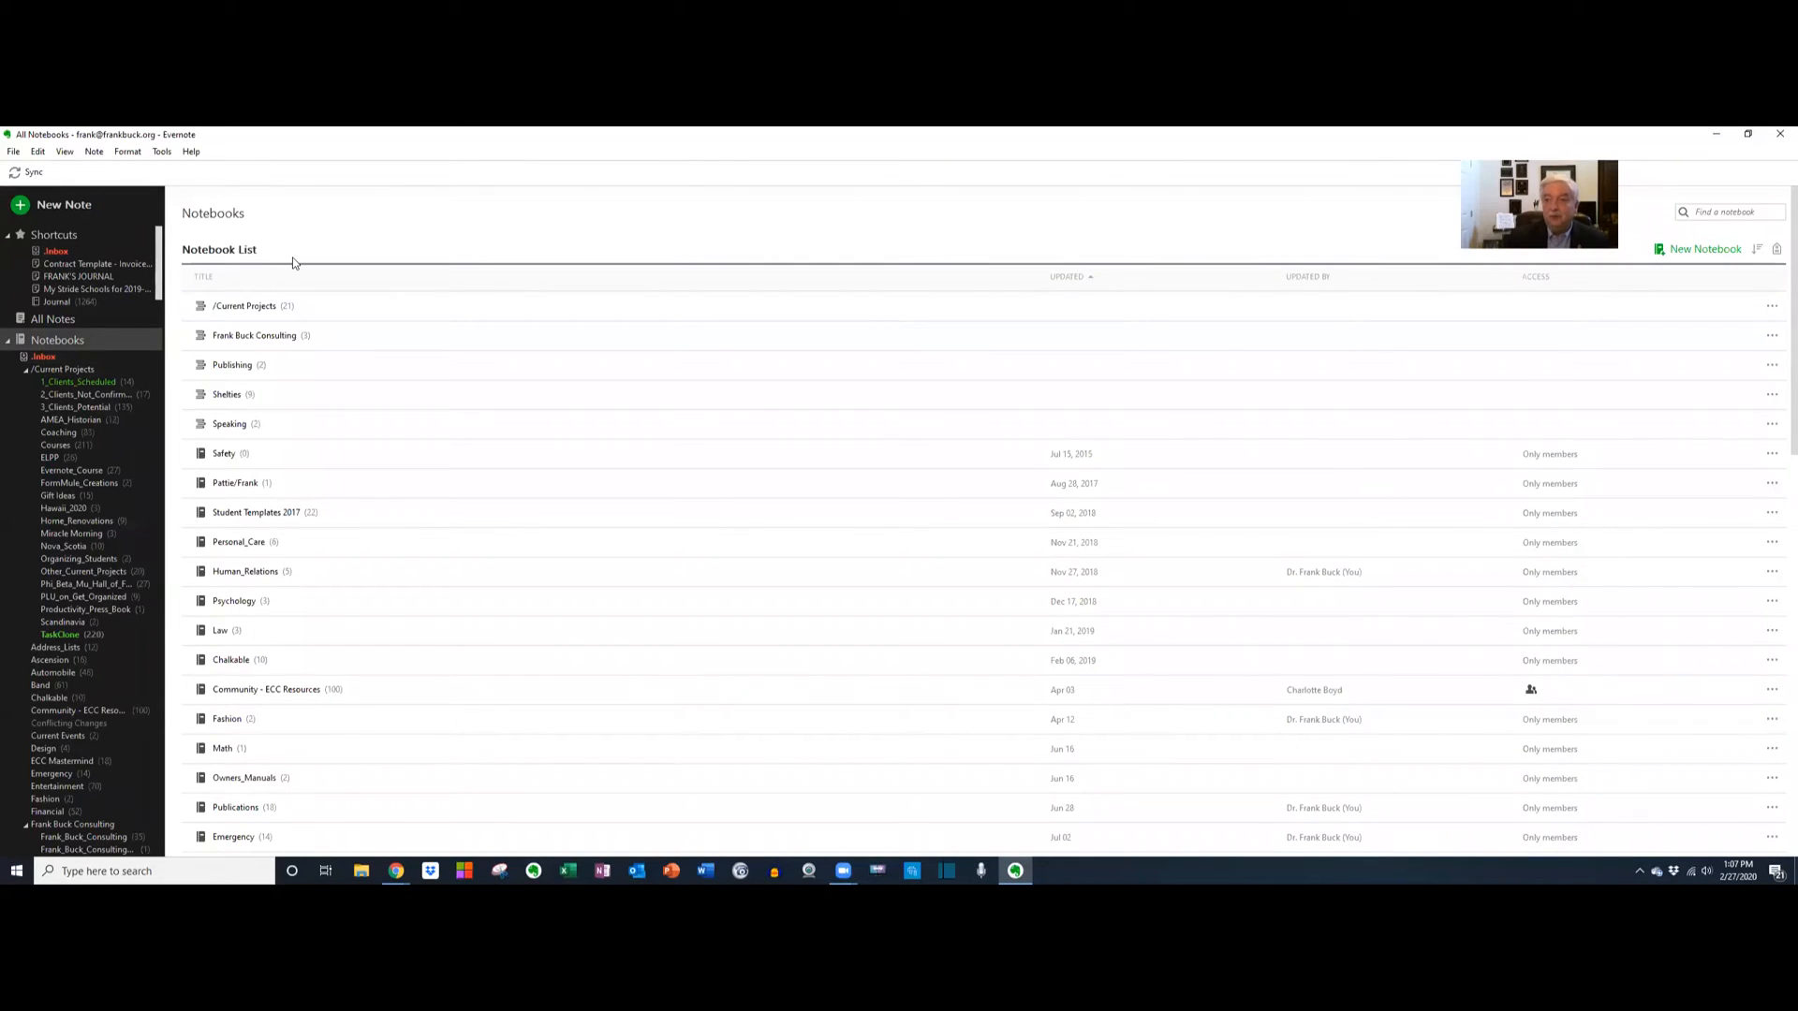
pyautogui.moveTo(470, 777)
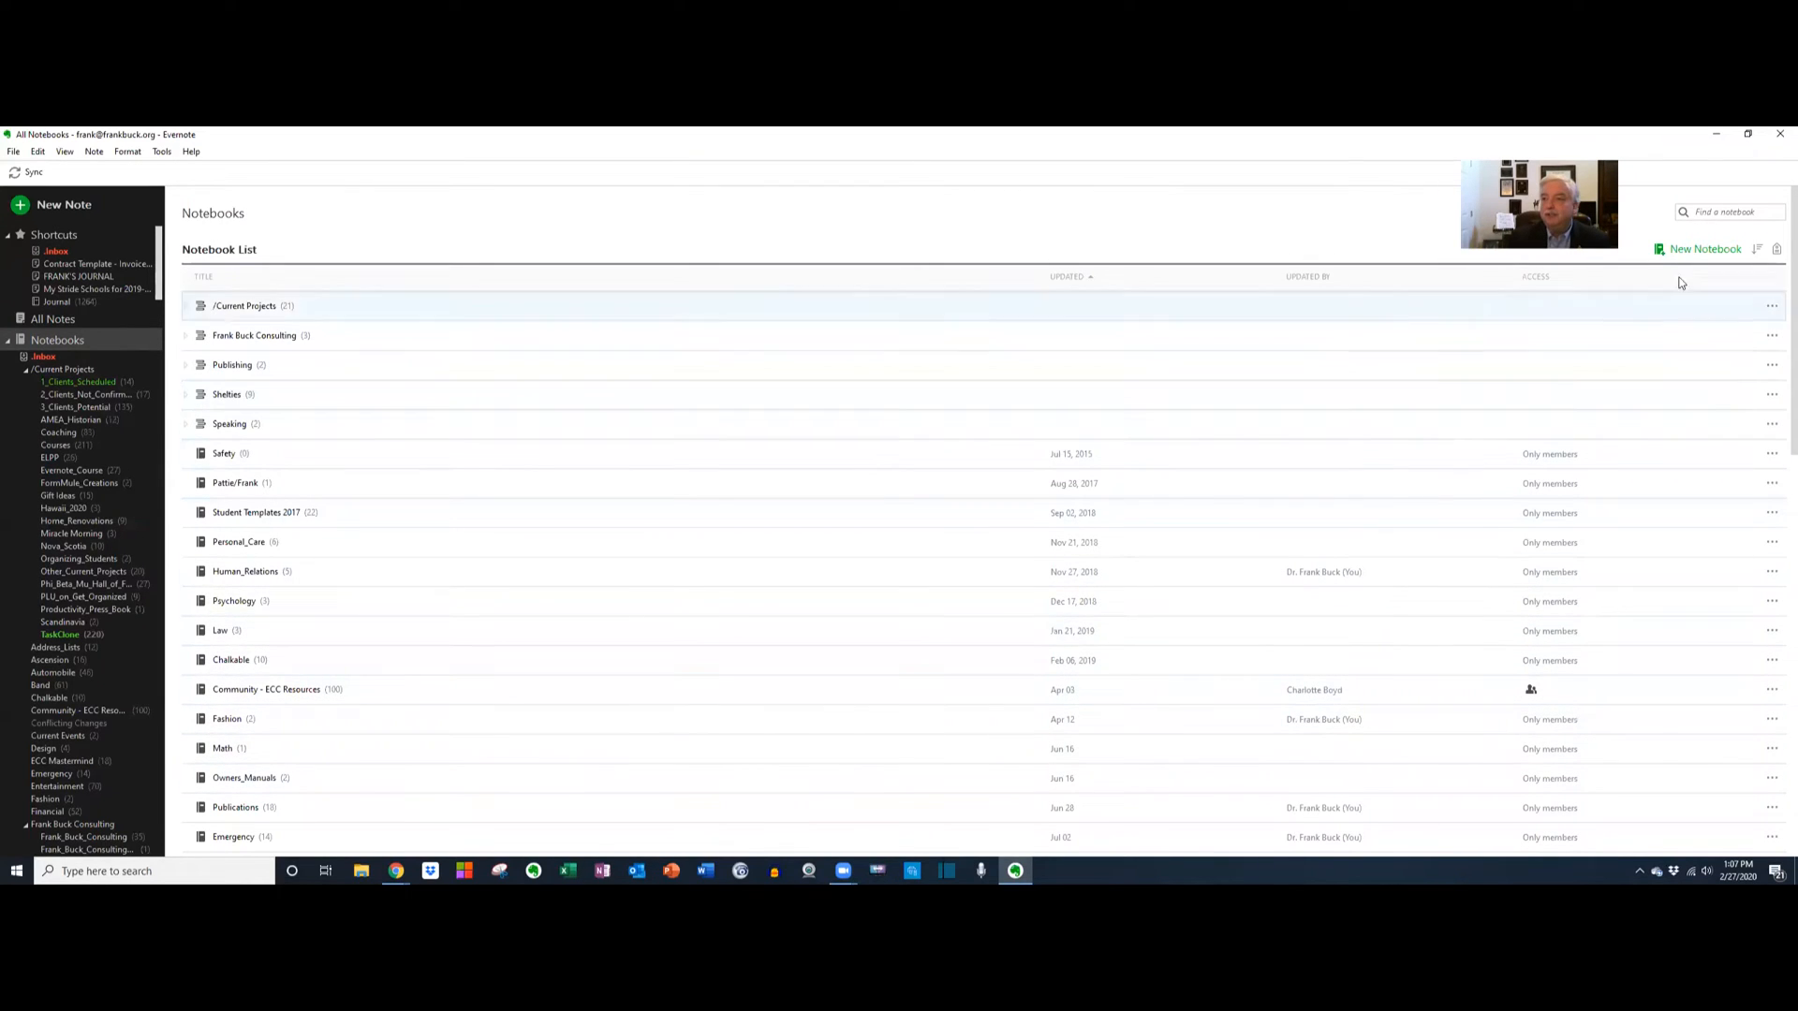
pyautogui.moveTo(1704, 249)
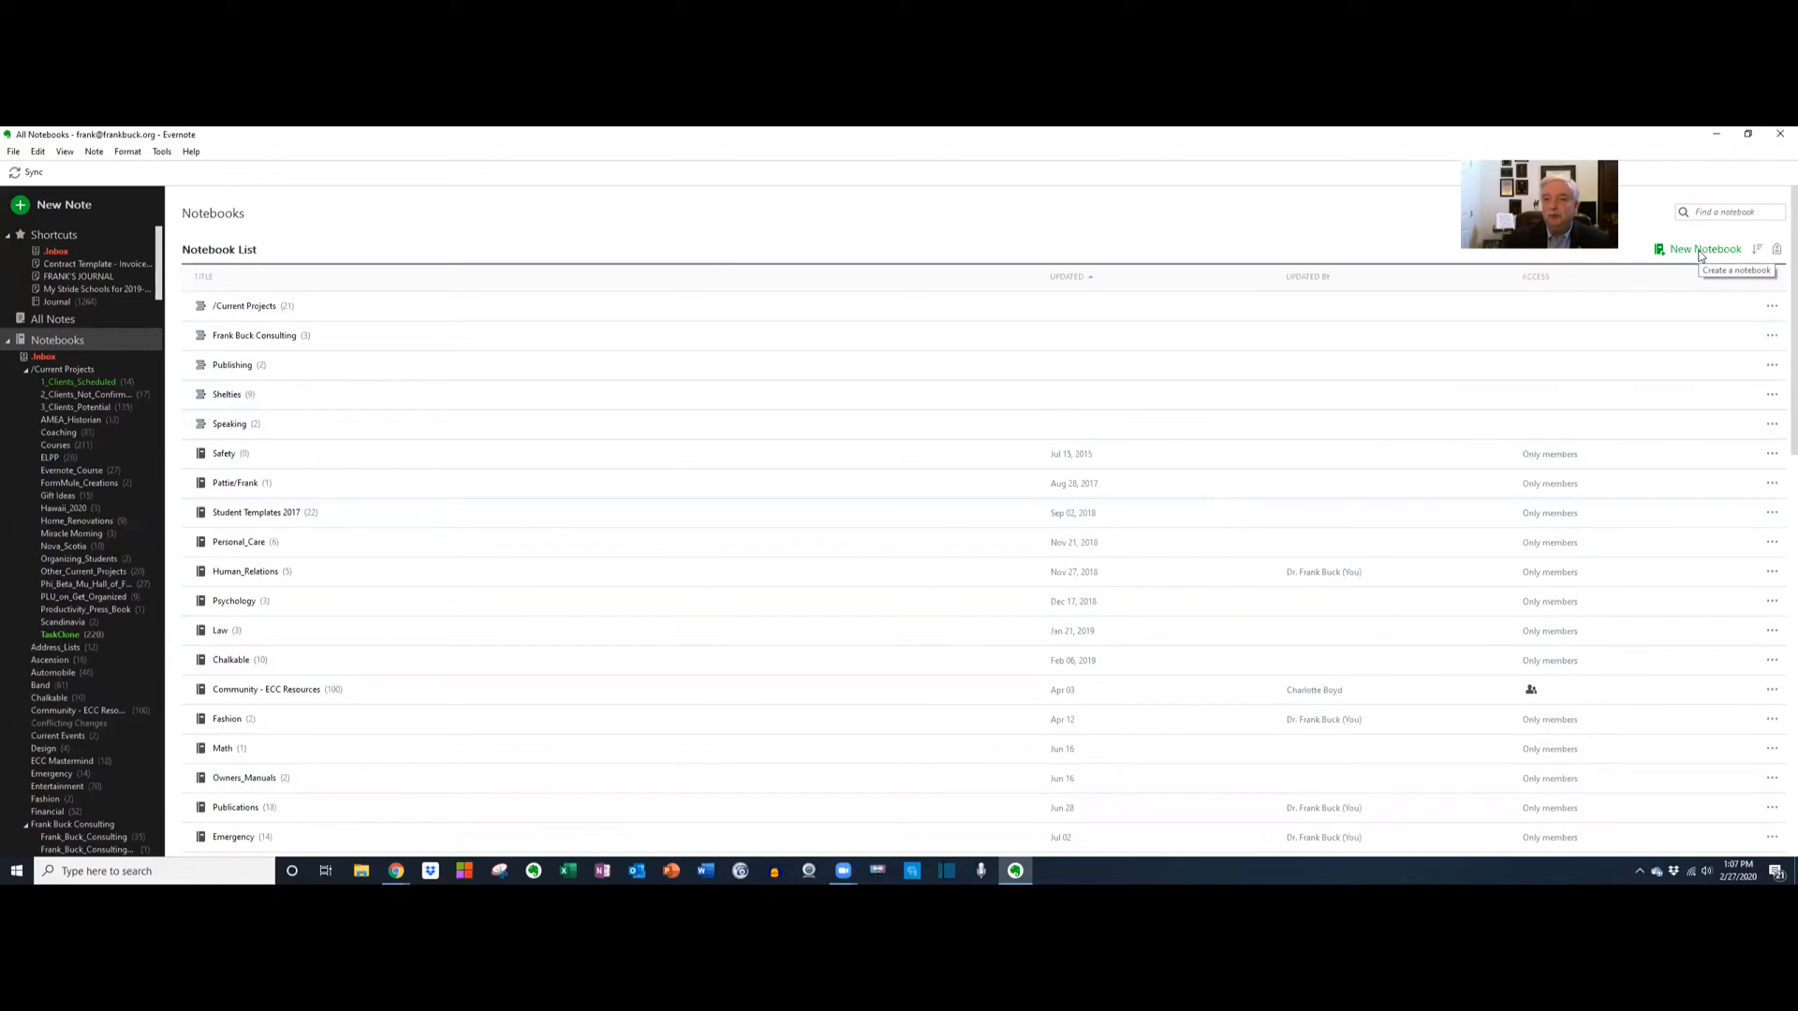
# Create a new notebook named 'Grand Canyon Trip 2020' and confirm it.
pyautogui.click(1705, 249)
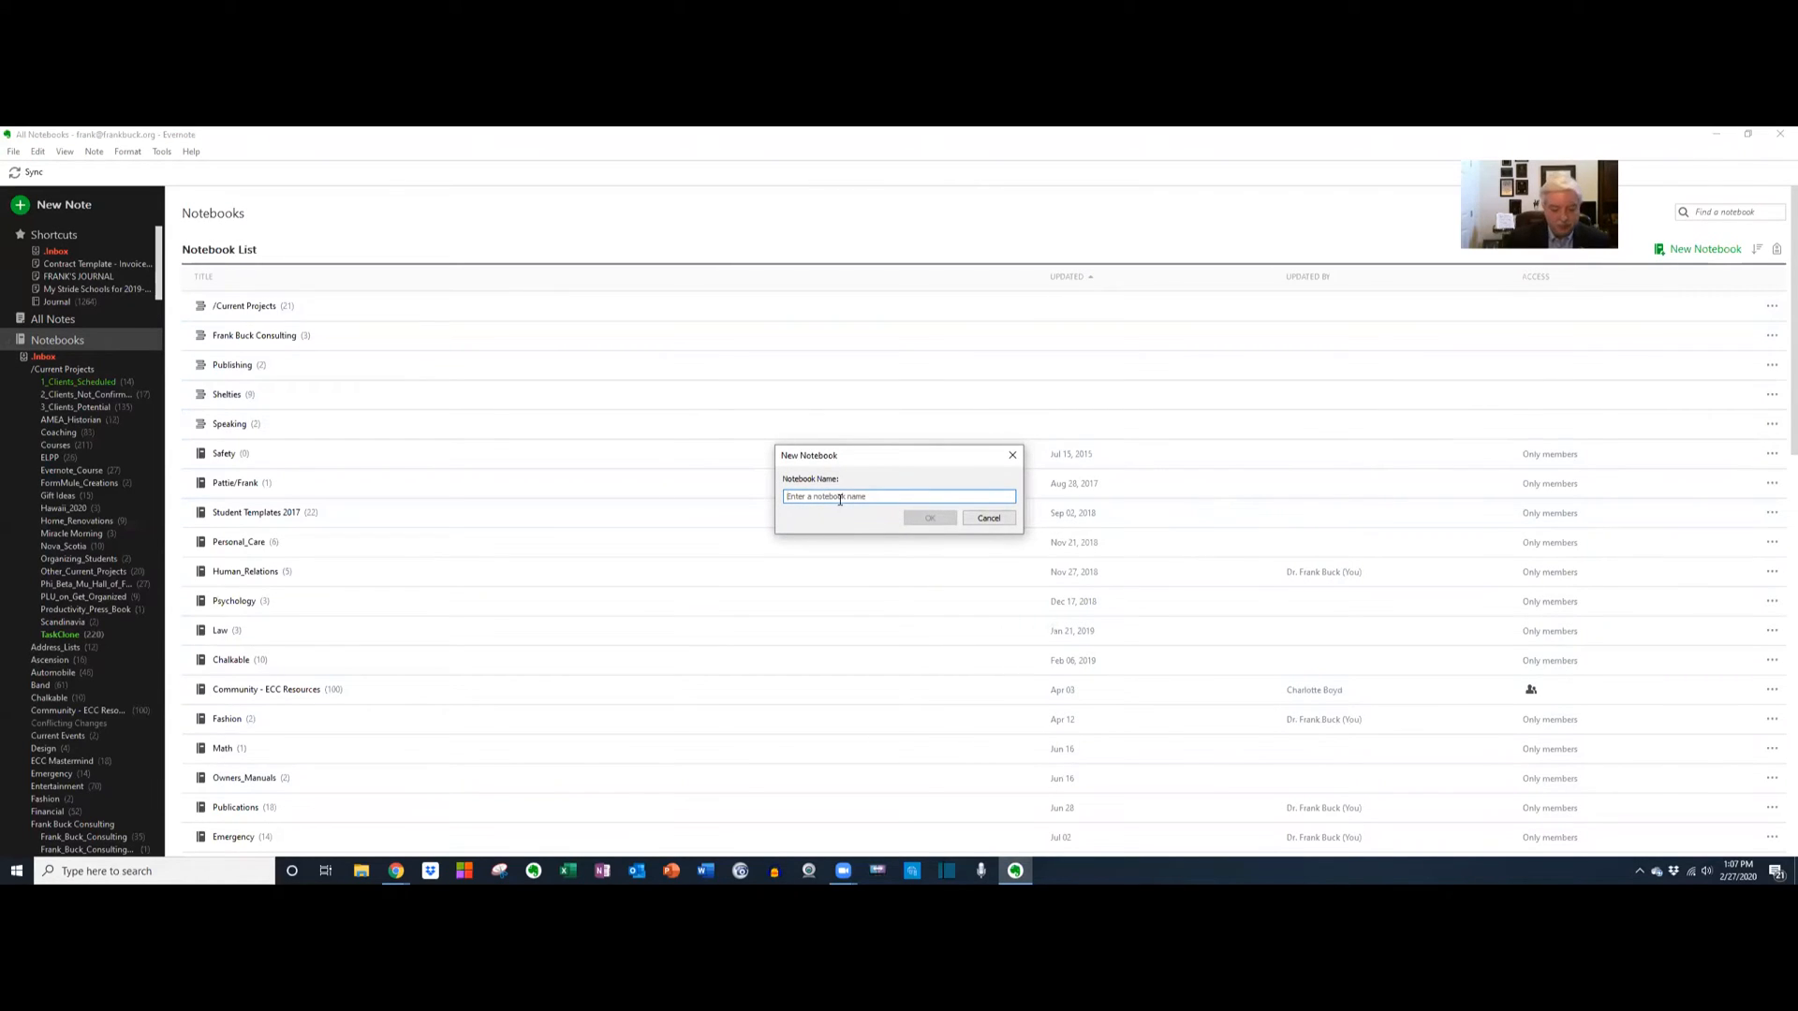
pyautogui.write('Grand Canyon Trip 2020')
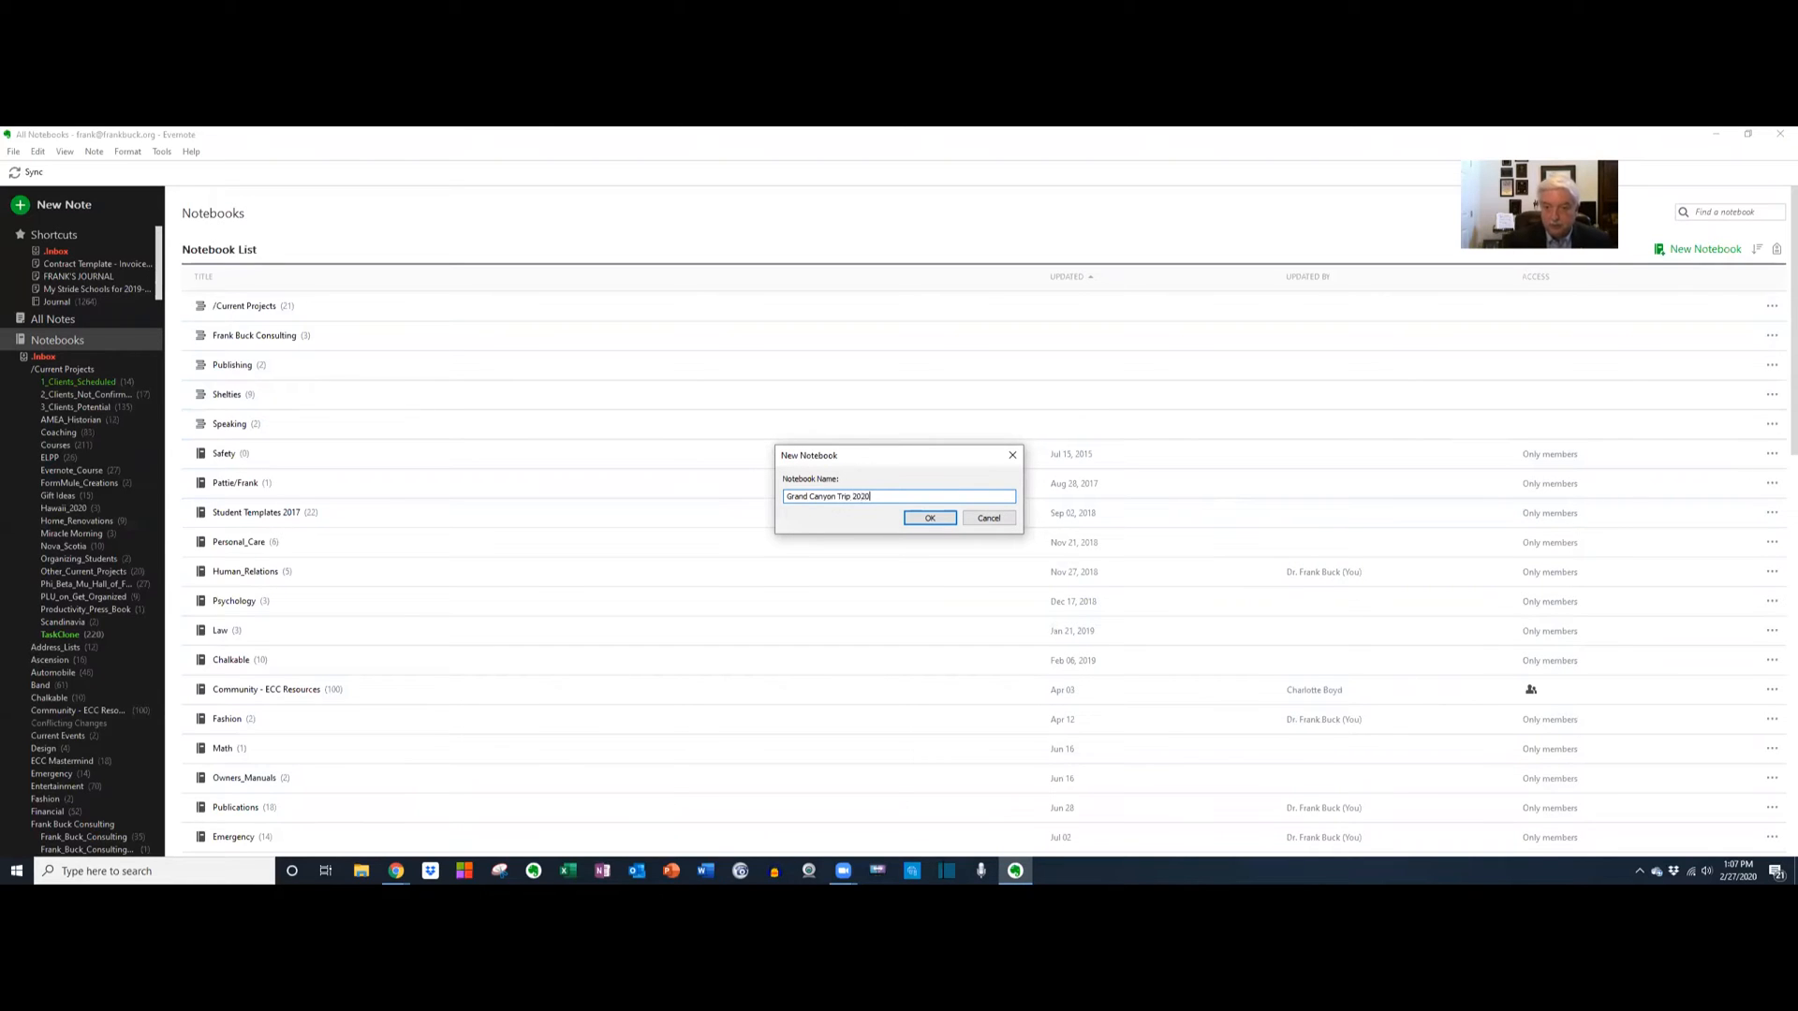
pyautogui.click(931, 517)
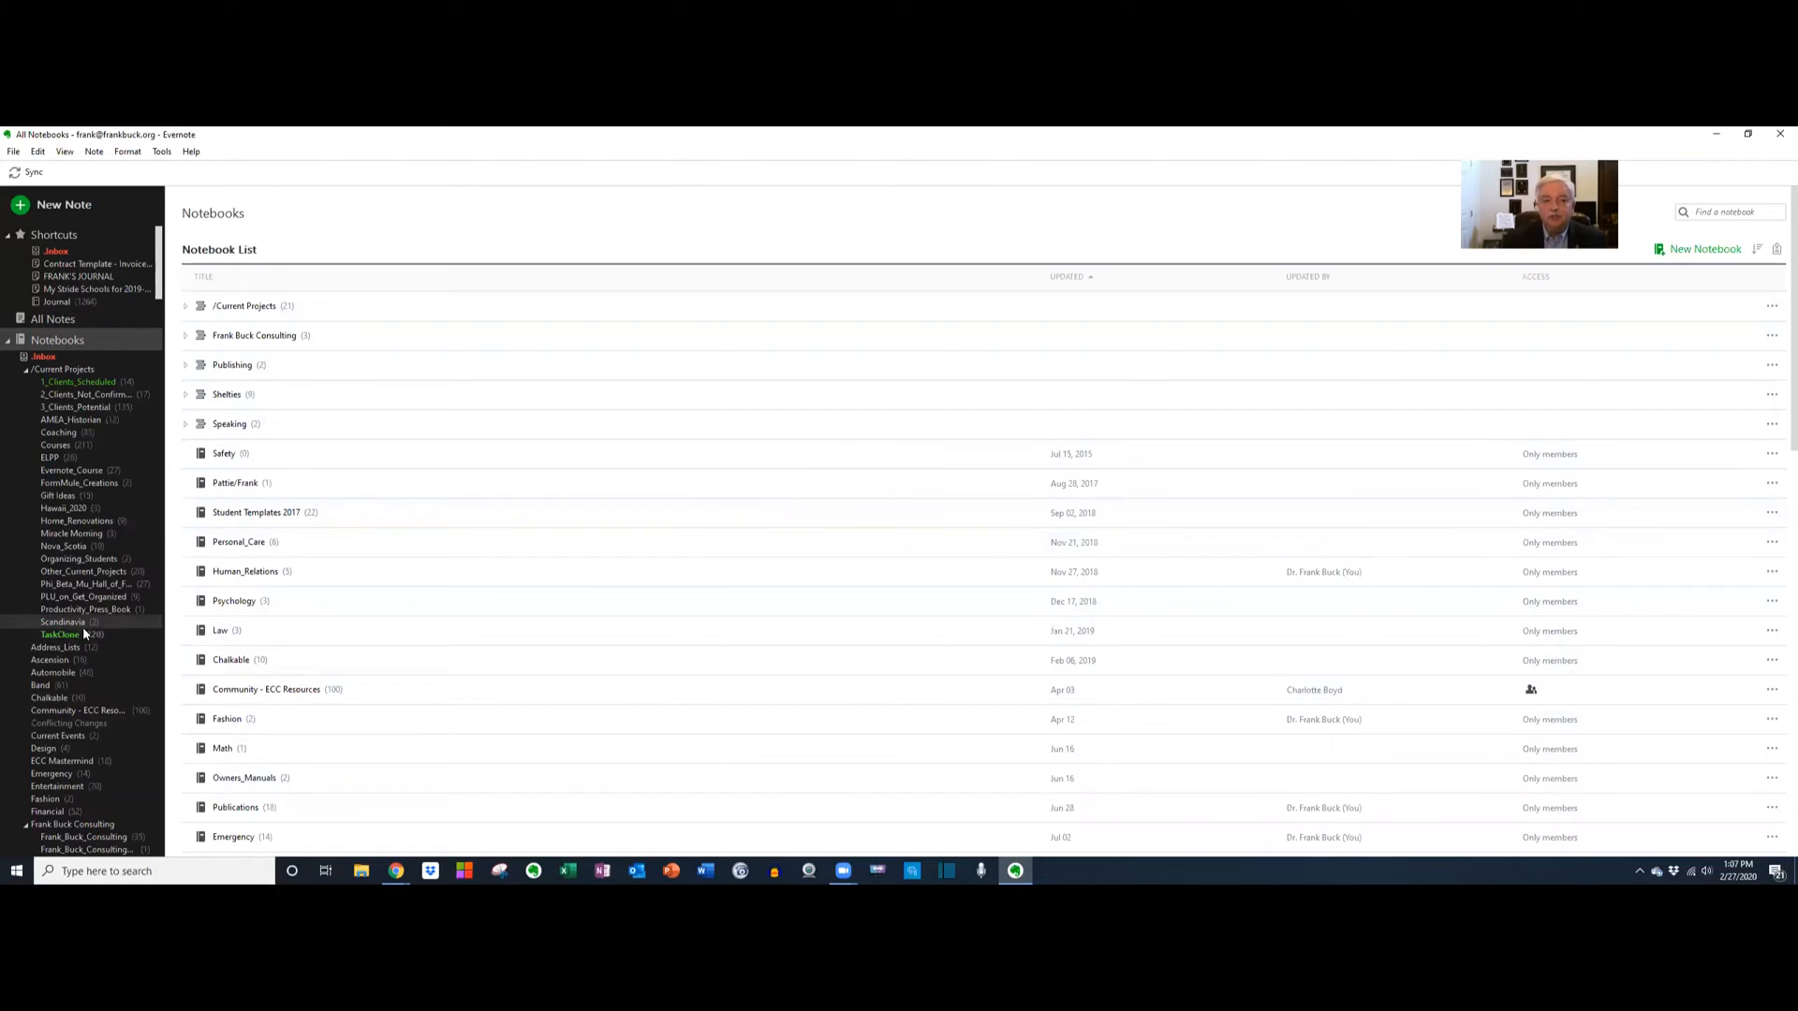
# Scroll the sidebar down to reach Grand Canyon Trip 2020 under Current Projects.
pyautogui.scroll(-3)
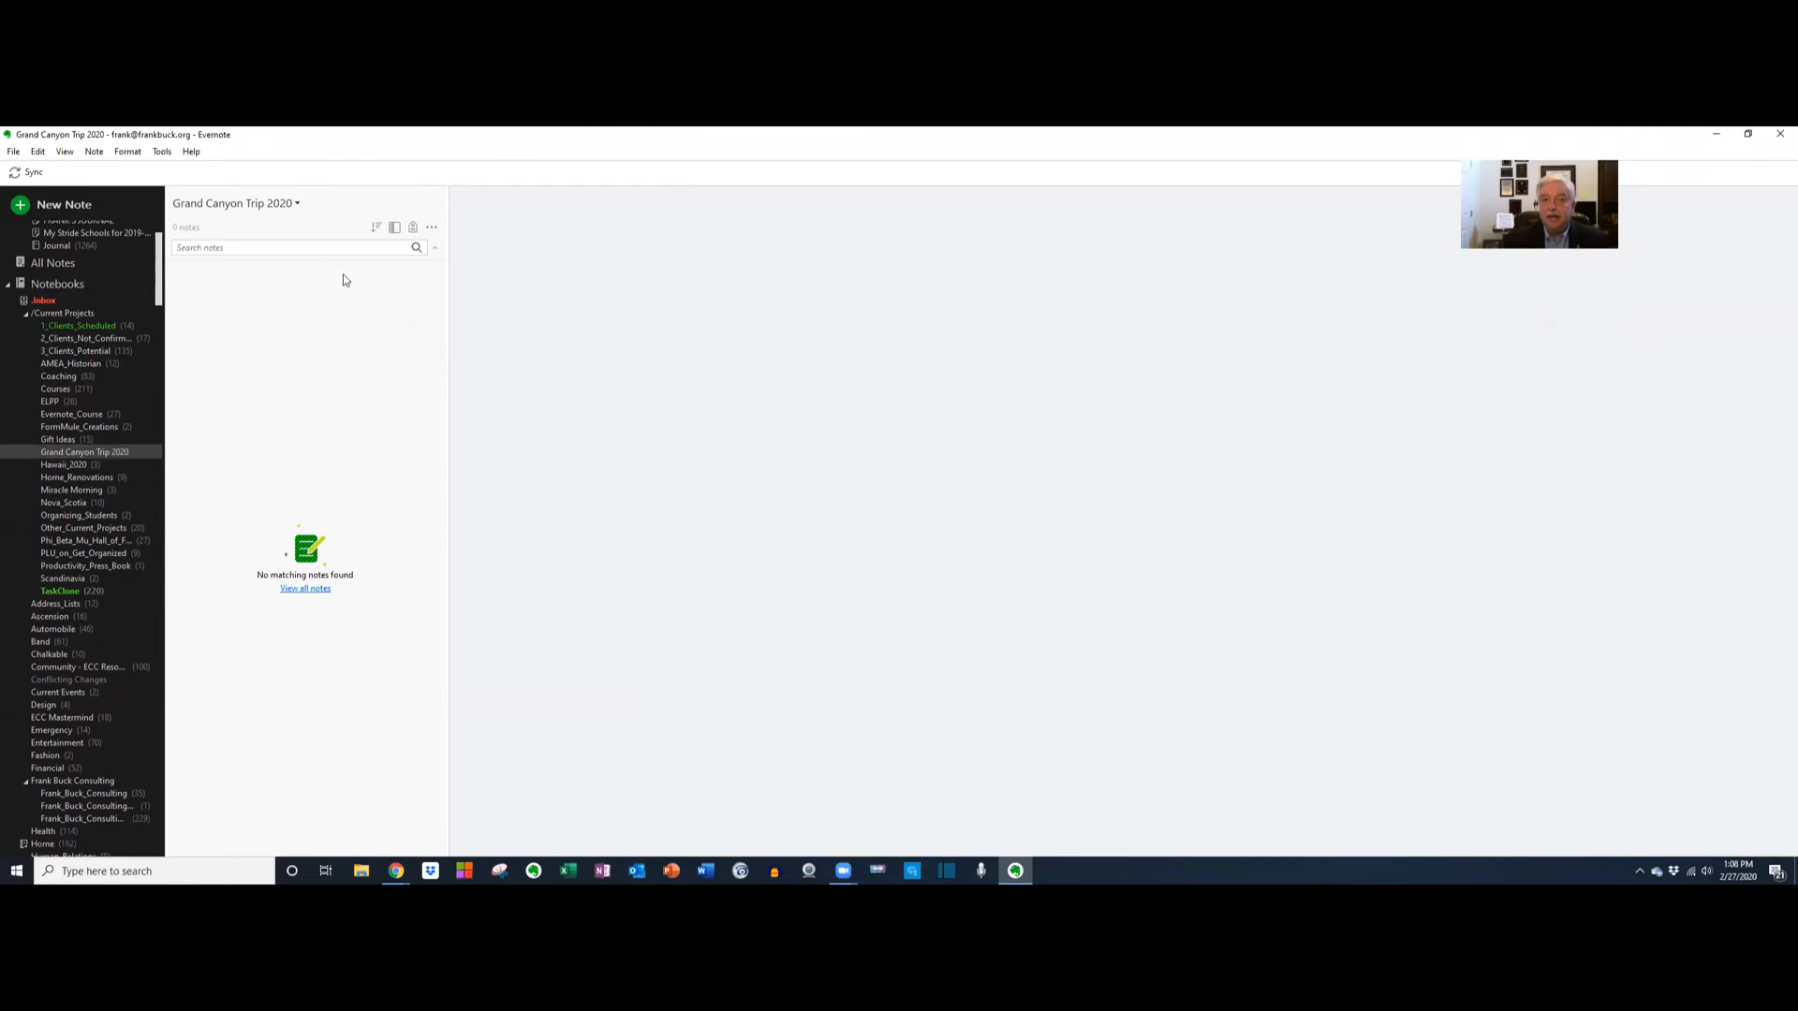
pyautogui.moveTo(1139, 472)
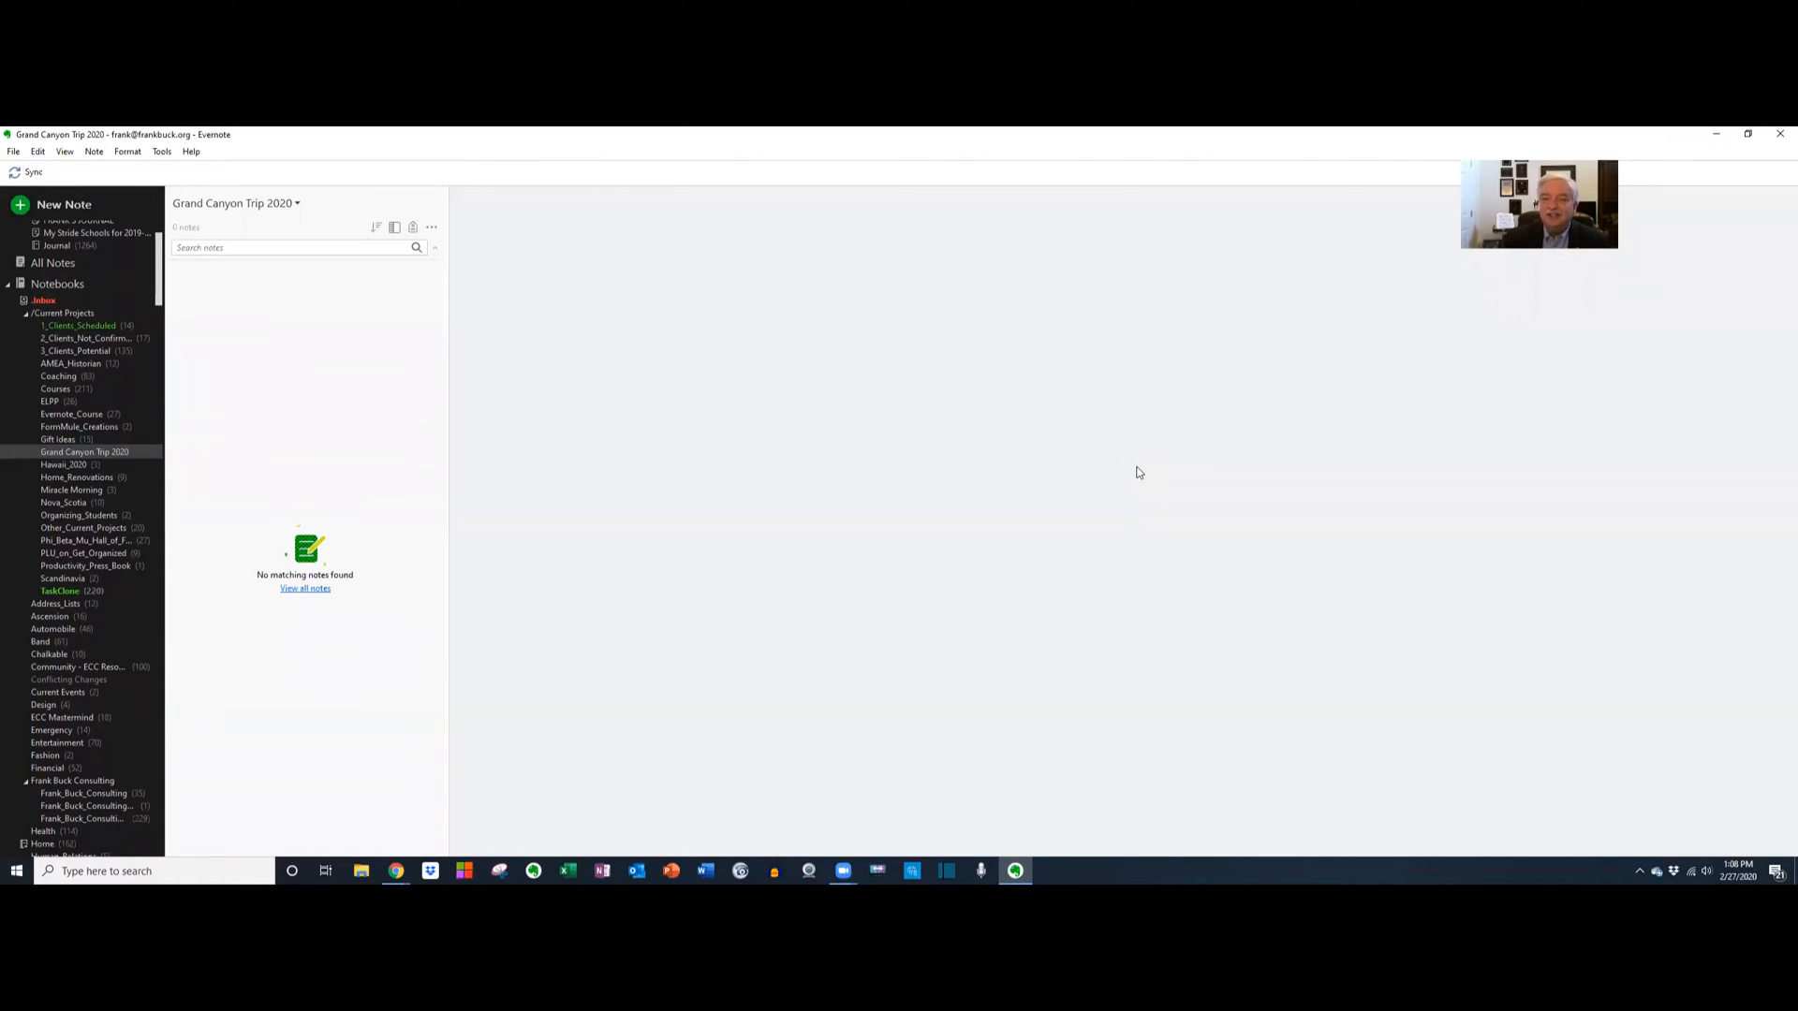
pyautogui.moveTo(1174, 437)
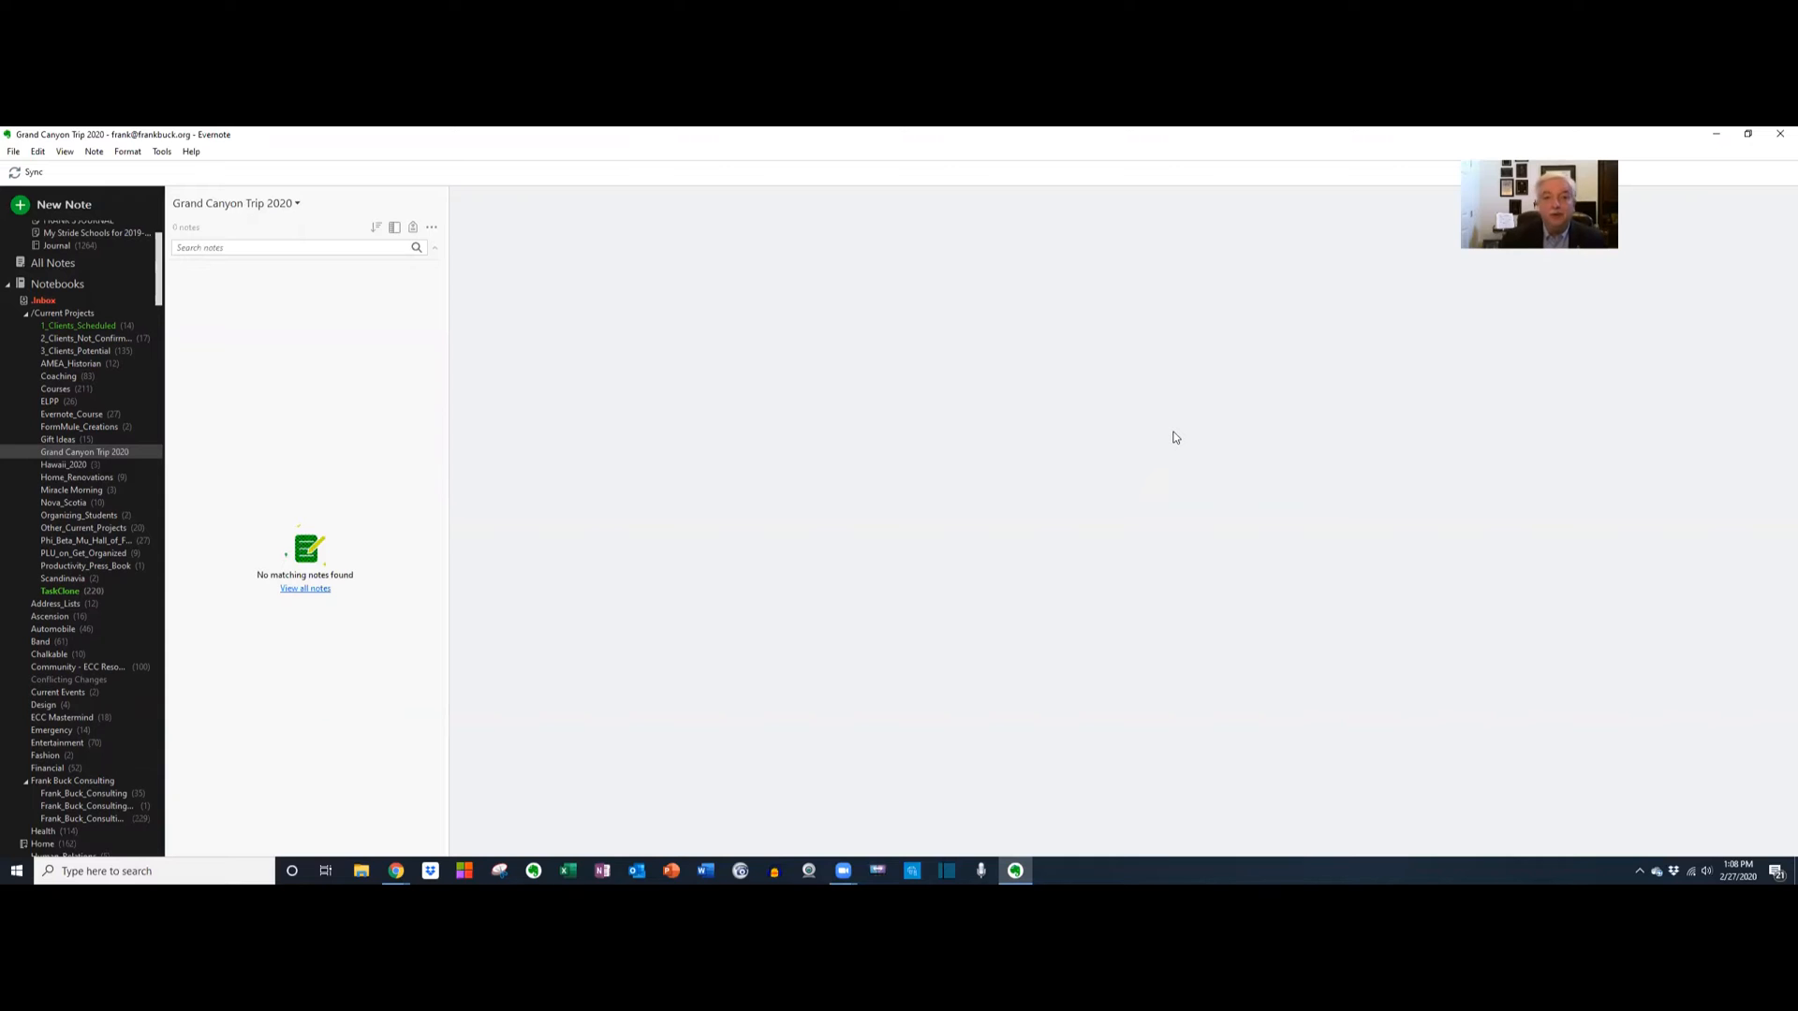
# Browse the South Rim restaurants list past Maswik Pizza Pub and Harvey House Cafe.
pyautogui.click(396, 871)
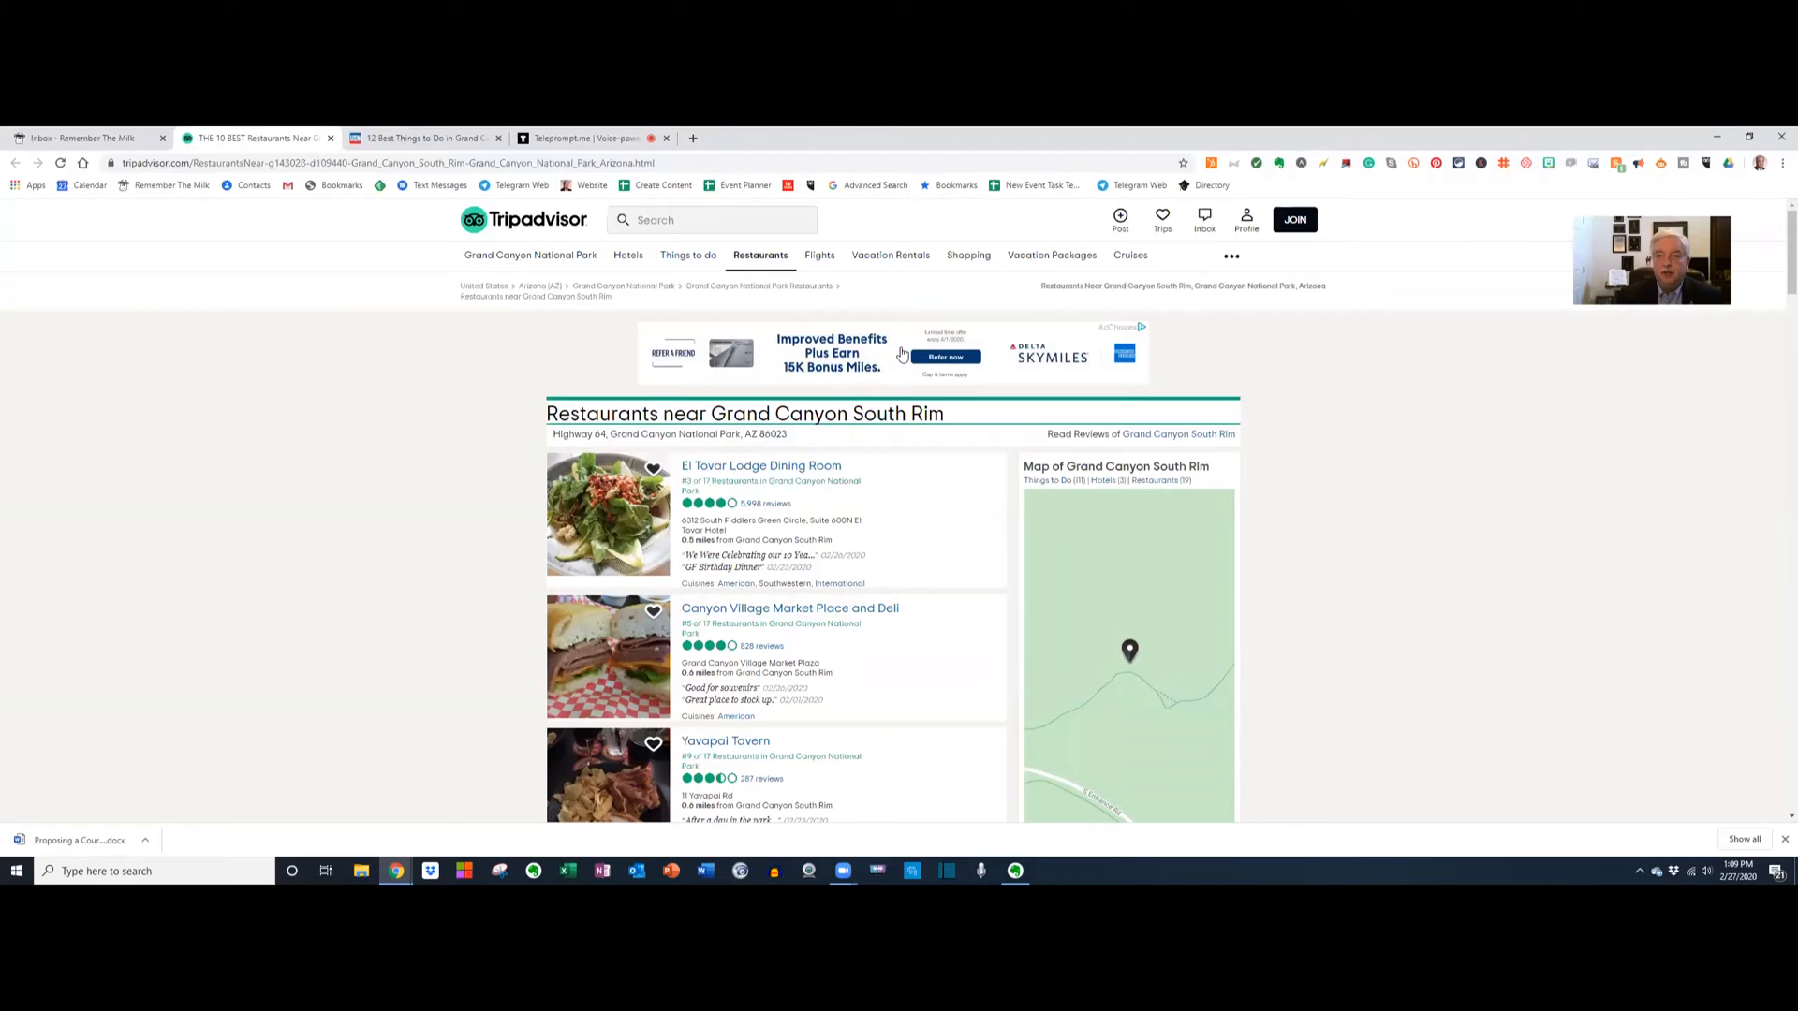
pyautogui.scroll(-3)
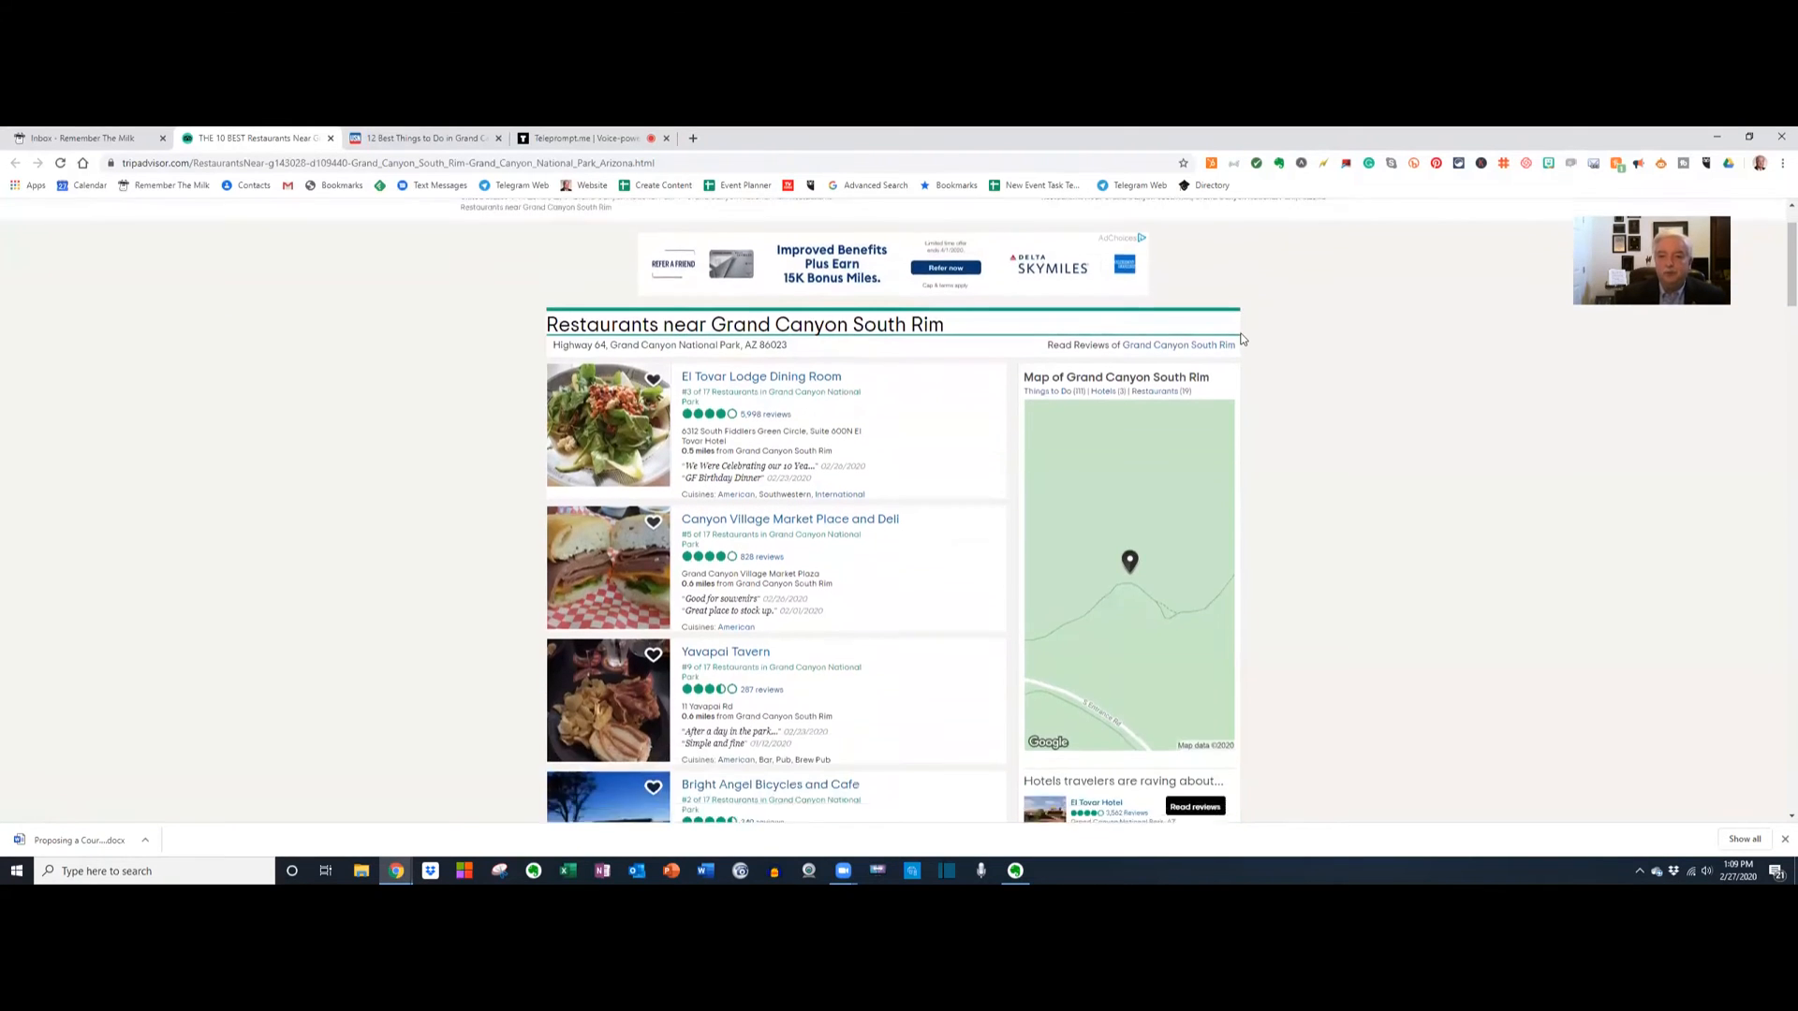
pyautogui.scroll(-3)
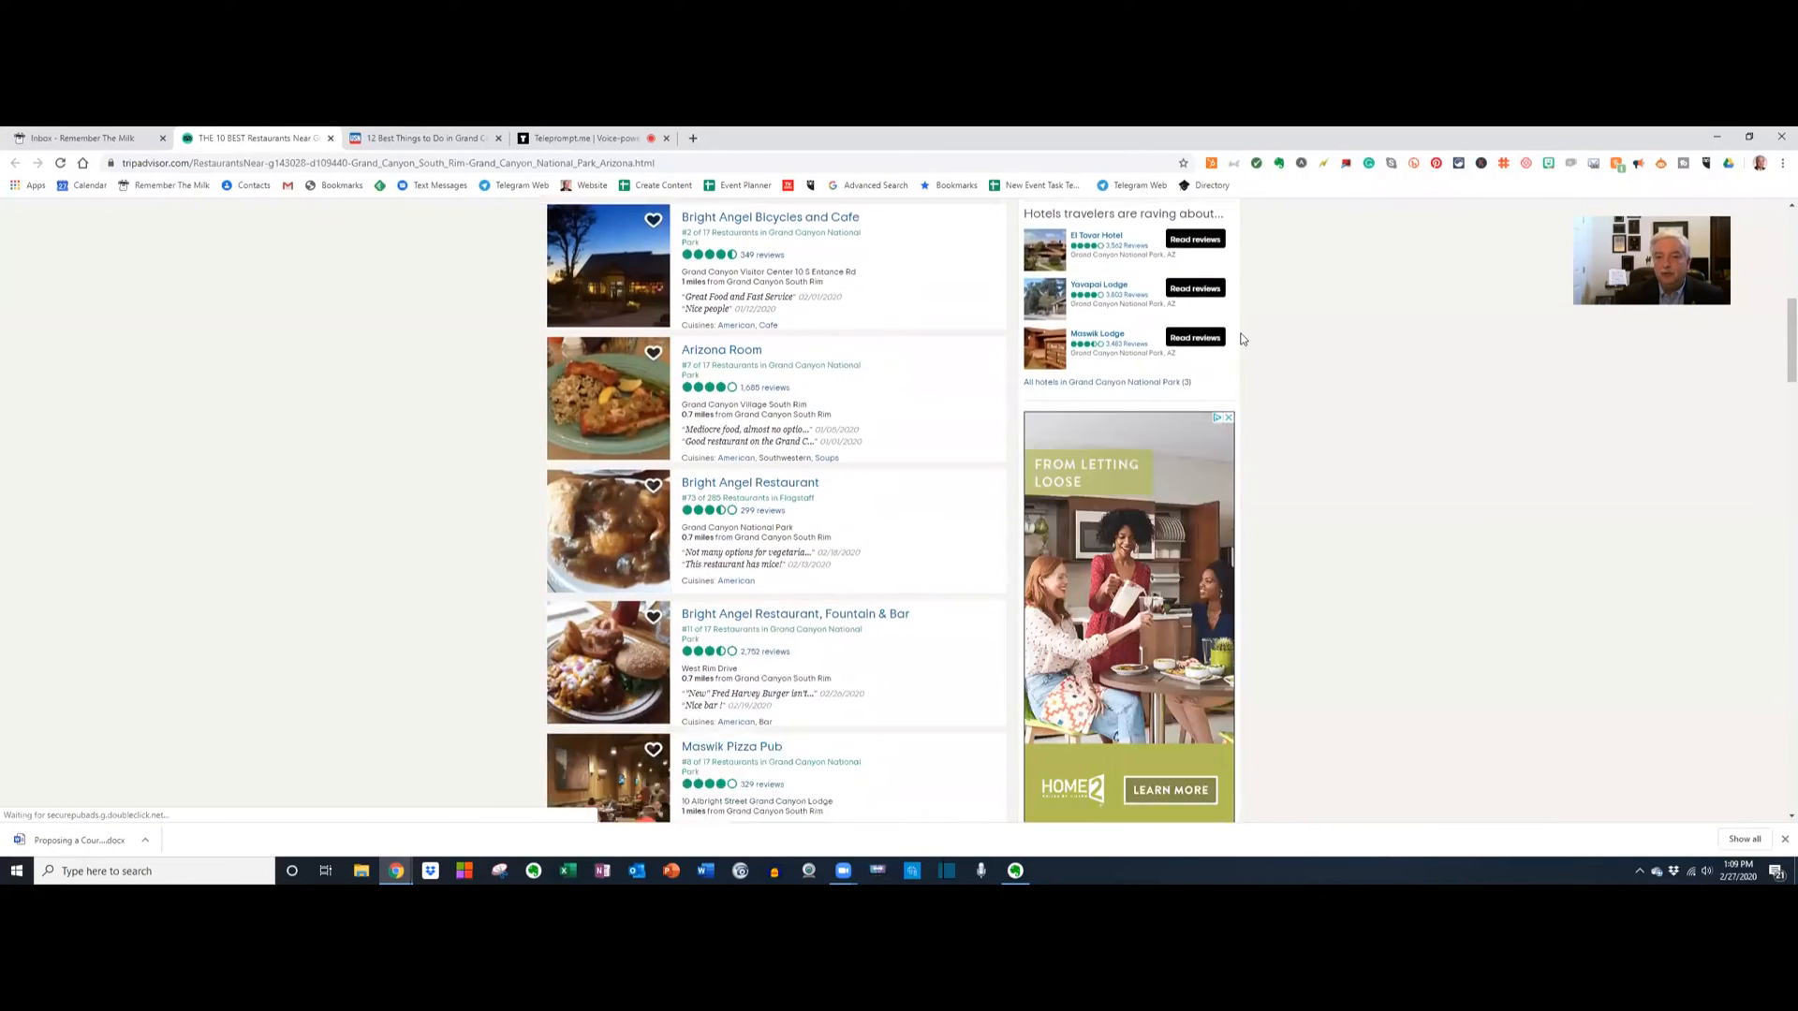
pyautogui.scroll(-3)
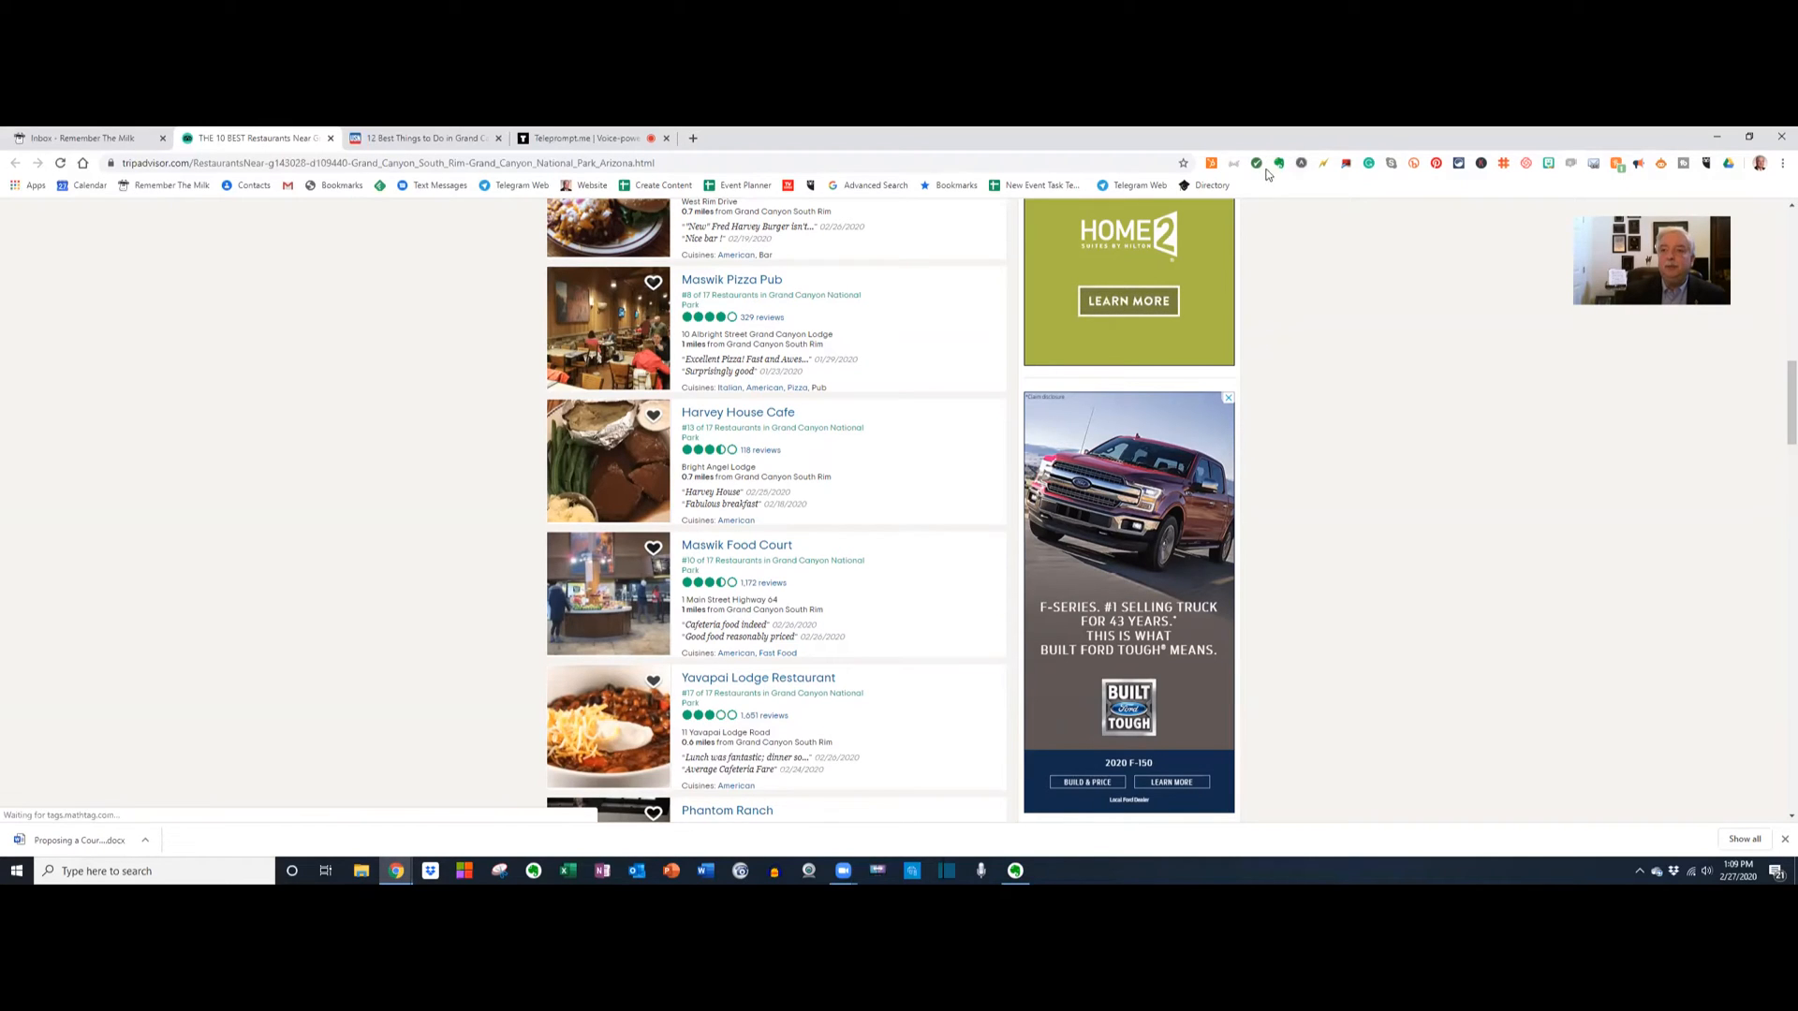
pyautogui.moveTo(1277, 163)
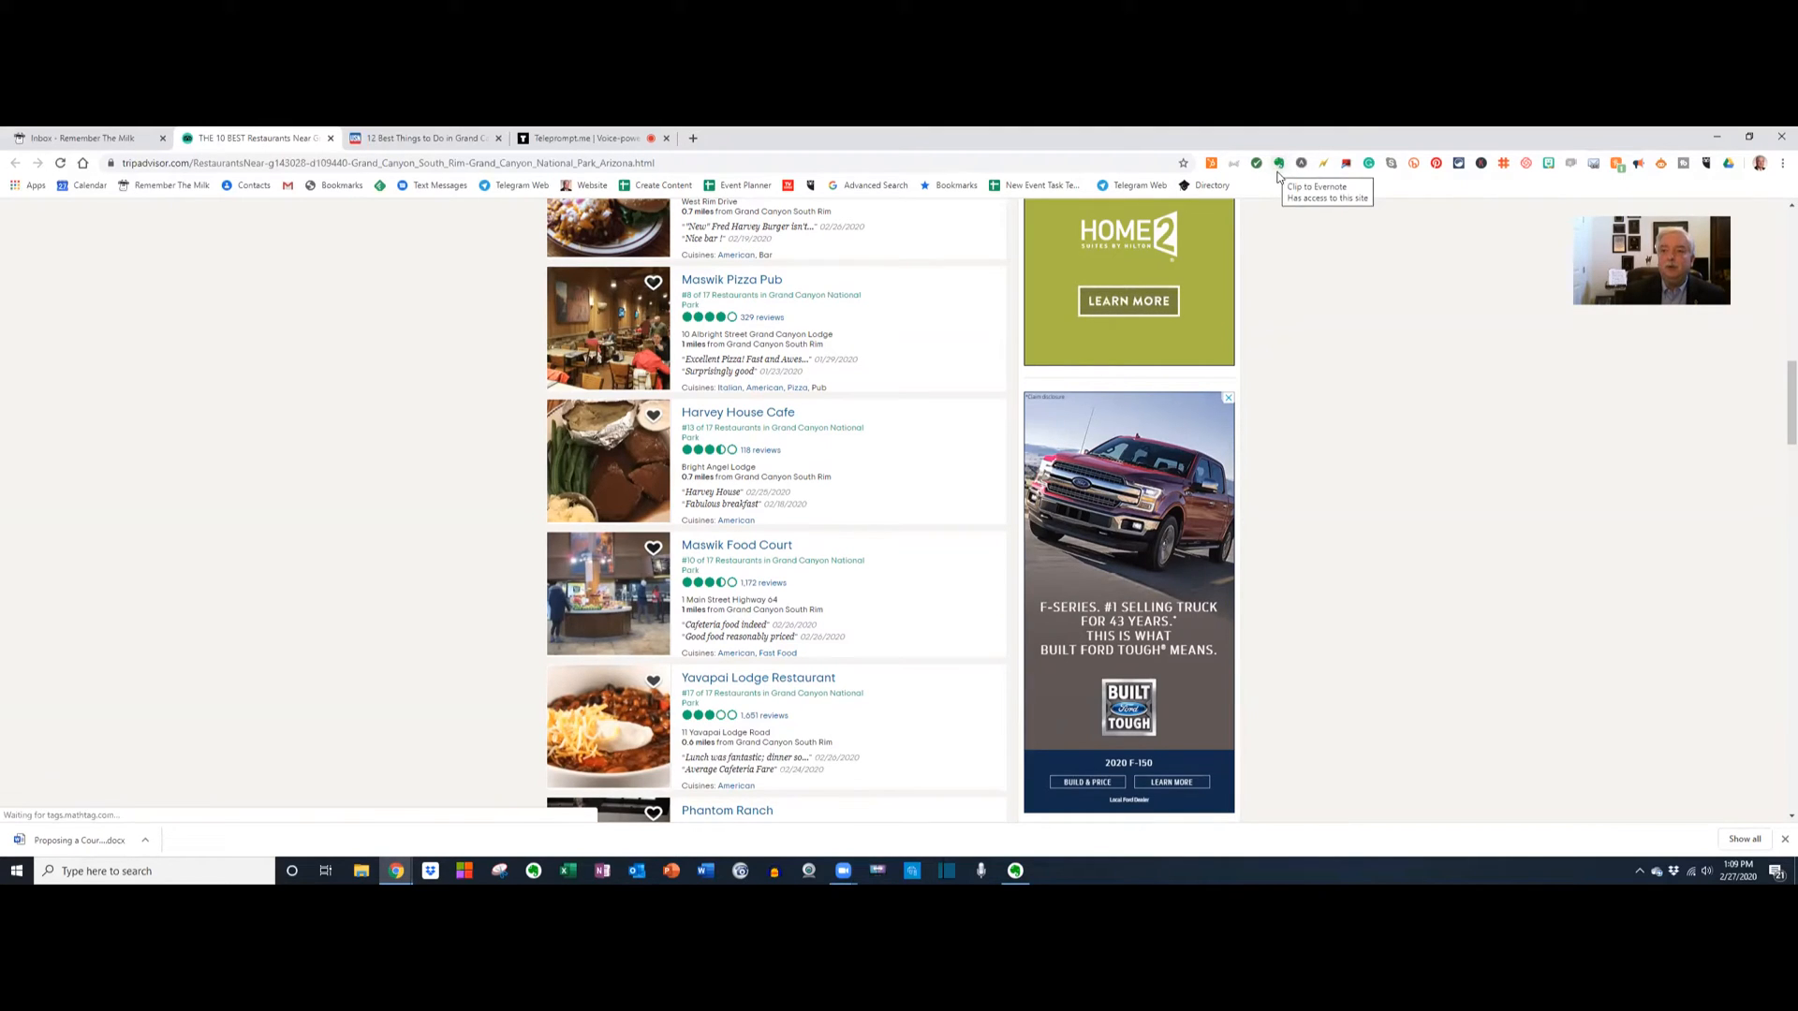
# Save the South Rim restaurants page to Evernote as an article clip.
pyautogui.scroll(3)
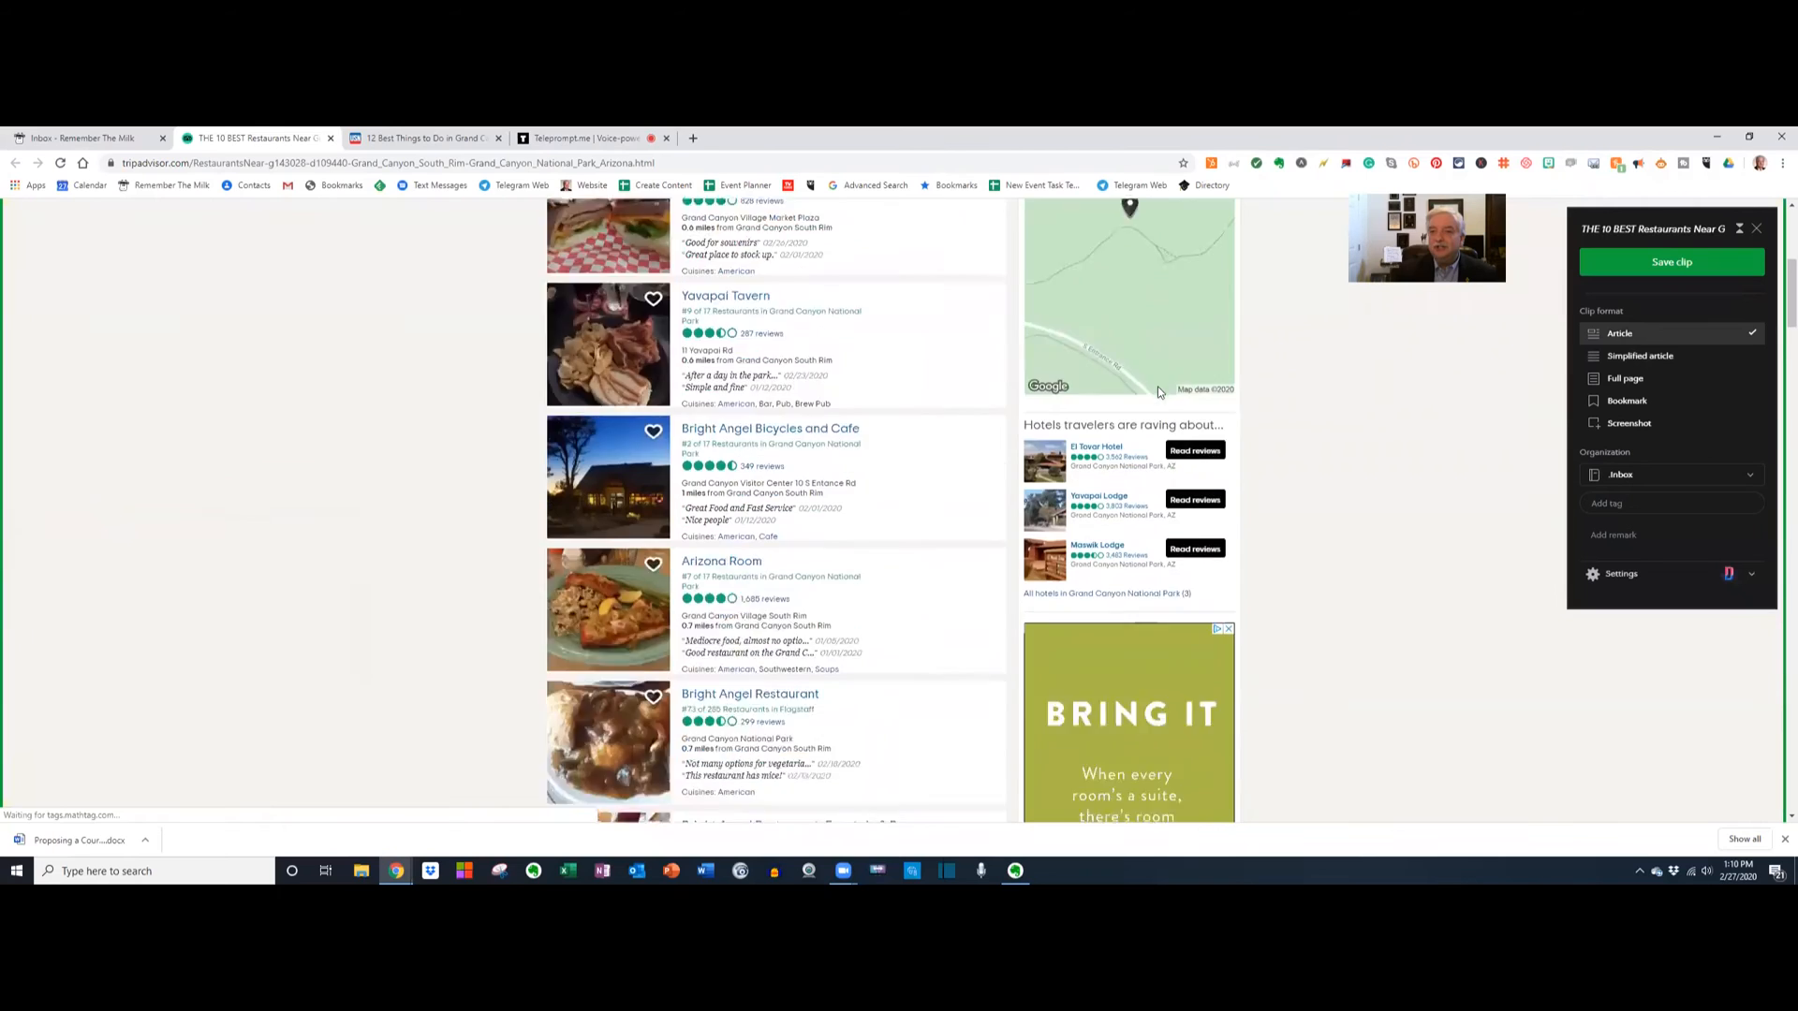
pyautogui.scroll(-3)
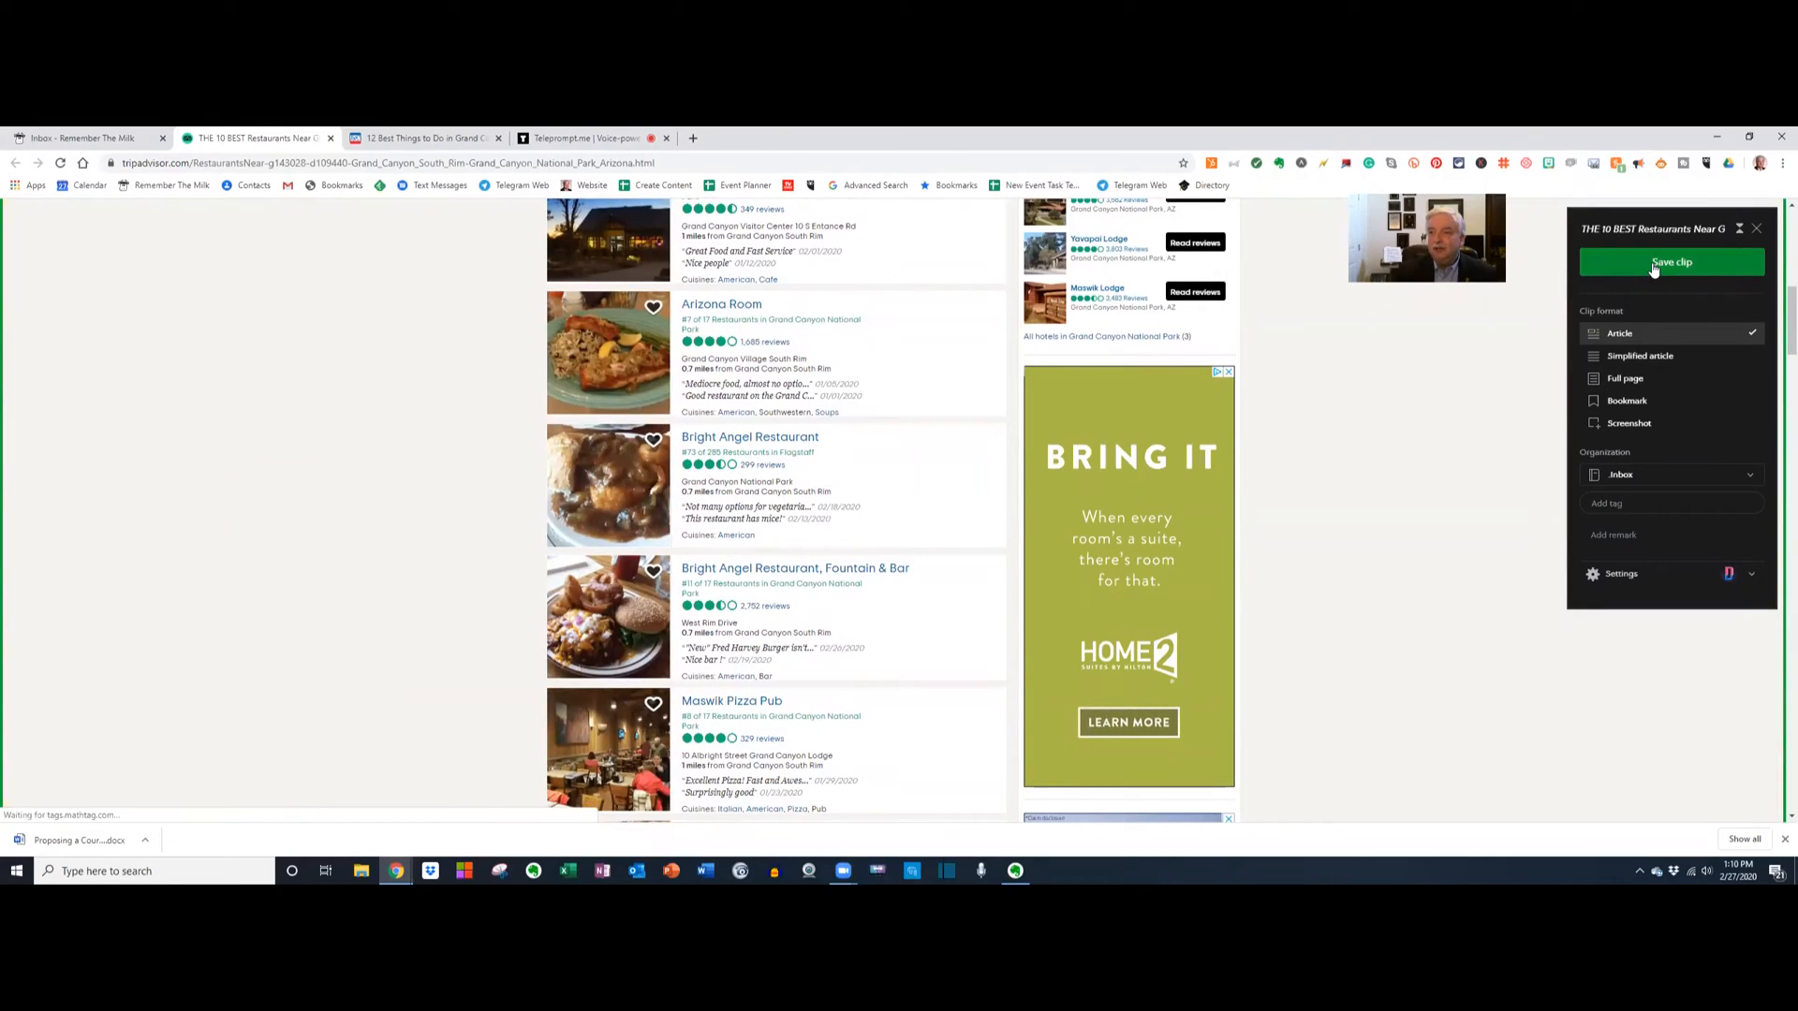
pyautogui.click(1670, 262)
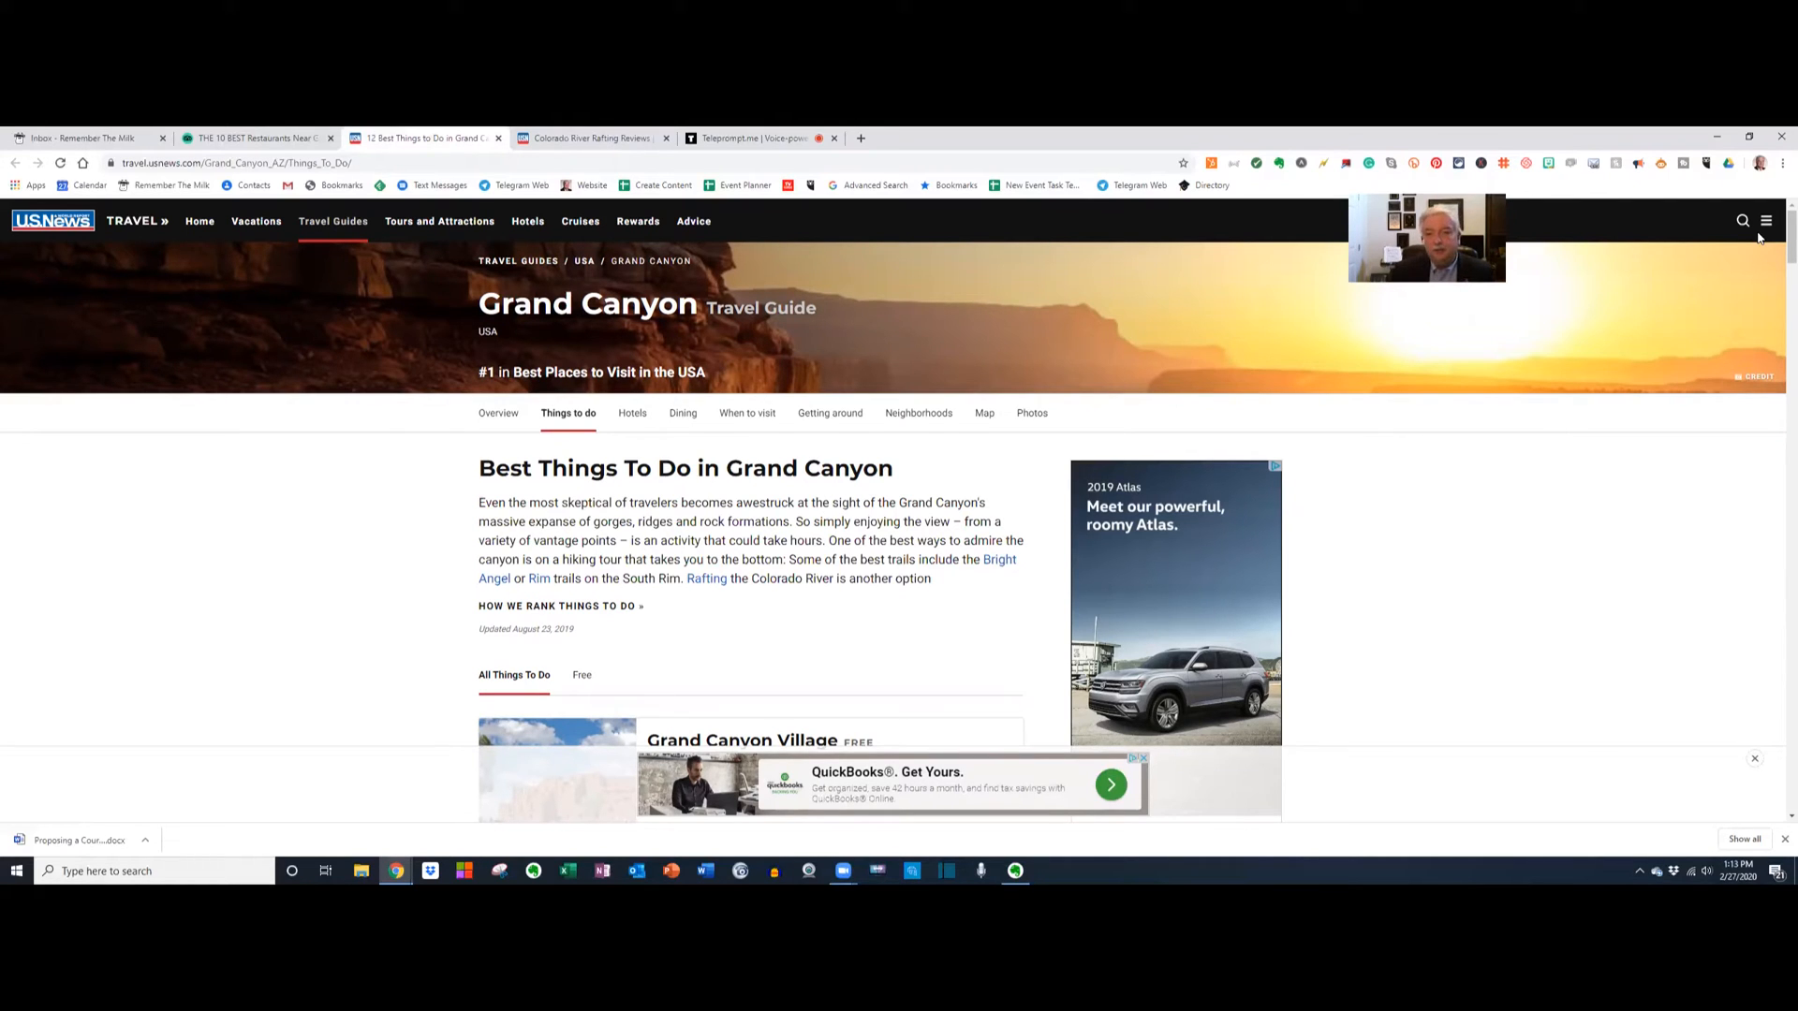
# Start clipping the Best Things To Do in Grand Canyon page and preview it as a full page.
pyautogui.scroll(-3)
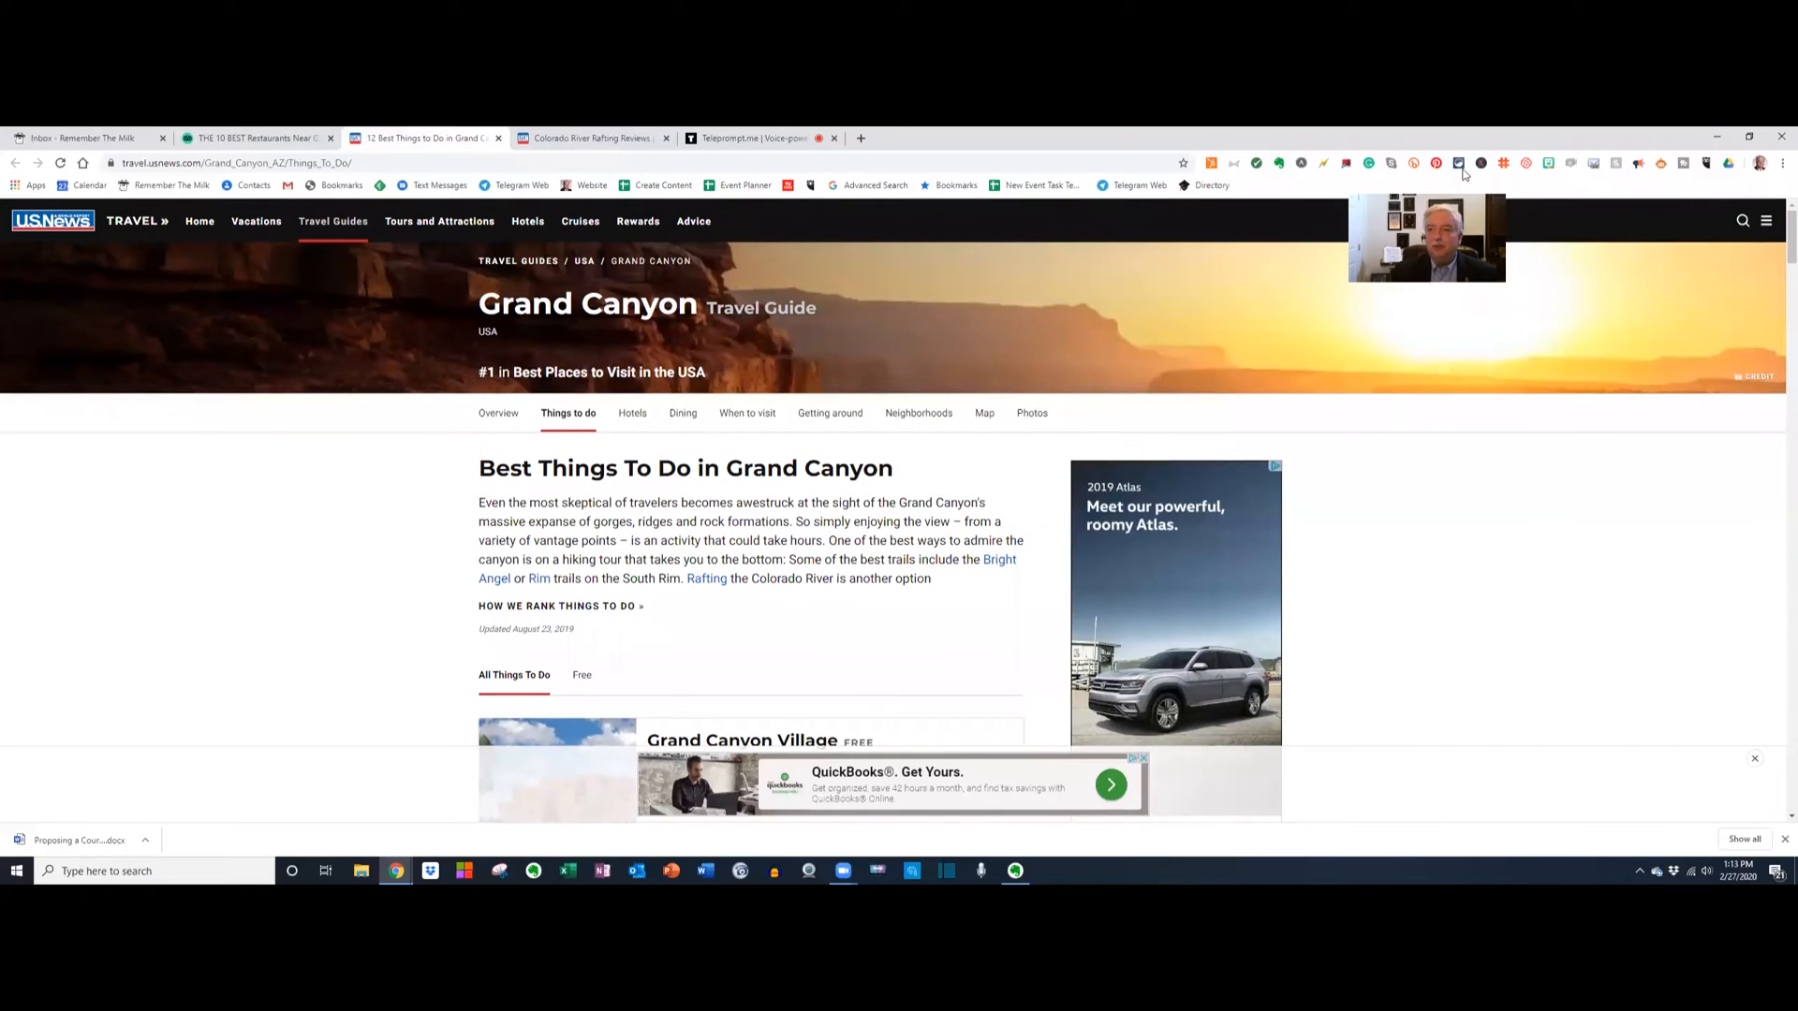
pyautogui.click(1280, 163)
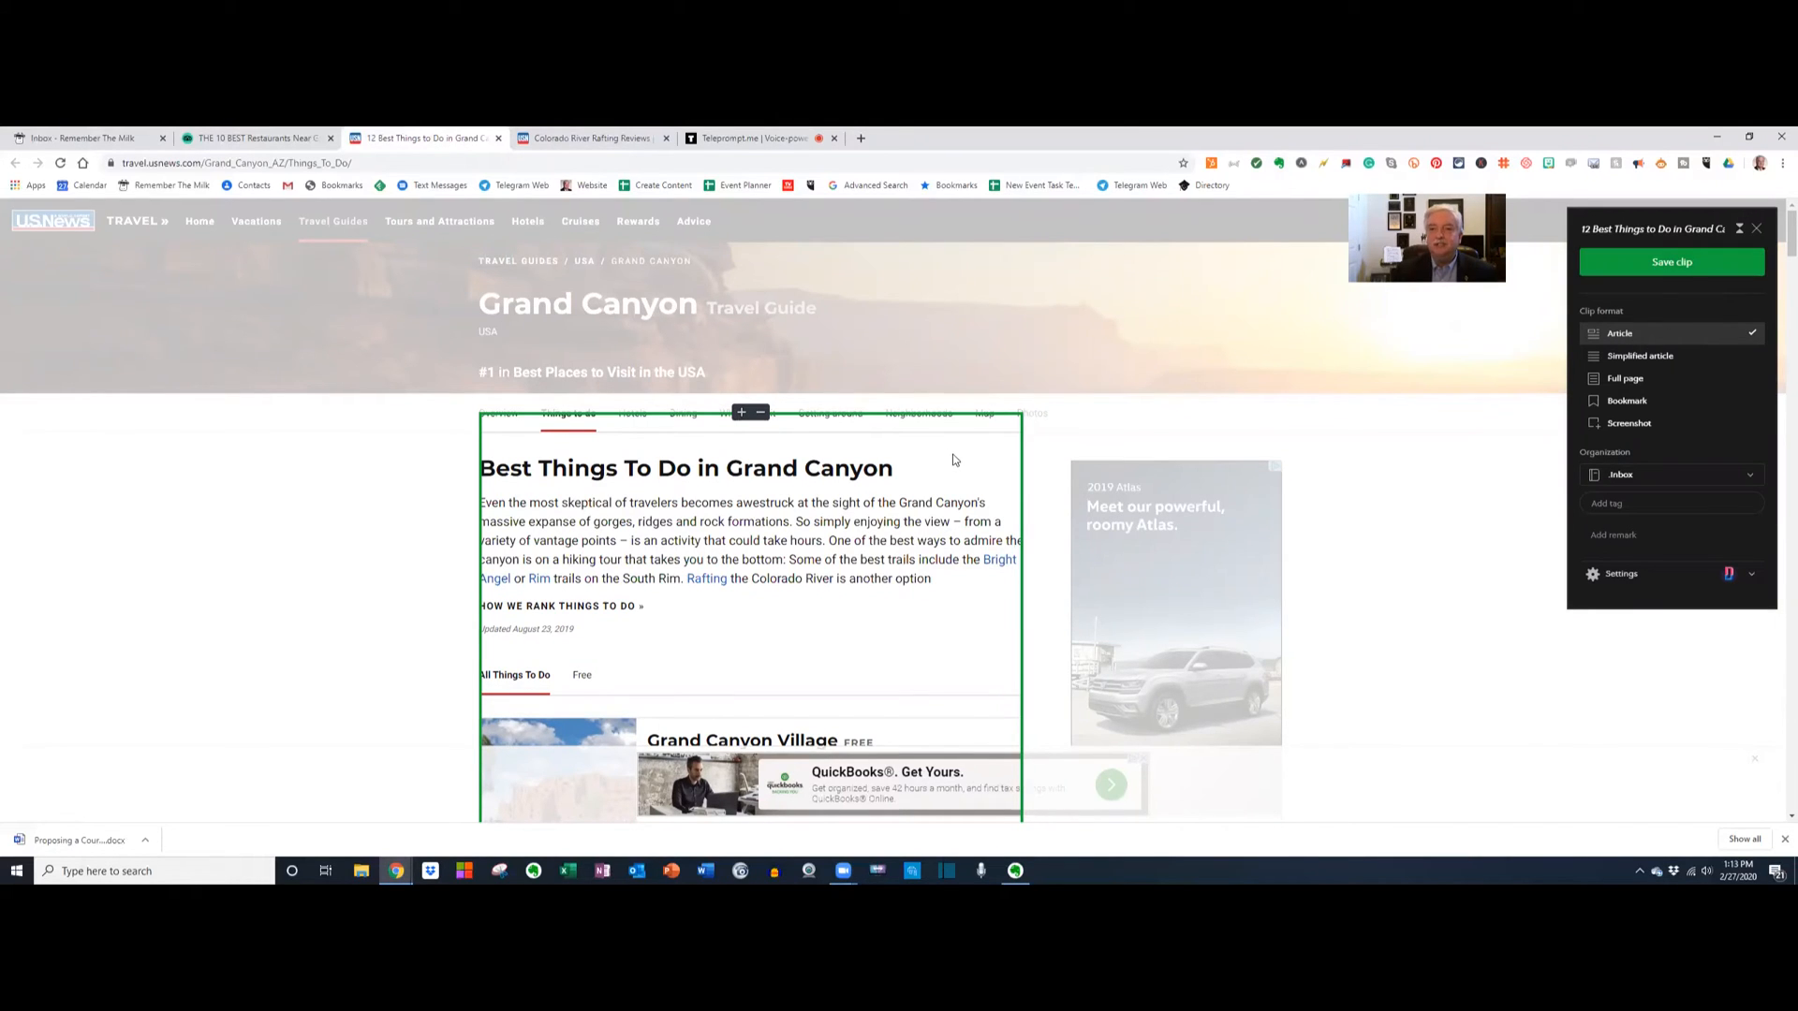
pyautogui.scroll(-3)
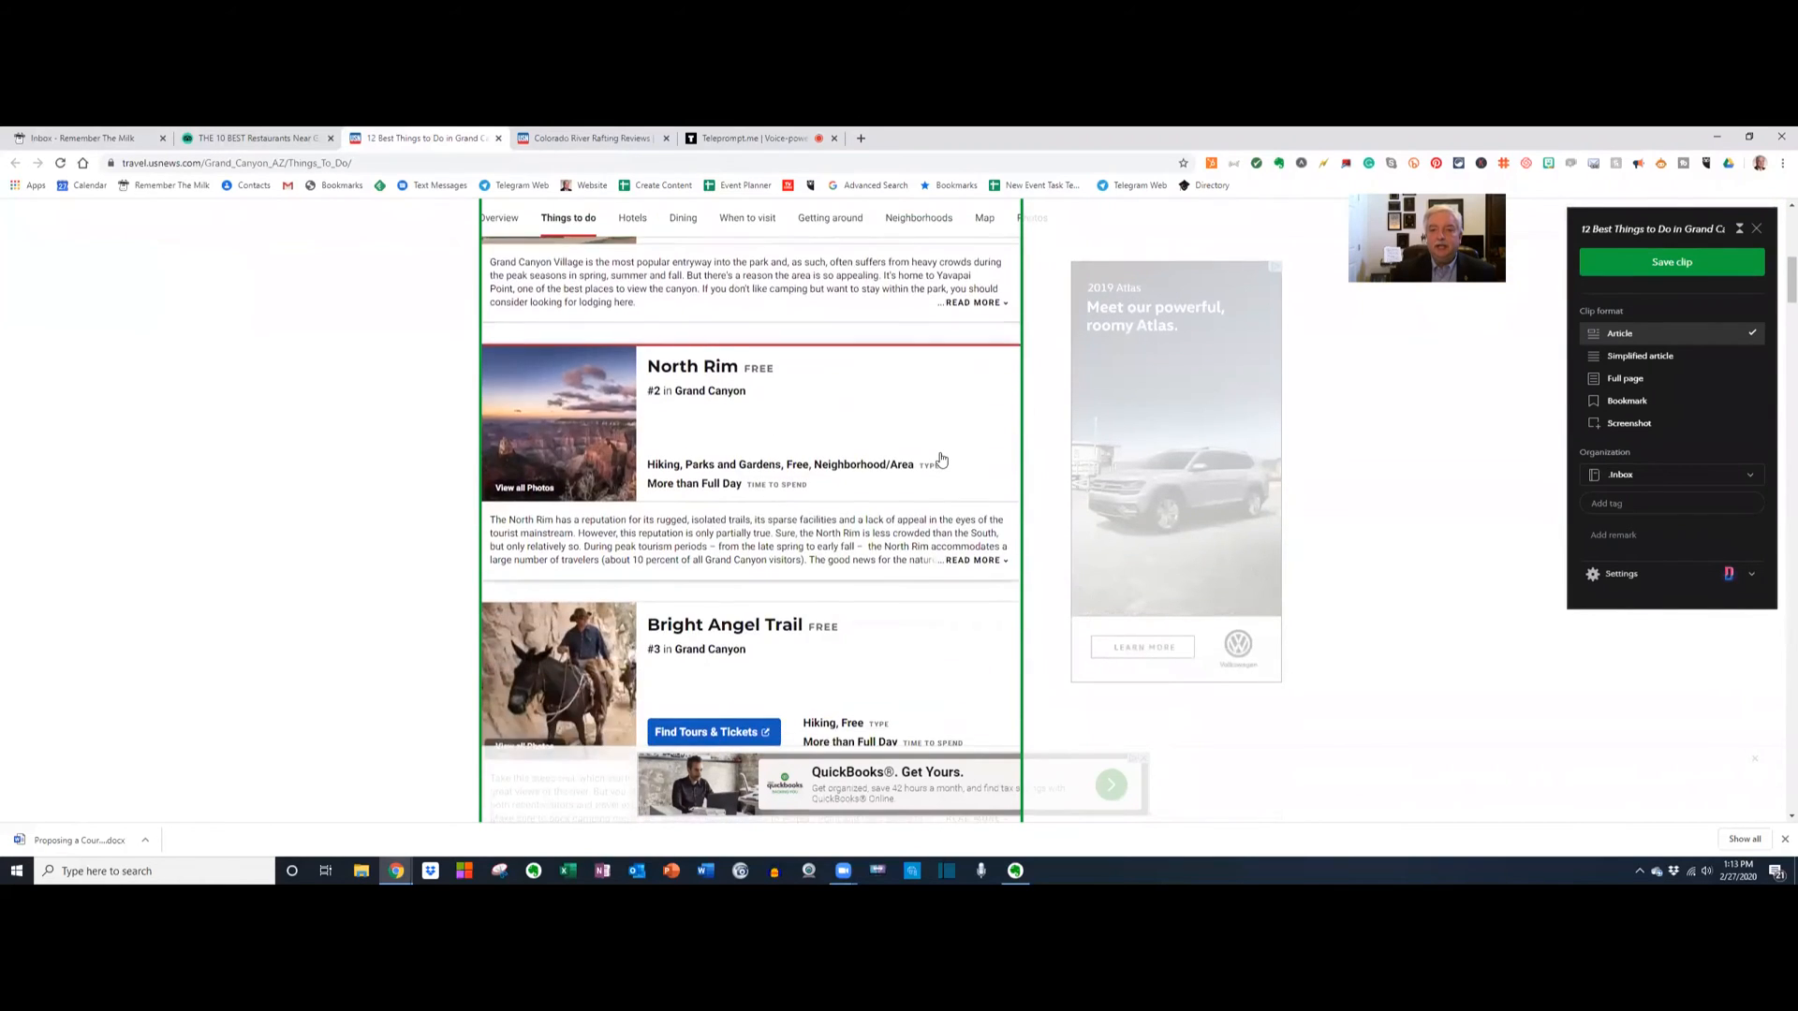
pyautogui.scroll(-3)
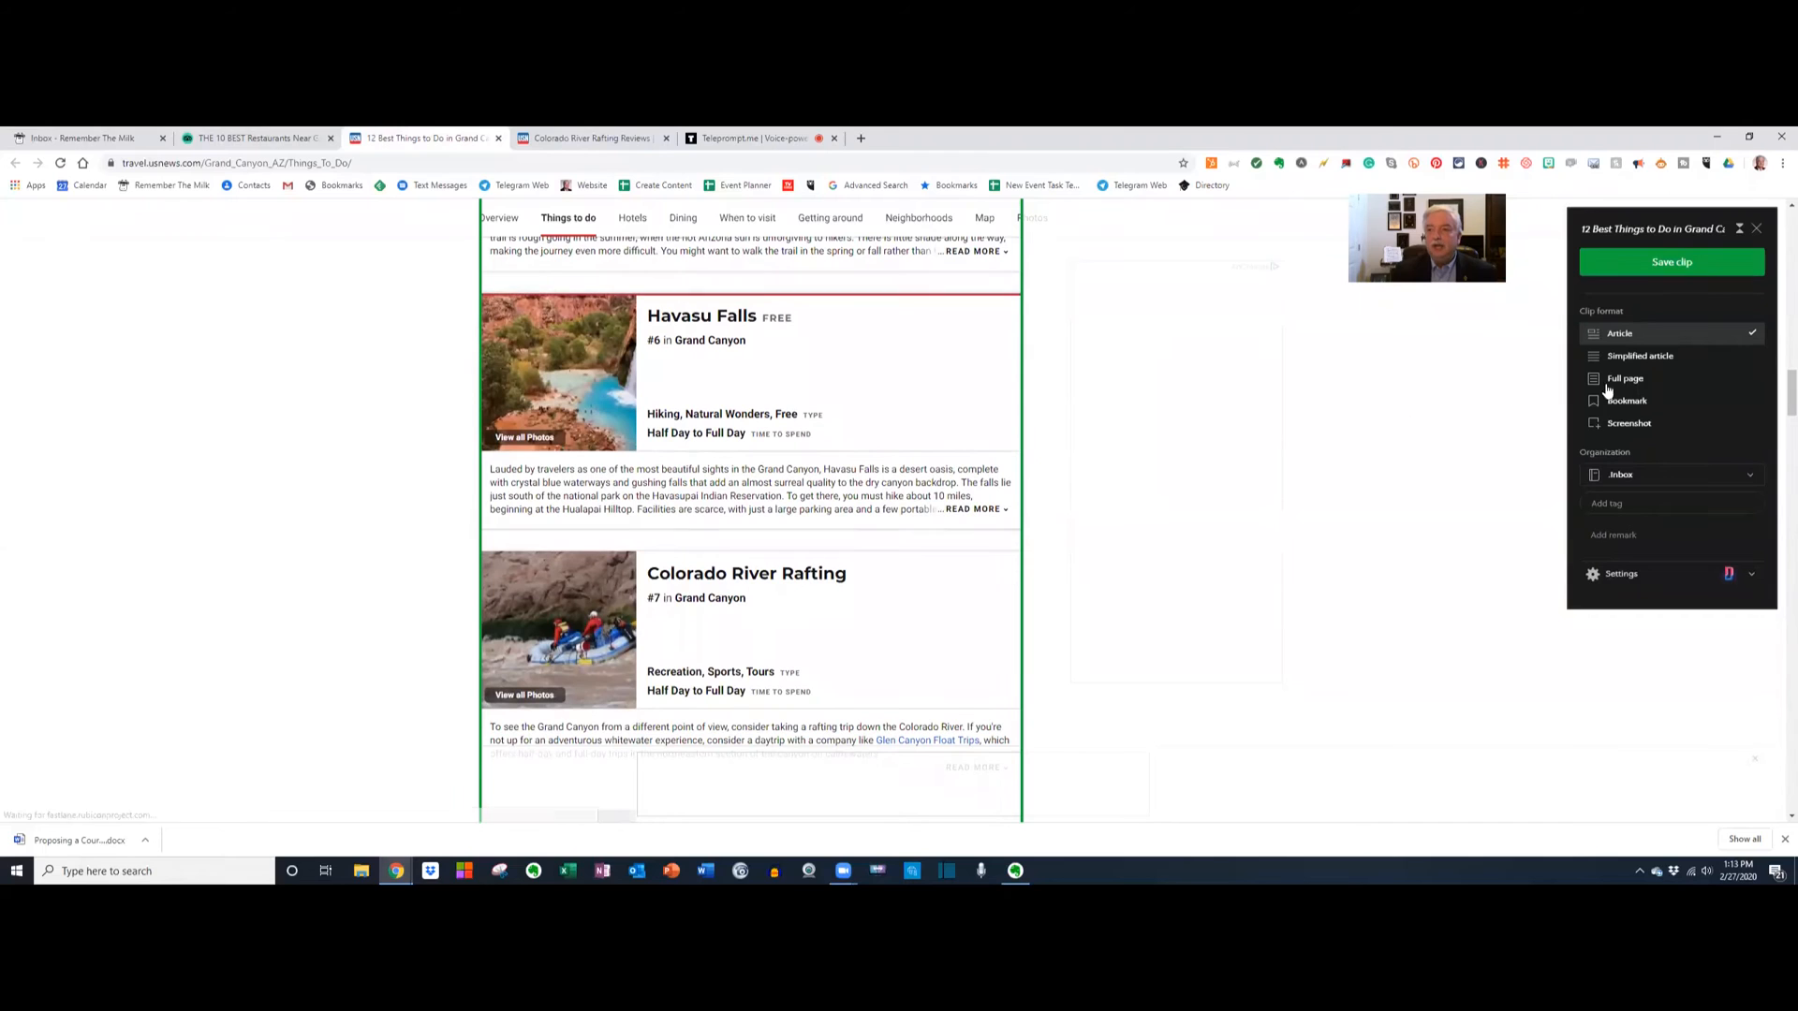
pyautogui.click(1625, 378)
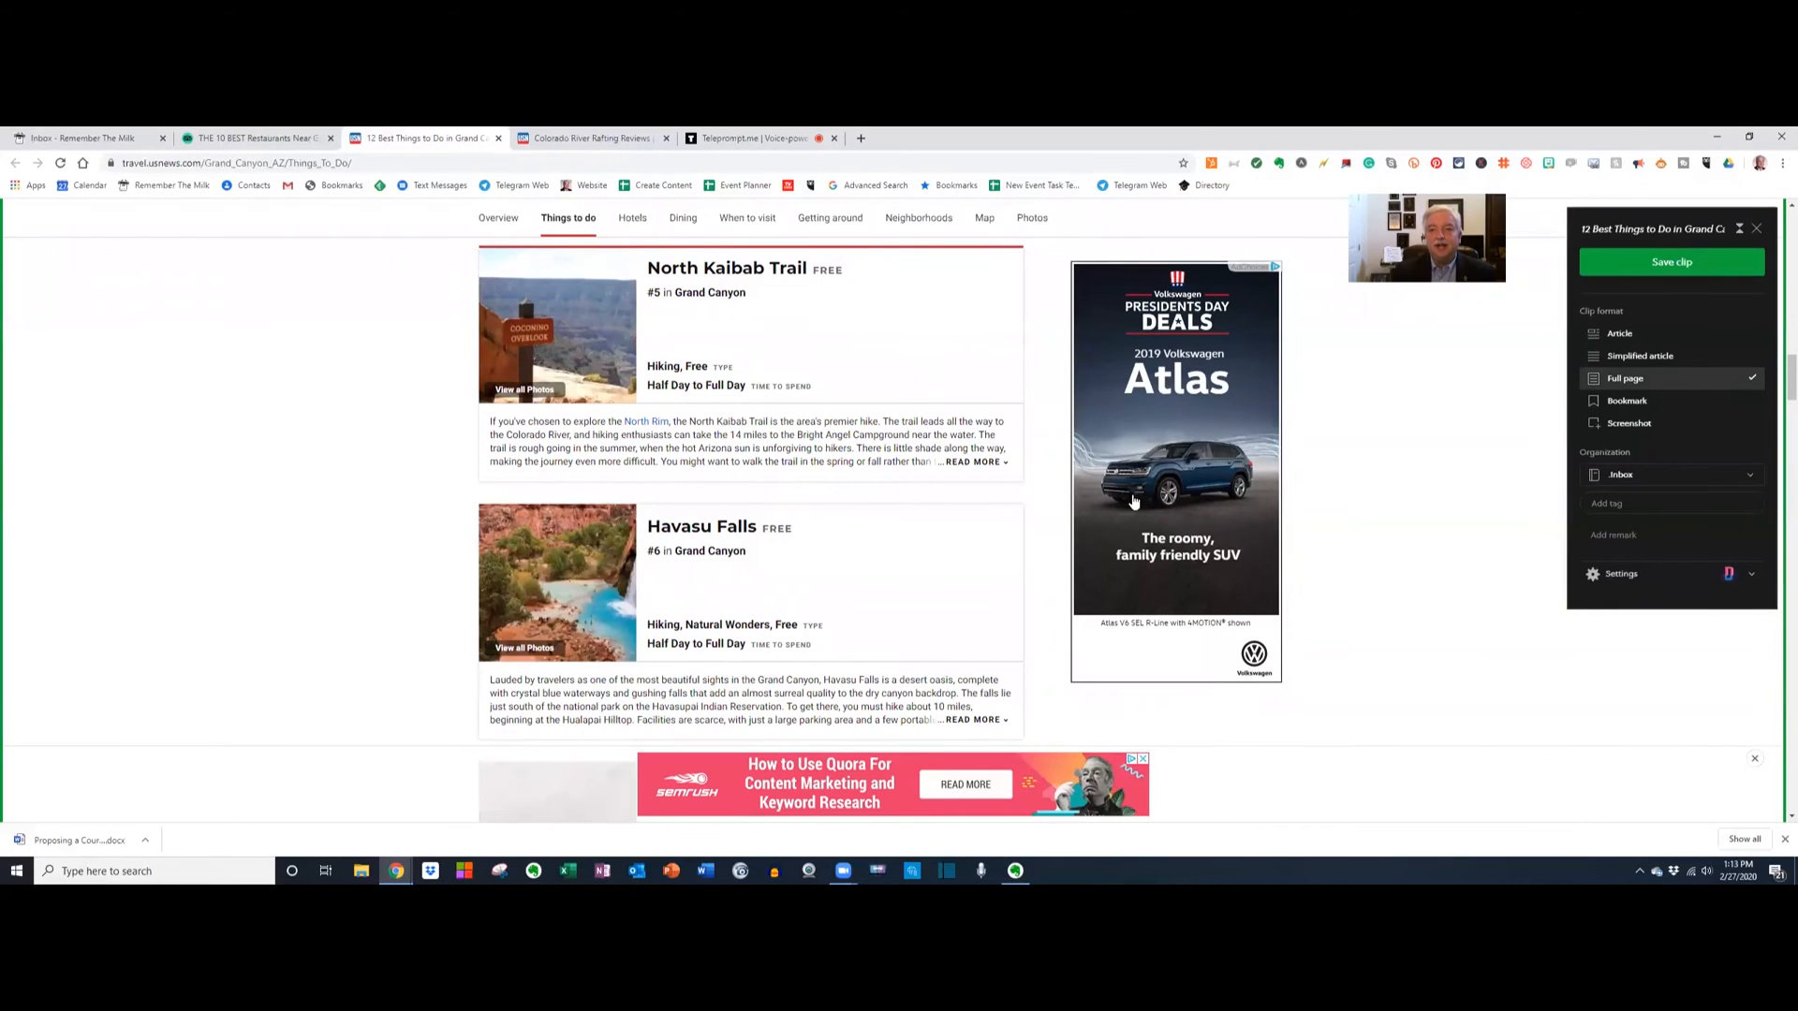
pyautogui.scroll(-3)
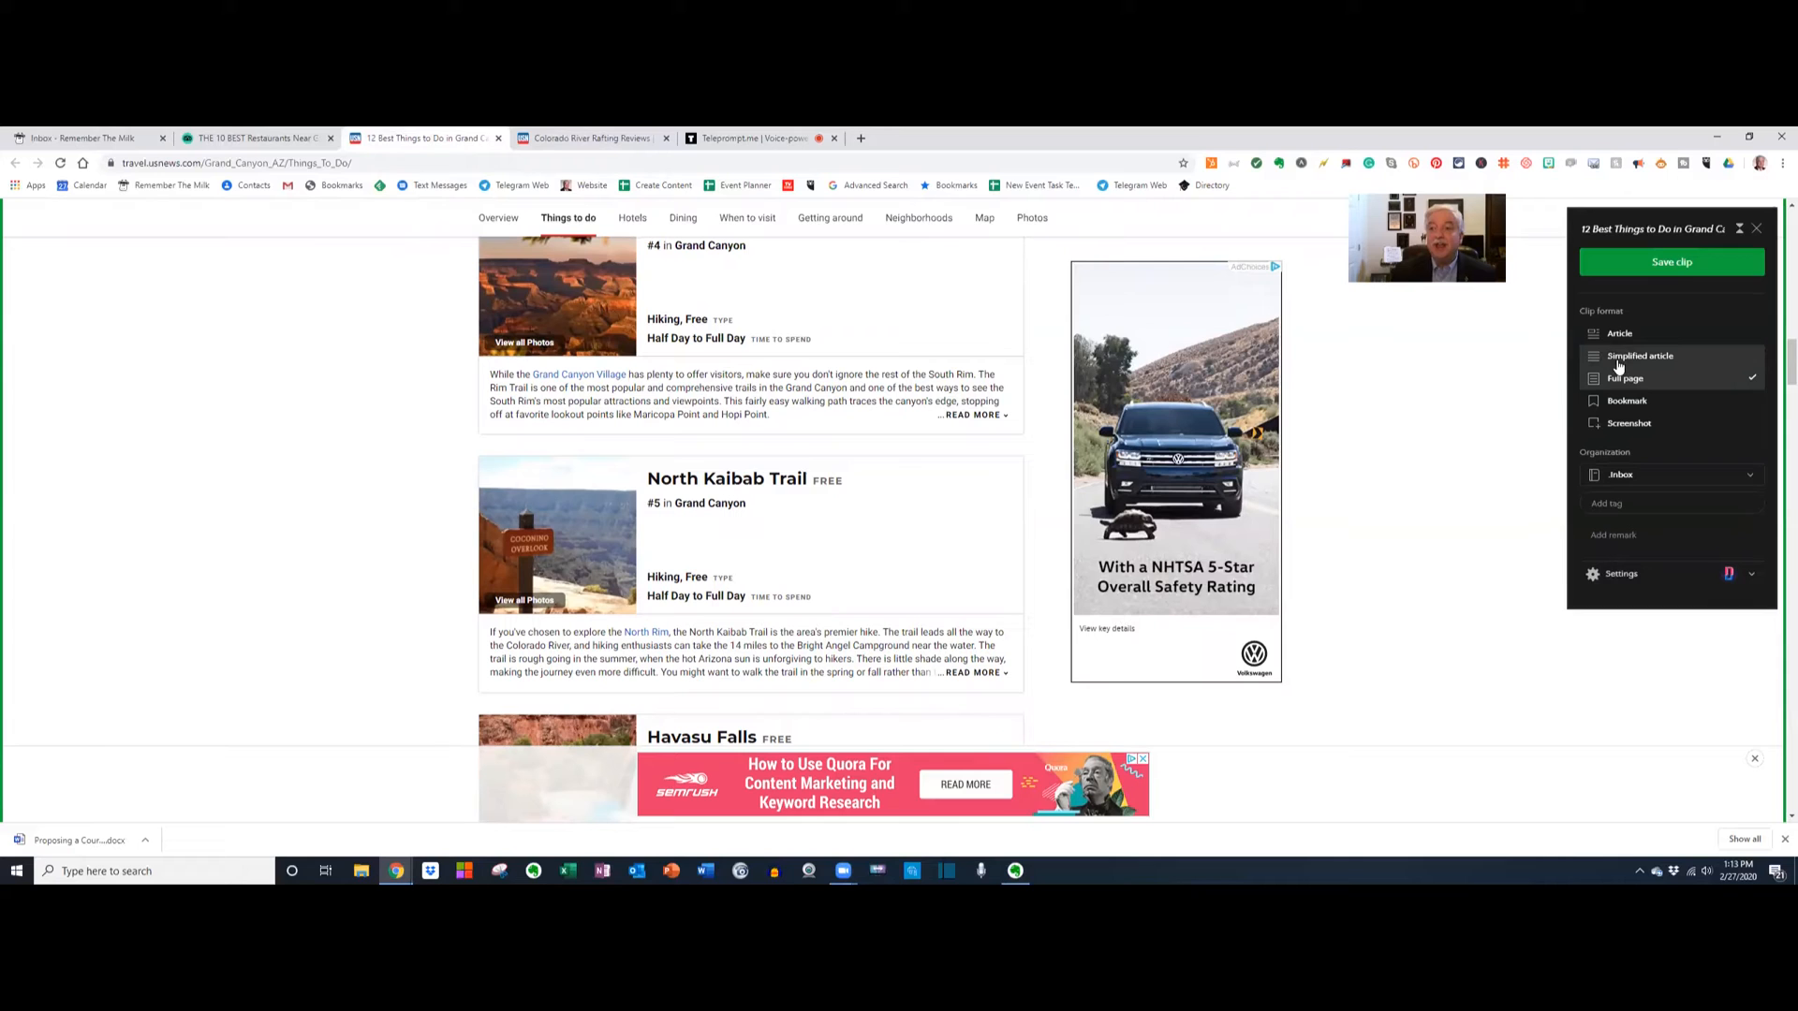
# Change the clip to a simplified article and save it to Evernote.
pyautogui.click(1640, 356)
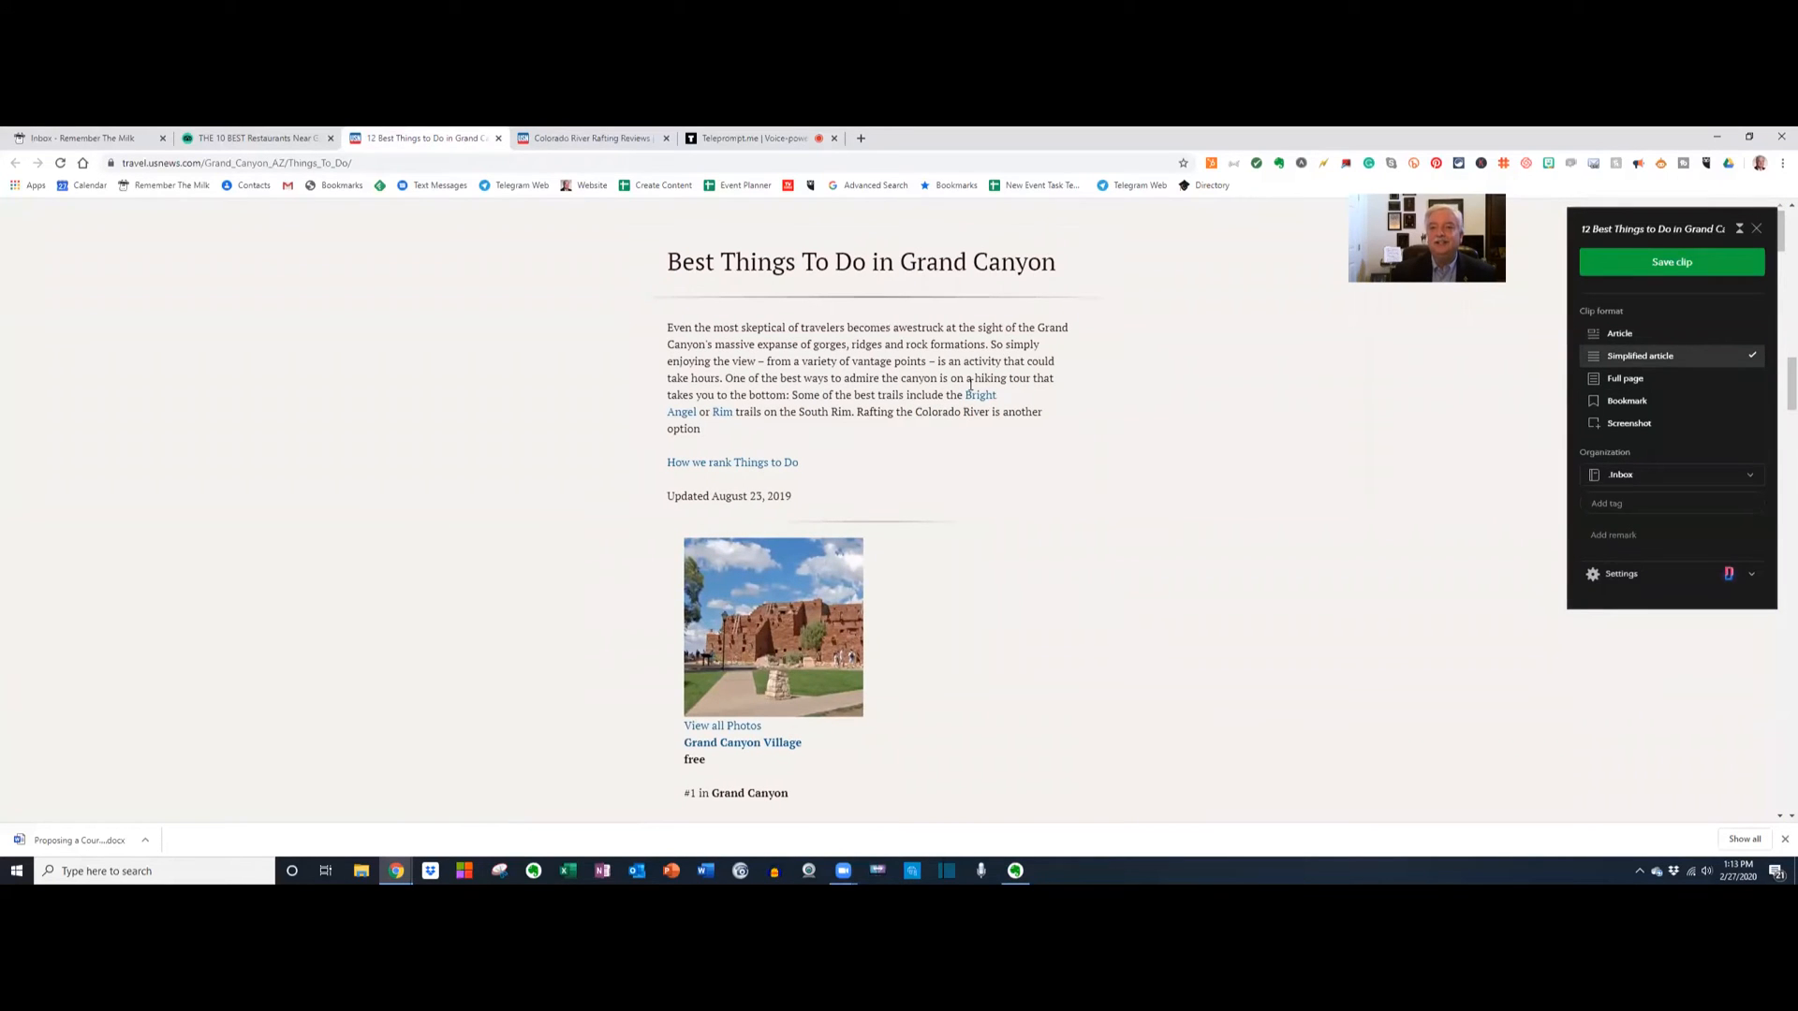
pyautogui.scroll(-3)
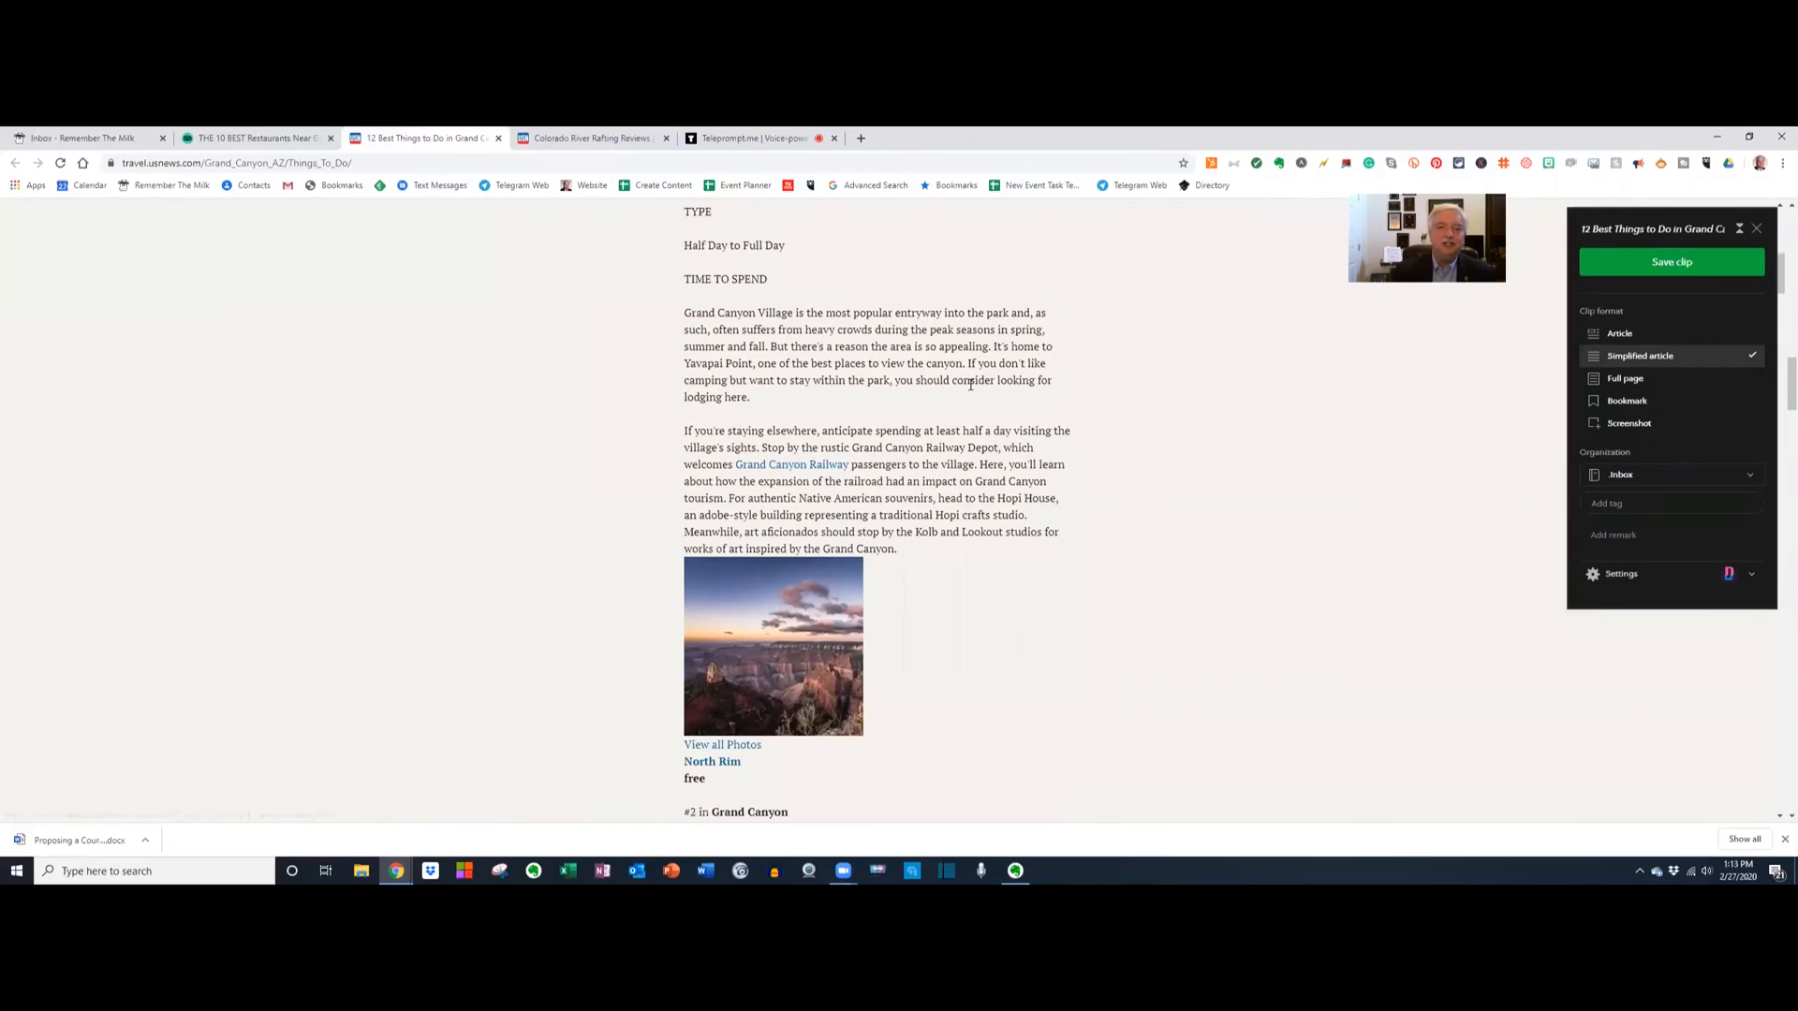
pyautogui.scroll(-3)
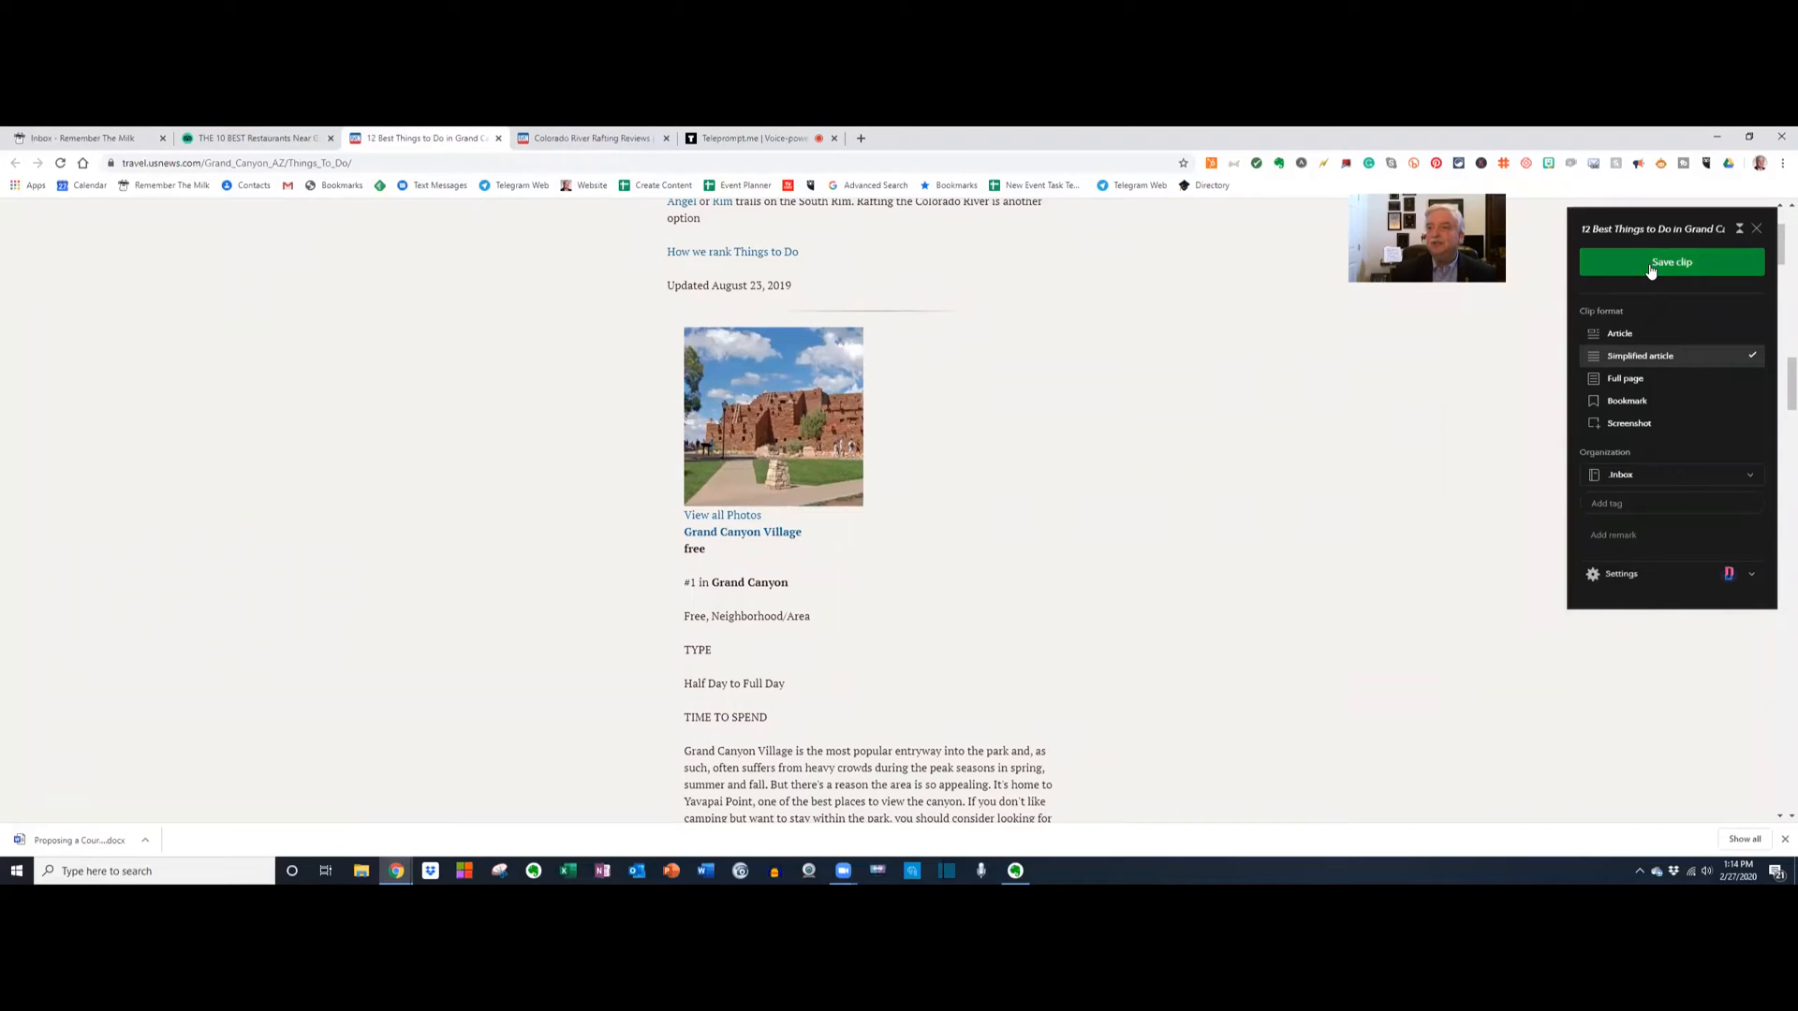
pyautogui.click(1671, 262)
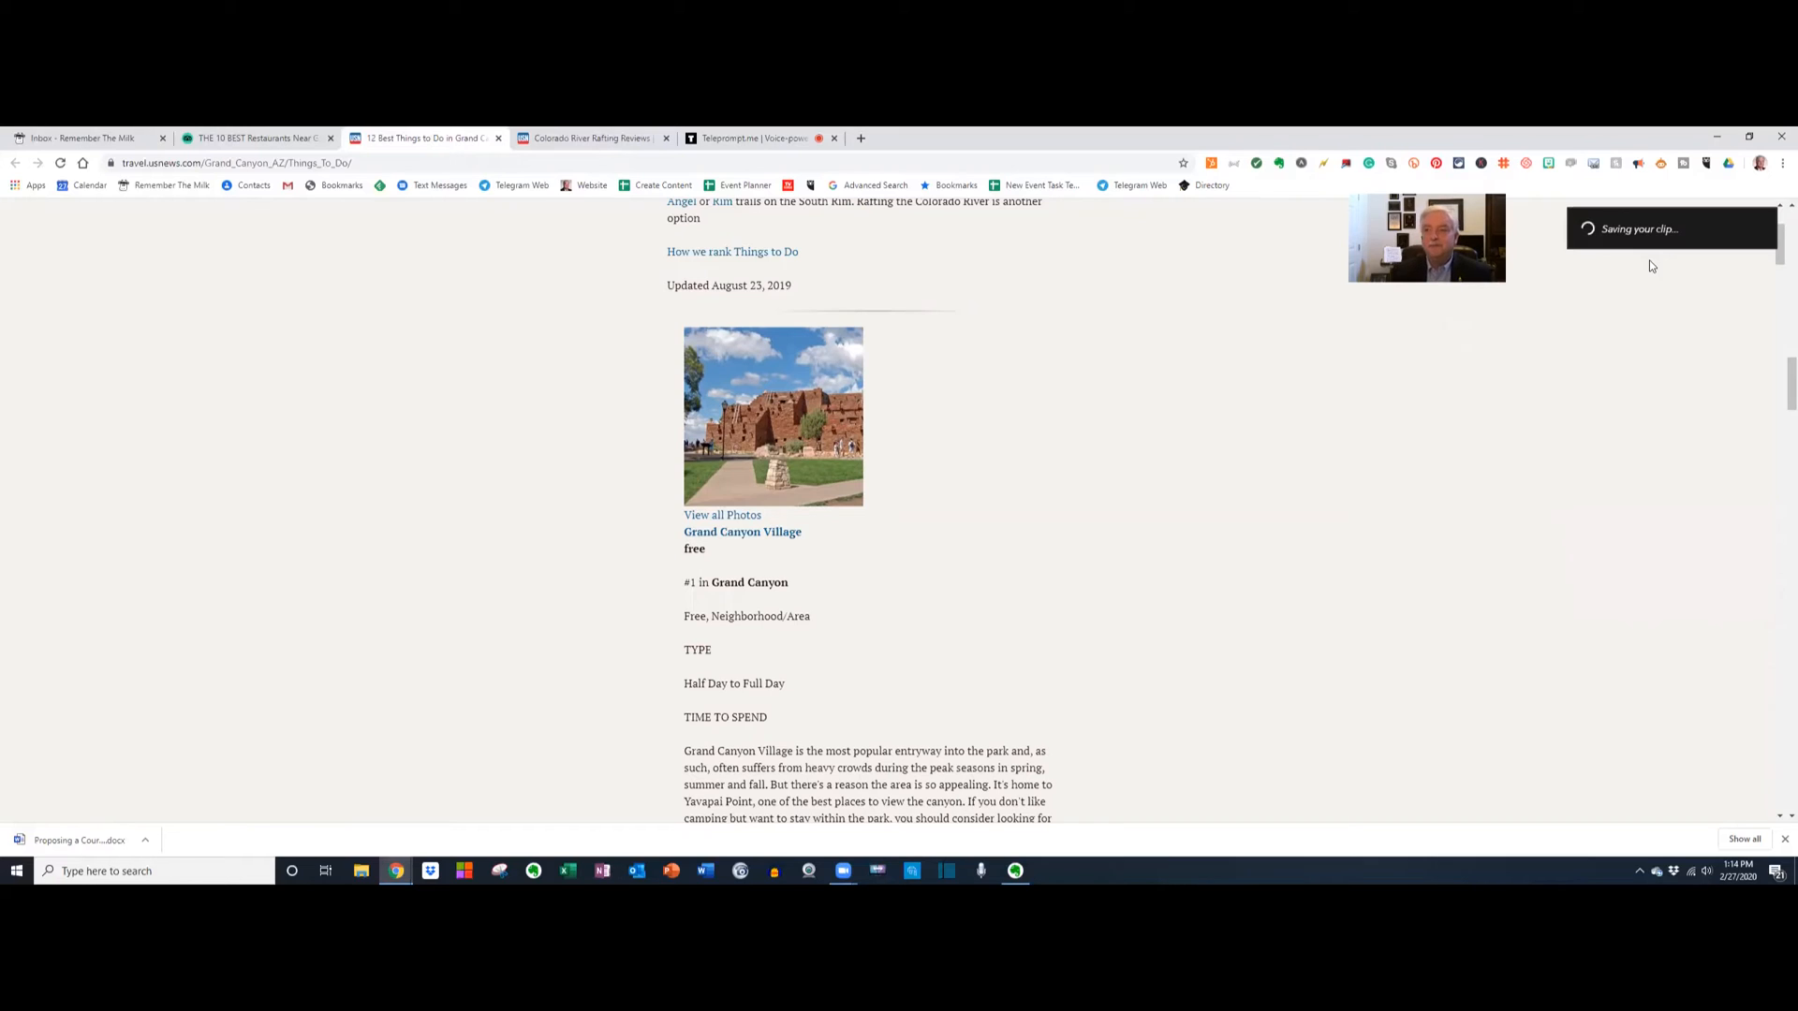
pyautogui.scroll(-3)
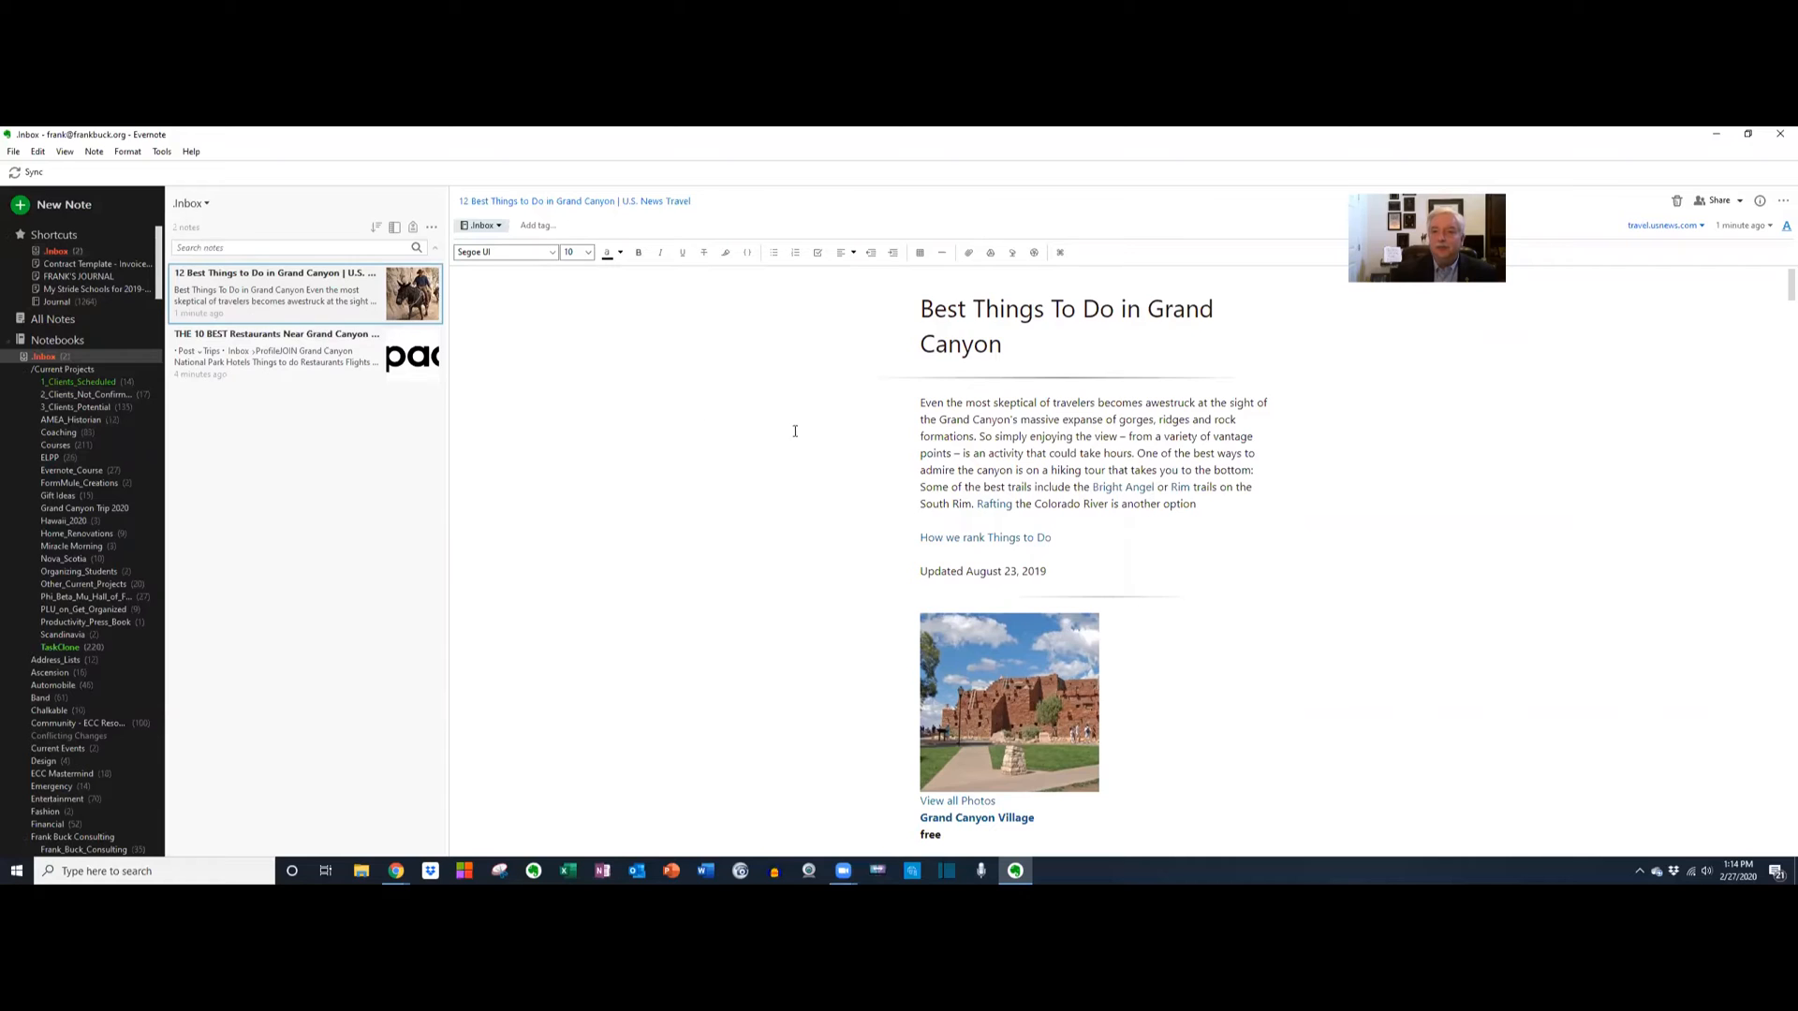
# From the clipped restaurants note, follow the Maswik Food Court link to TripAdvisor, then return to the notes.
pyautogui.scroll(-3)
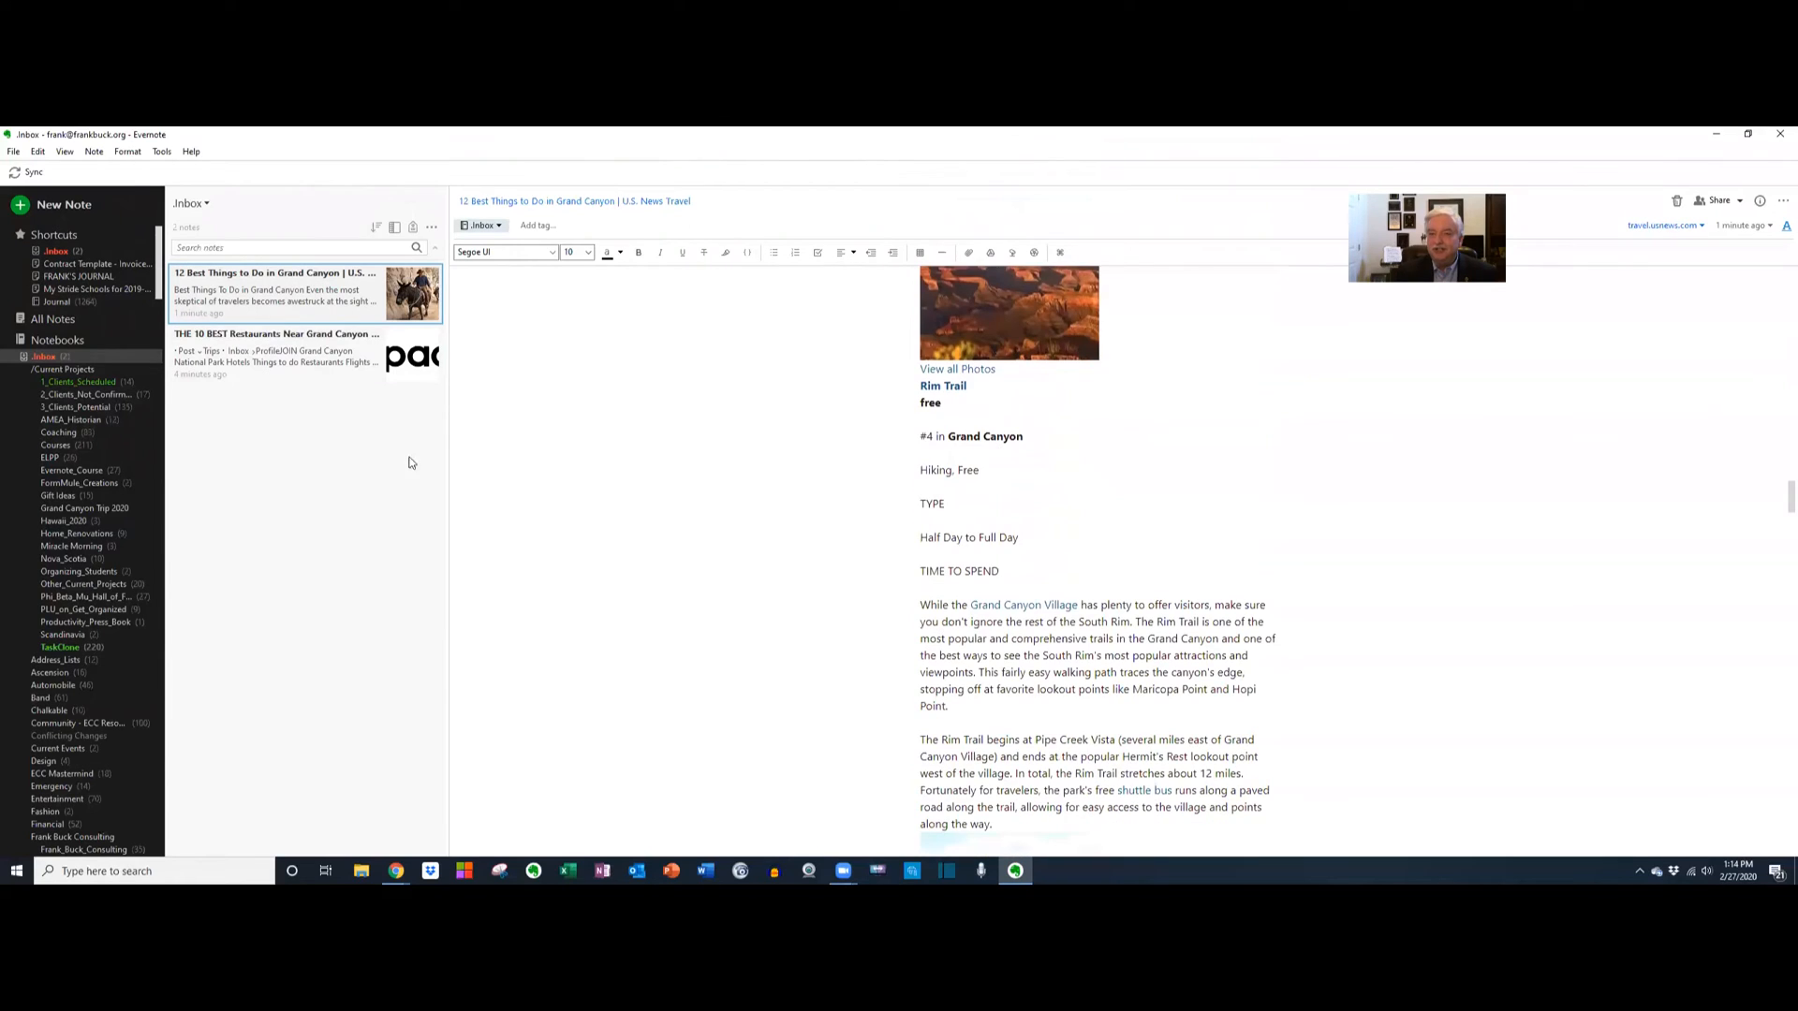
pyautogui.click(275, 354)
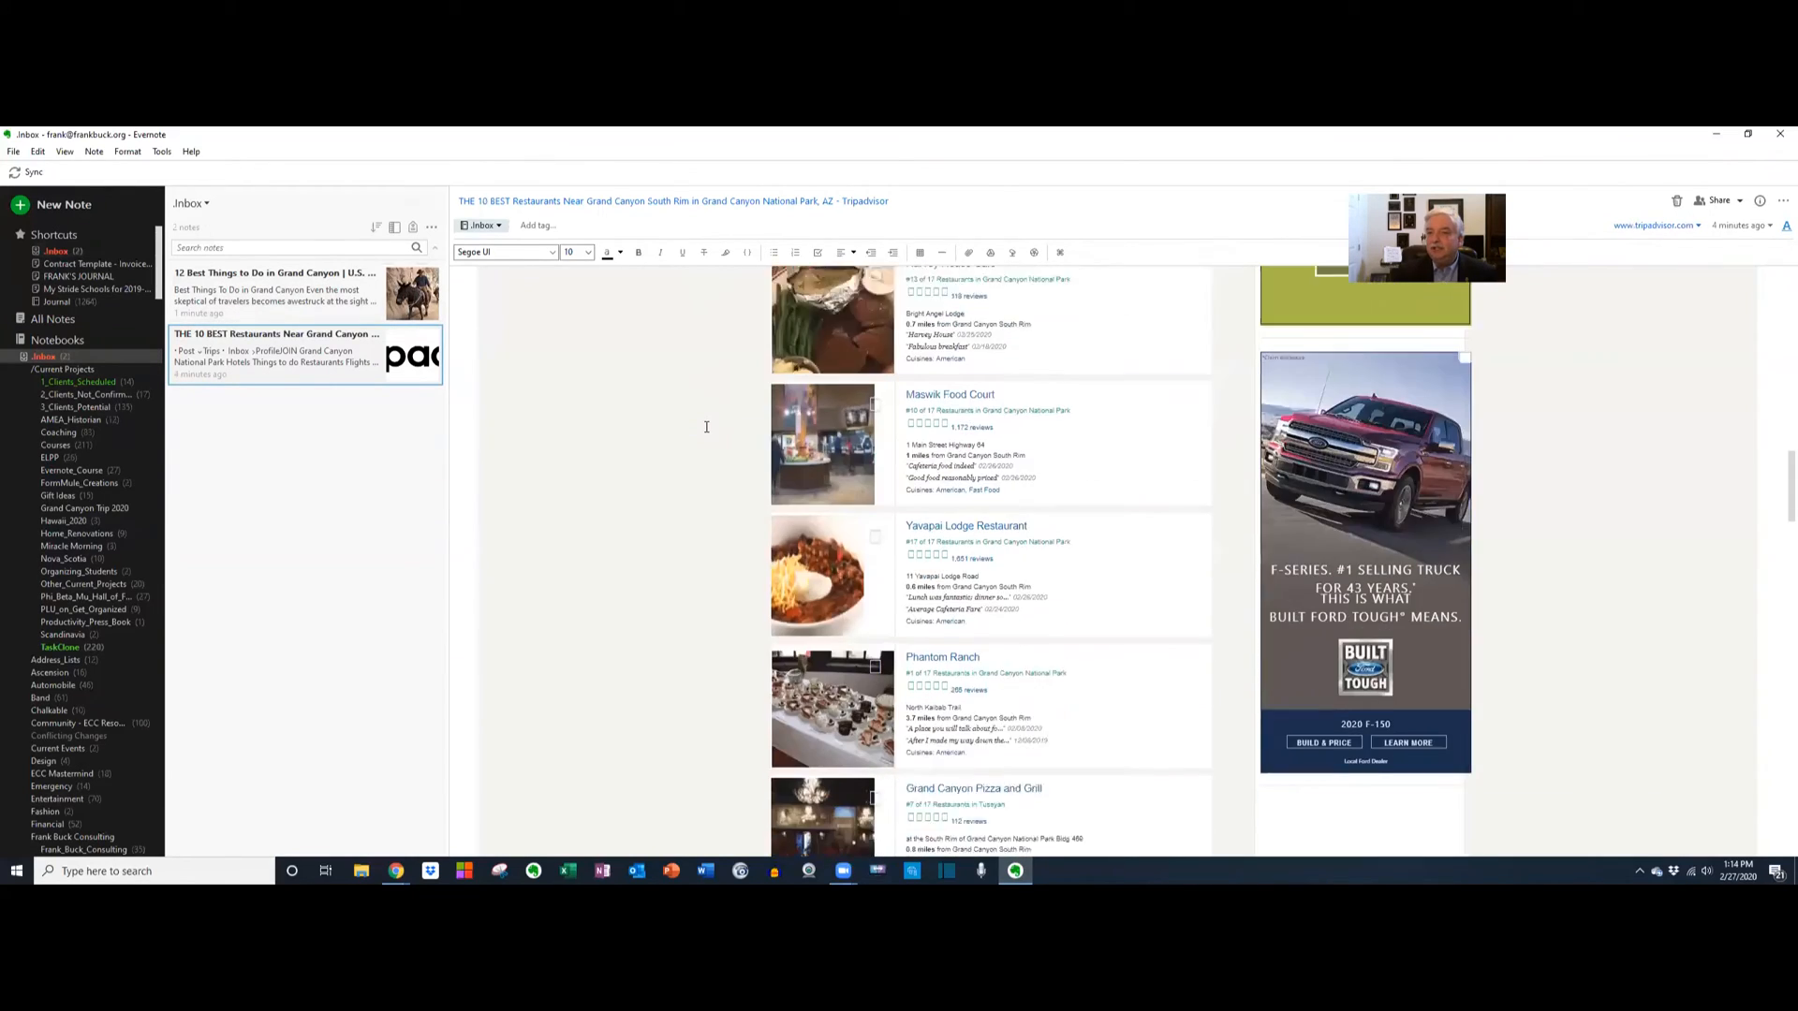
pyautogui.scroll(-3)
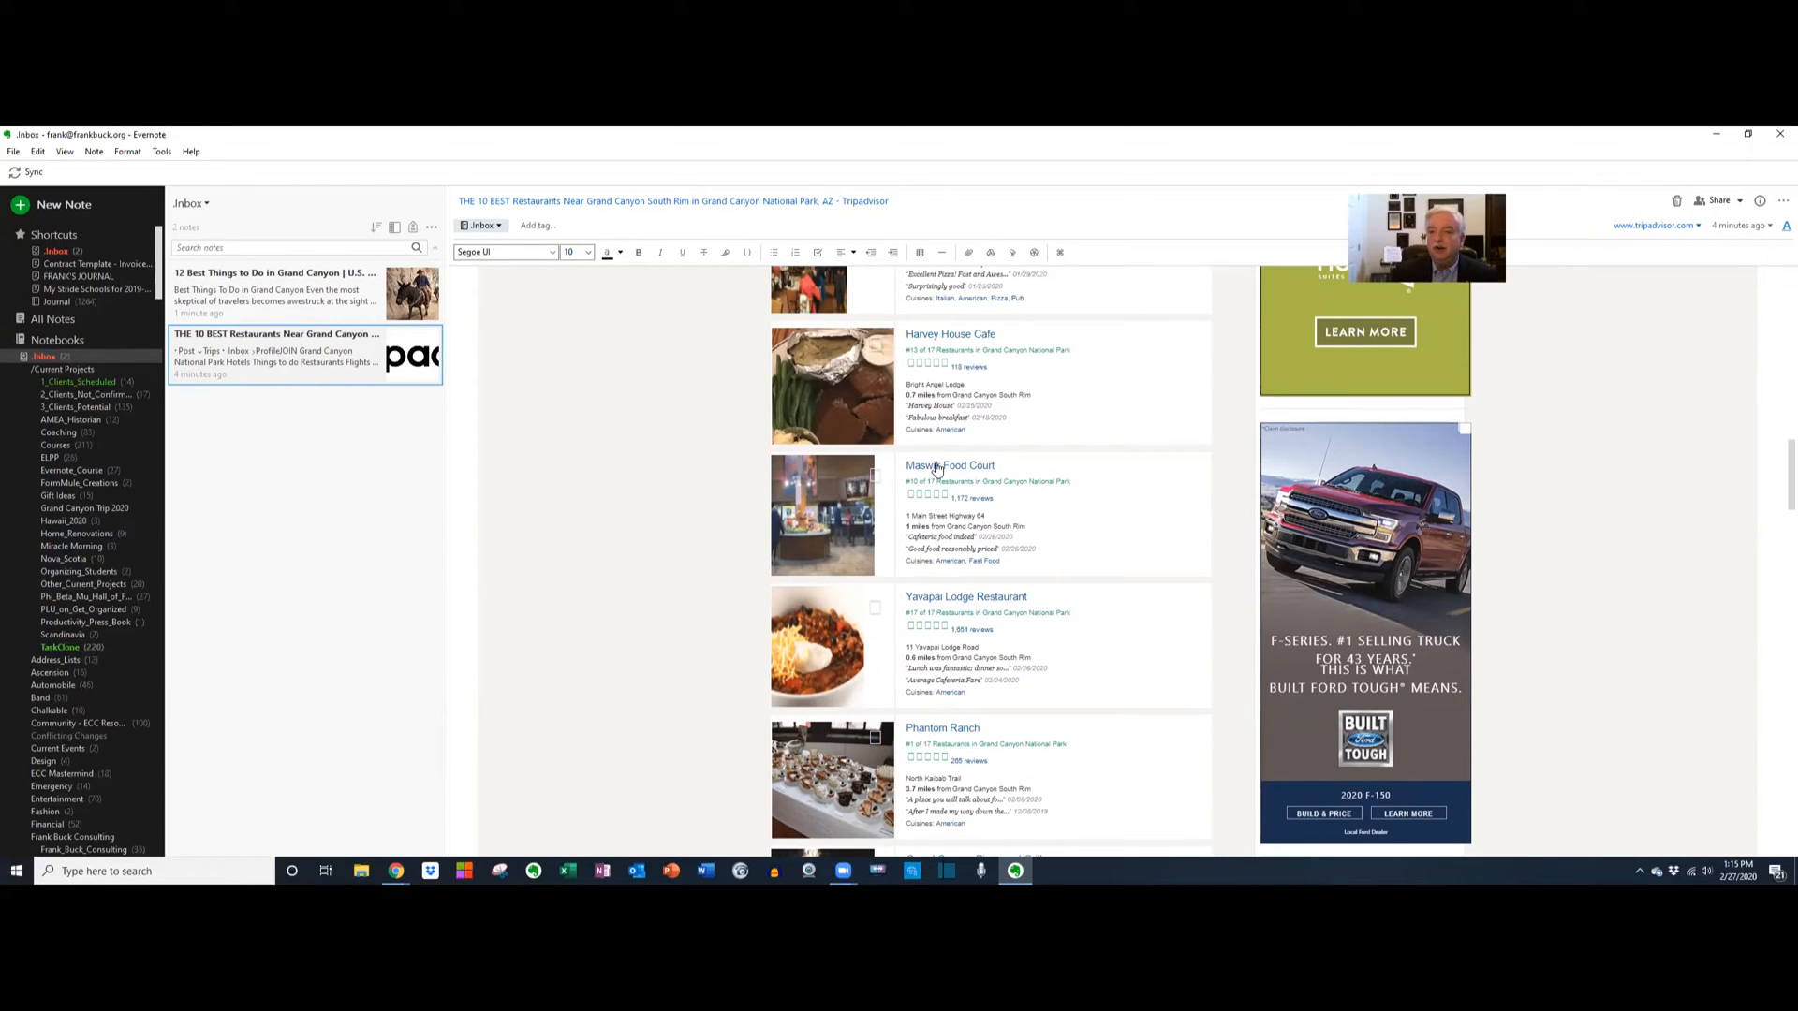
pyautogui.click(950, 465)
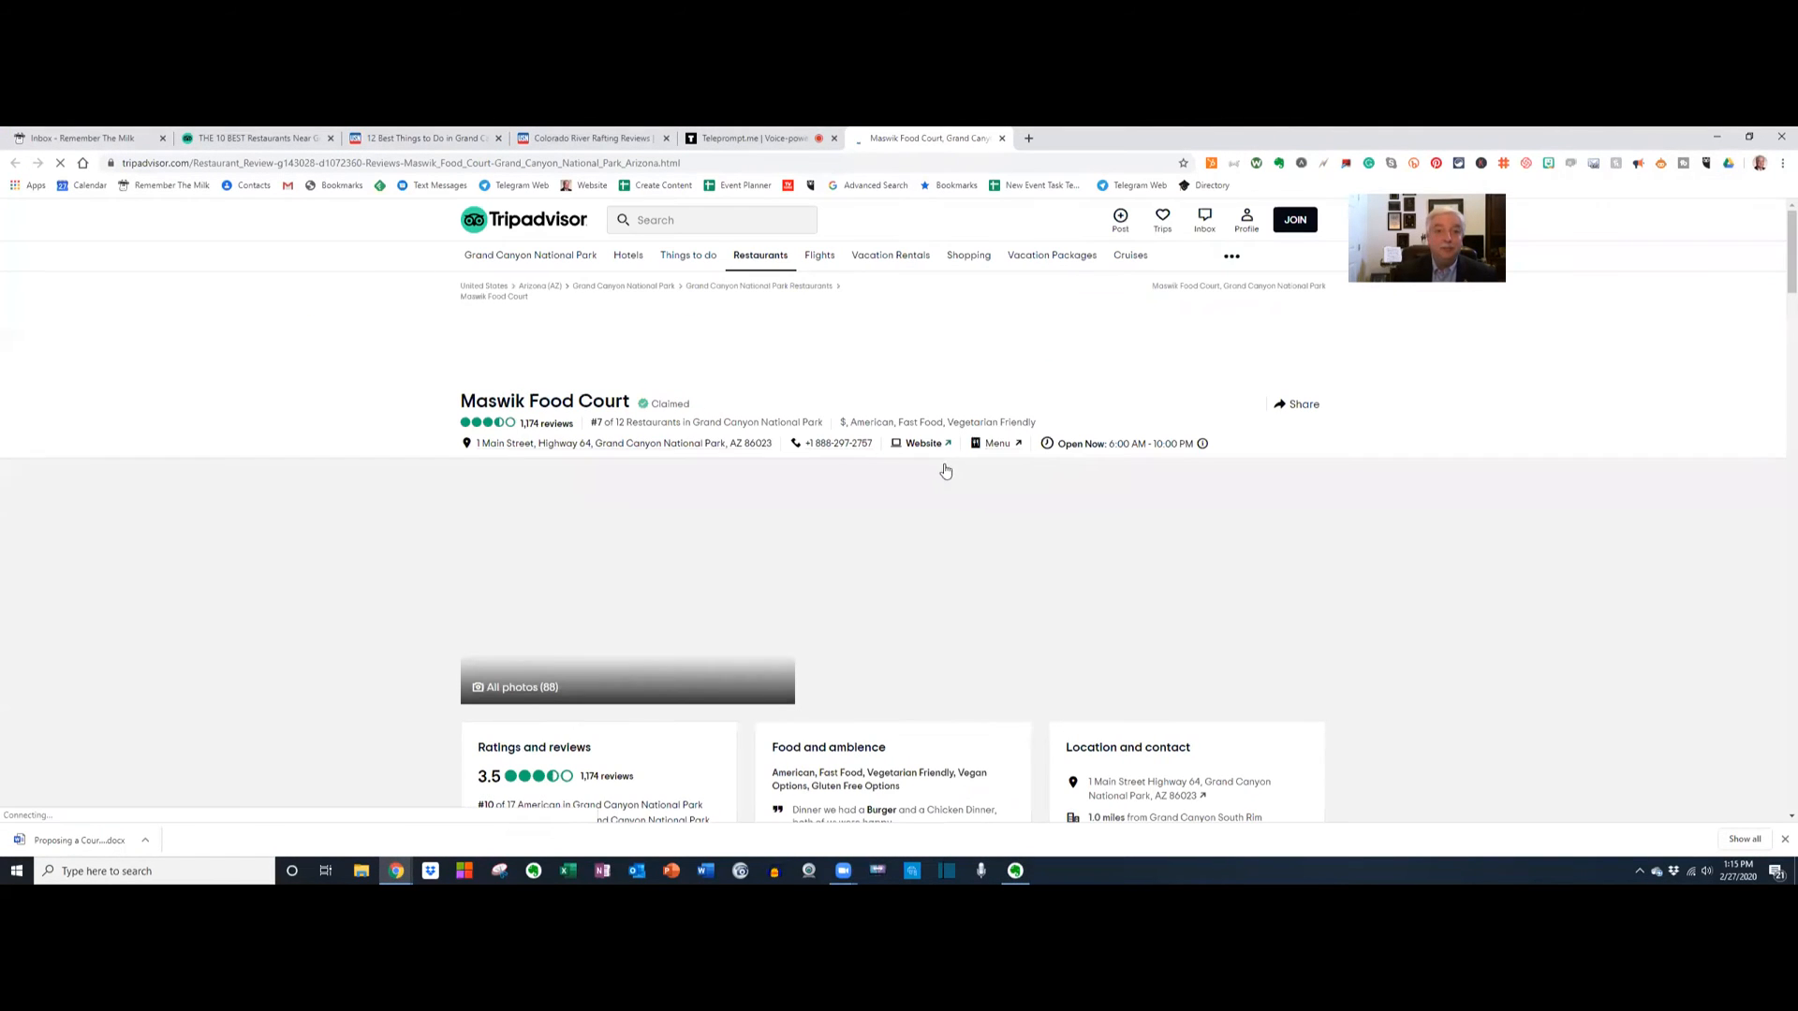
pyautogui.click(1013, 871)
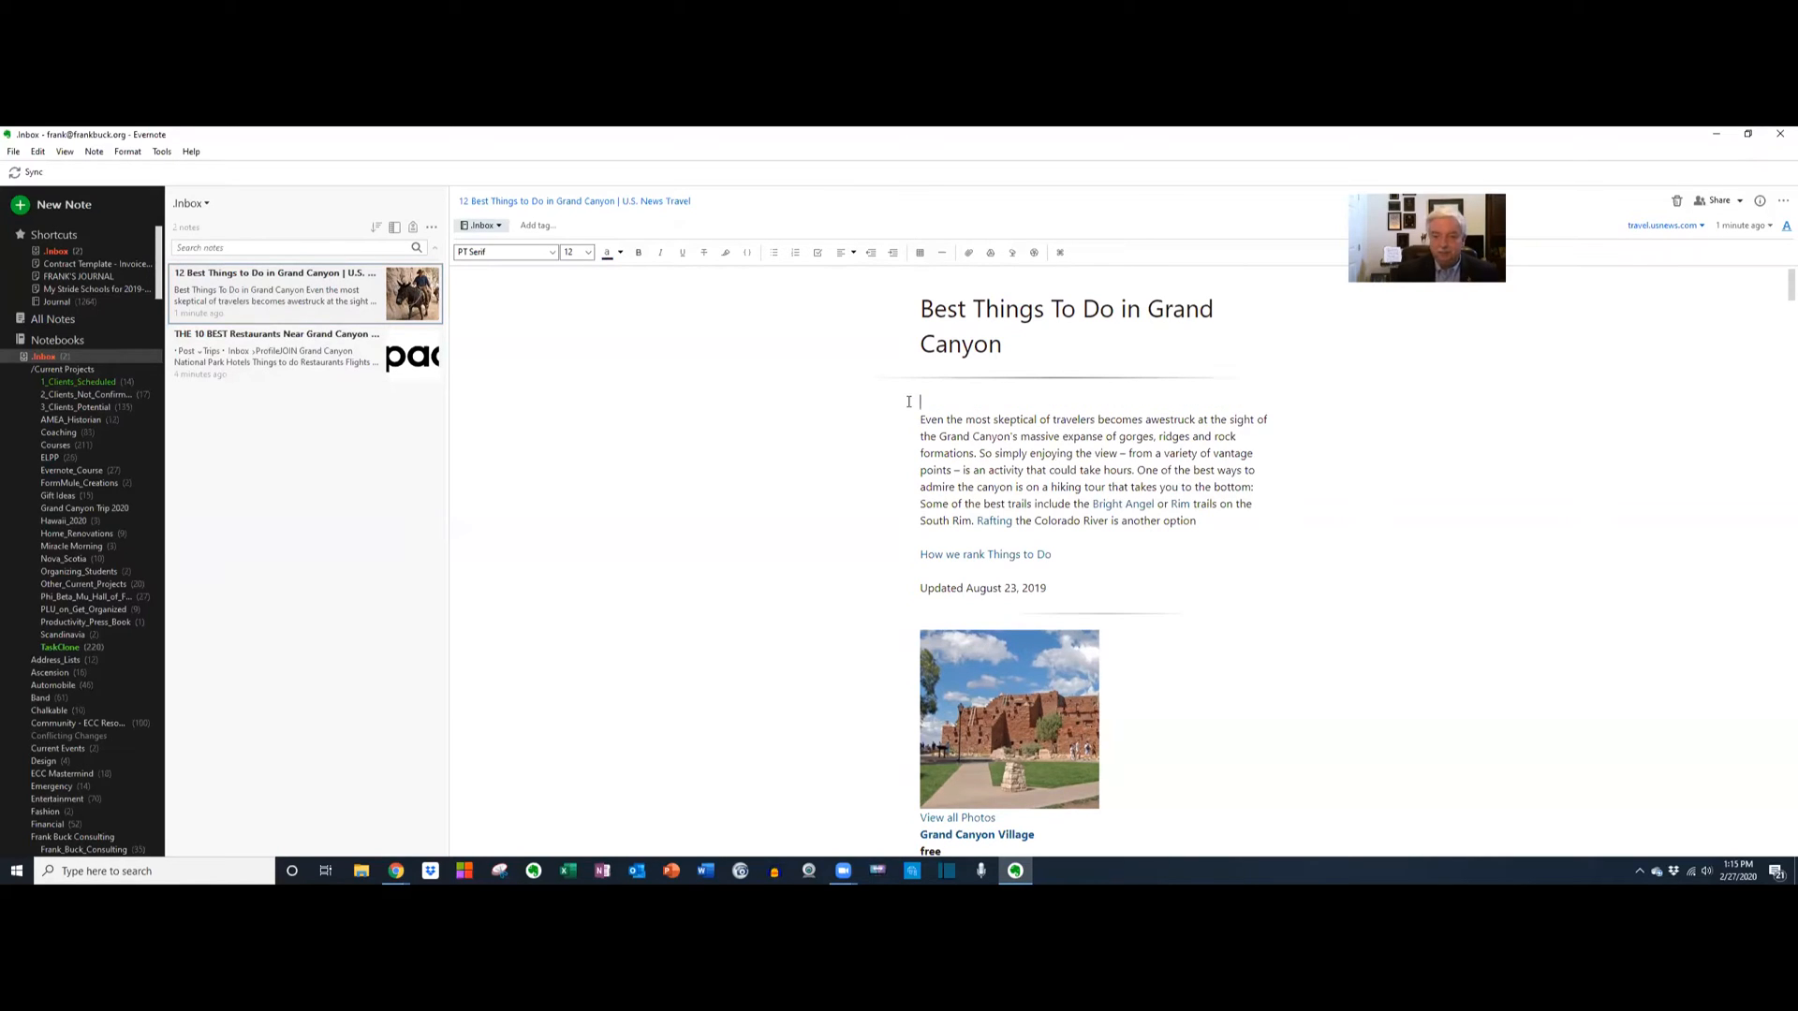
# Add 'Here is more info I want to add.' above the opening paragraph and bold that paragraph.
pyautogui.write('Here is more info I want to')
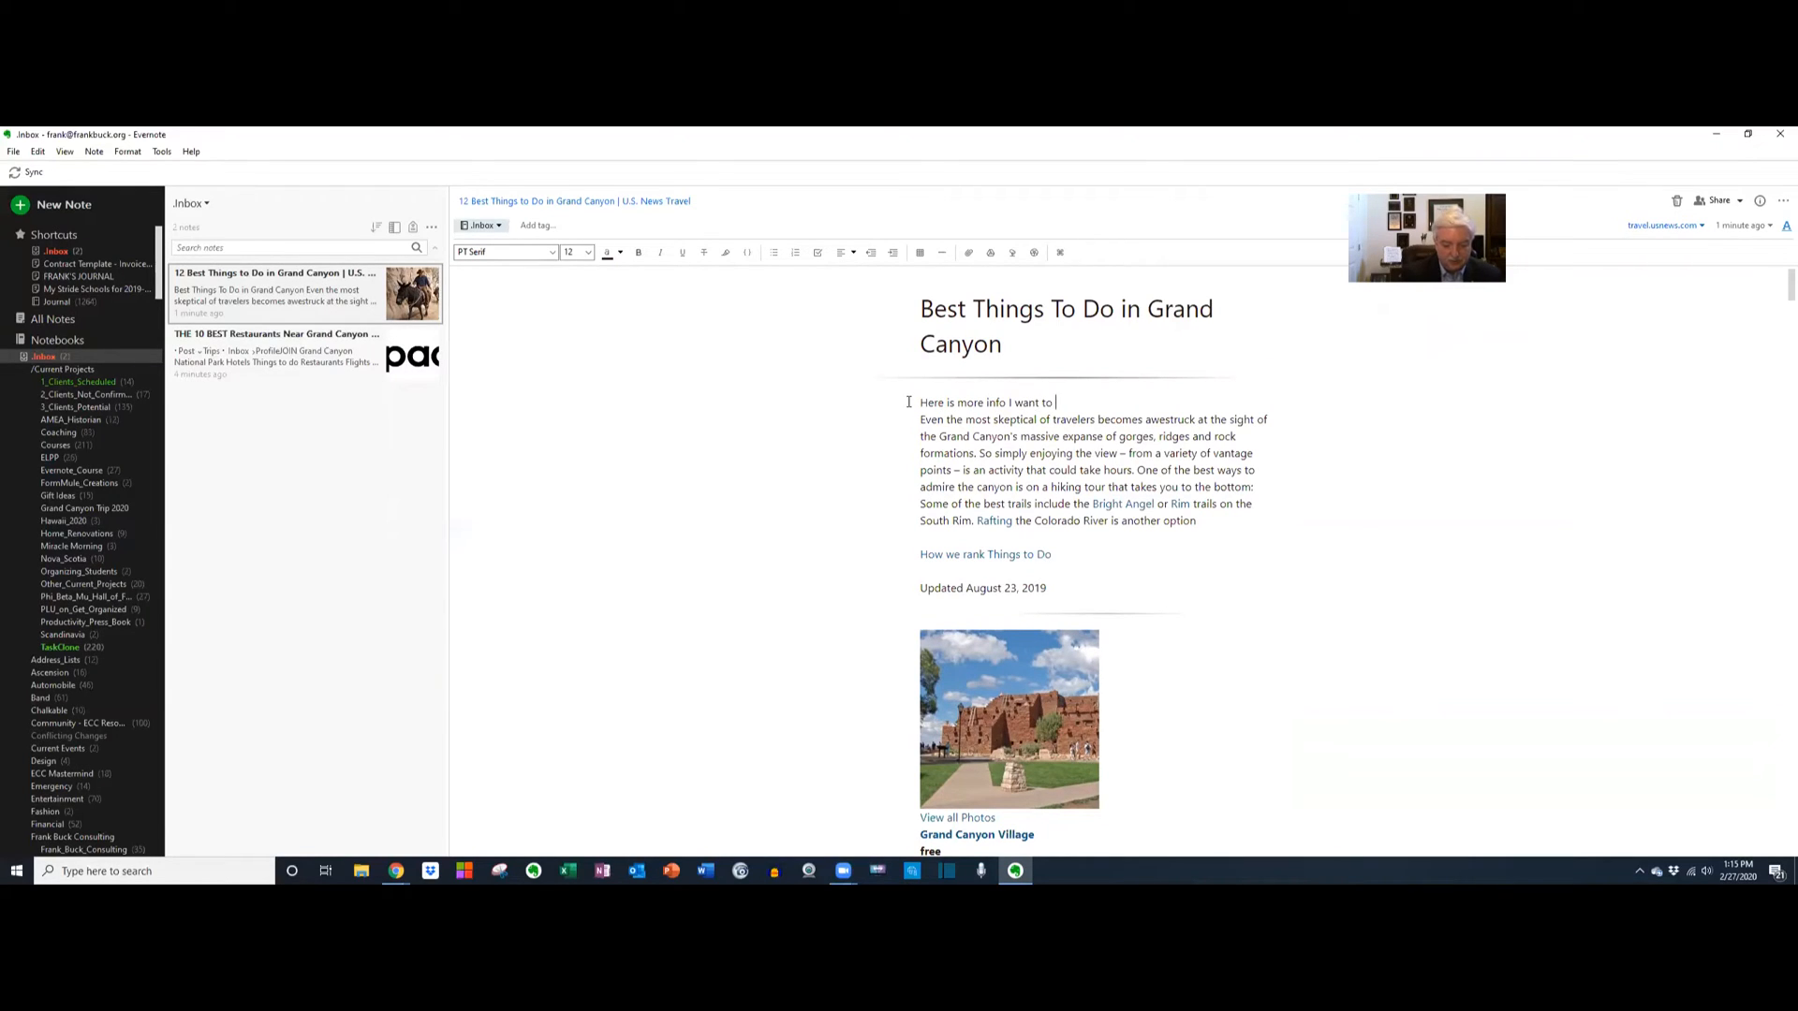
pyautogui.write('add.')
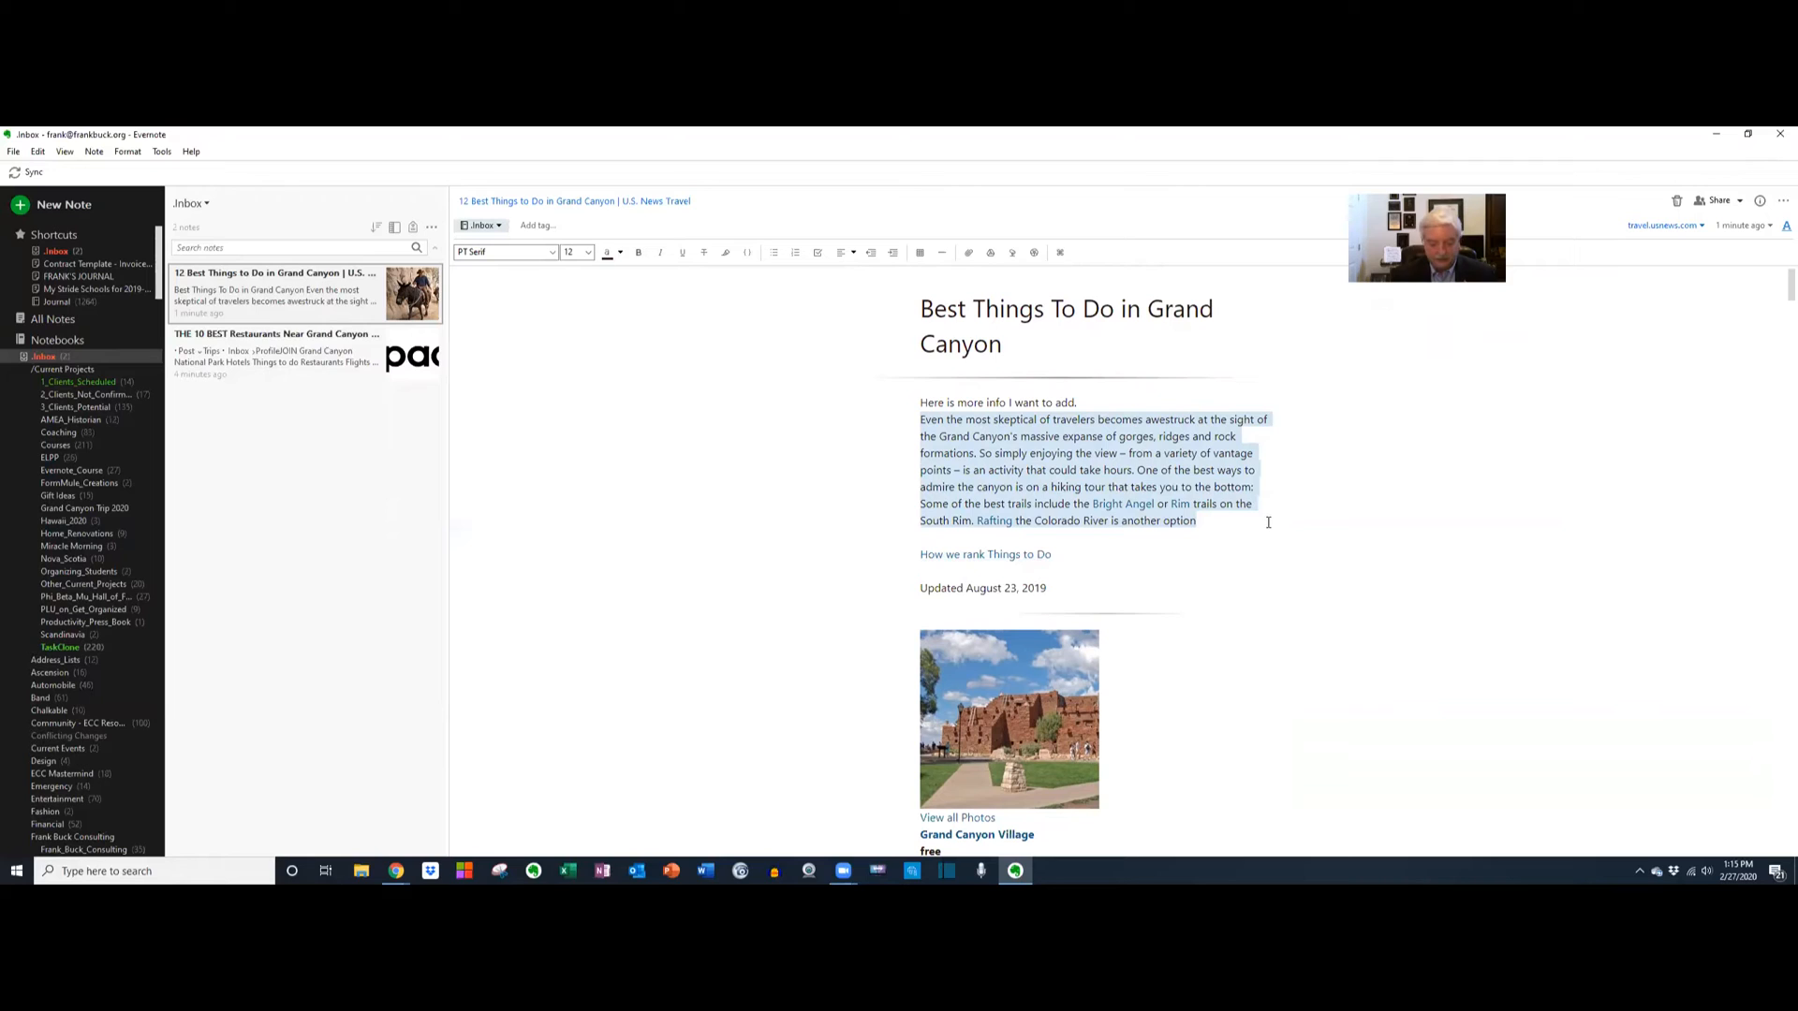
pyautogui.click(637, 253)
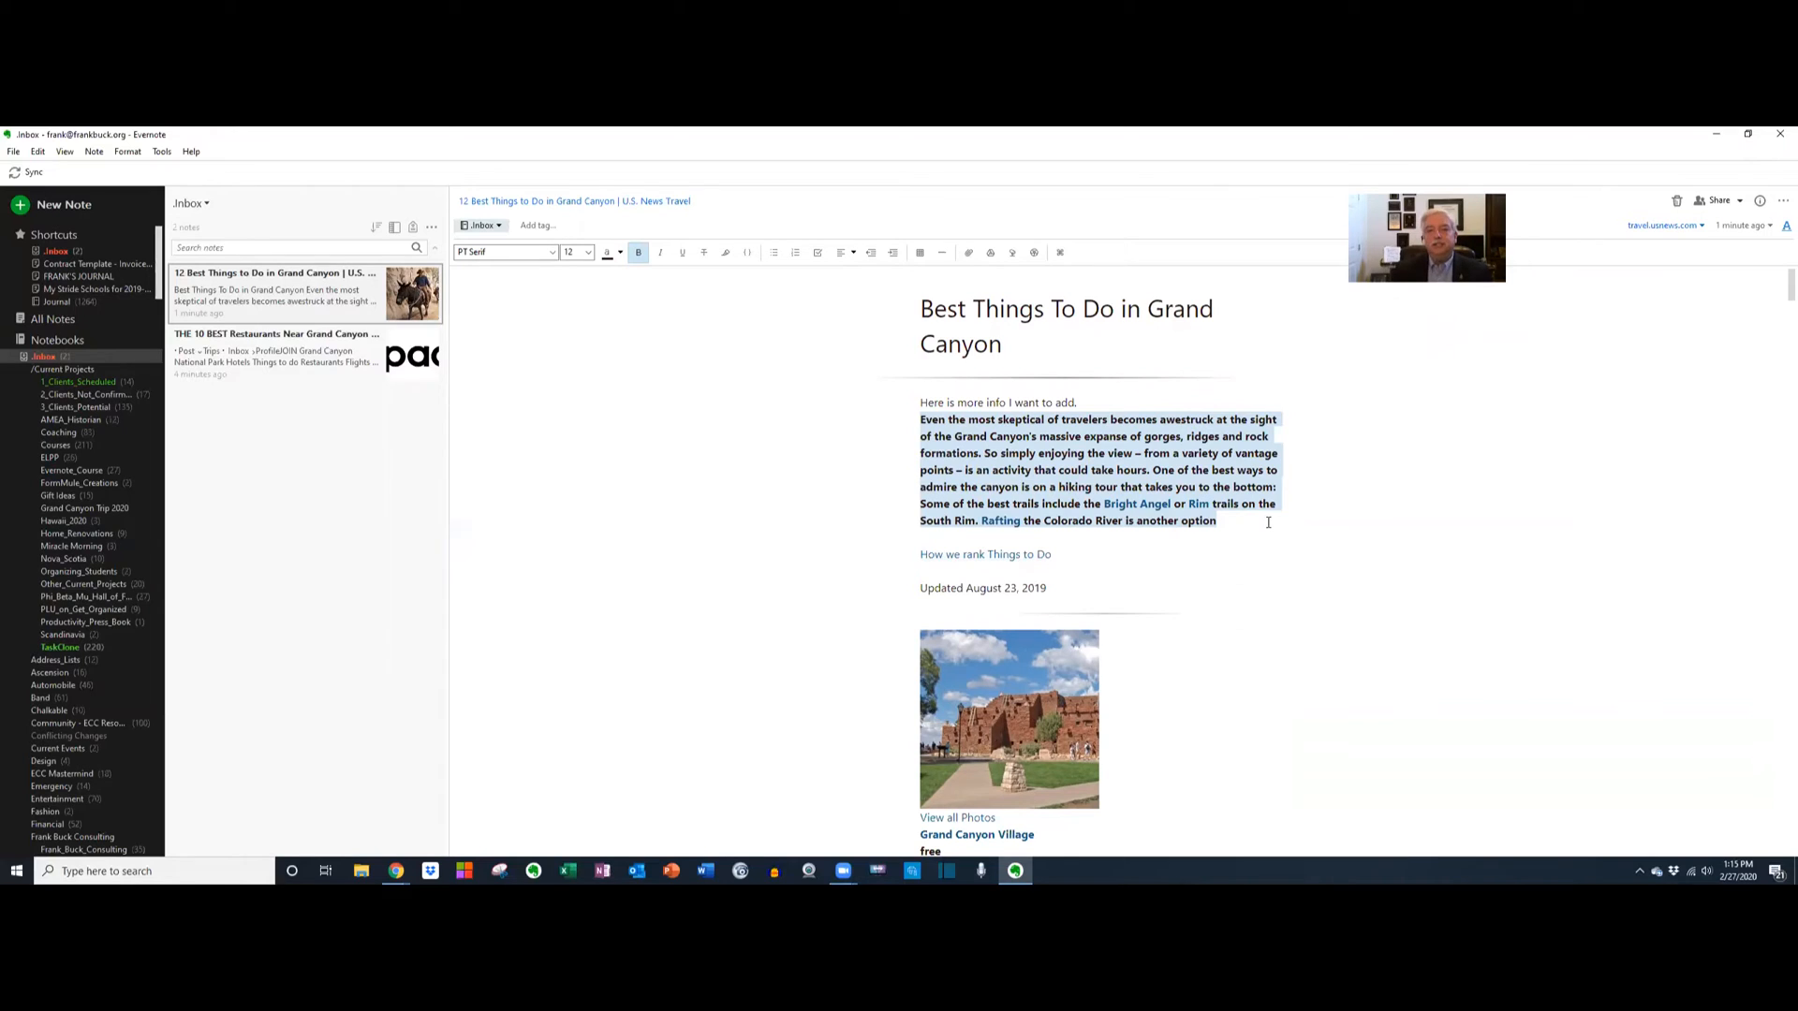
pyautogui.click(275, 292)
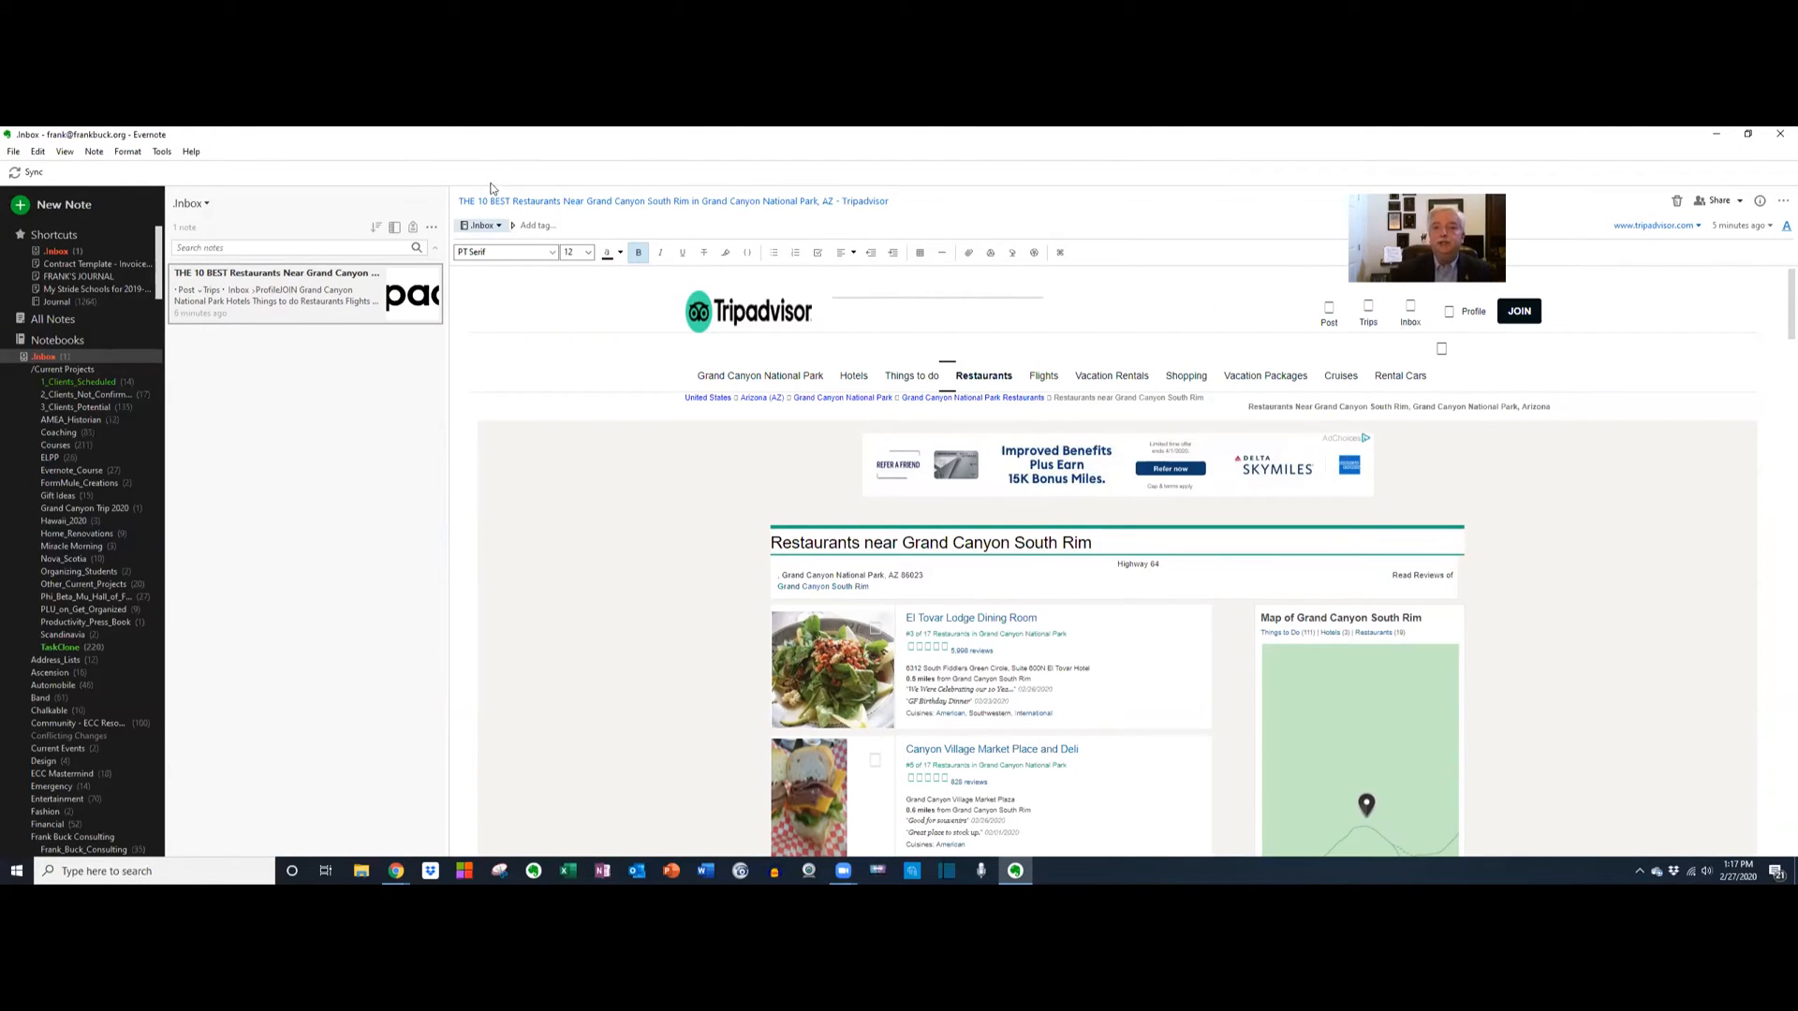
pyautogui.moveTo(481, 225)
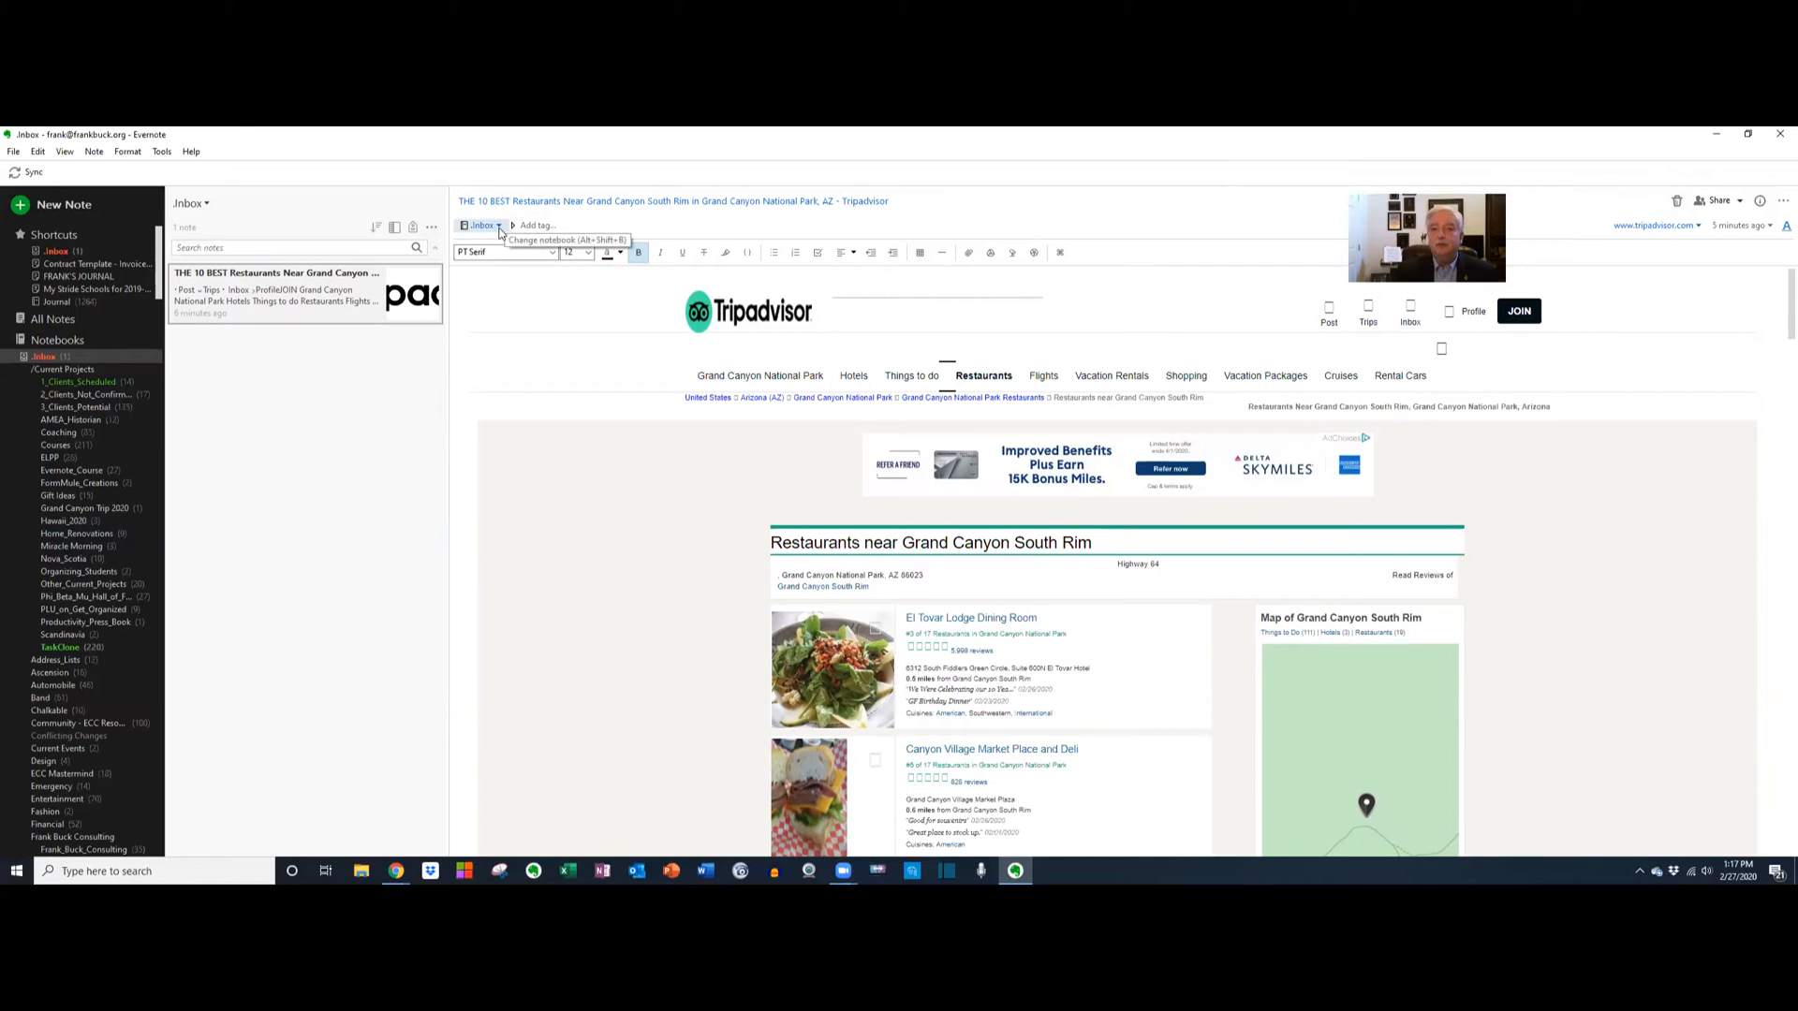
# Move the restaurants note into the Grand Canyon Trip 2020 notebook via the notebook dropdown.
pyautogui.click(481, 225)
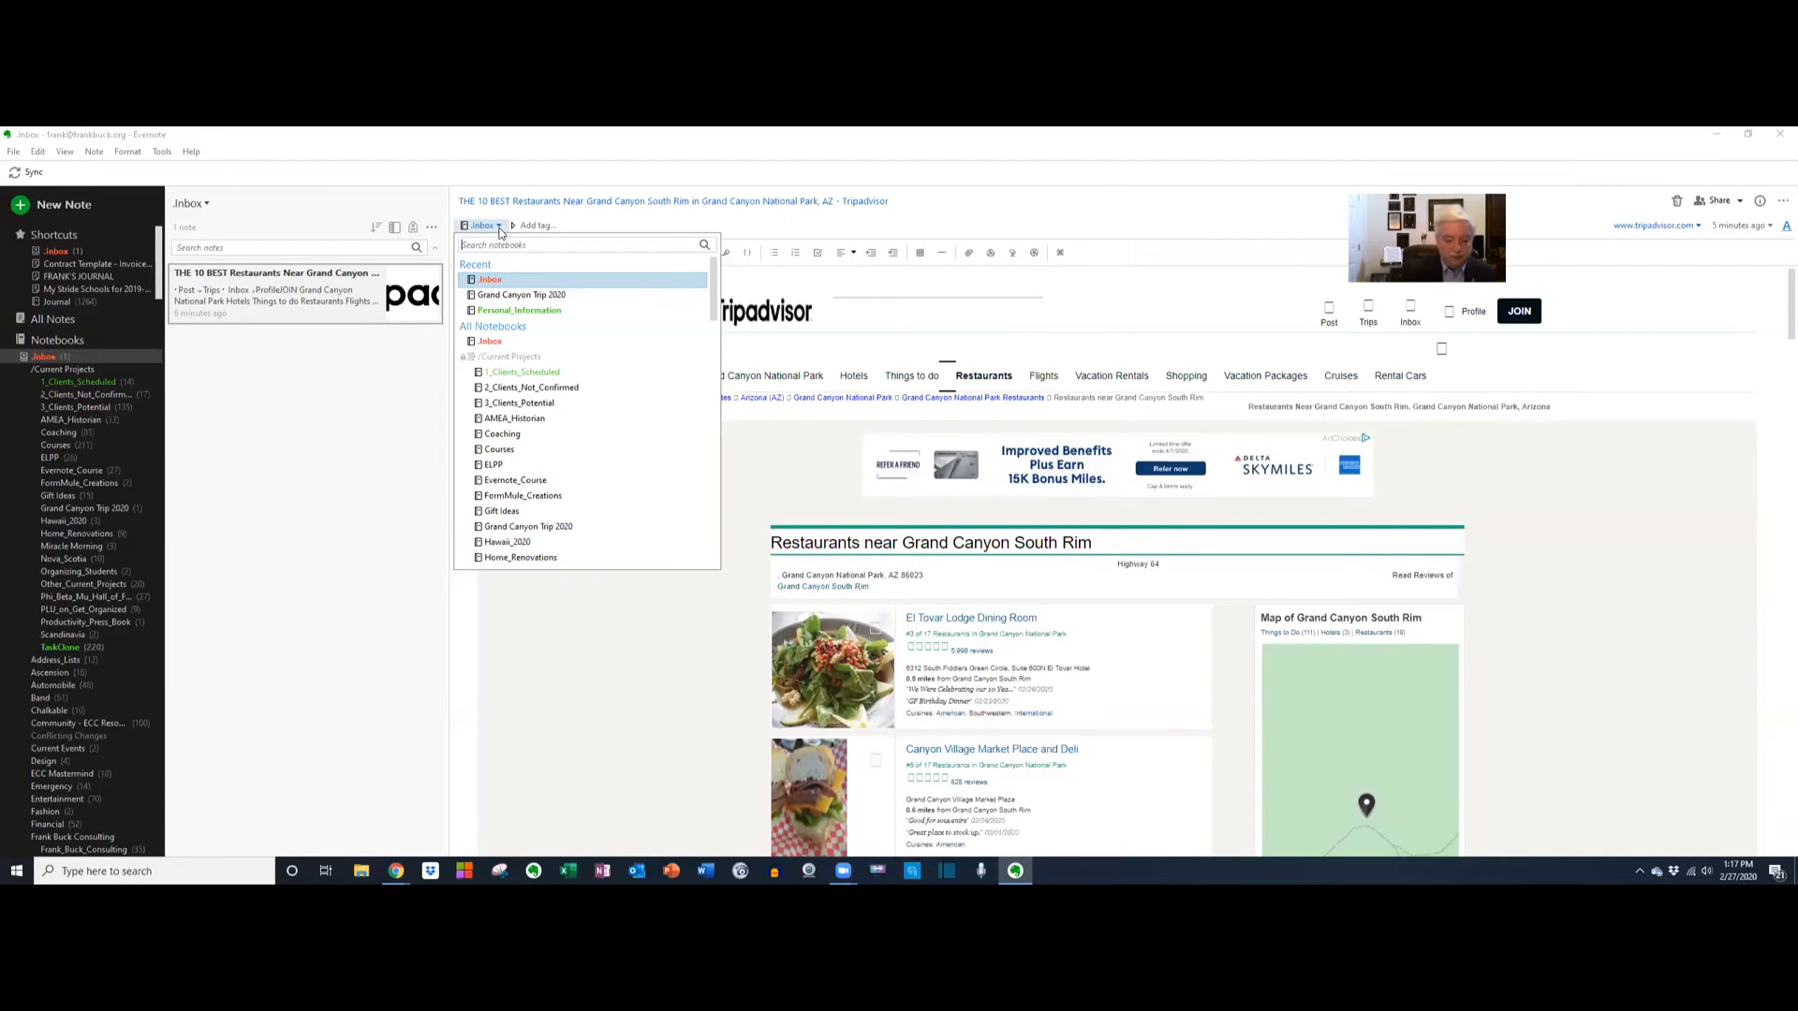
pyautogui.write('gr')
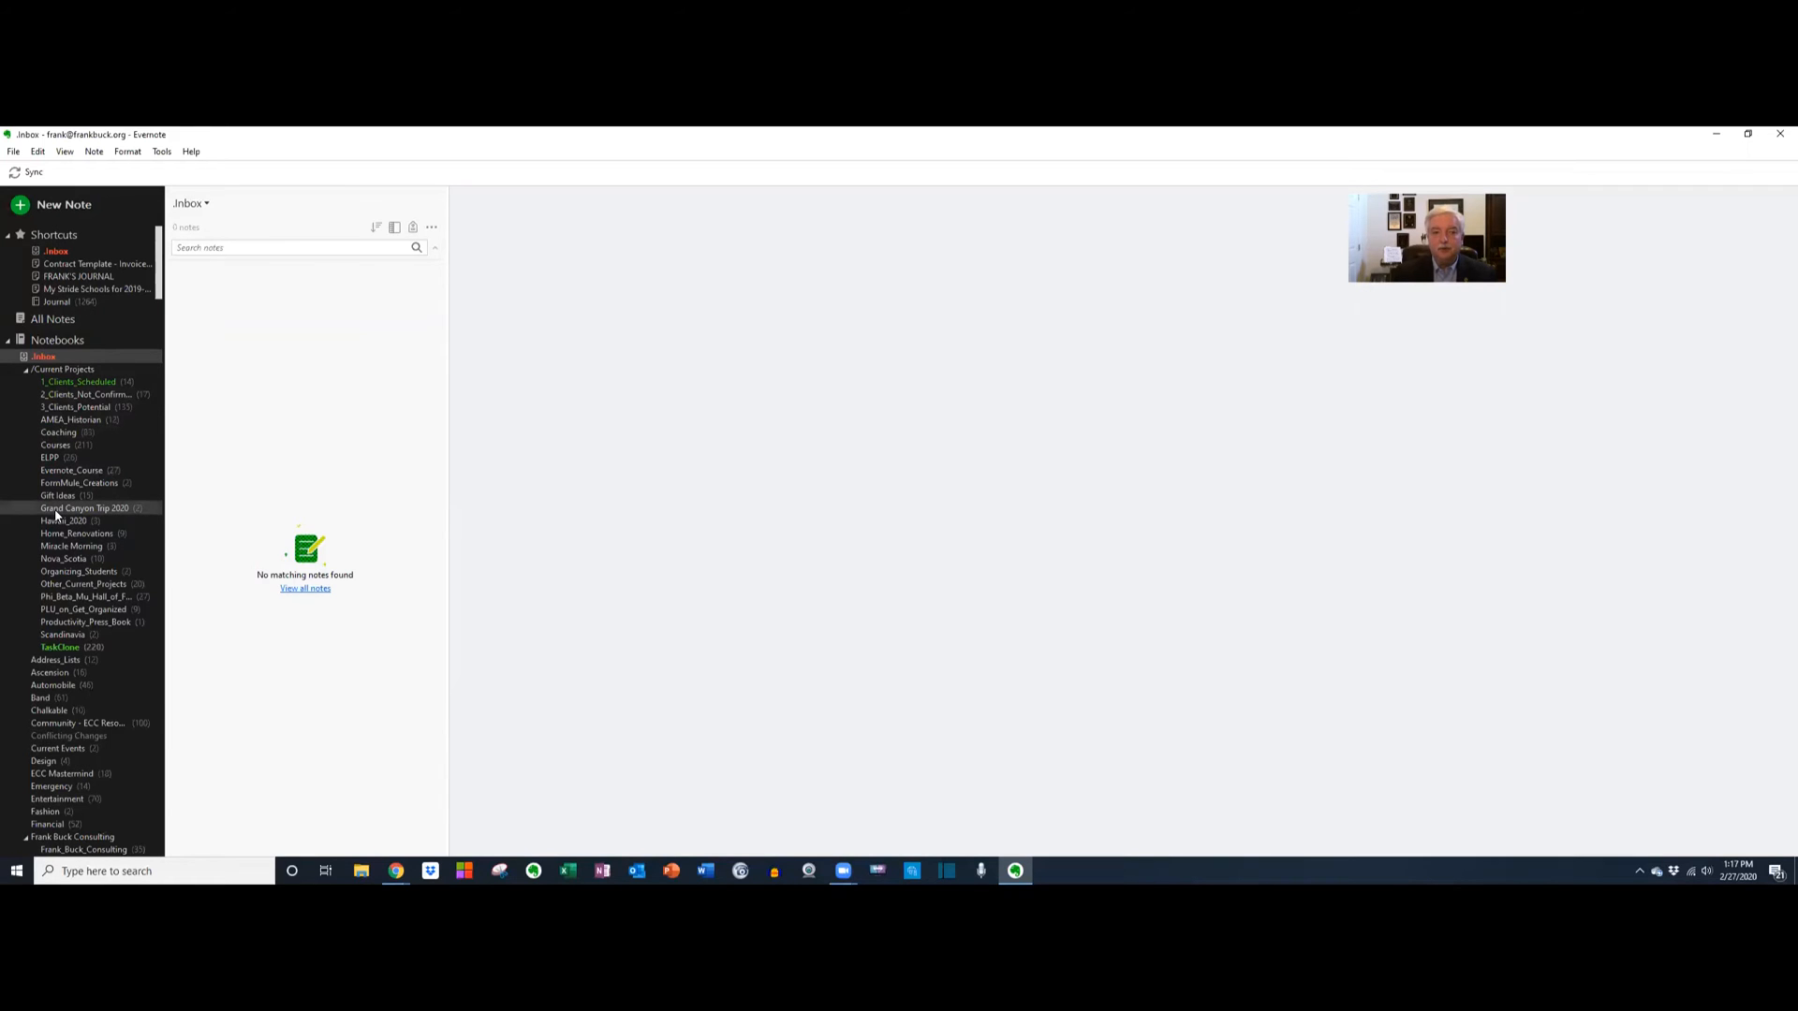
# View the Grand Canyon Trip 2020 notebook holding both clipped articles, then the Gmail inbox.
pyautogui.click(83, 508)
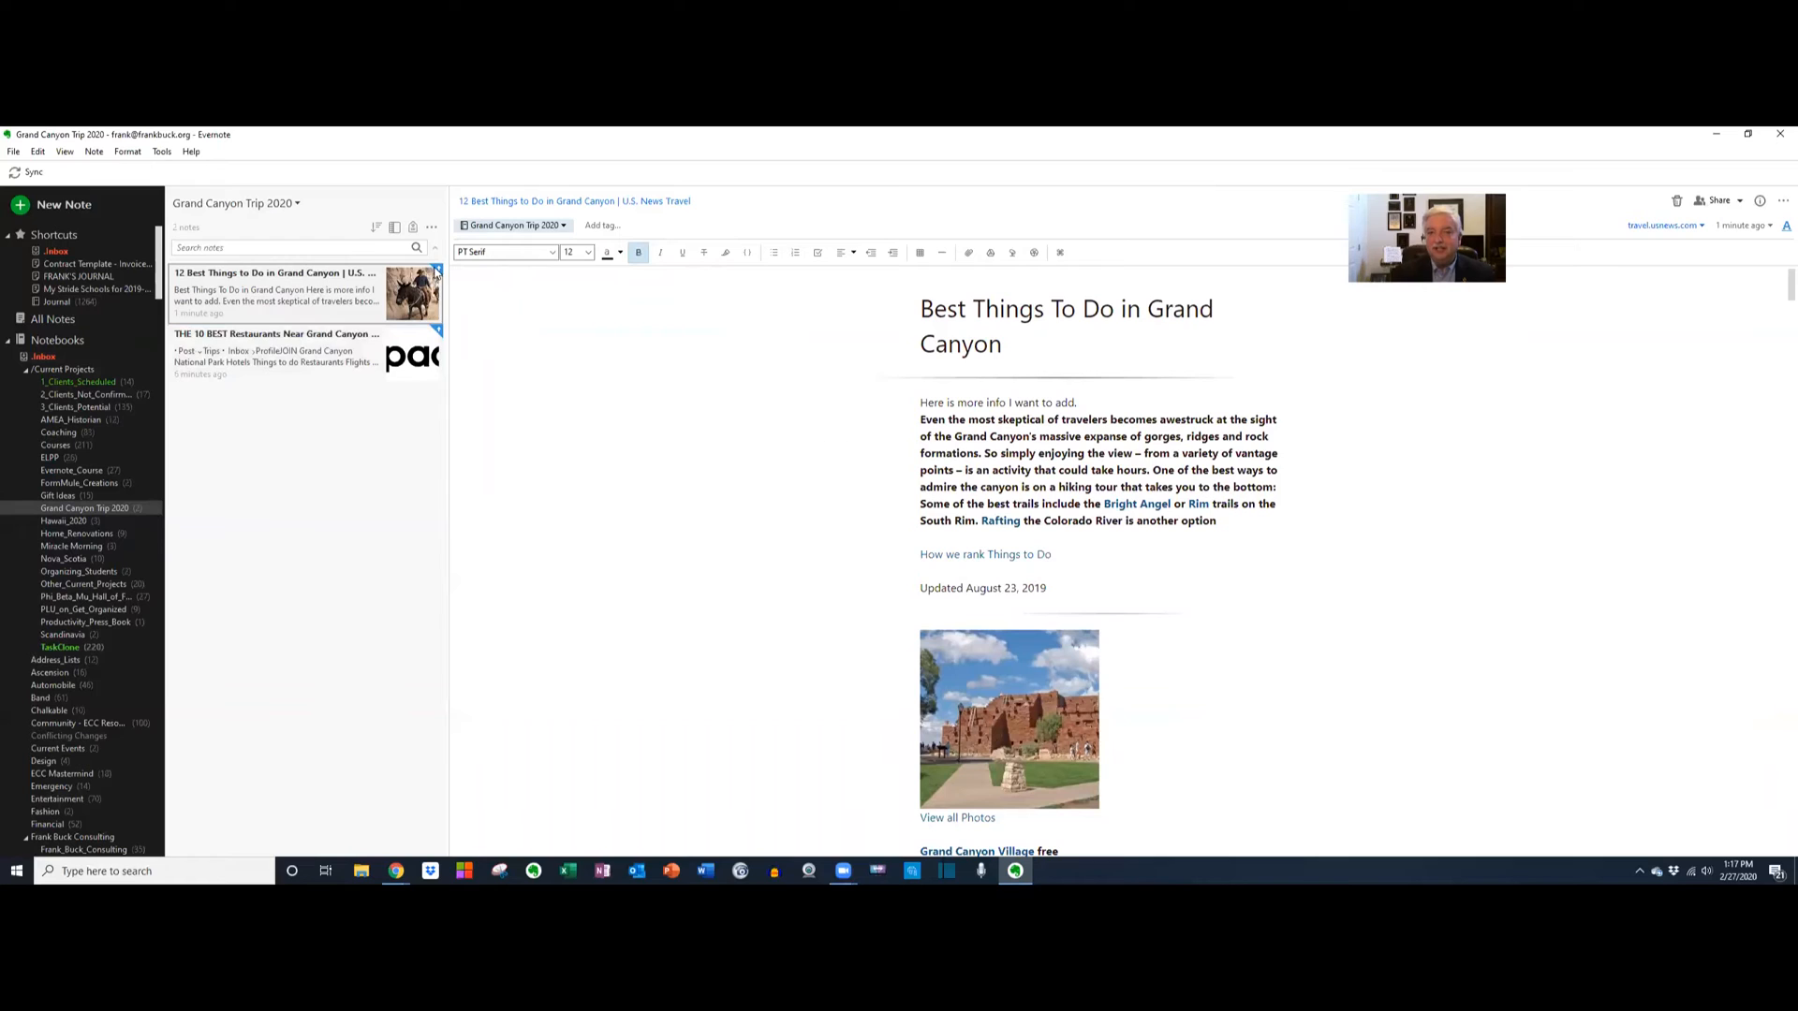
pyautogui.moveTo(415, 342)
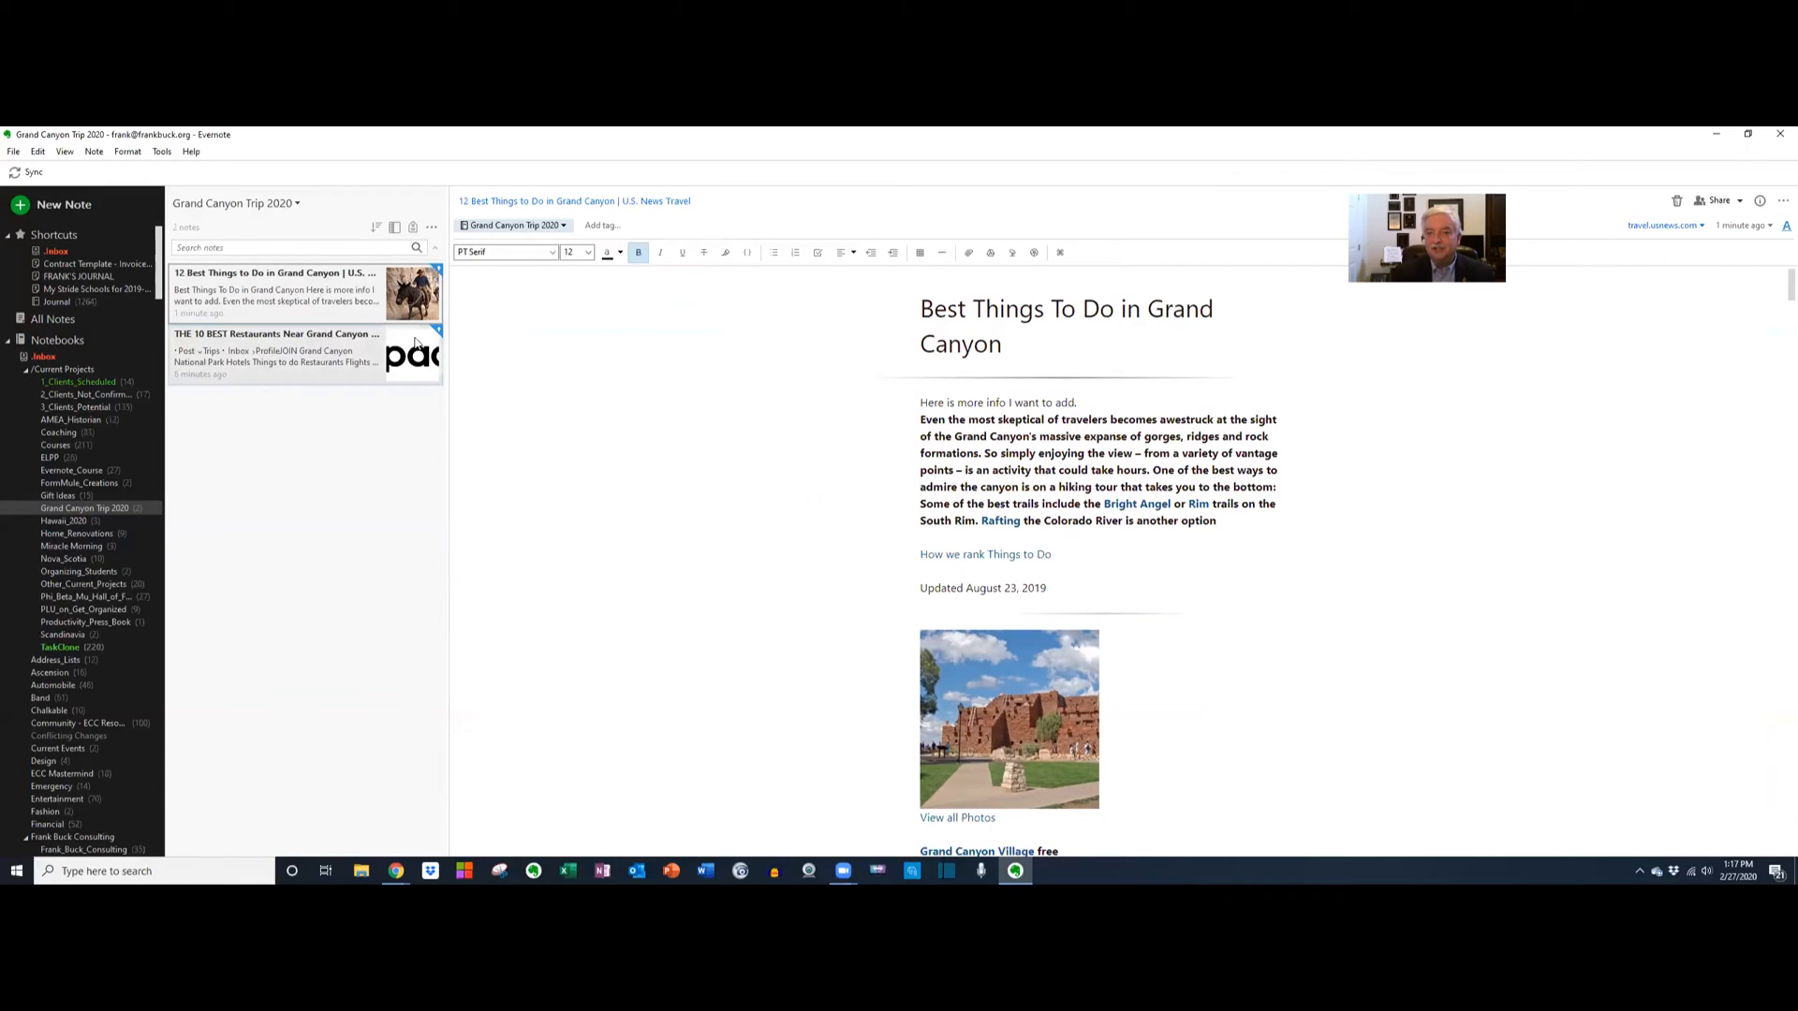
pyautogui.moveTo(292, 321)
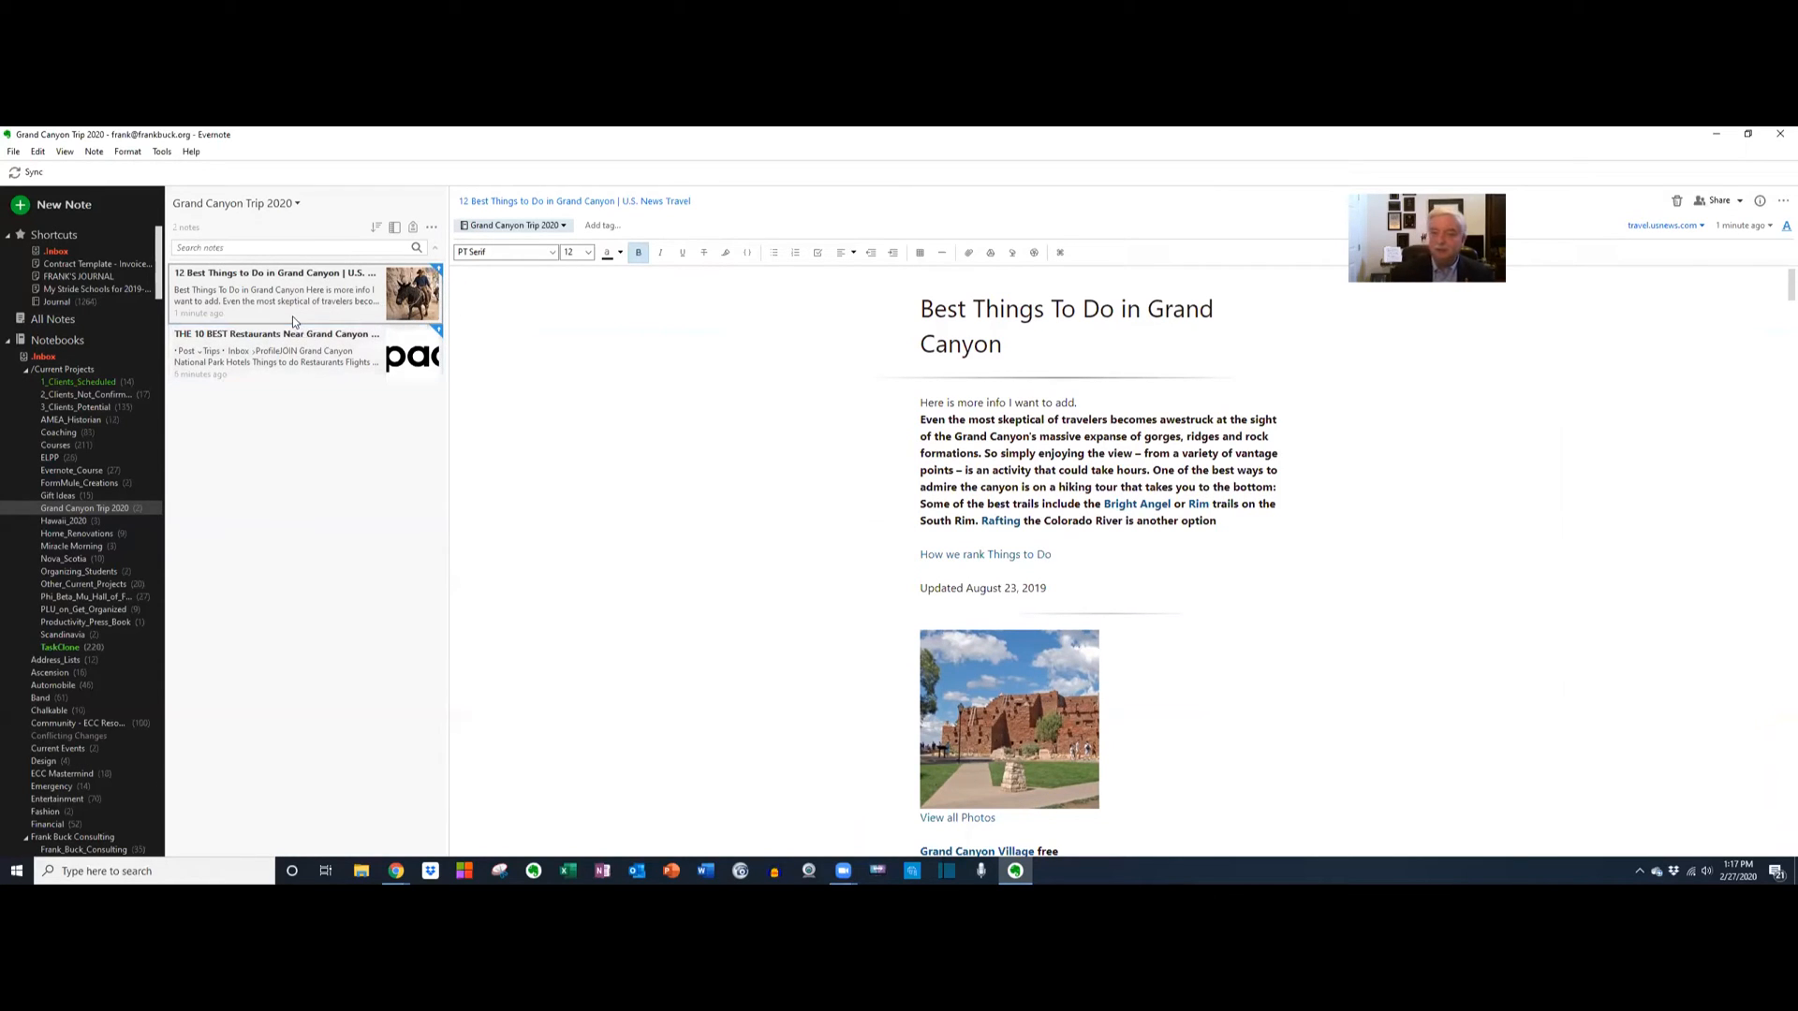
pyautogui.click(297, 352)
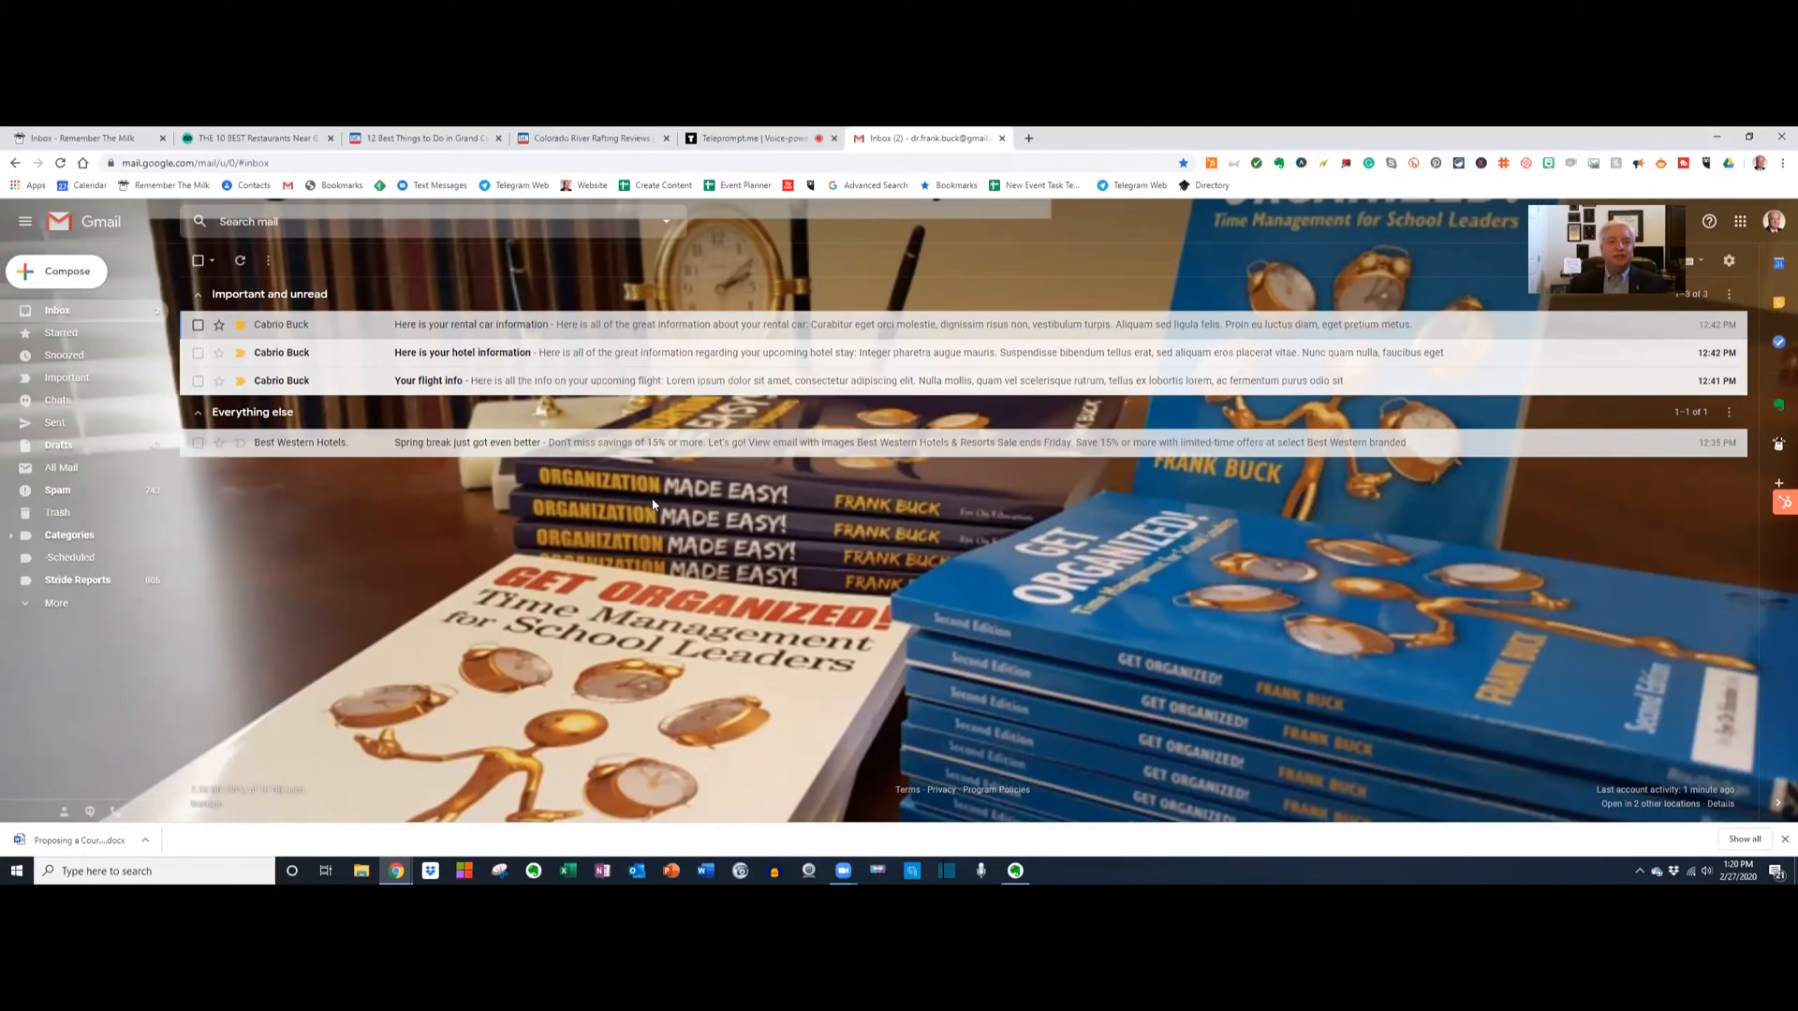
pyautogui.moveTo(841, 447)
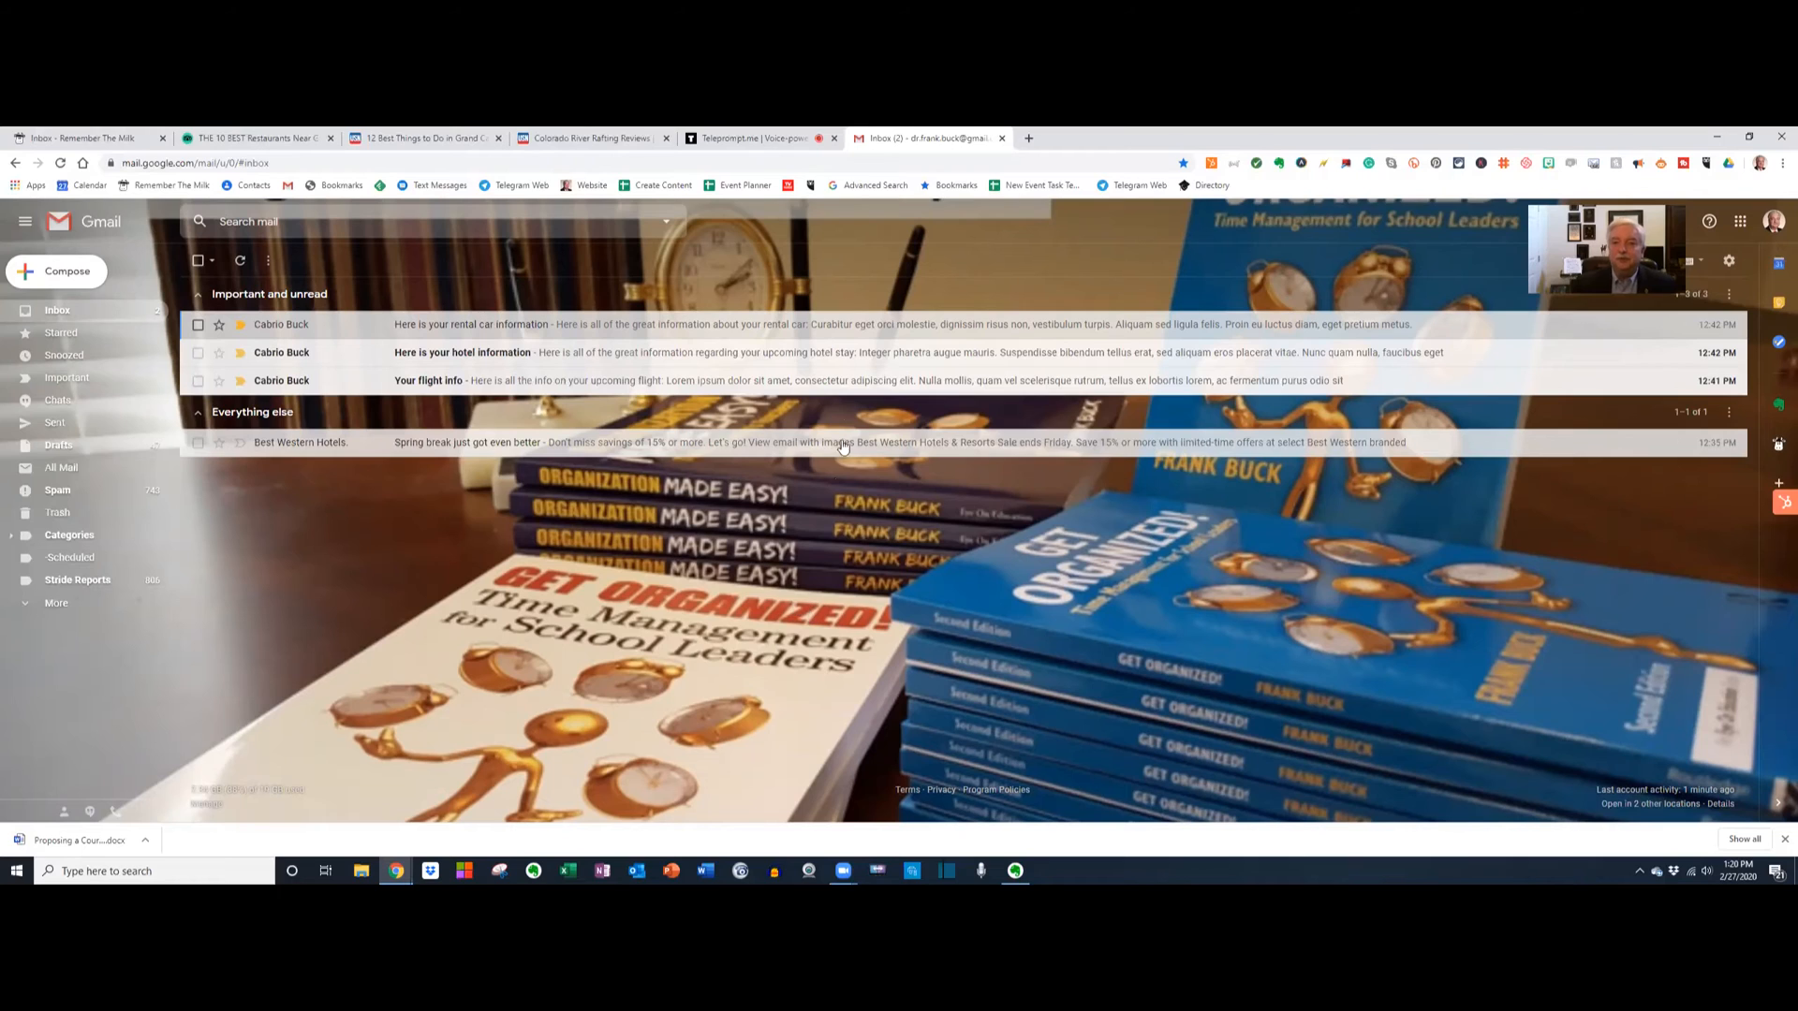
# Forward the 'Here is your rental car information' email and return to the inbox.
pyautogui.click(470, 324)
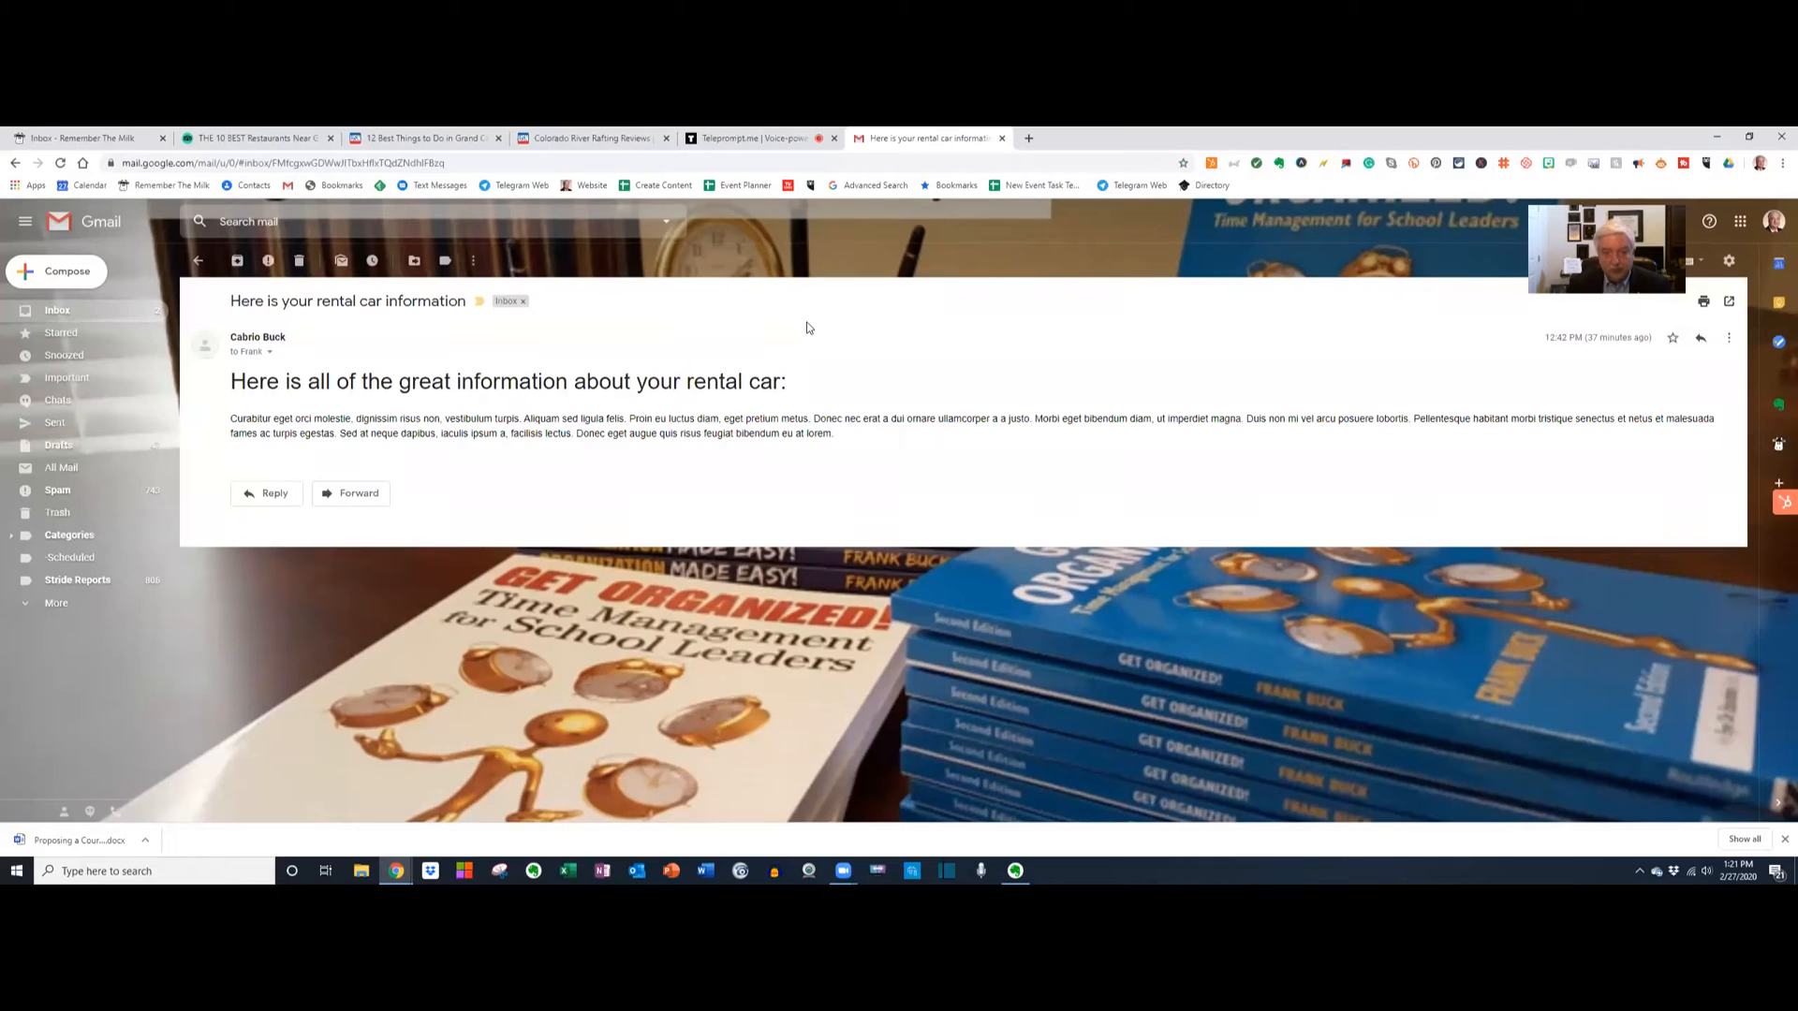
pyautogui.click(351, 492)
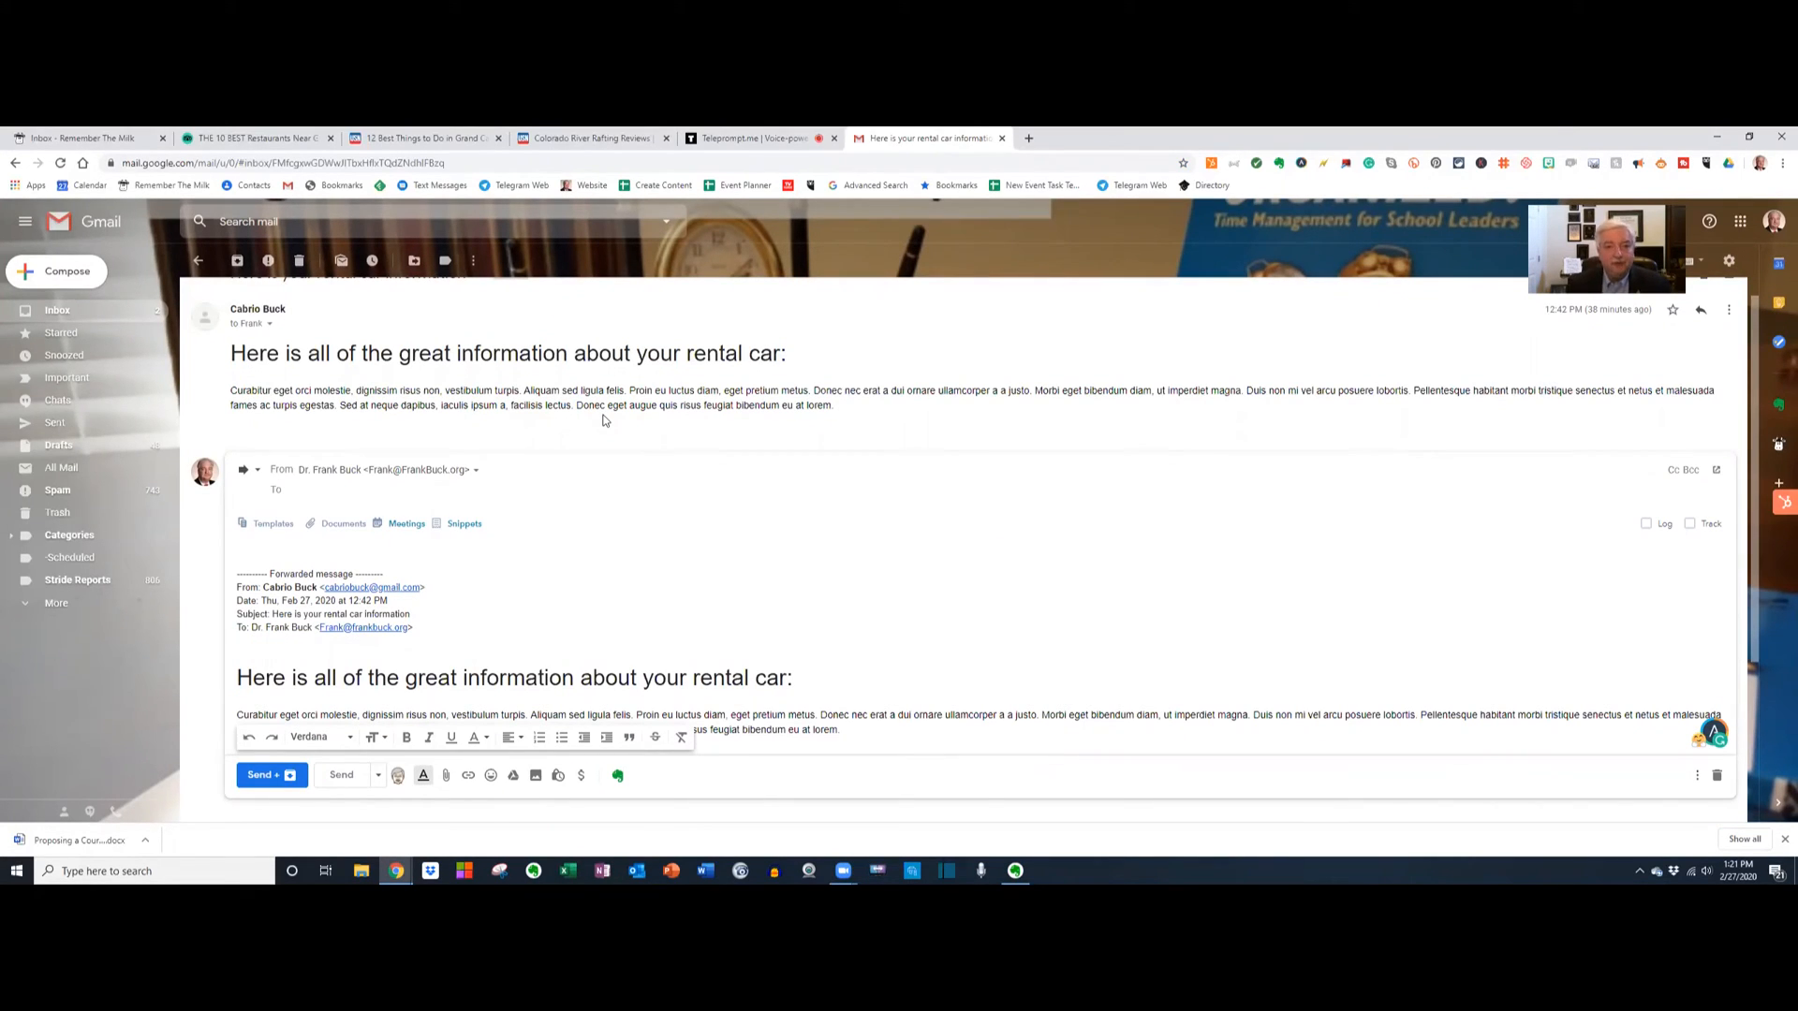
pyautogui.click(298, 489)
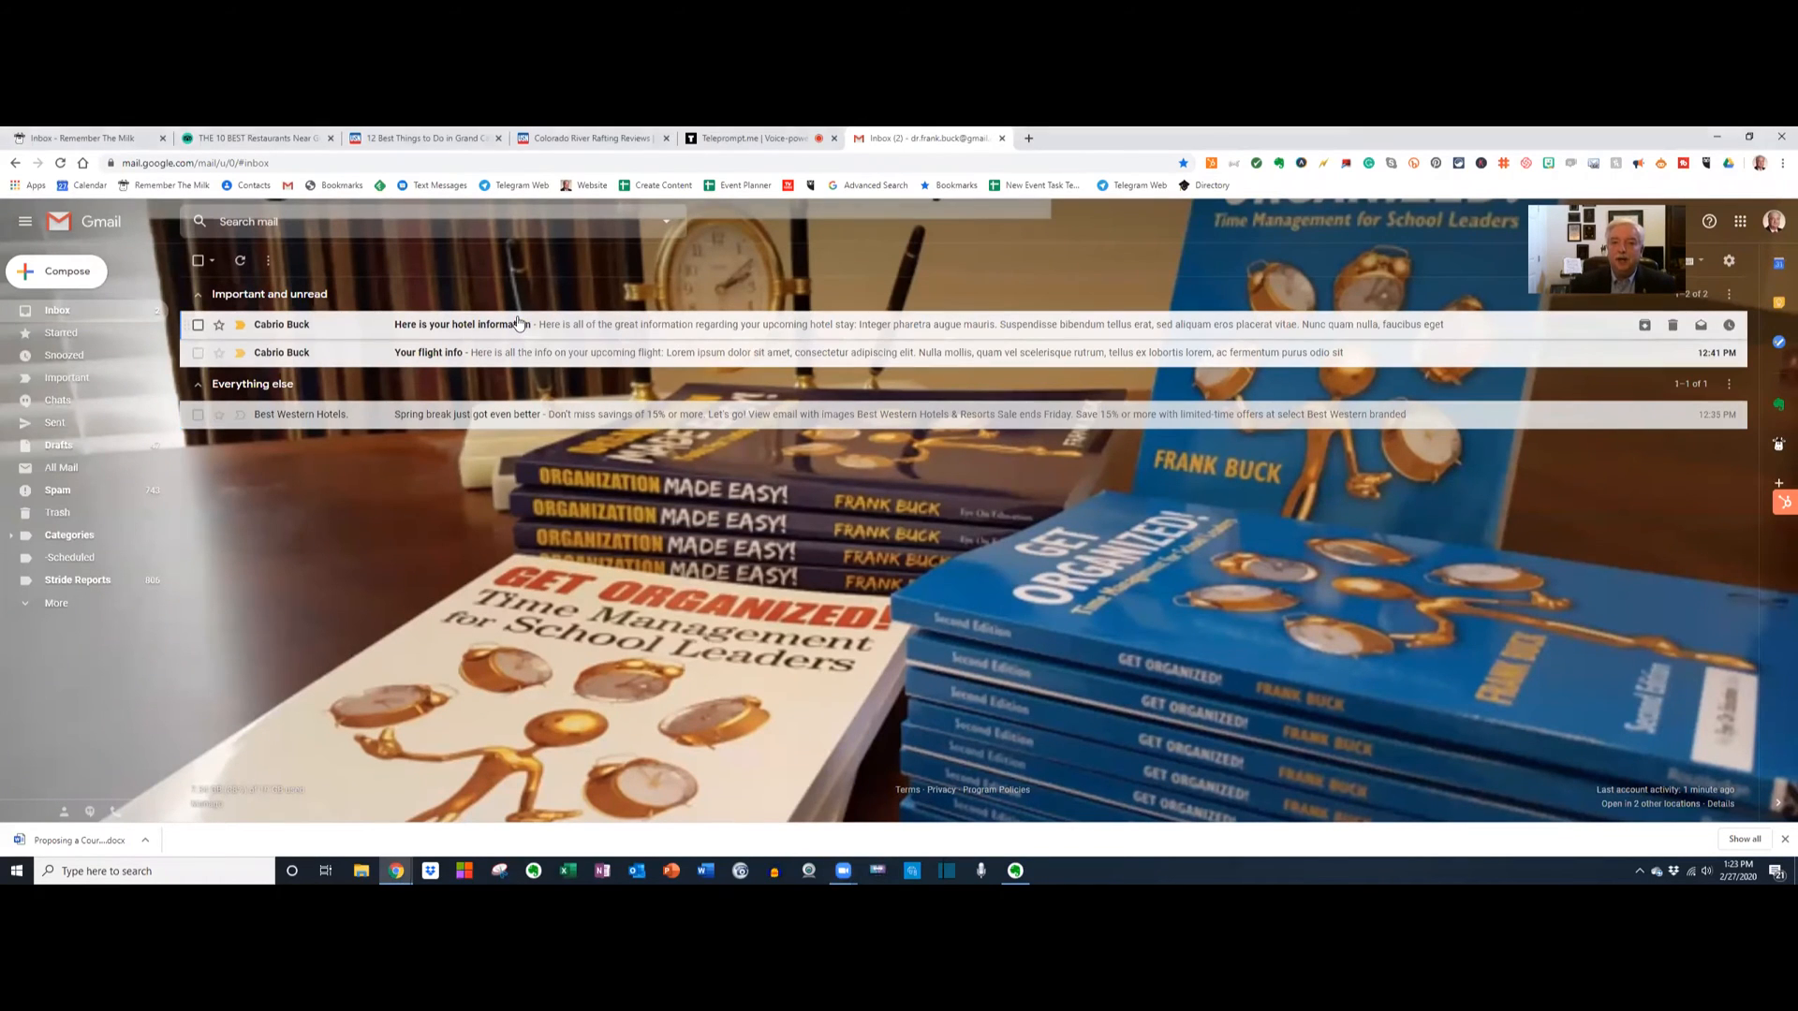
# From the hotel information email, search the G Suite Marketplace for 'evernote' and view Evernote for Gmail.
pyautogui.click(459, 324)
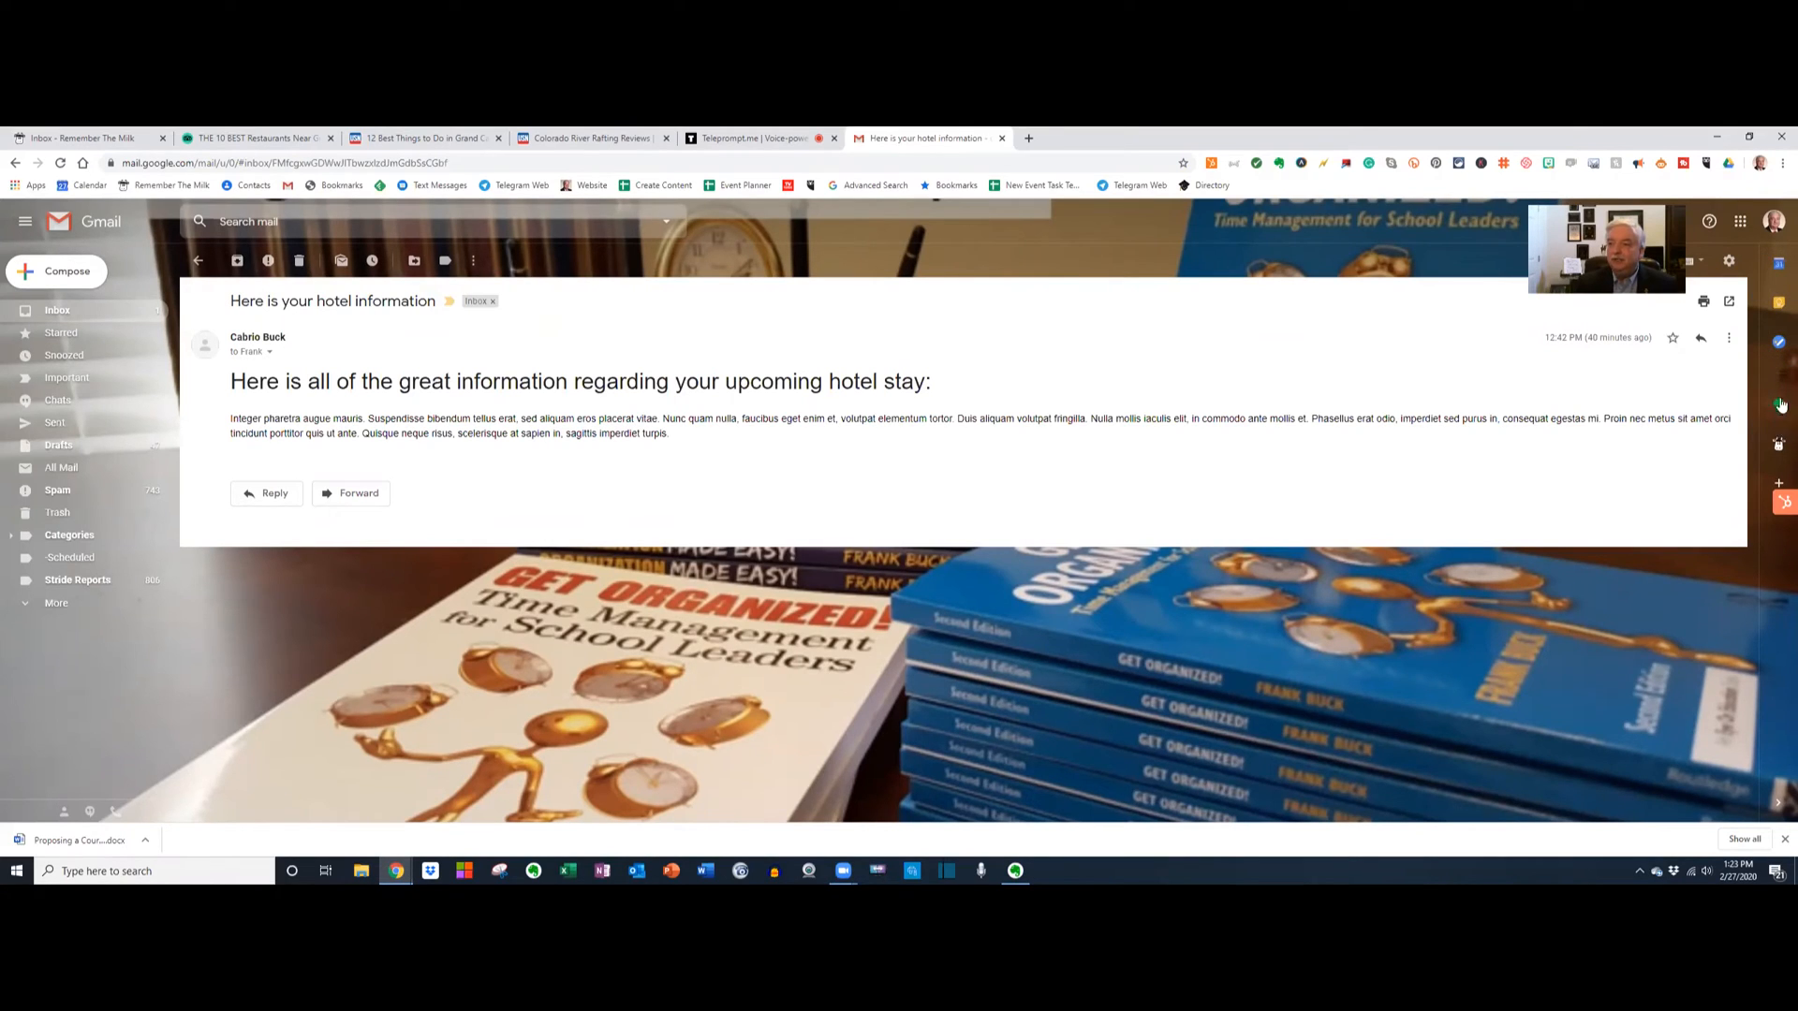
pyautogui.moveTo(1781, 406)
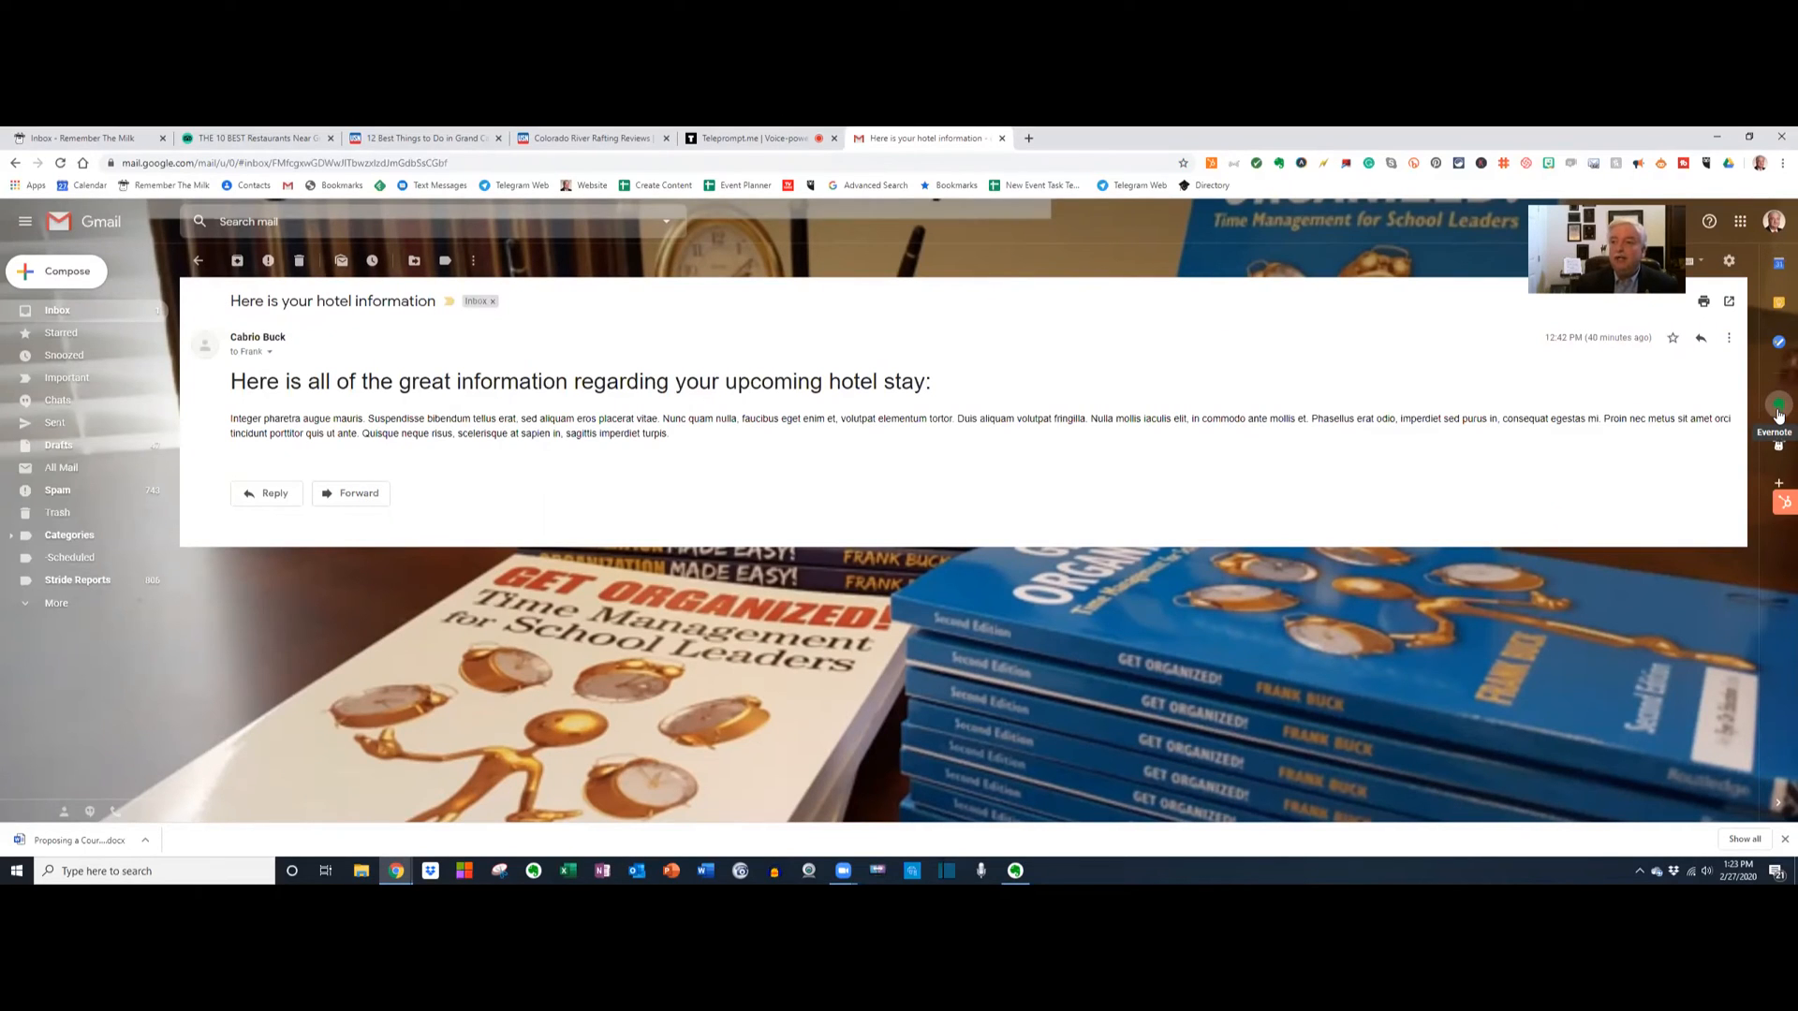
pyautogui.moveTo(1779, 442)
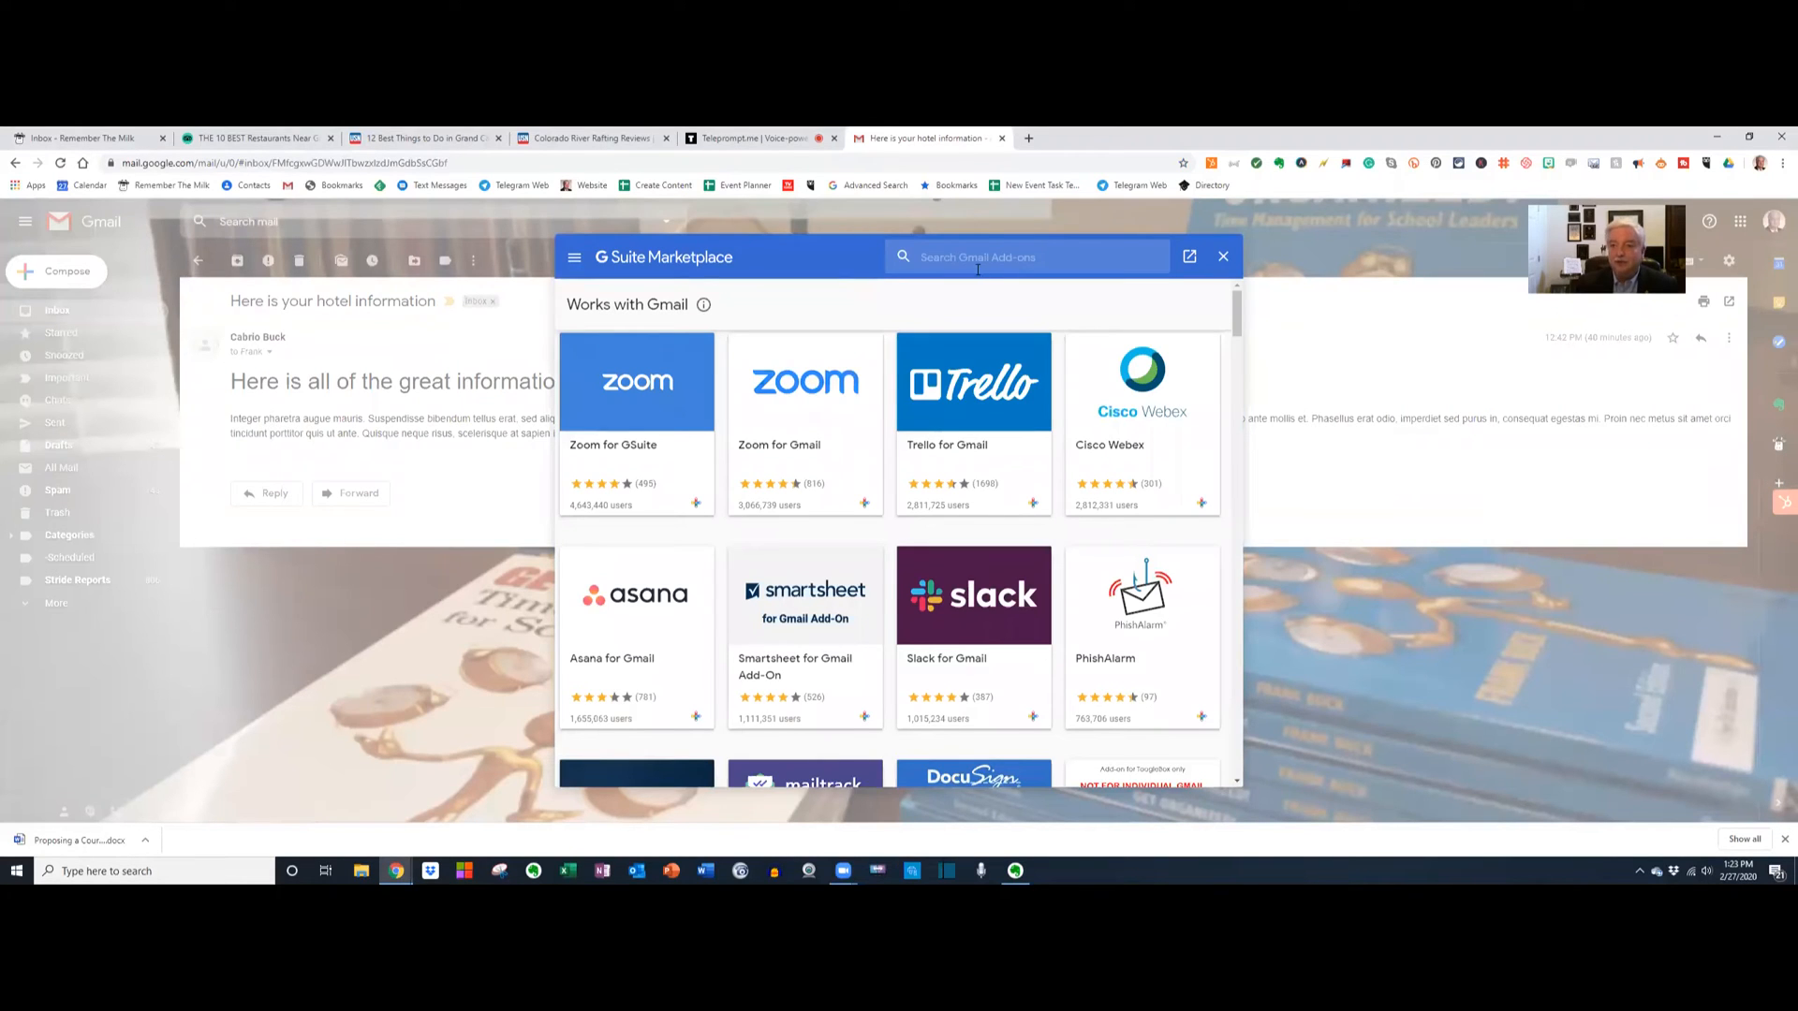
pyautogui.click(1026, 257)
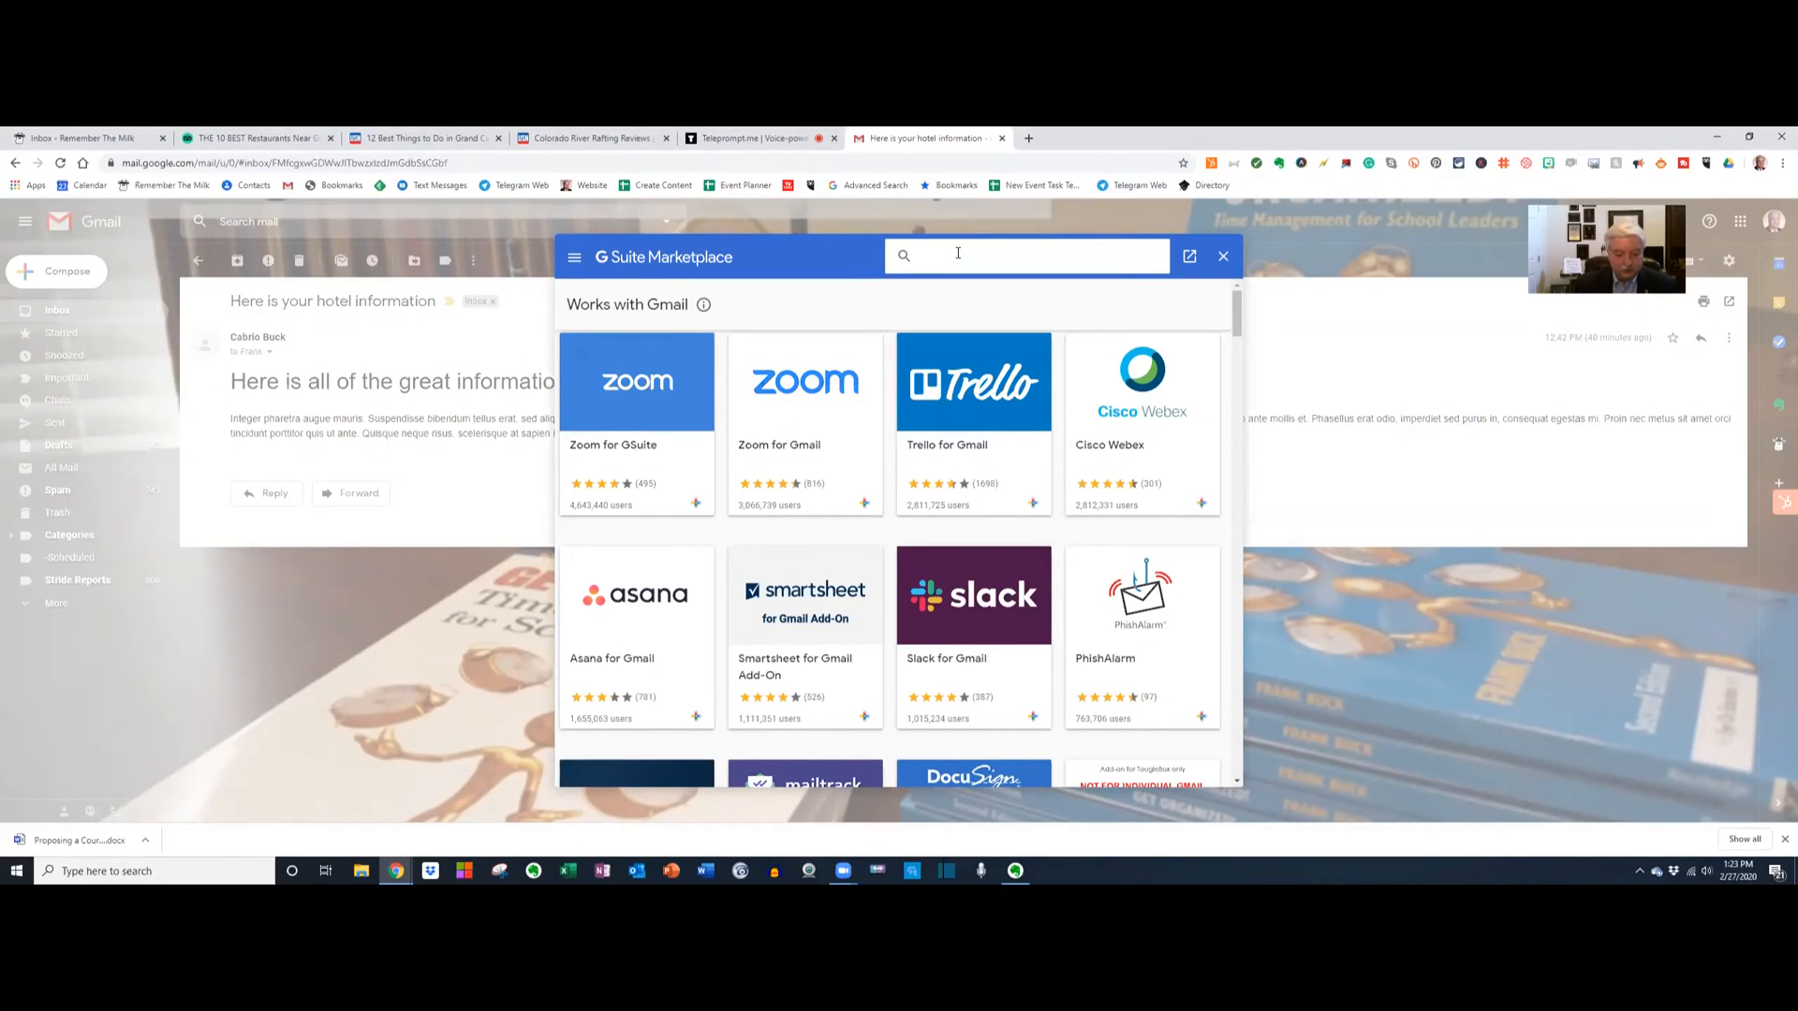
pyautogui.write('evernote')
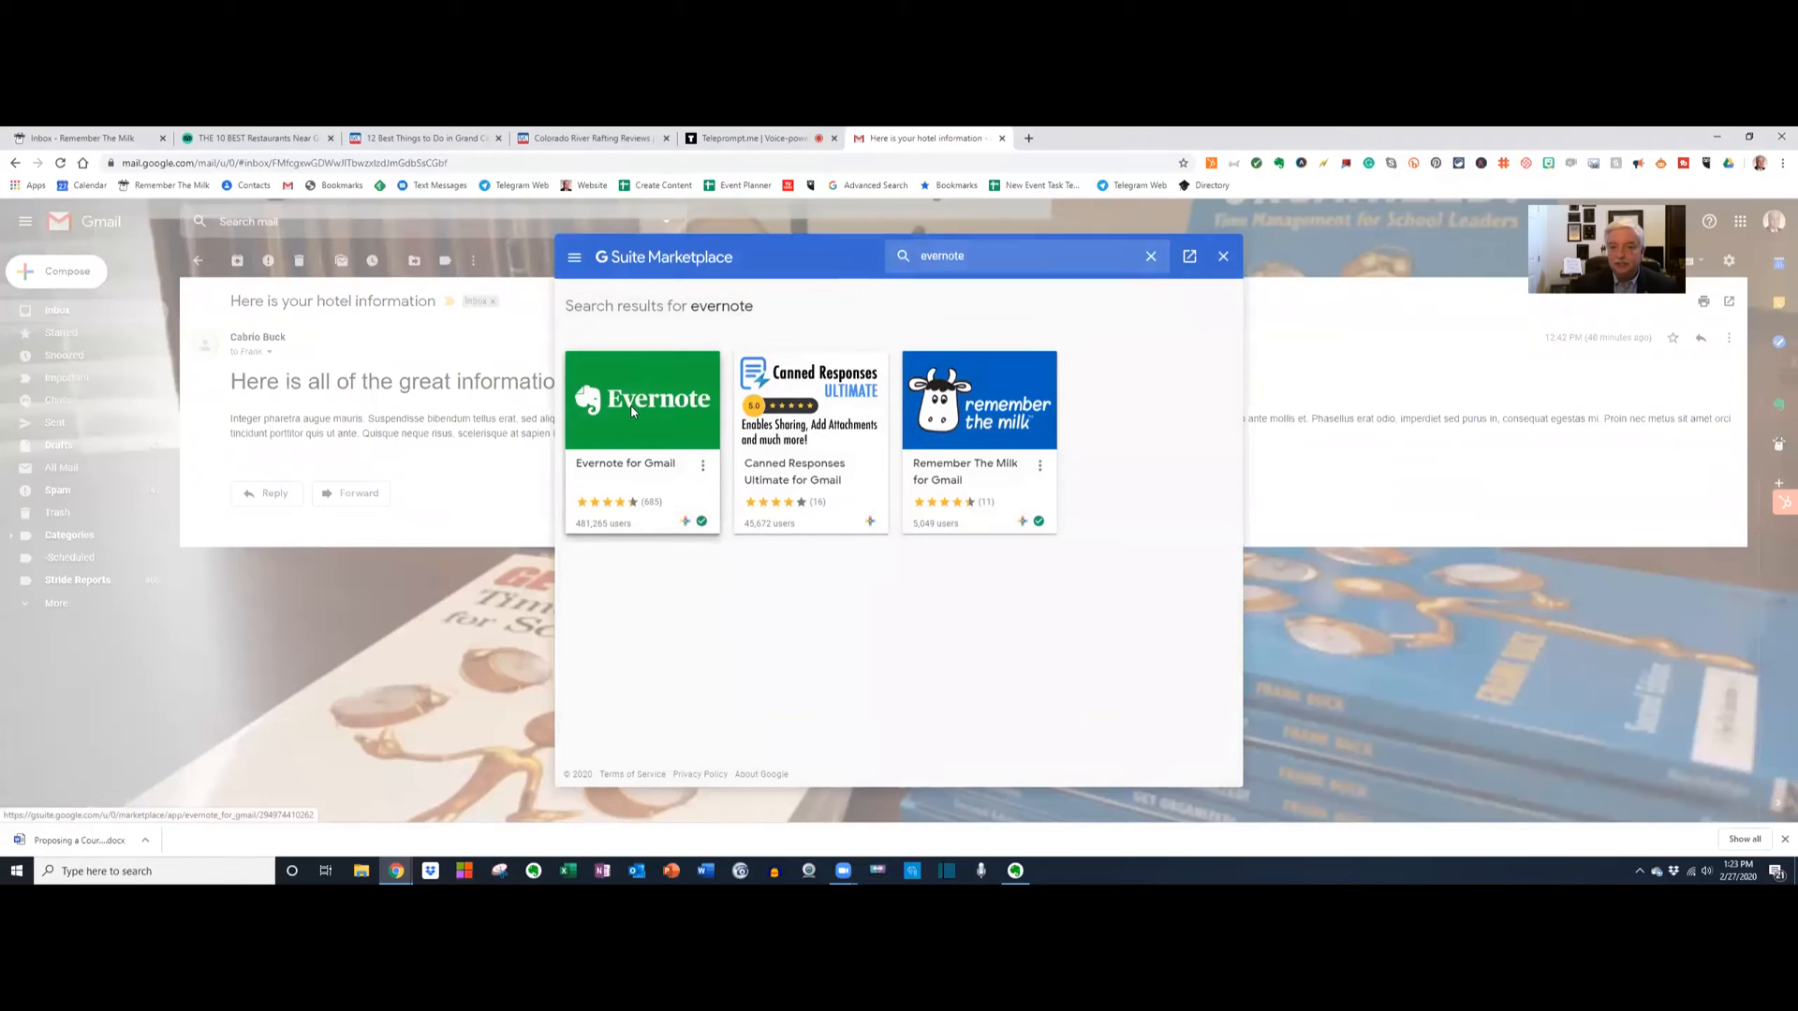
pyautogui.click(640, 401)
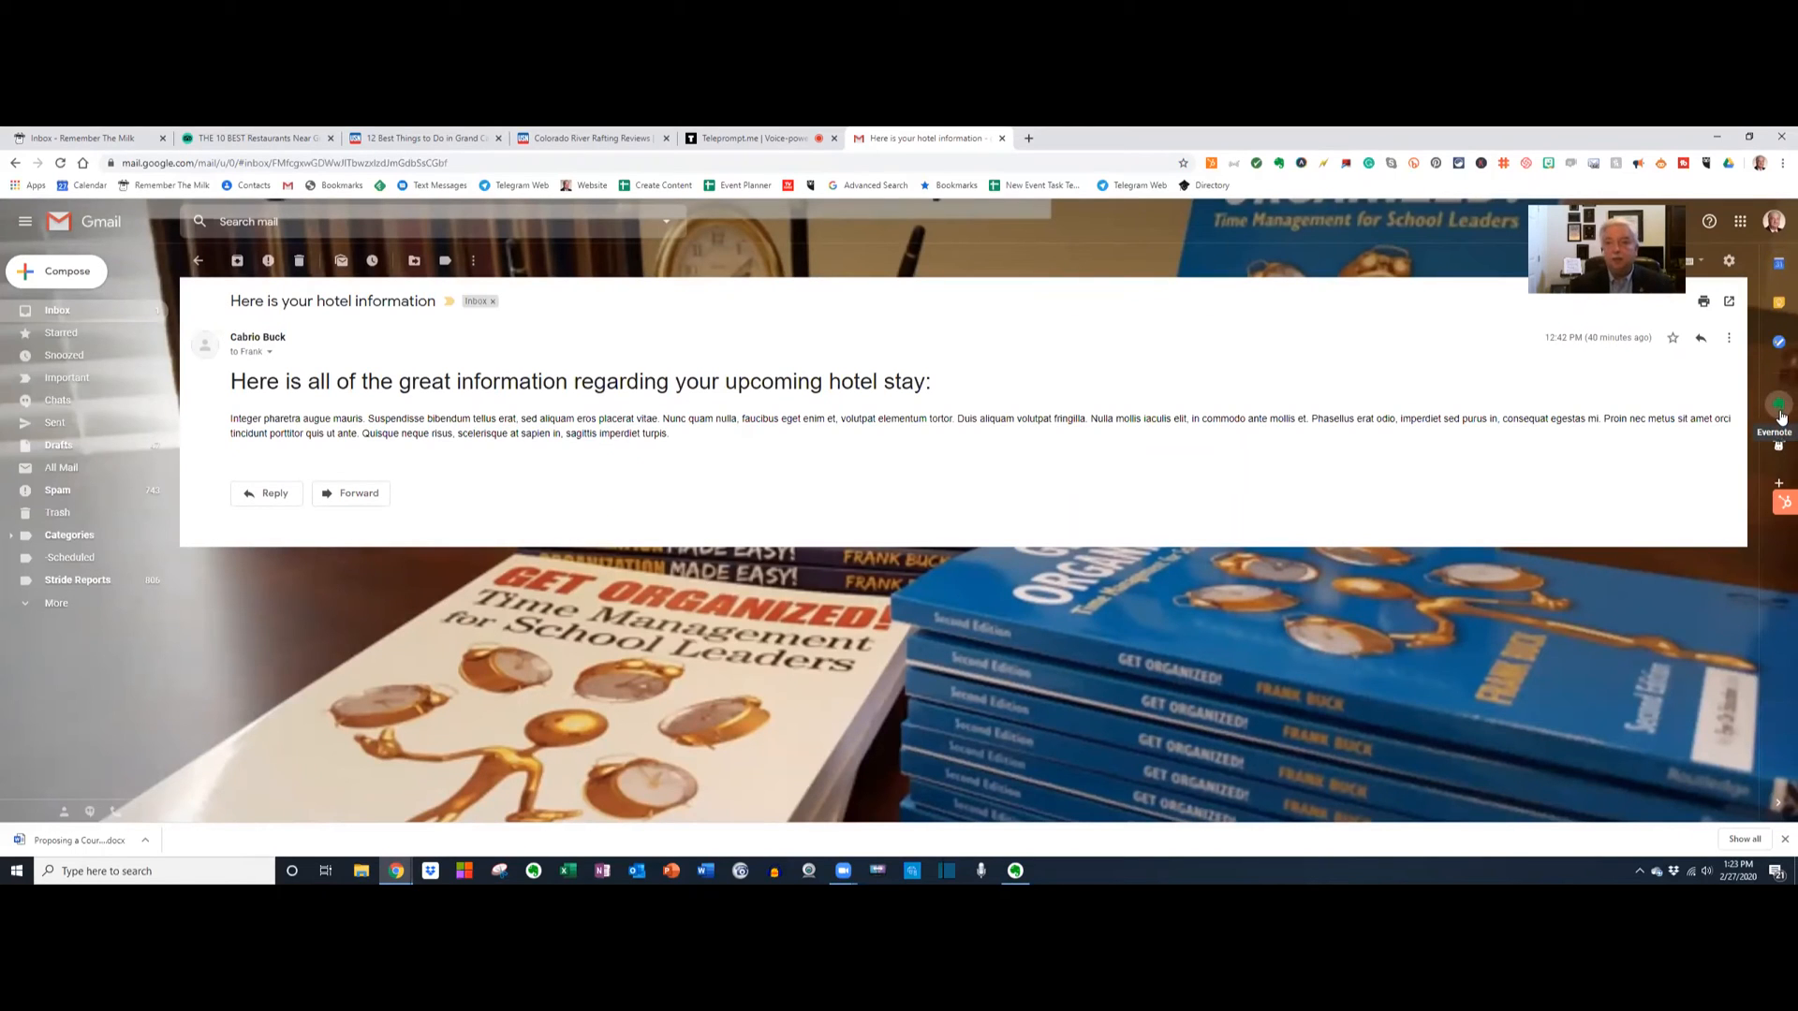
# Save the hotel email to Evernote with the comment 'This is info about the hotel', then archive it.
pyautogui.click(1781, 416)
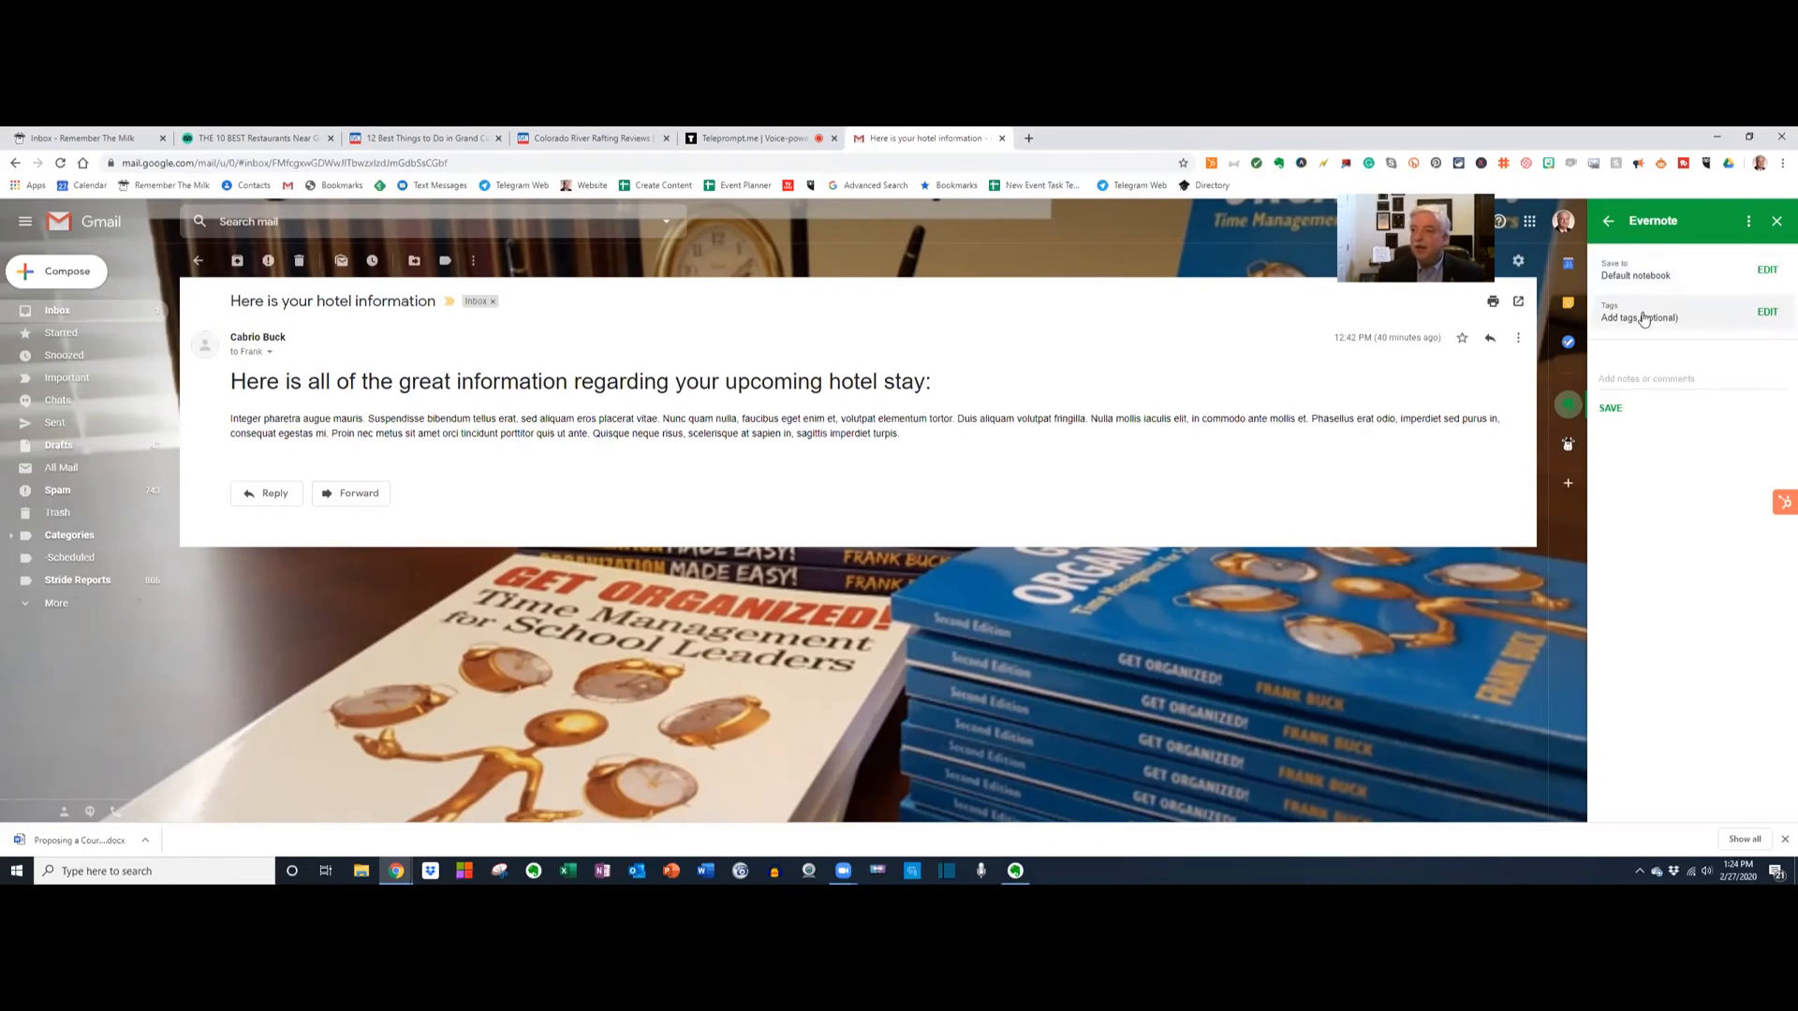
pyautogui.click(1627, 378)
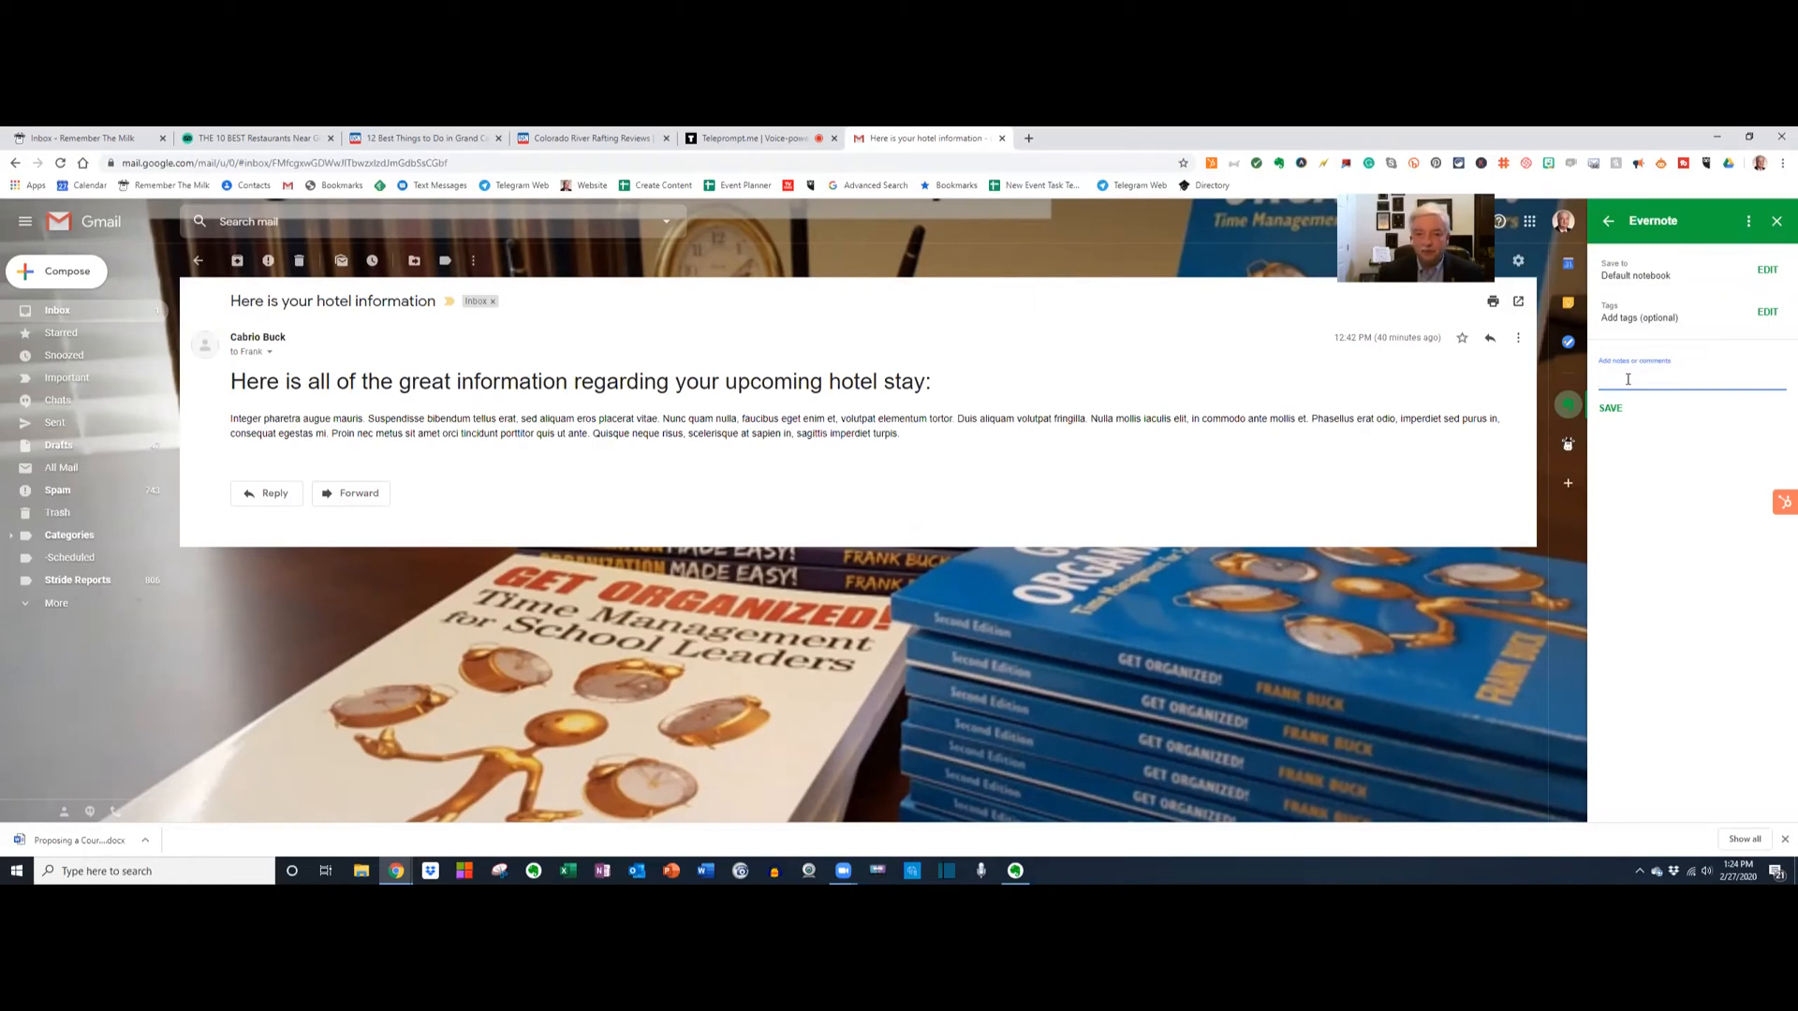
pyautogui.write('This is')
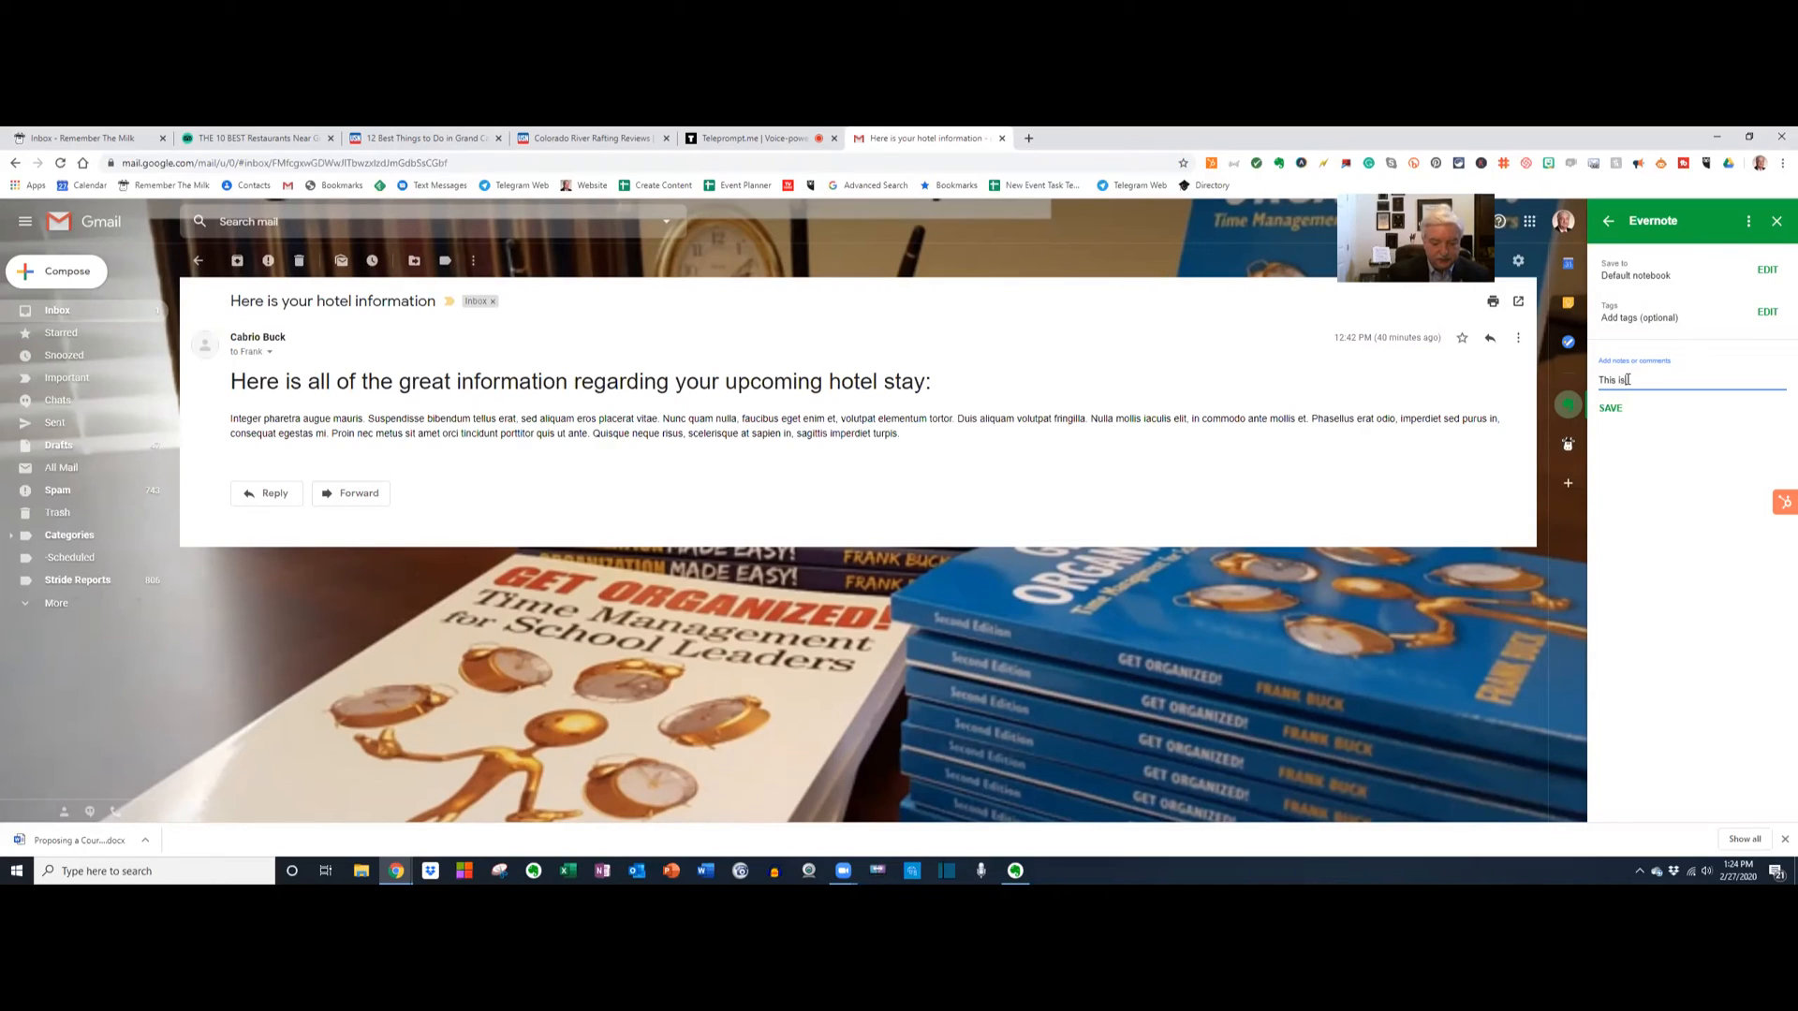
pyautogui.write('info about the')
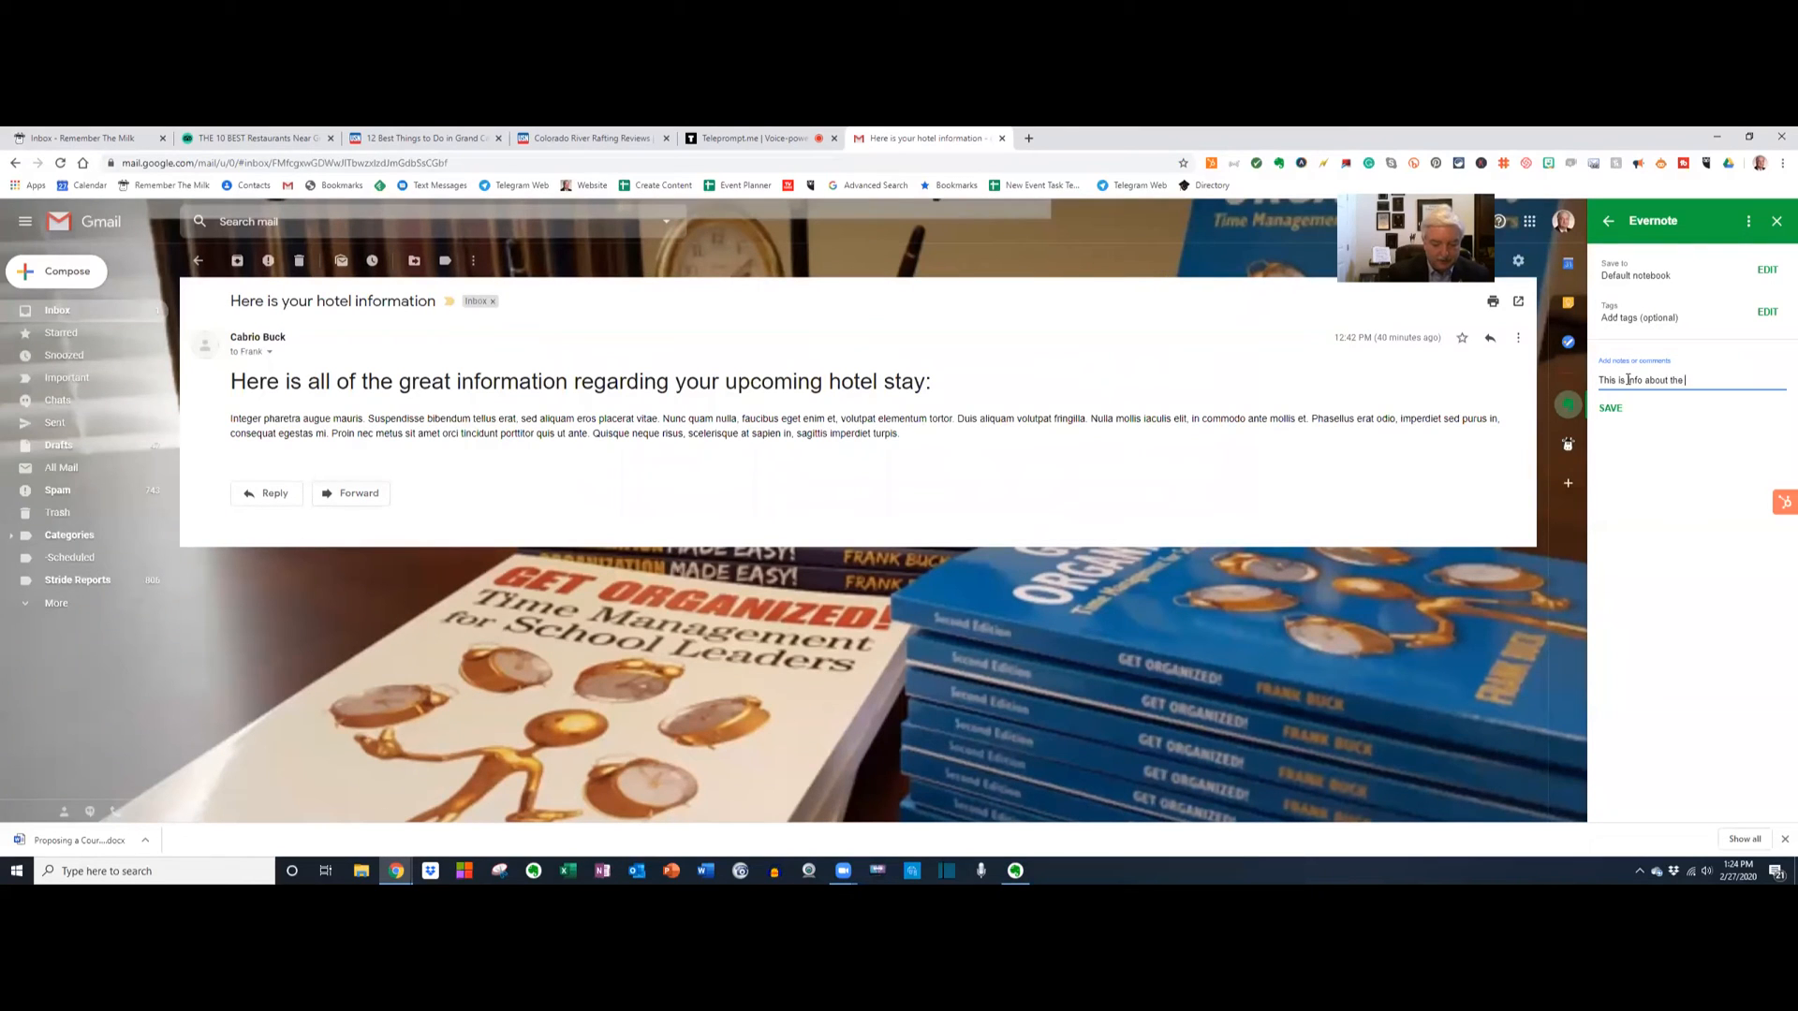
pyautogui.write('hotel')
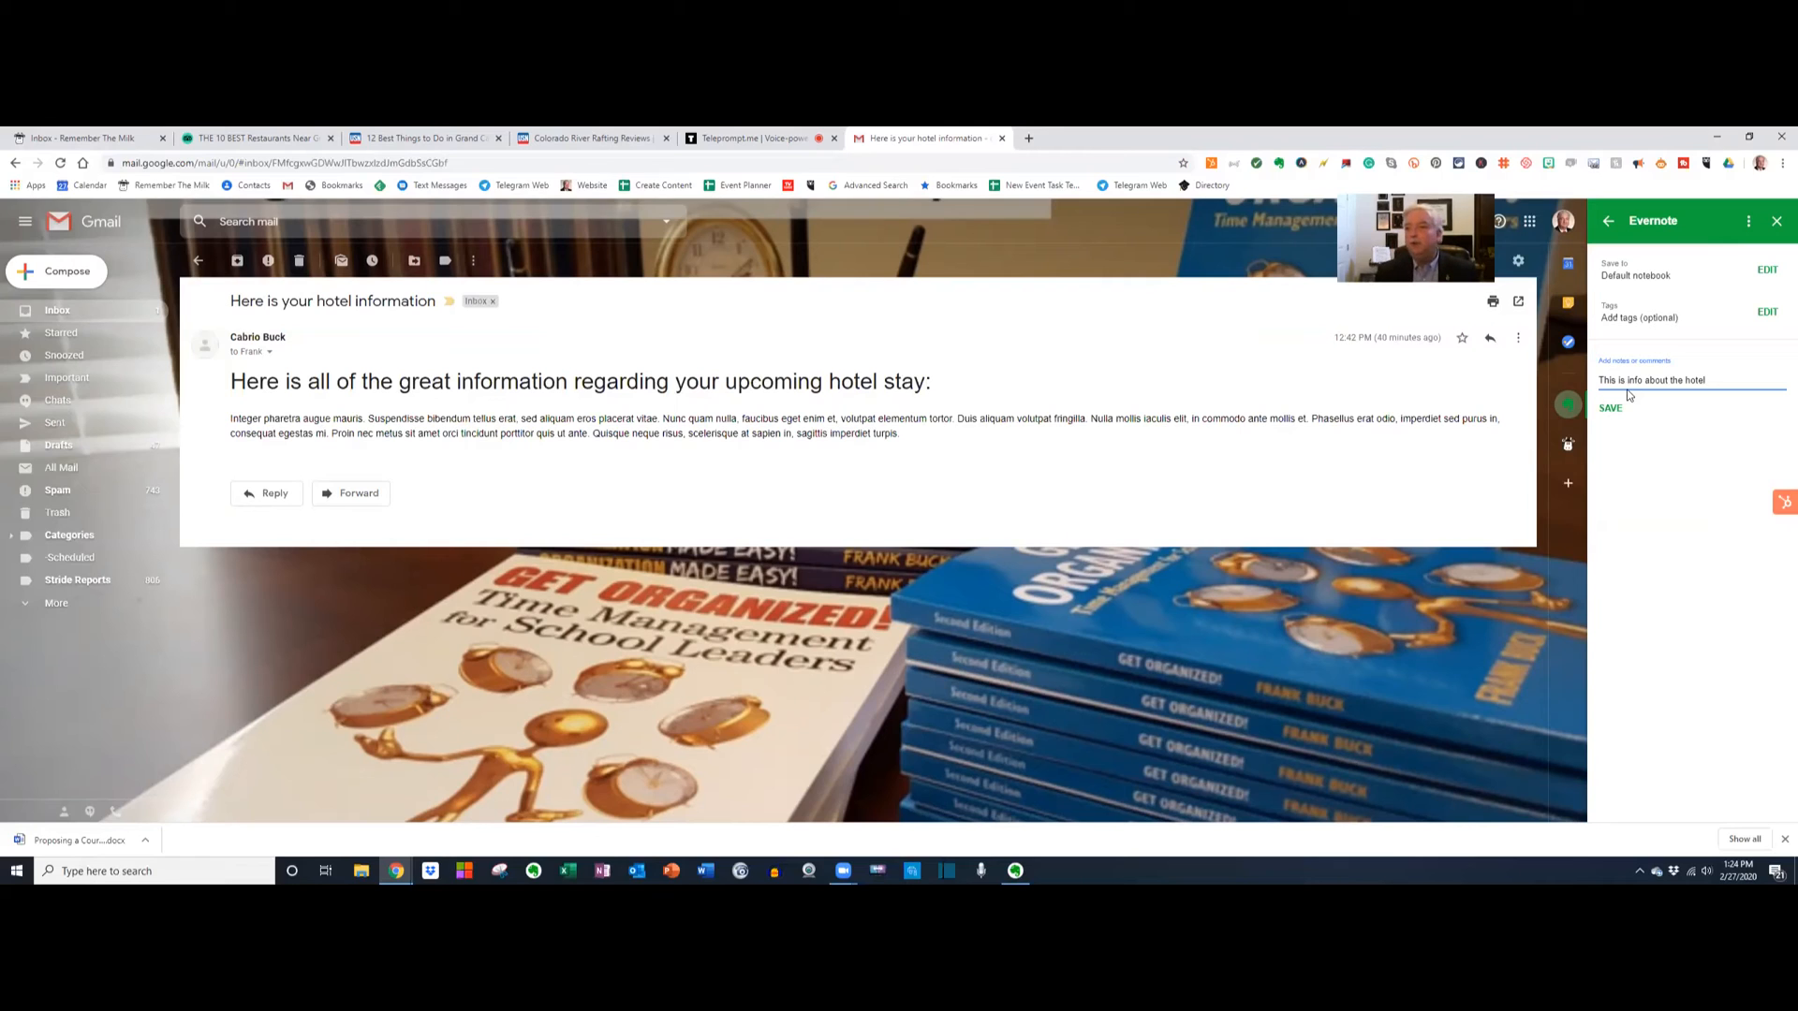
pyautogui.click(1610, 408)
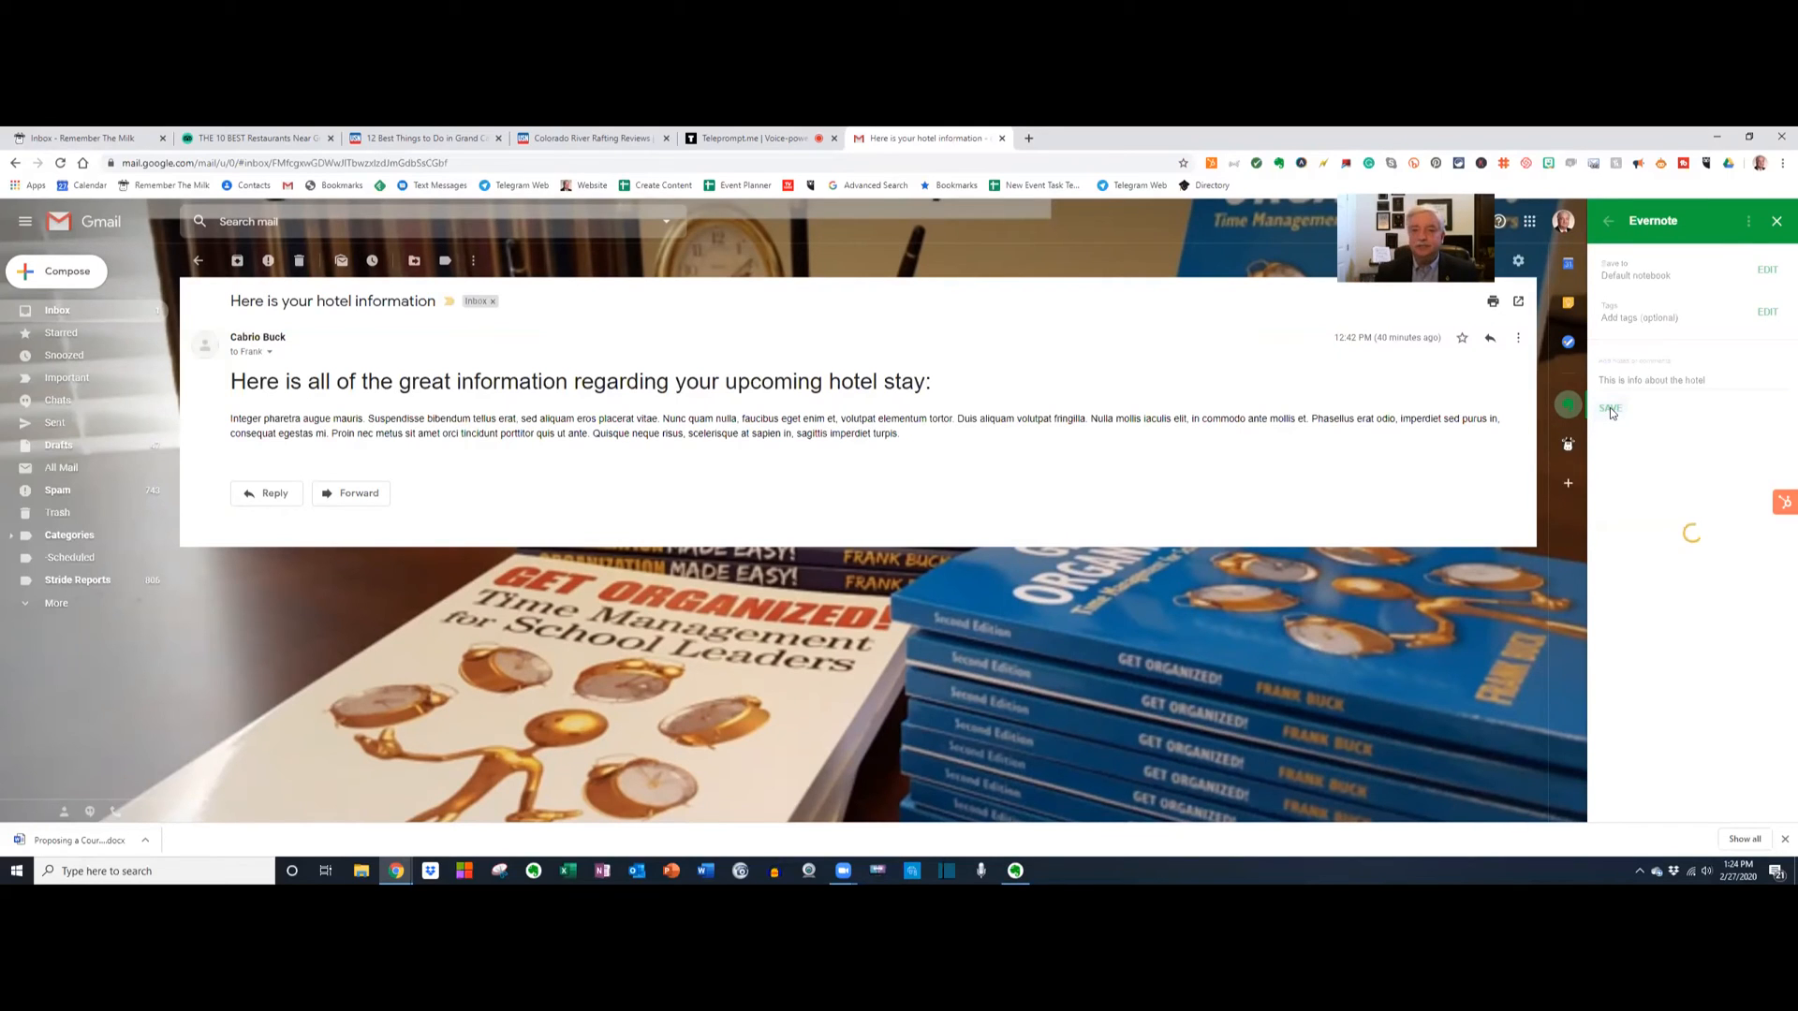
pyautogui.click(1611, 408)
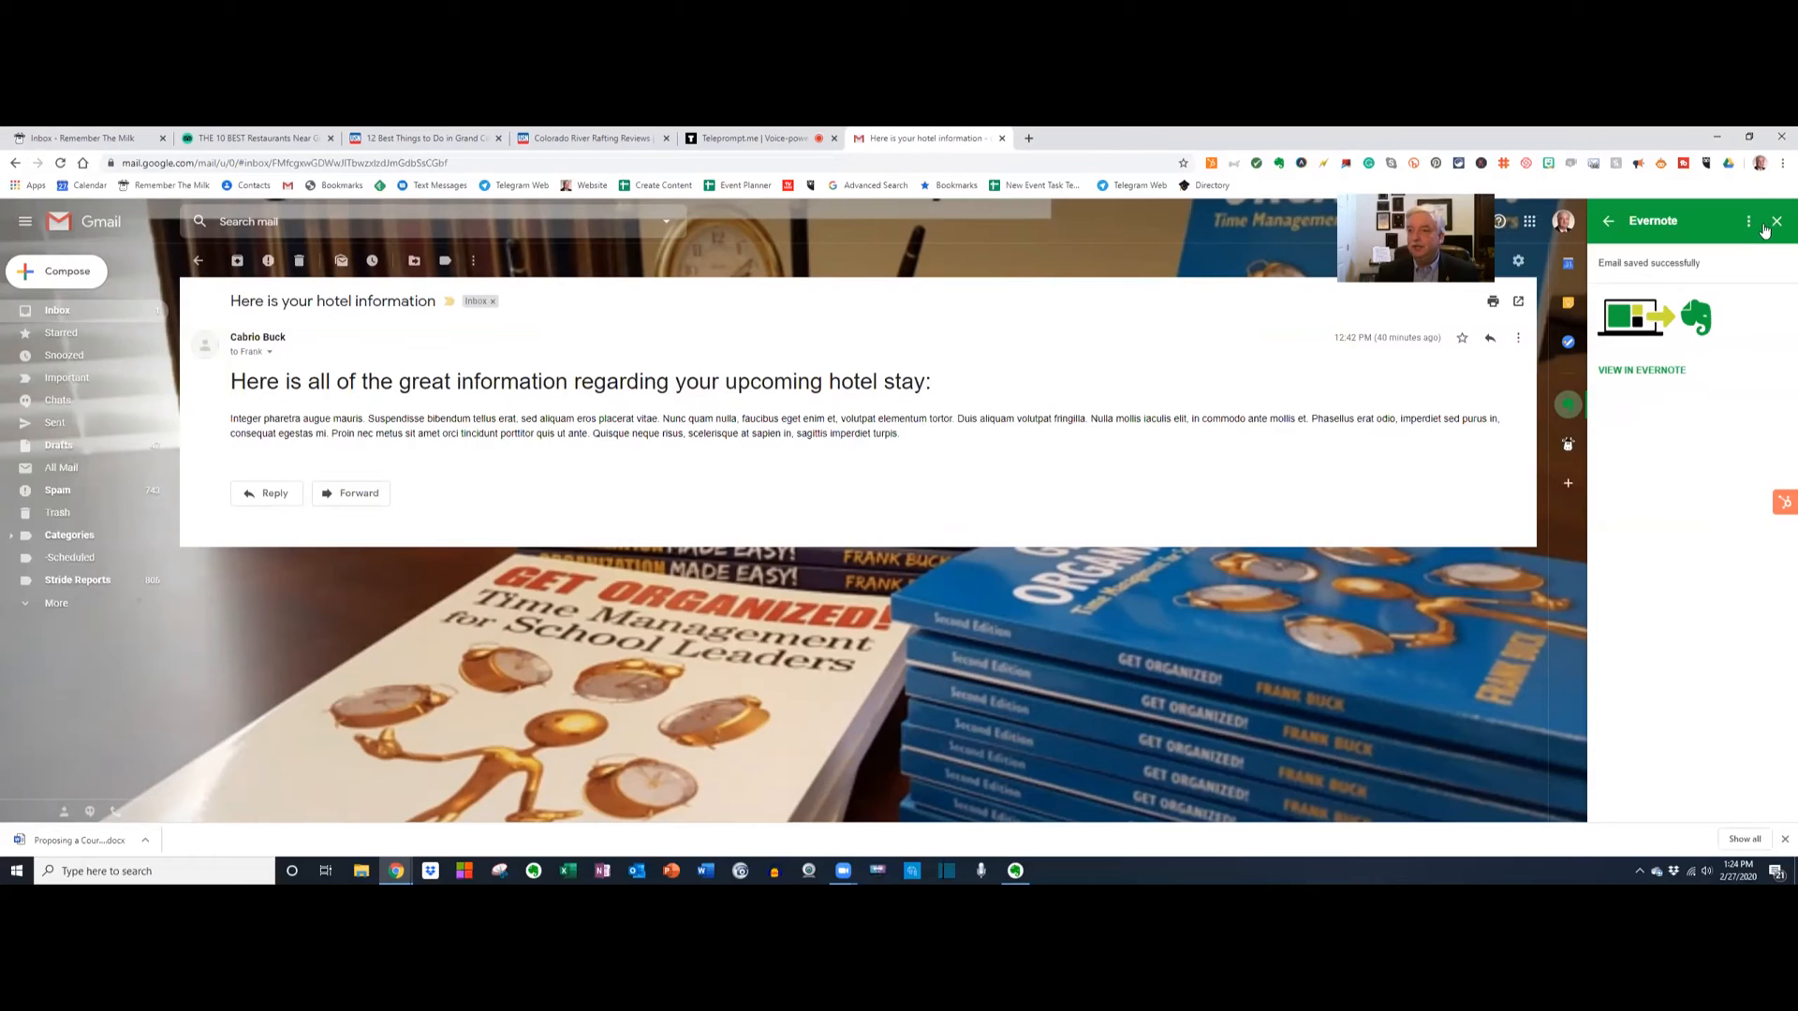
pyautogui.click(1776, 221)
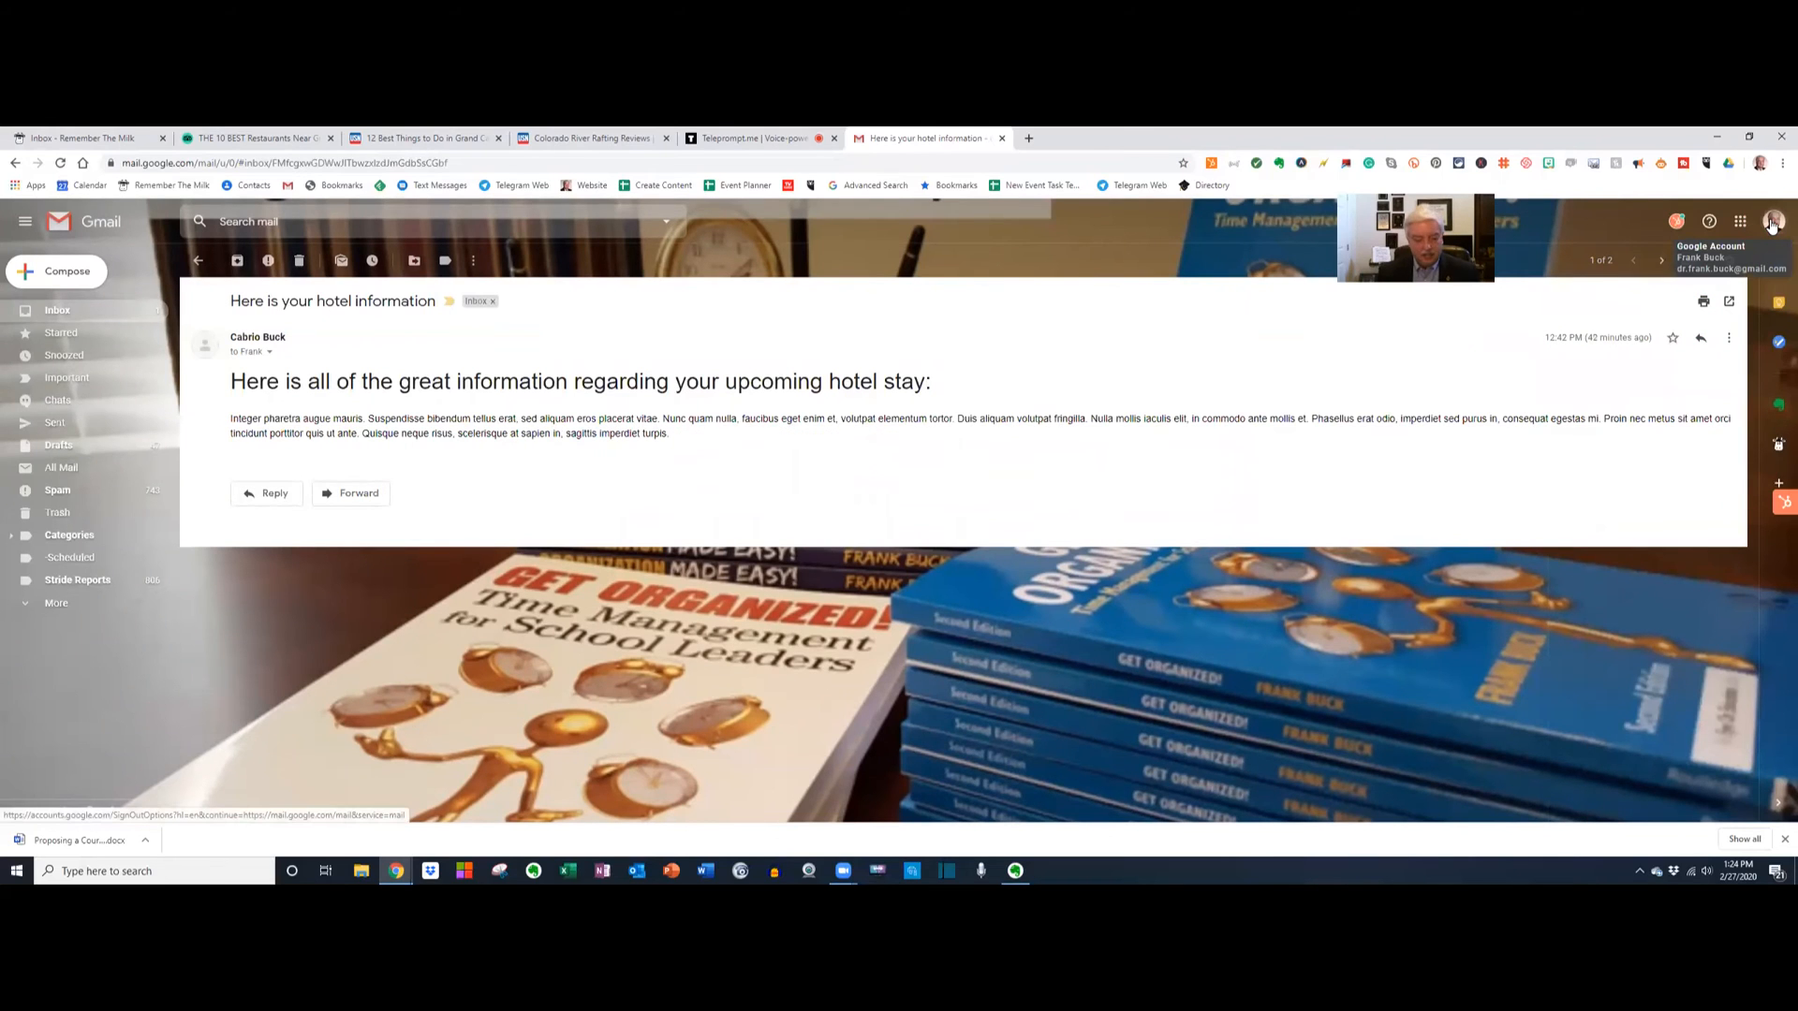
pyautogui.click(236, 260)
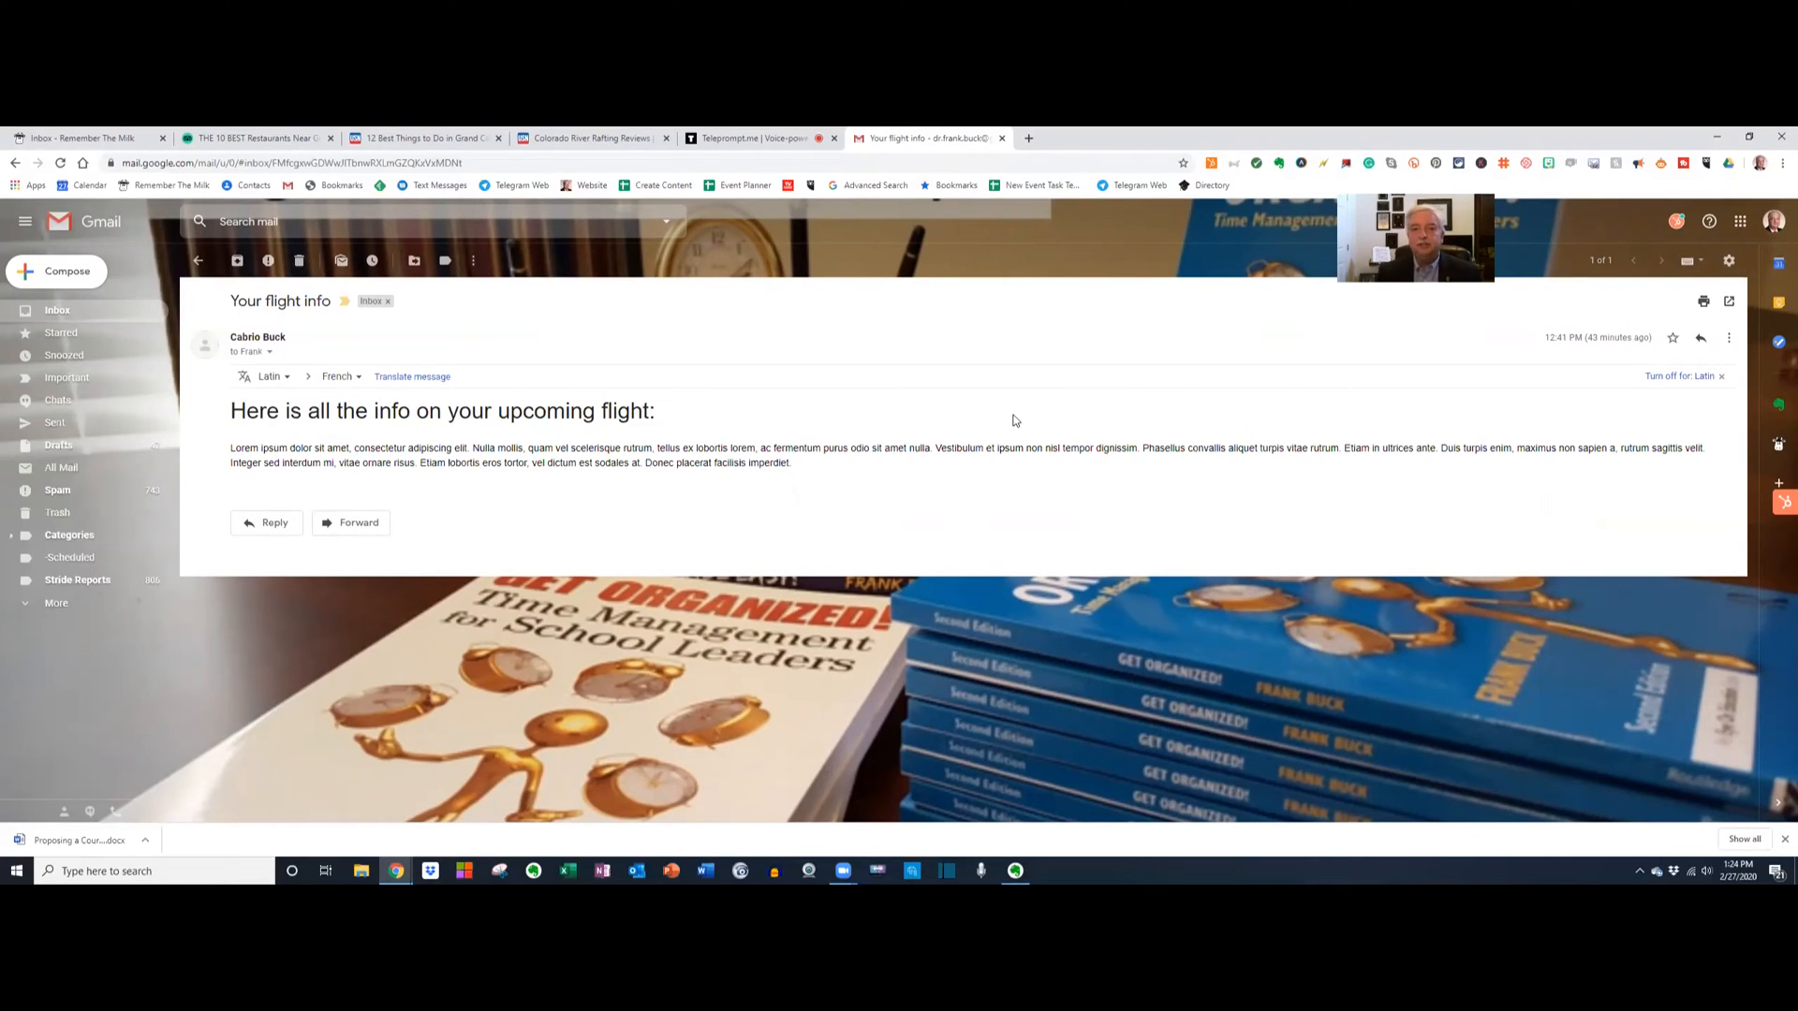
pyautogui.moveTo(1255, 444)
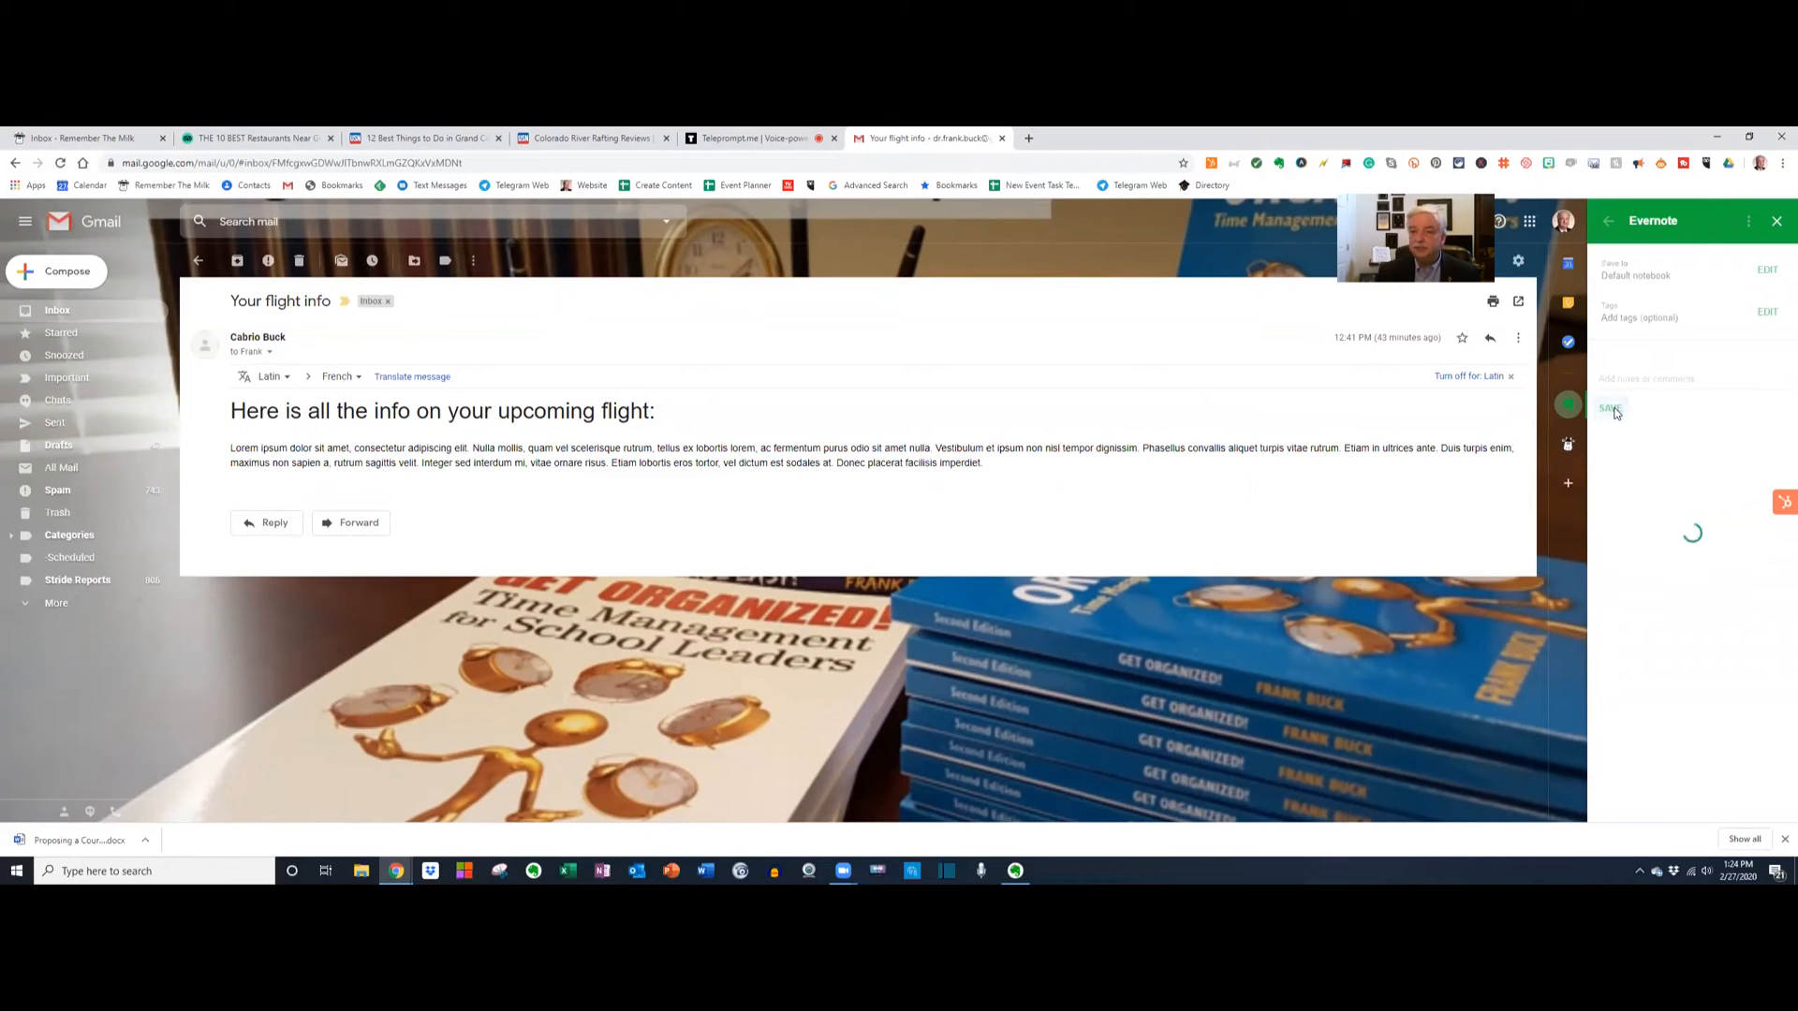
# Save the flight info email to Evernote and archive it.
pyautogui.click(1611, 406)
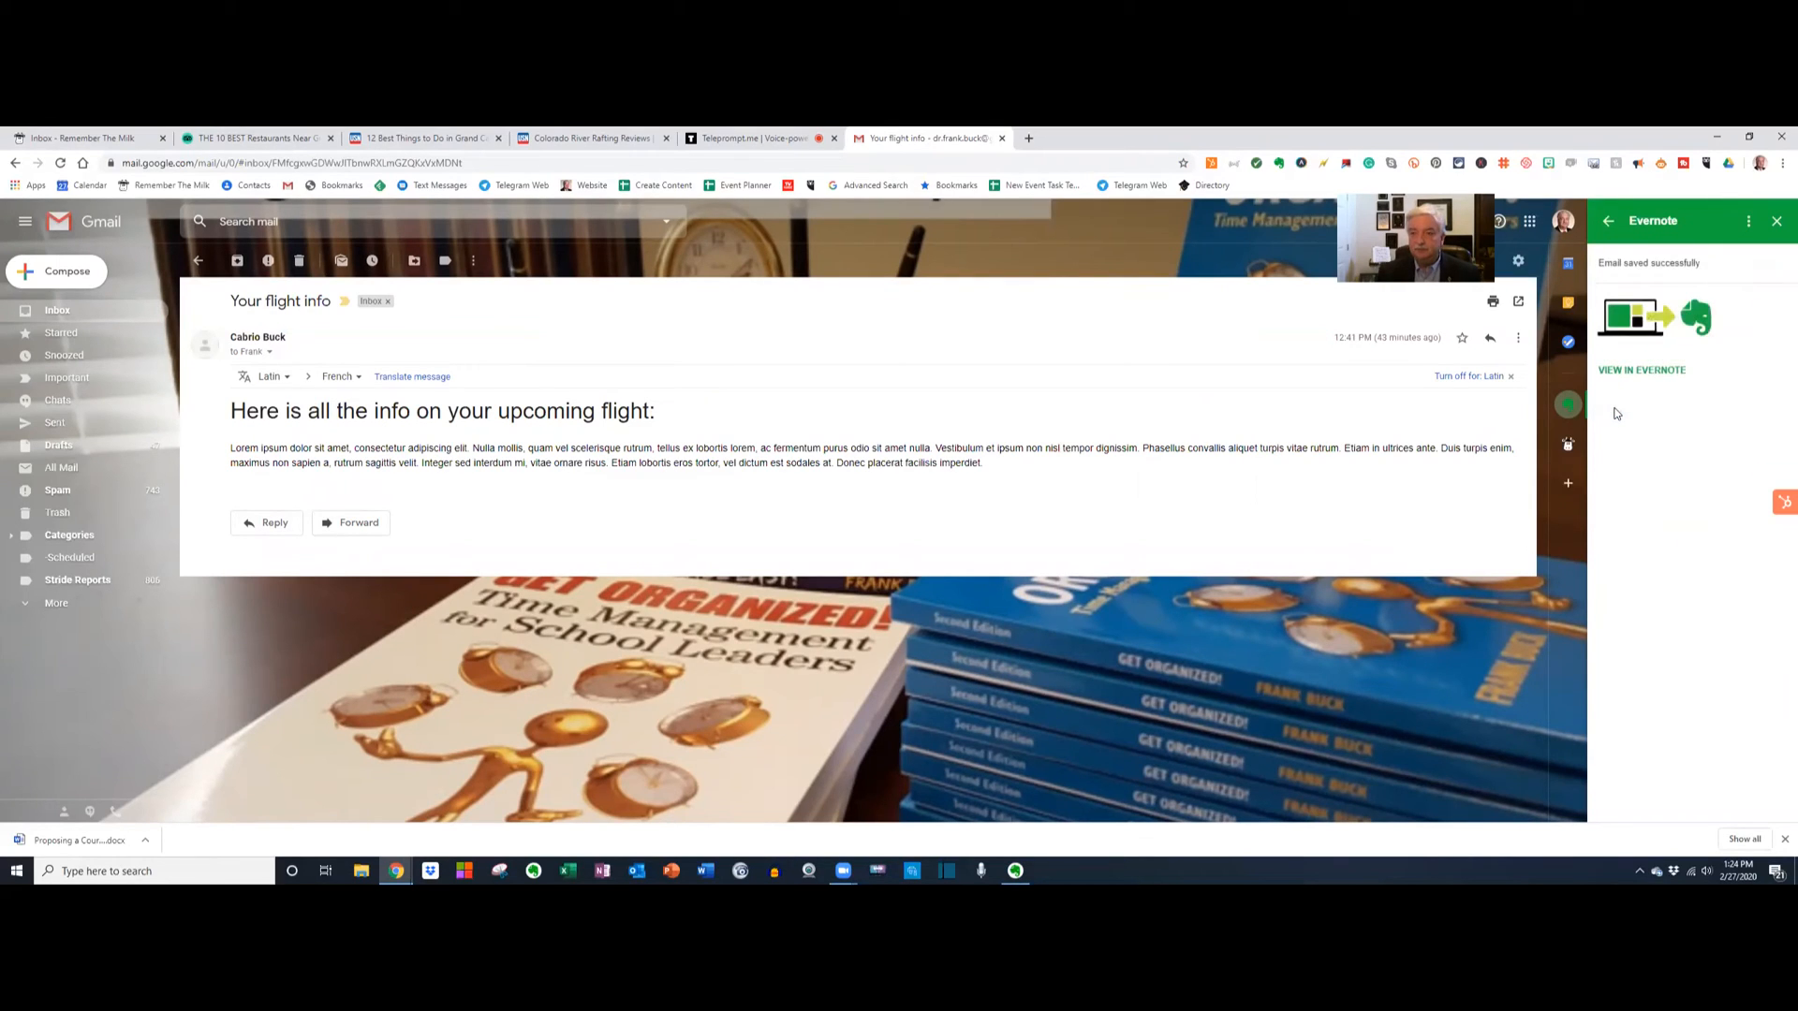
pyautogui.click(238, 261)
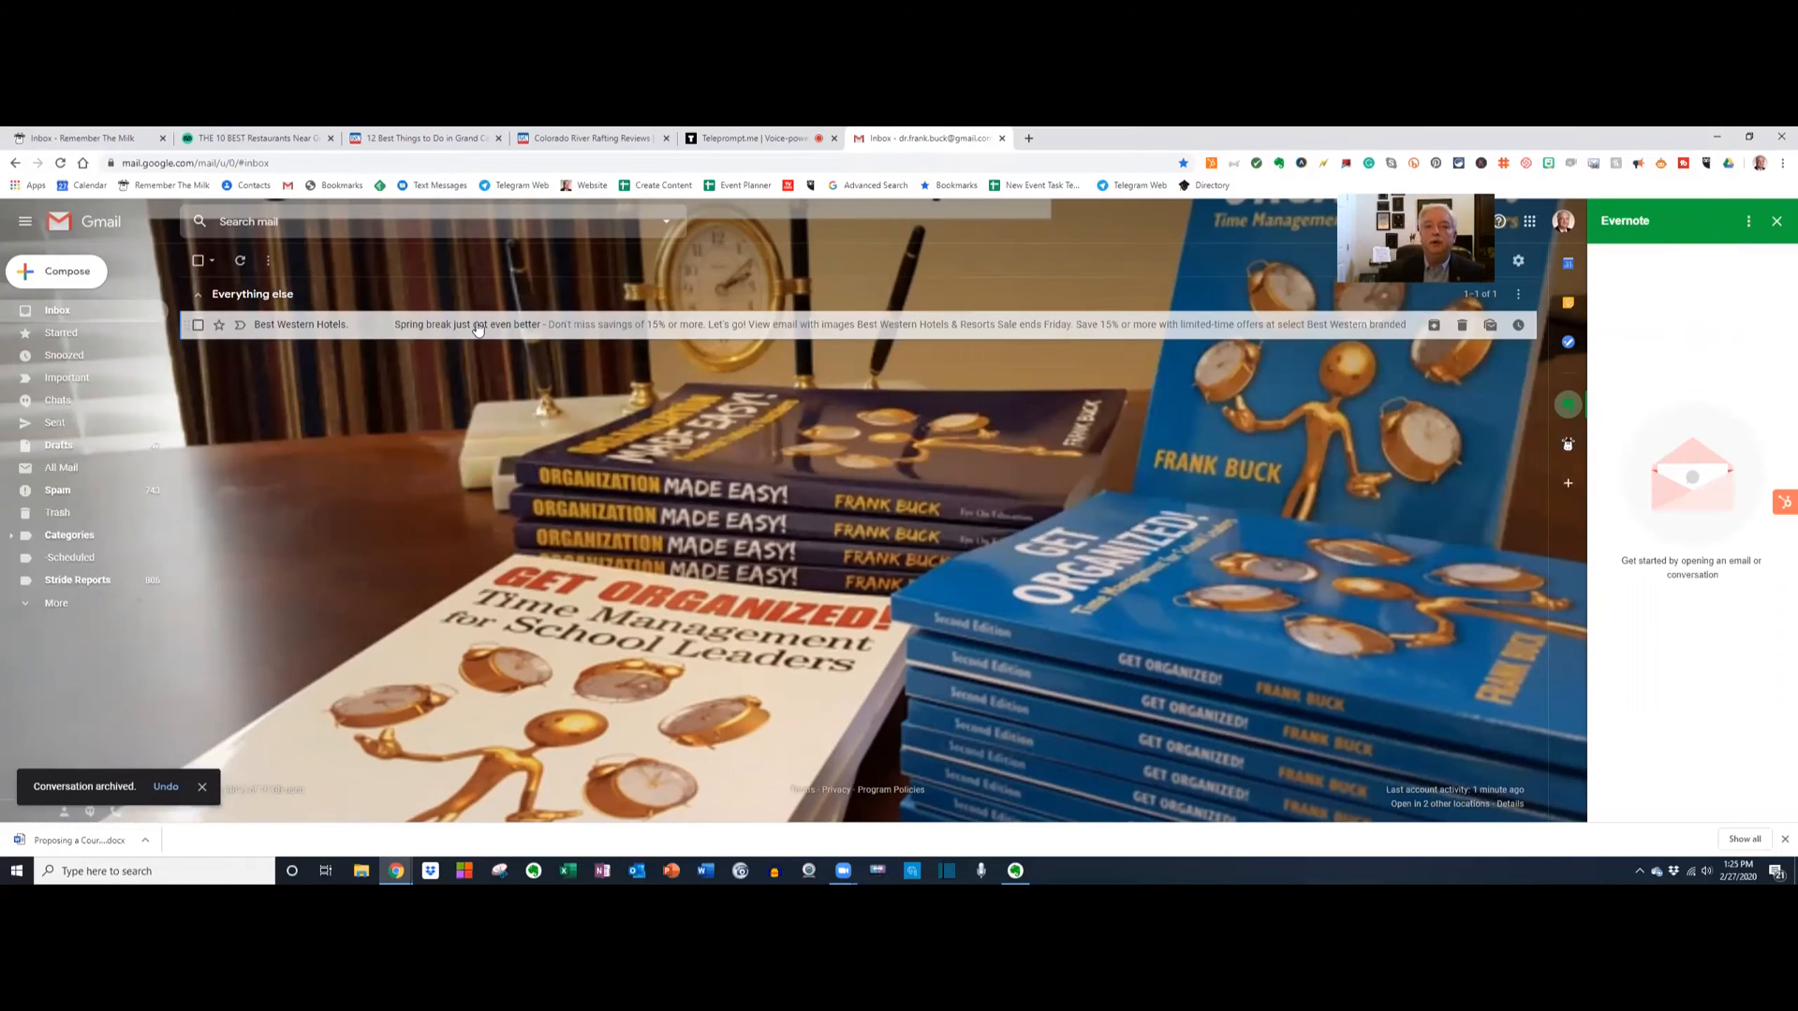
# Save the Best Western spring break email to Evernote through the add-on panel.
pyautogui.click(466, 324)
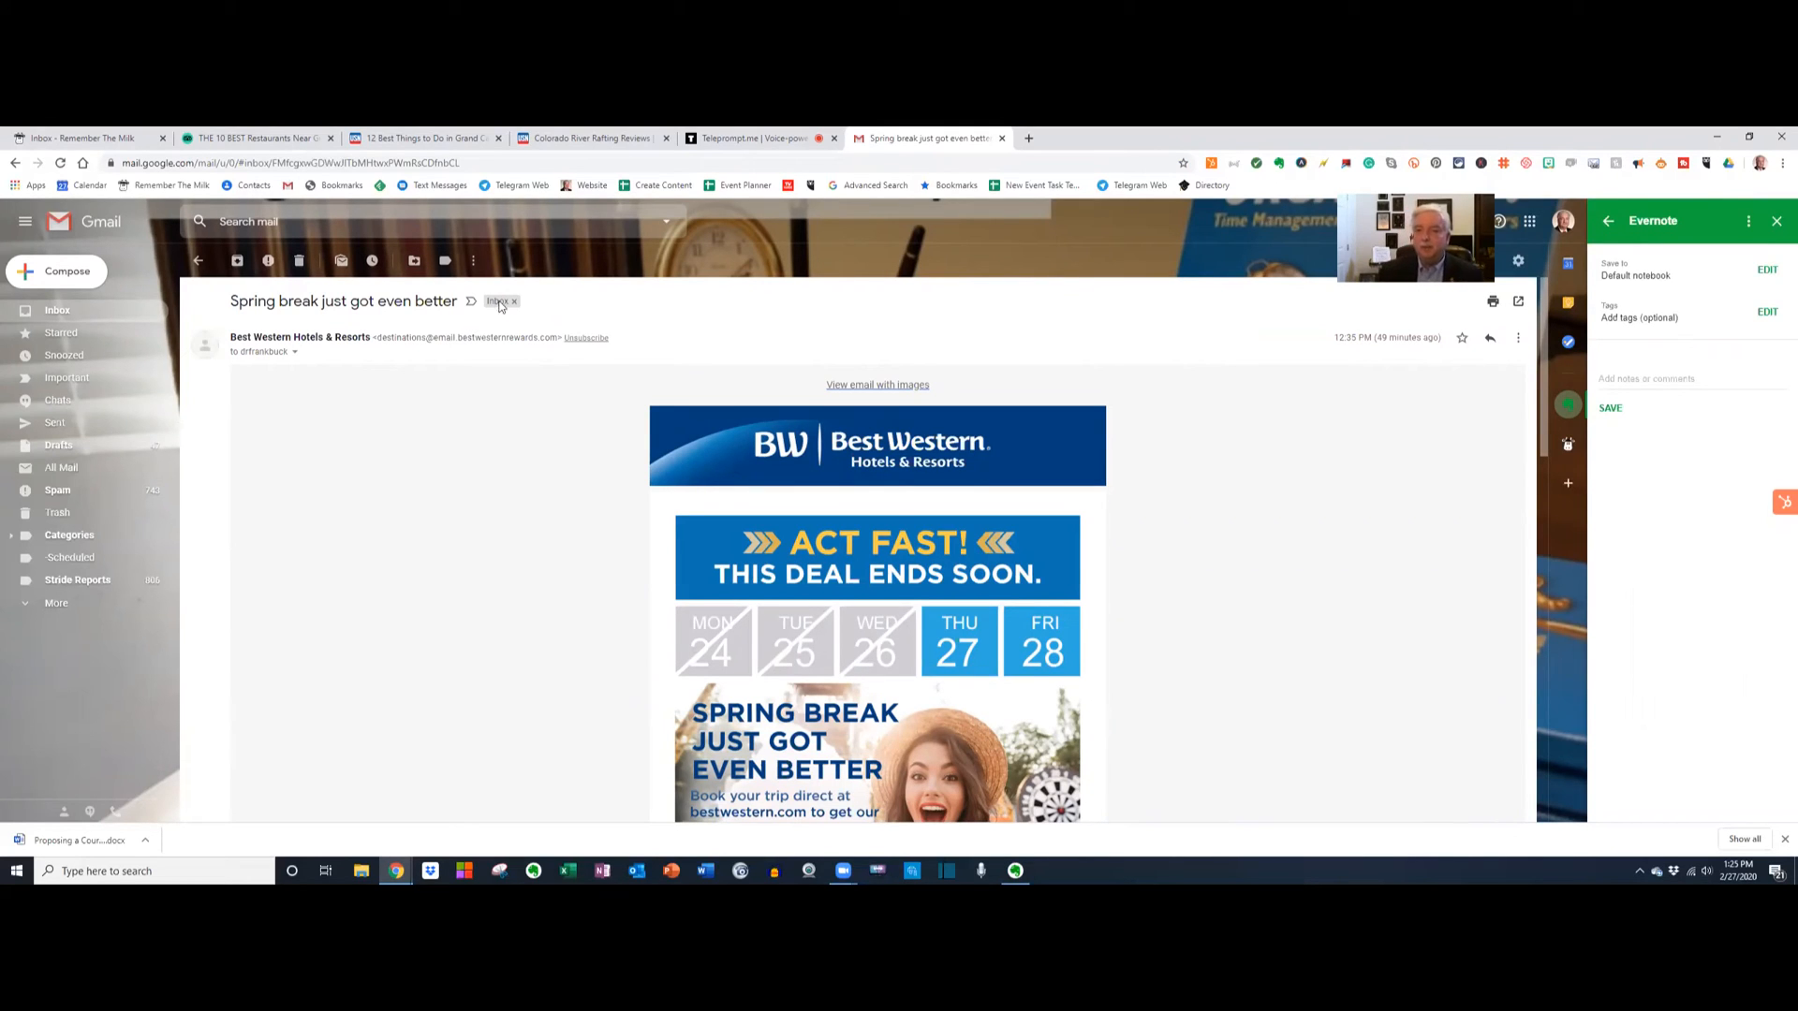
pyautogui.scroll(-3)
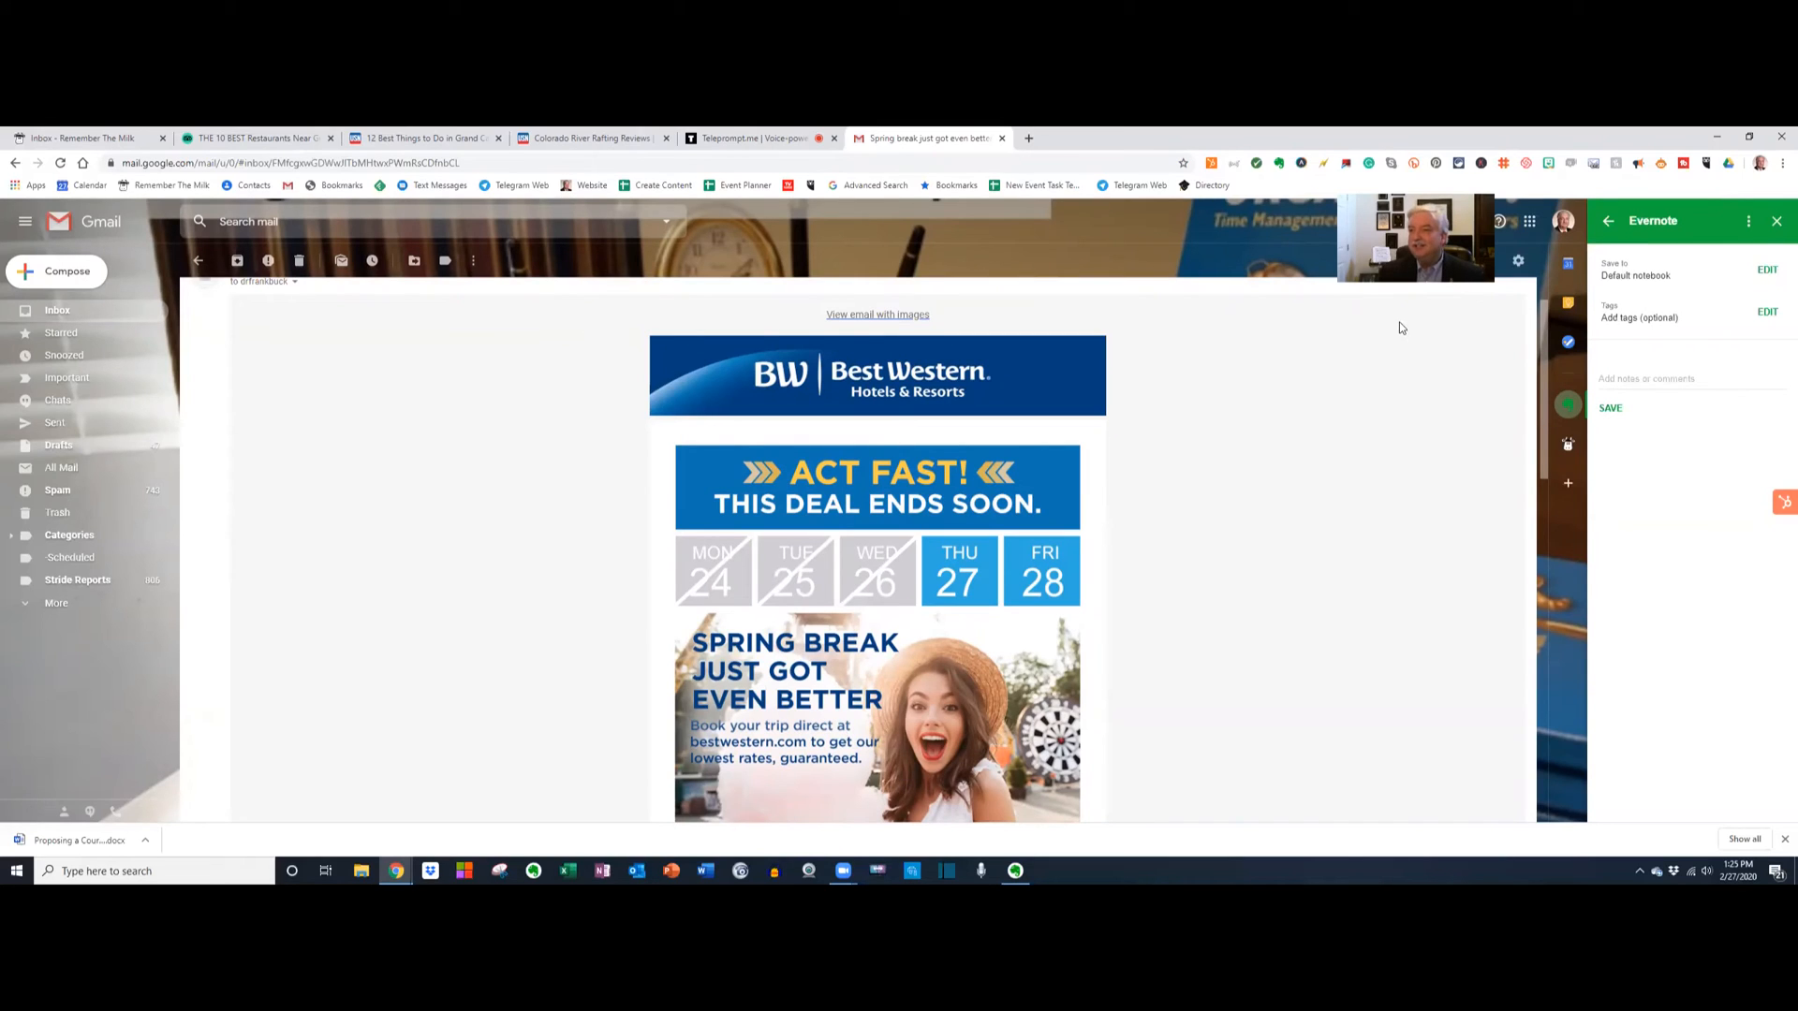
pyautogui.click(1775, 221)
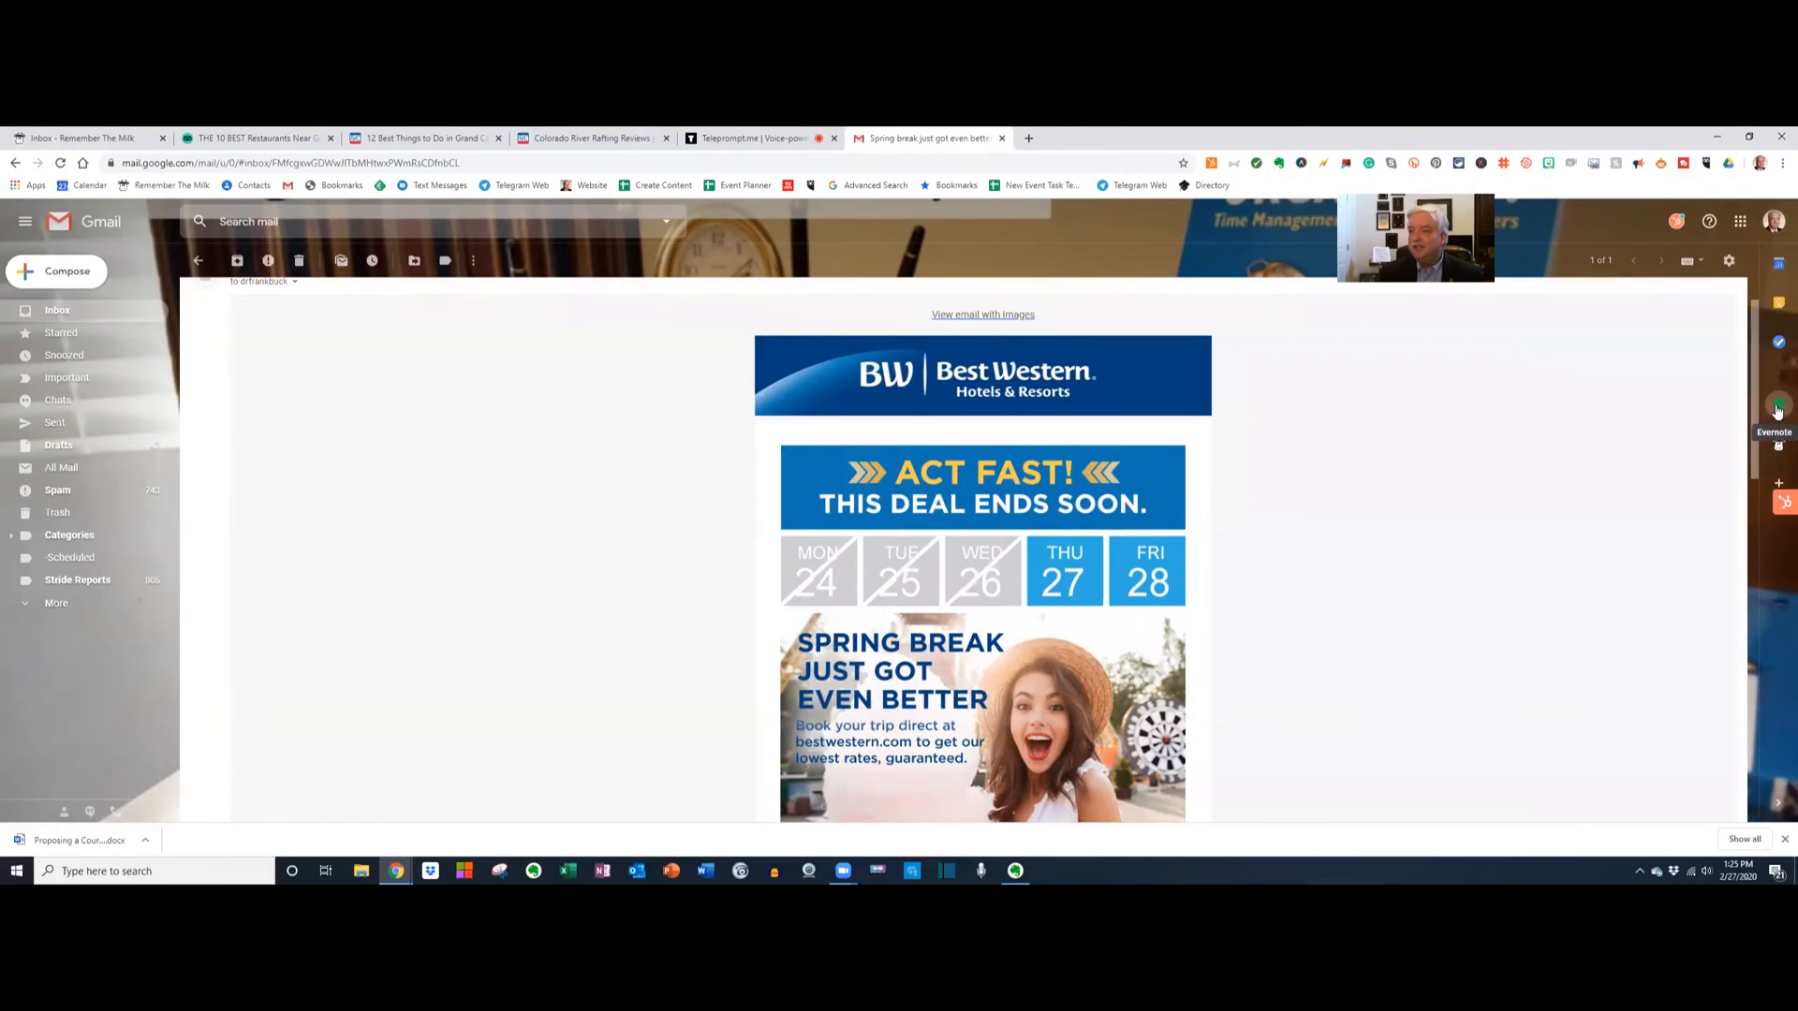
pyautogui.click(1779, 409)
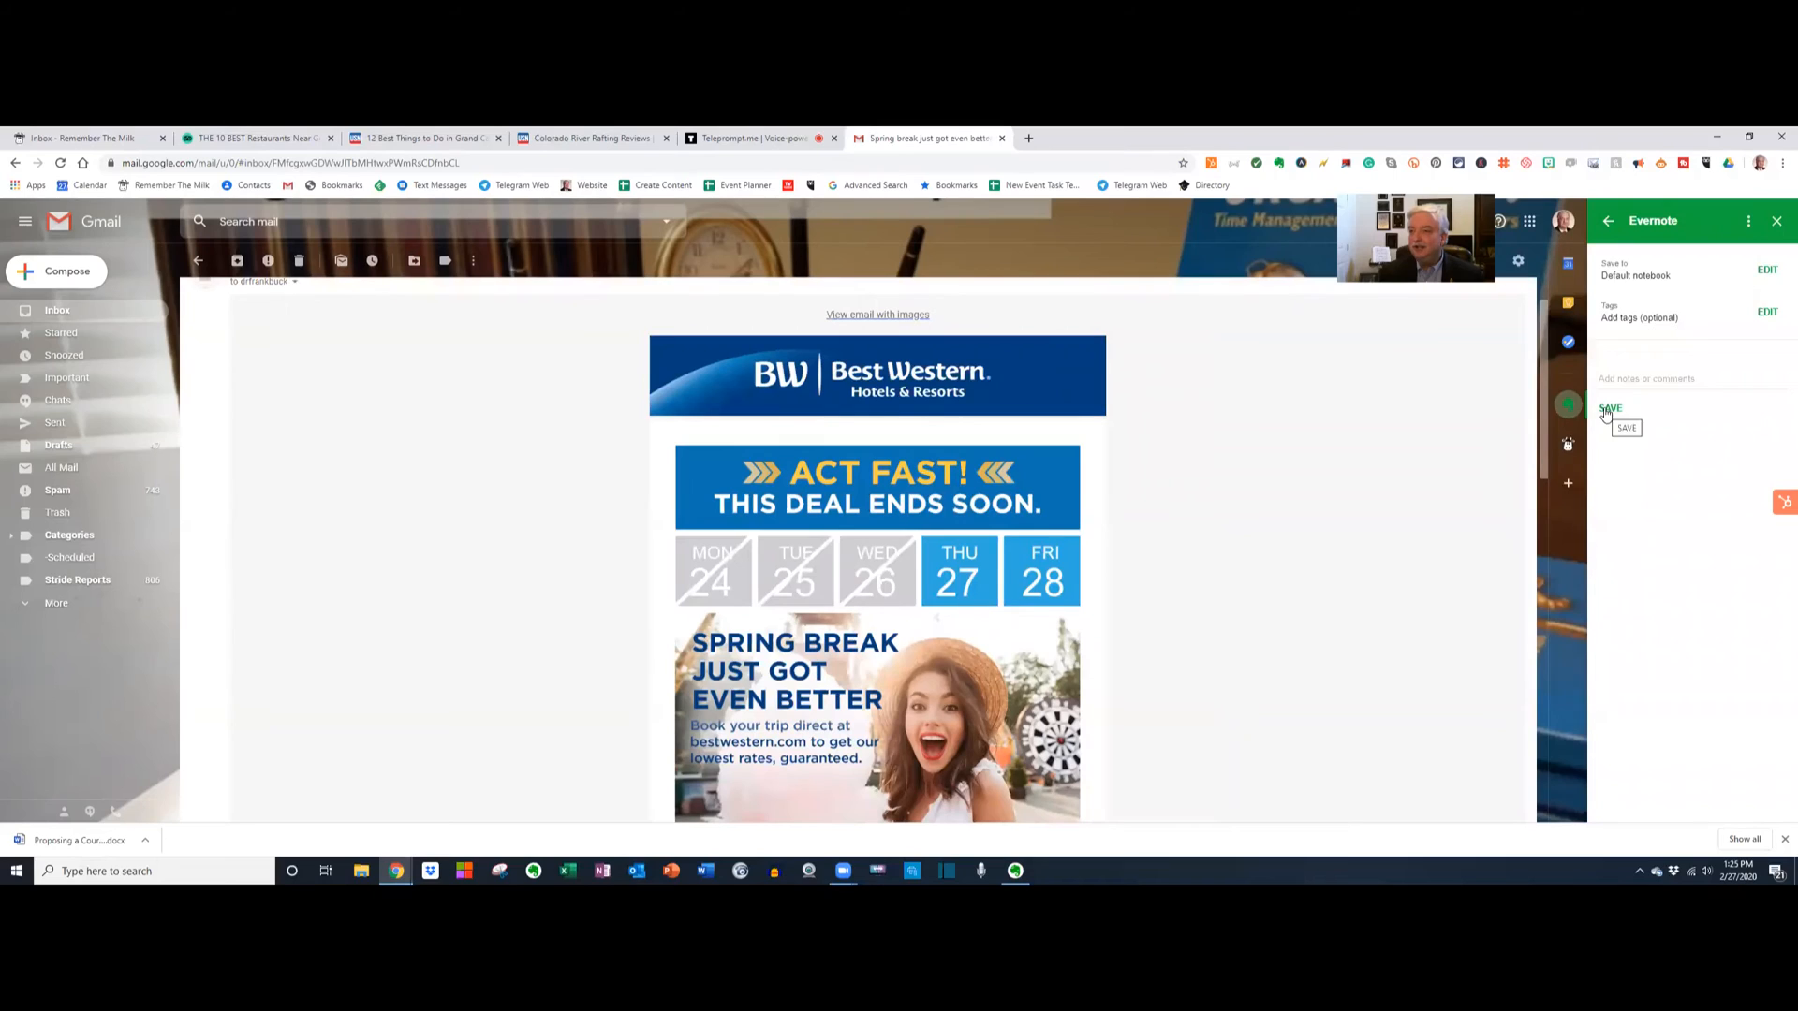
pyautogui.click(1611, 410)
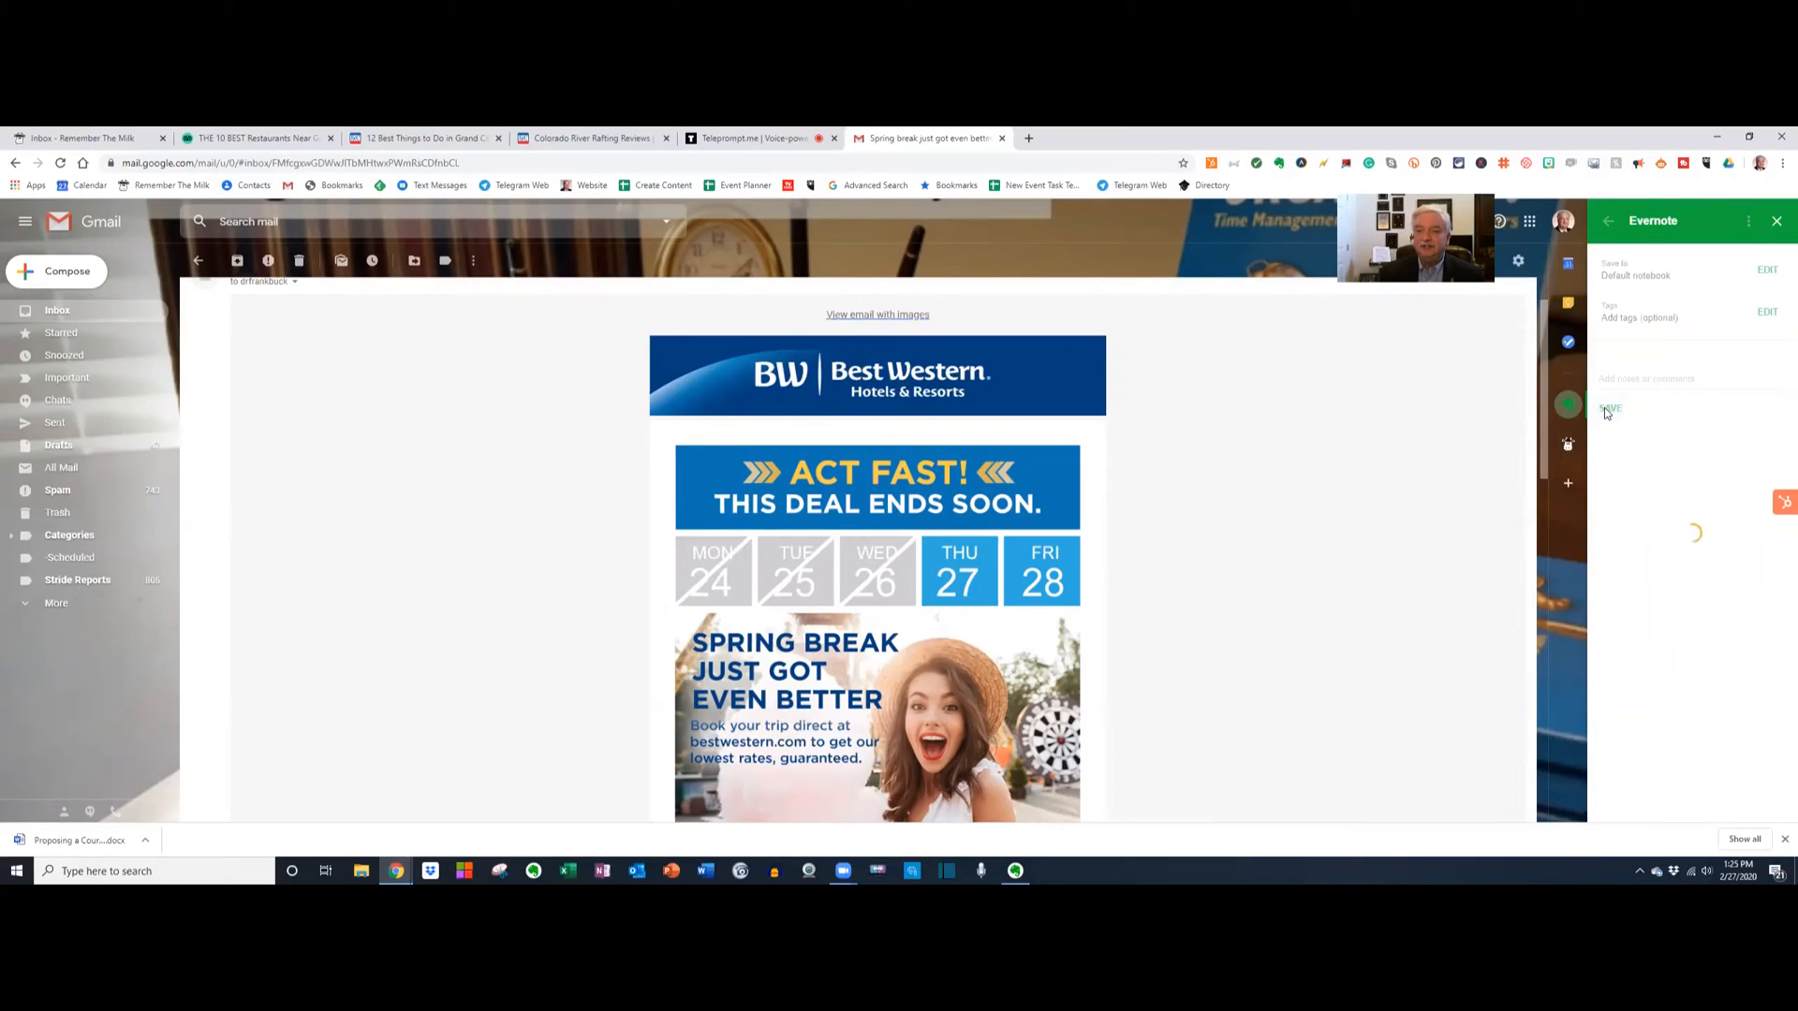
pyautogui.click(1611, 409)
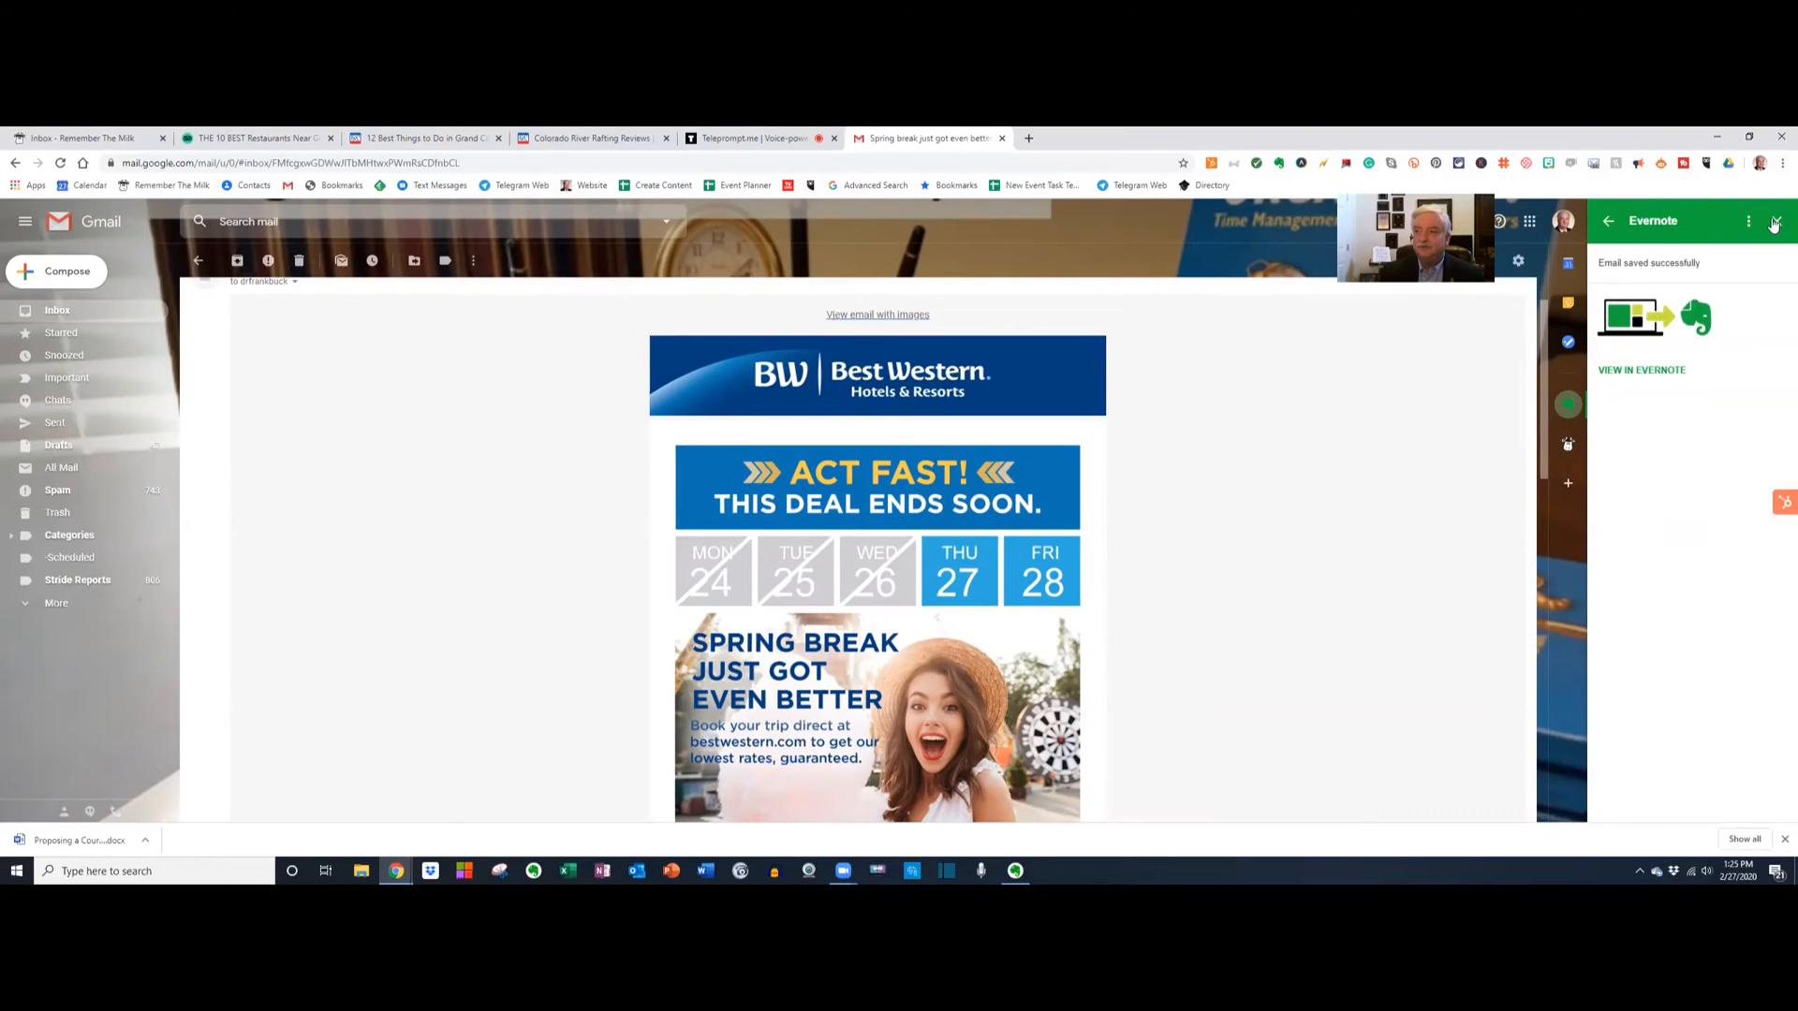
pyautogui.click(1774, 221)
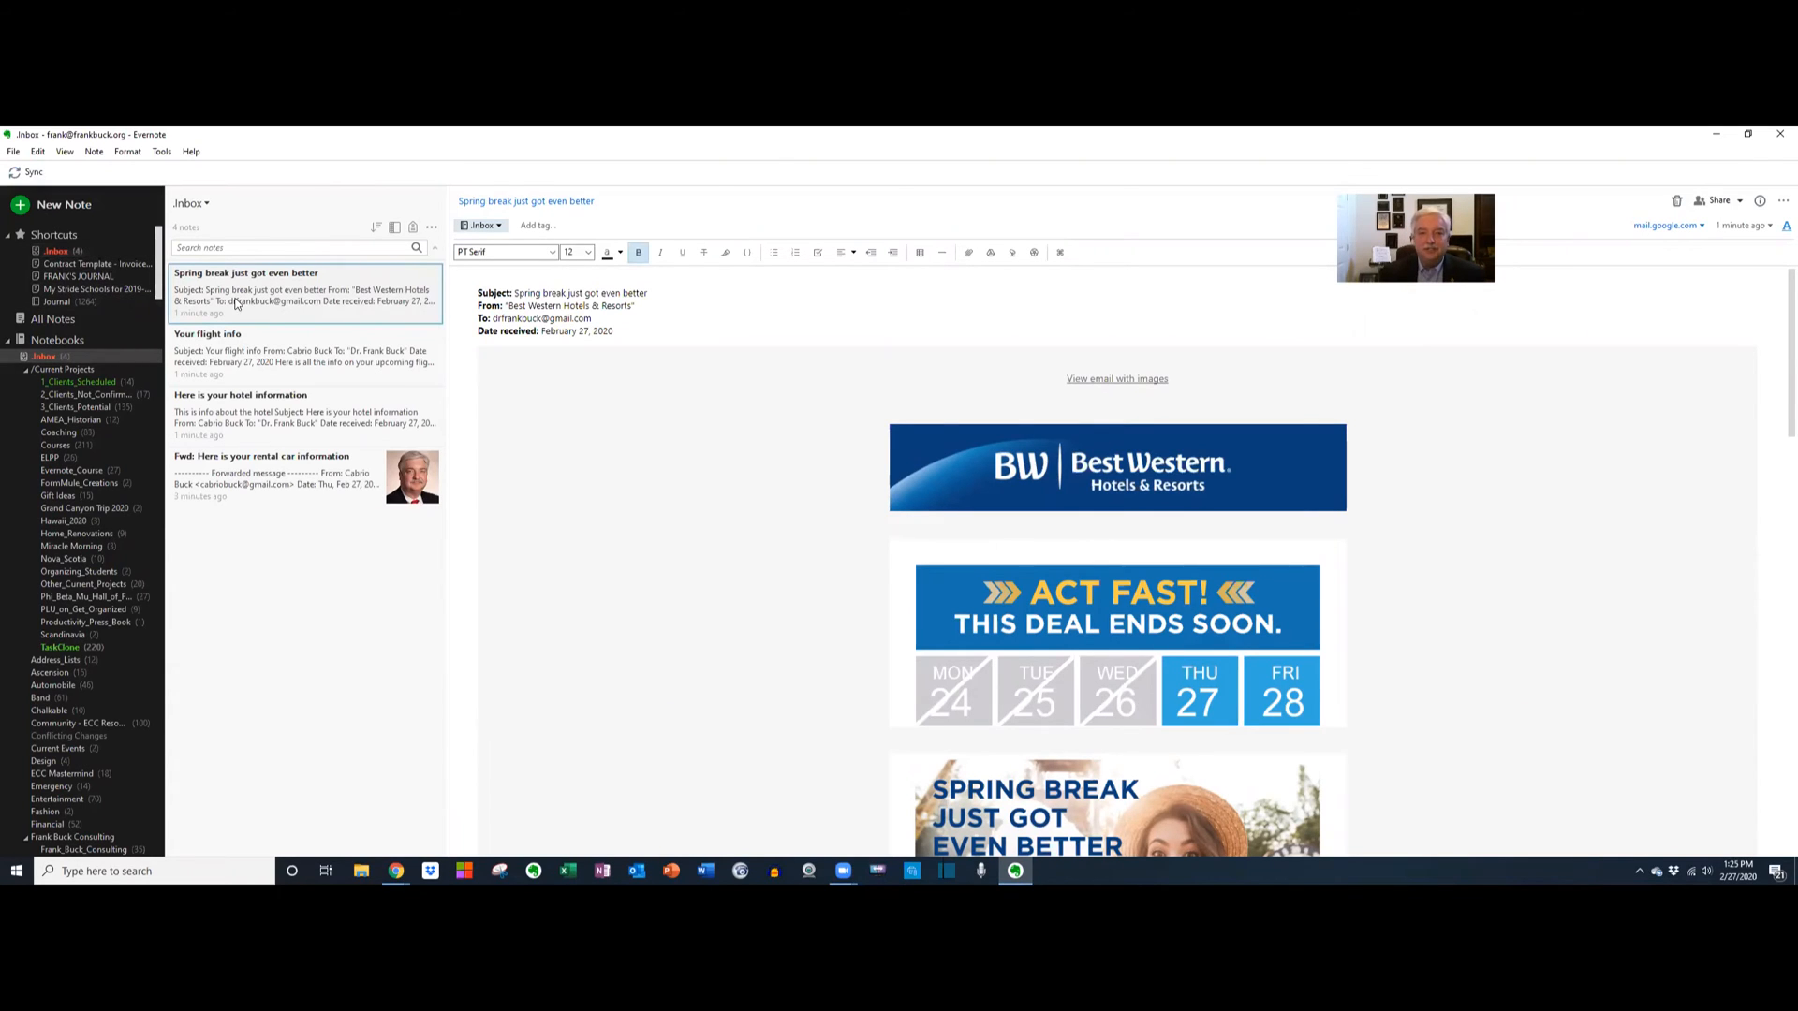
# Preview the flight, hotel and rental car notes in Inbox, then Shift-select all four notes.
pyautogui.scroll(-3)
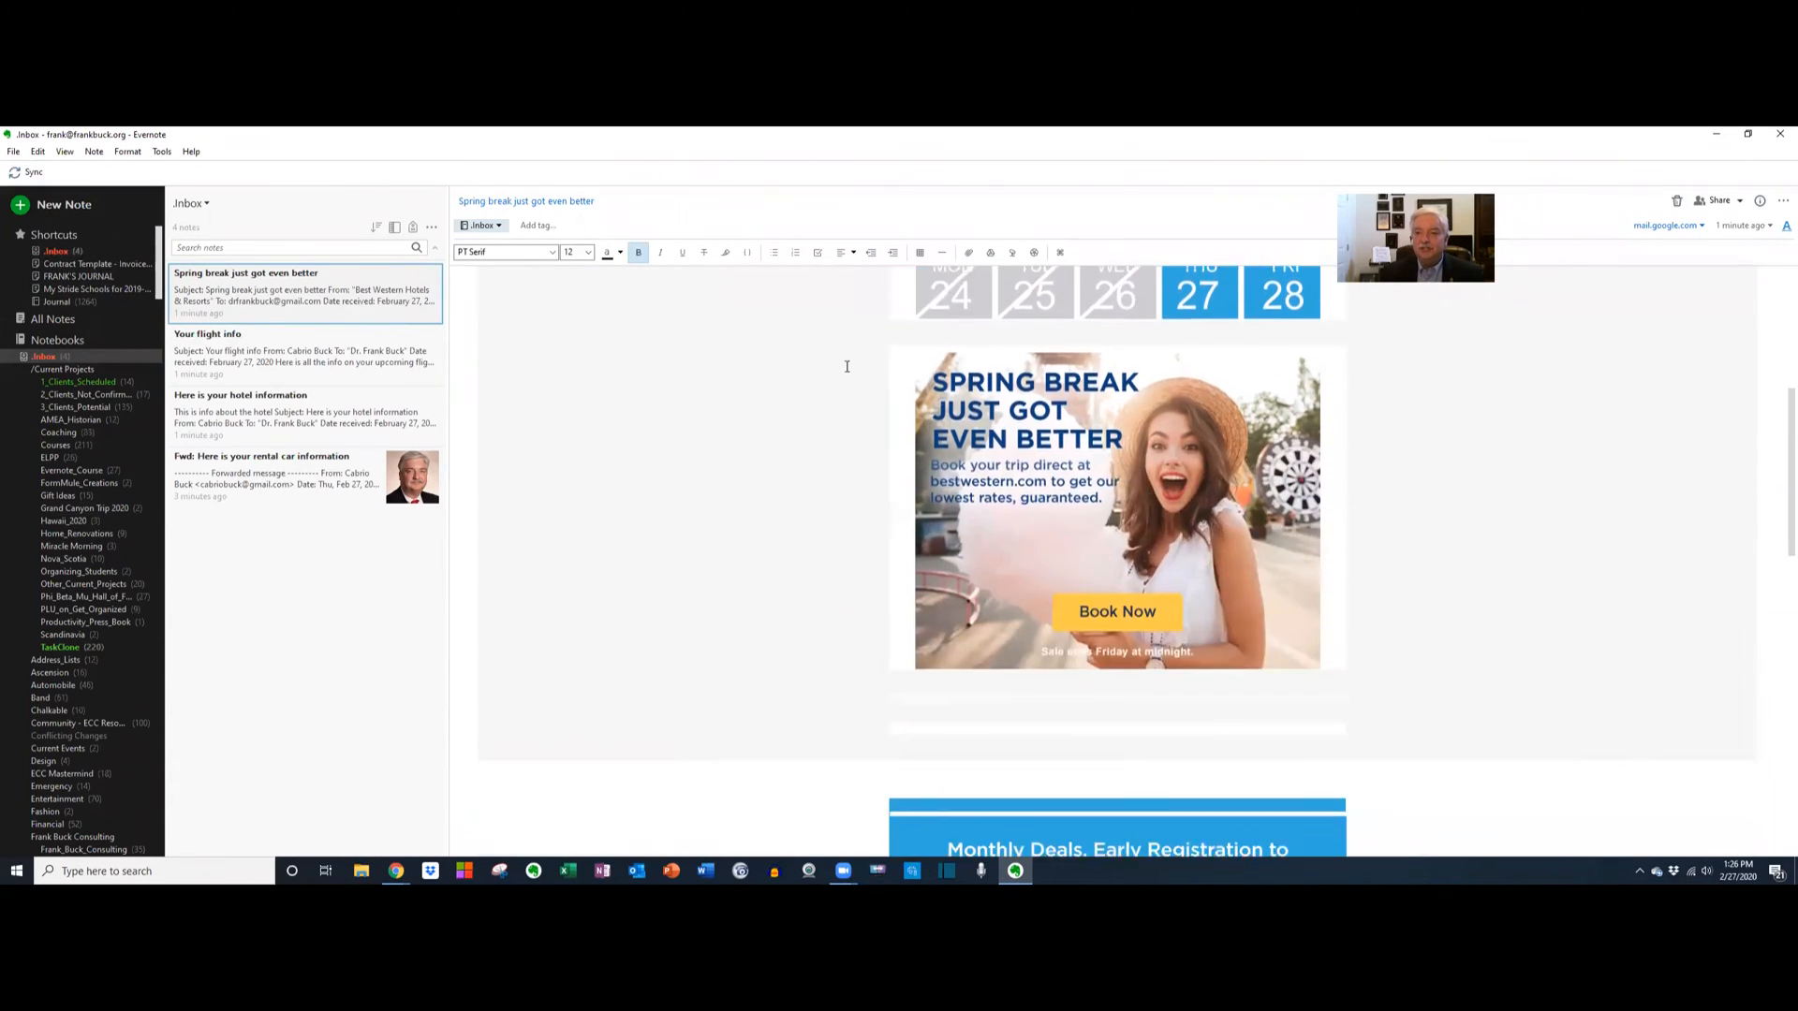
pyautogui.scroll(-3)
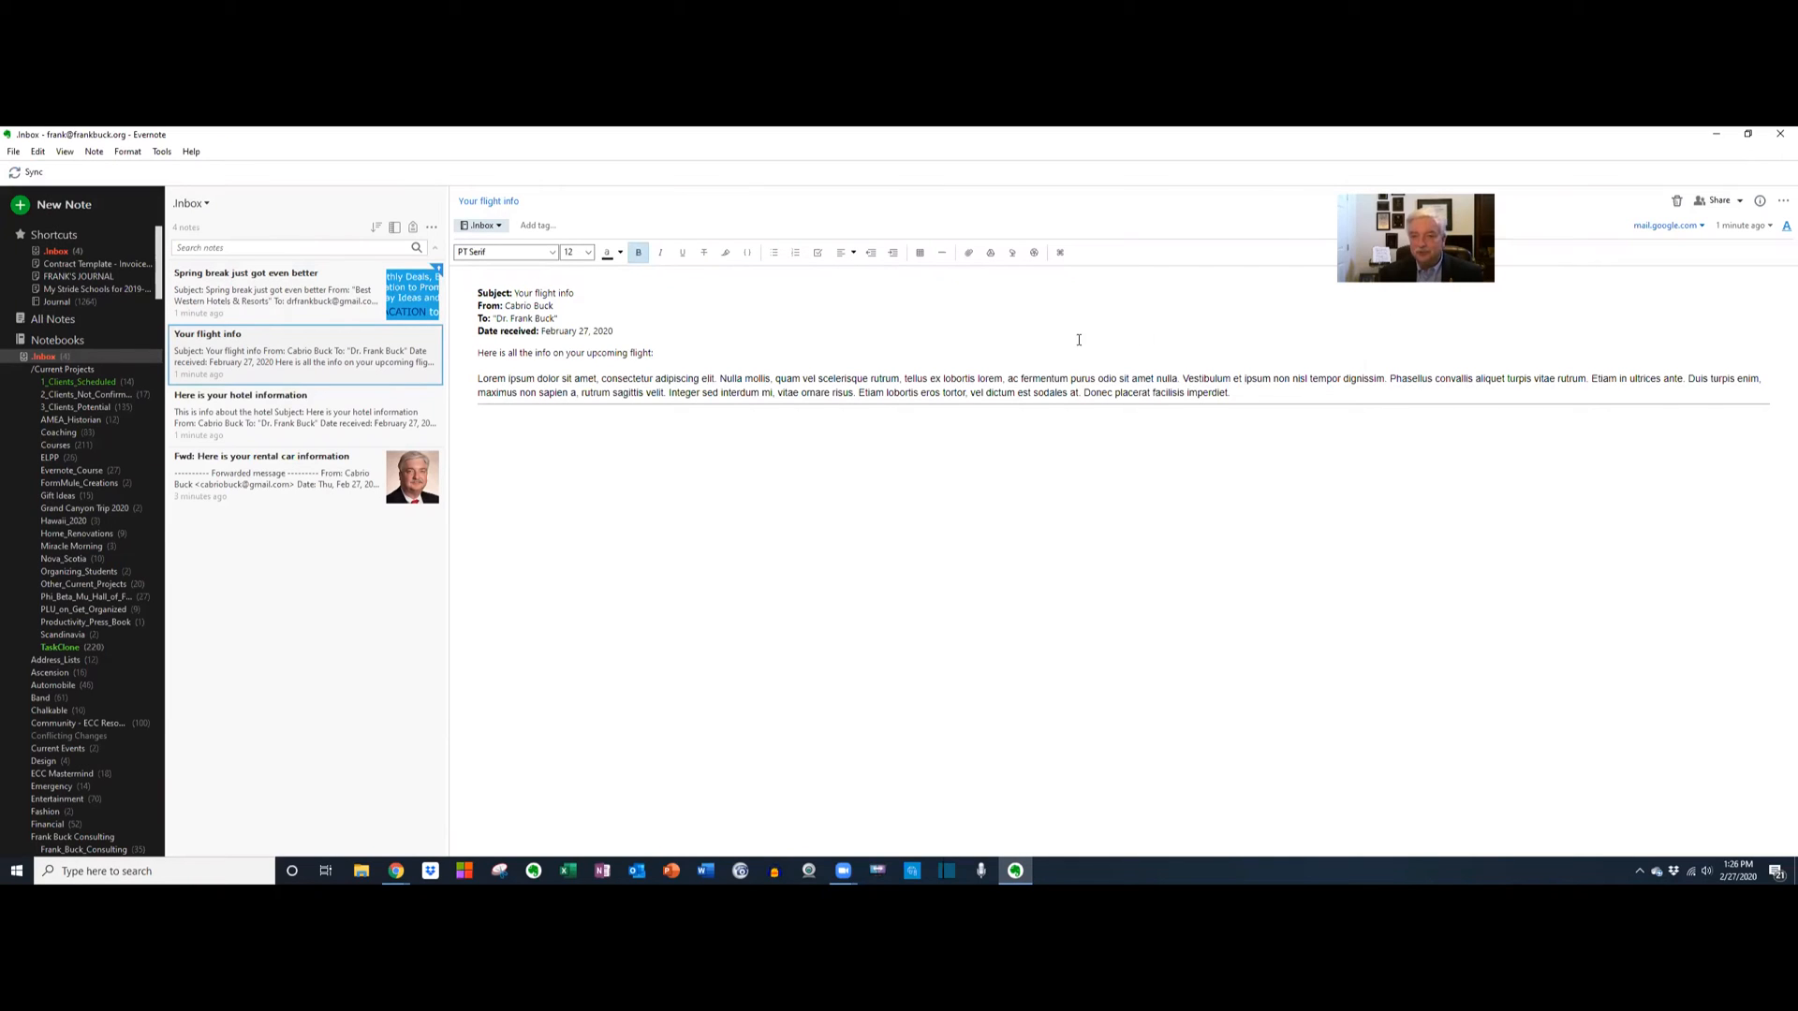
pyautogui.click(304, 415)
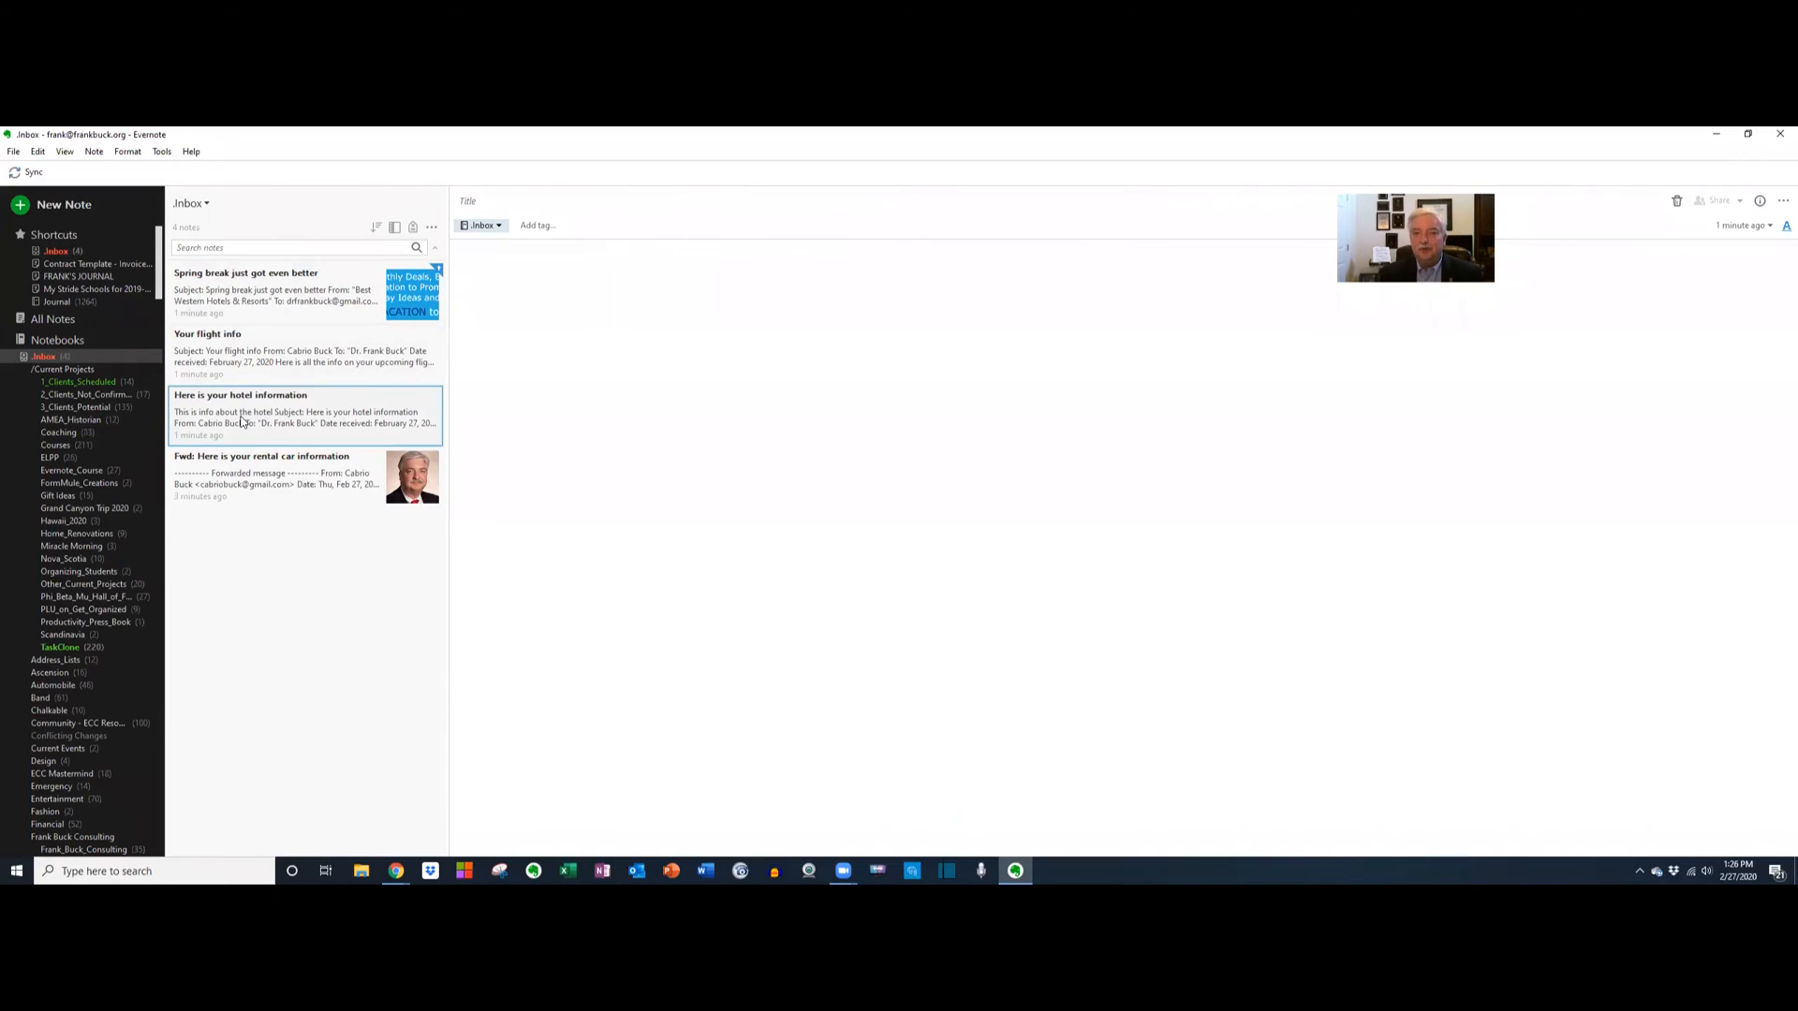
pyautogui.click(304, 414)
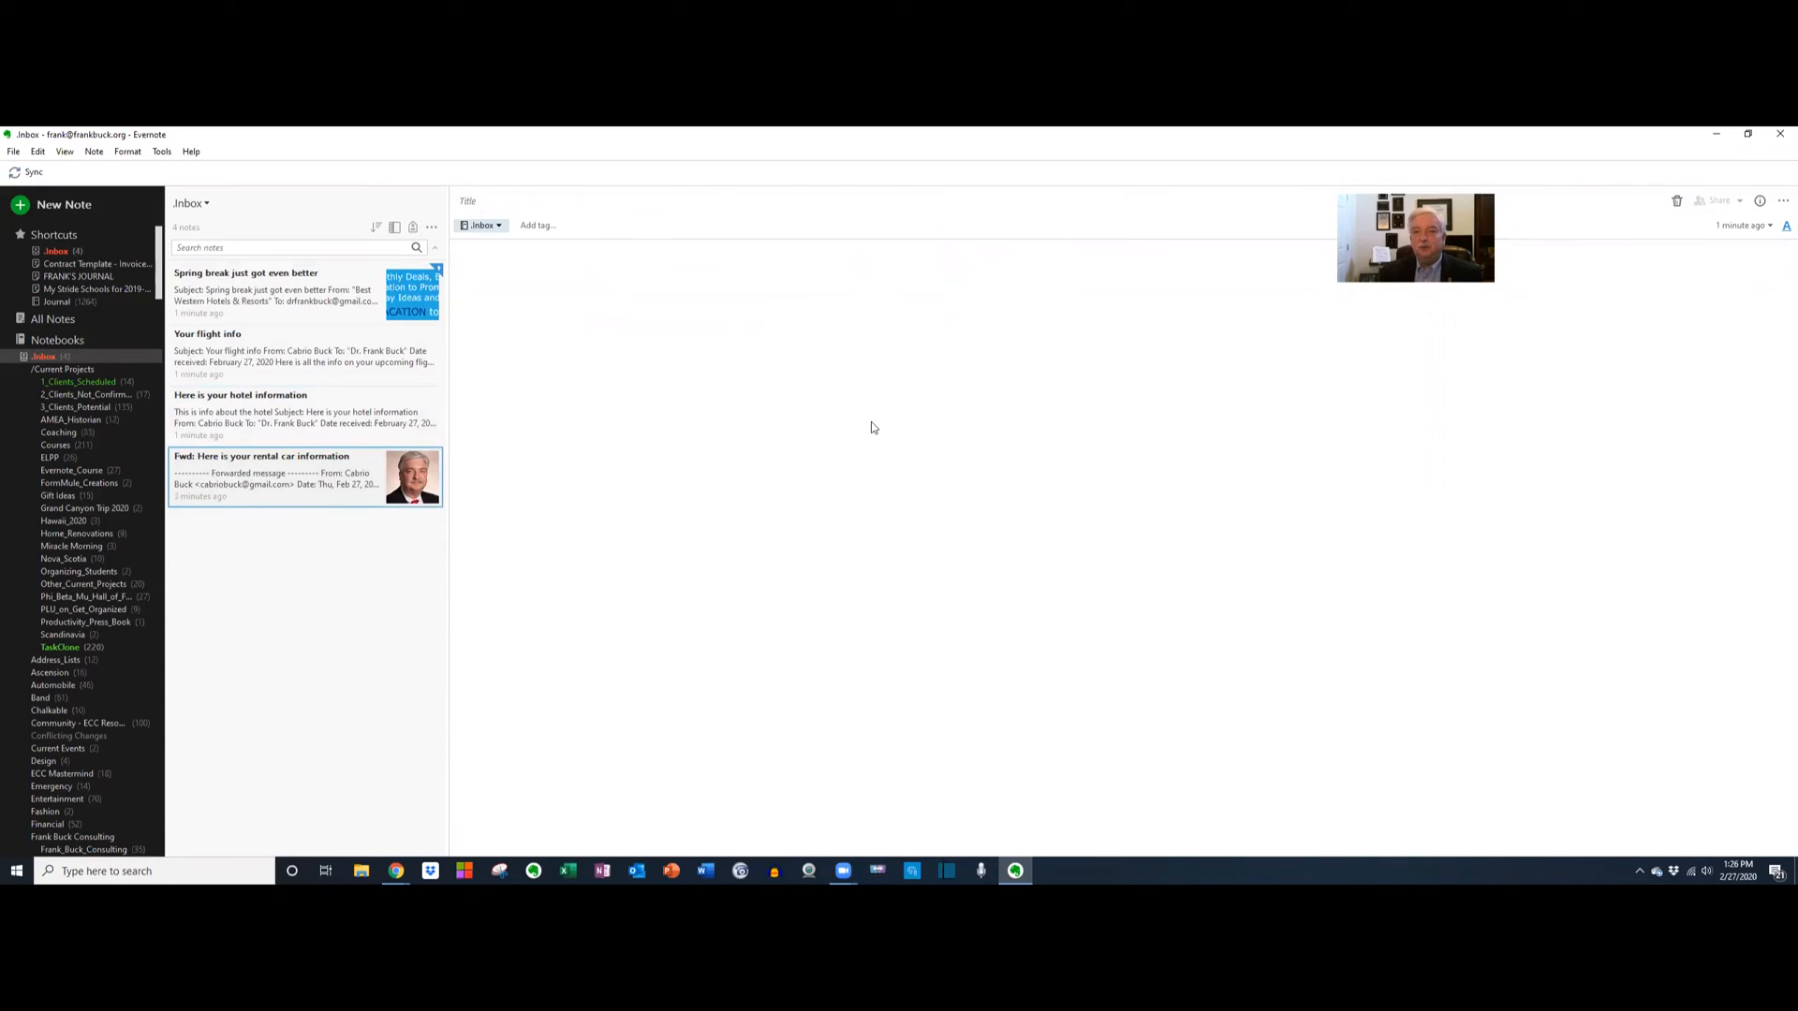
pyautogui.click(303, 476)
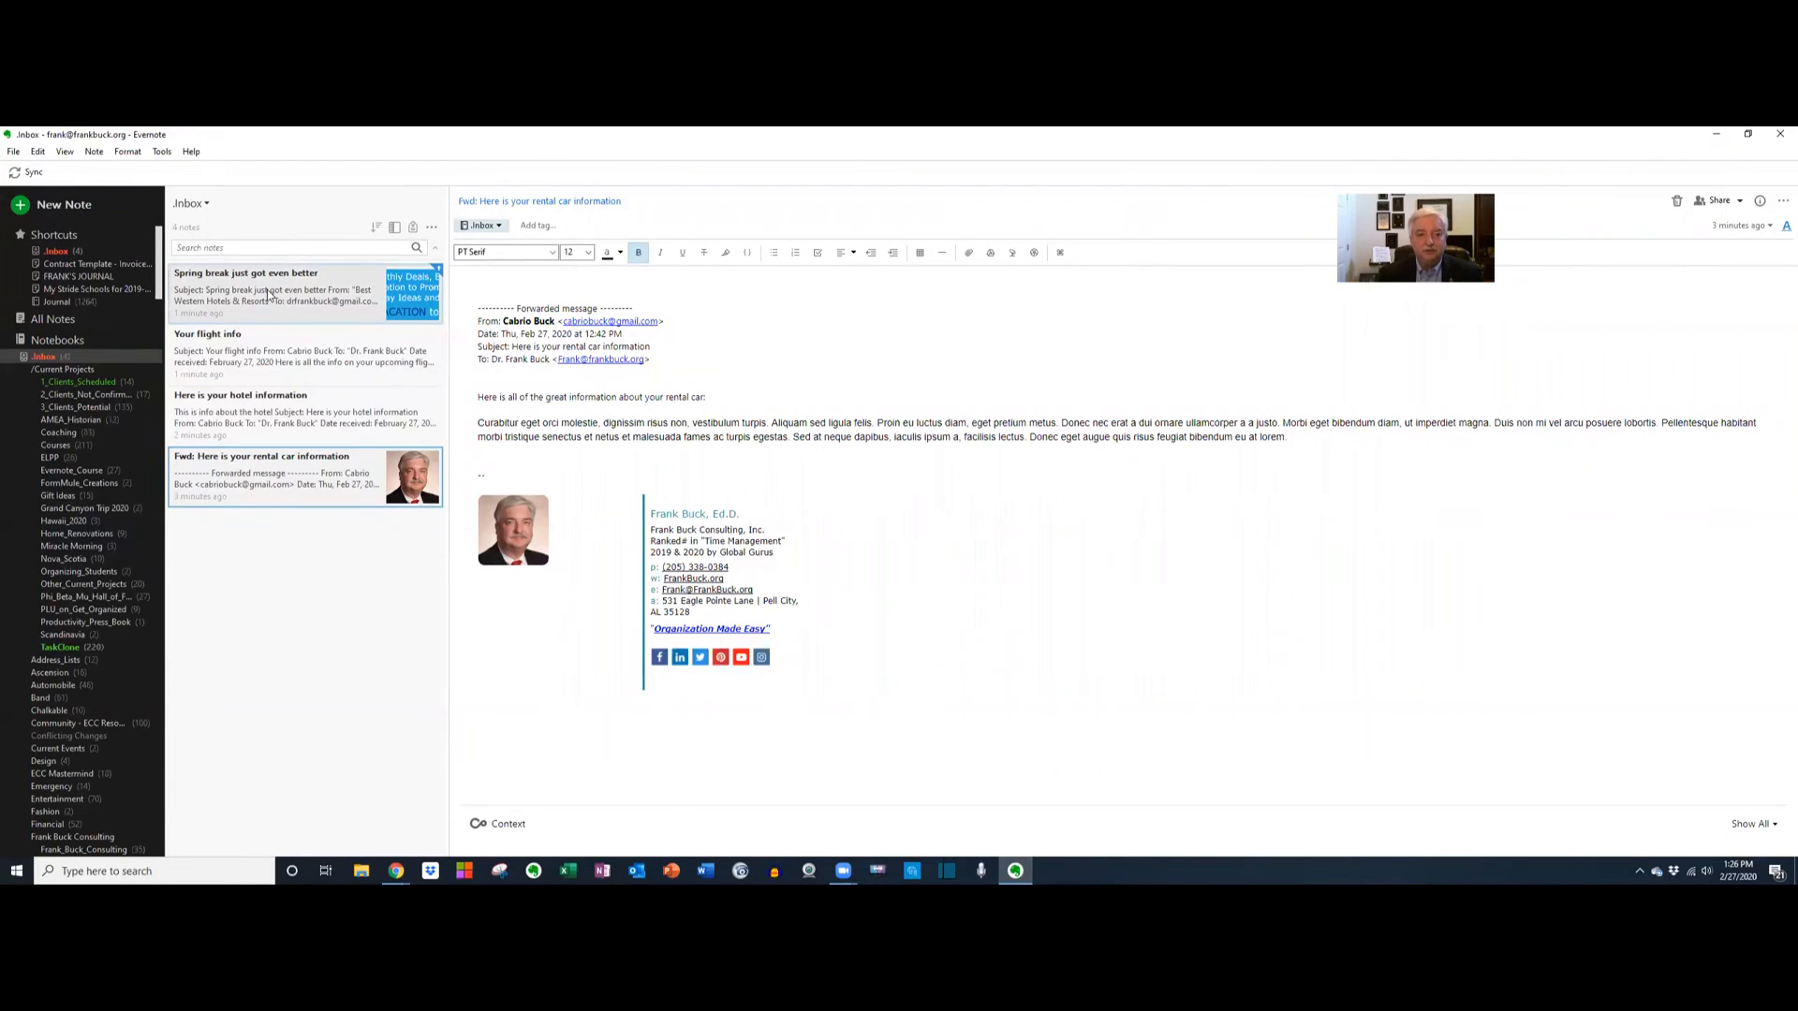
pyautogui.click(246, 274)
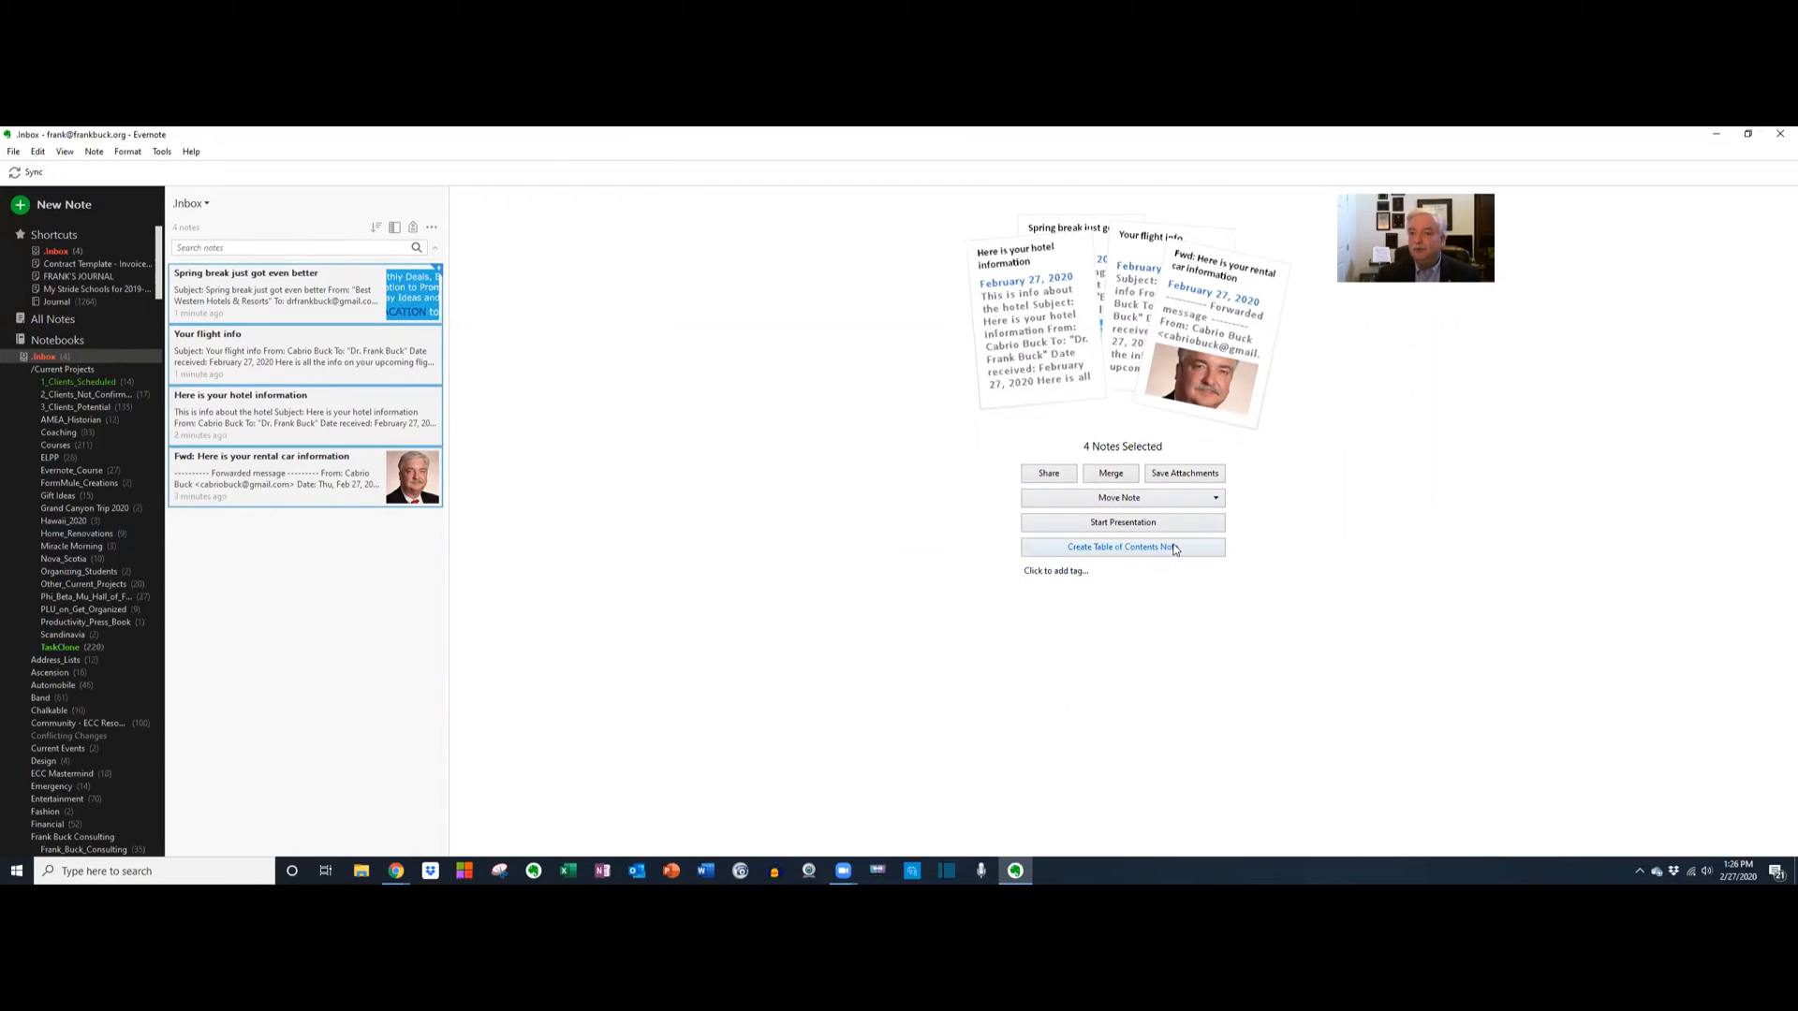
pyautogui.moveTo(1118, 496)
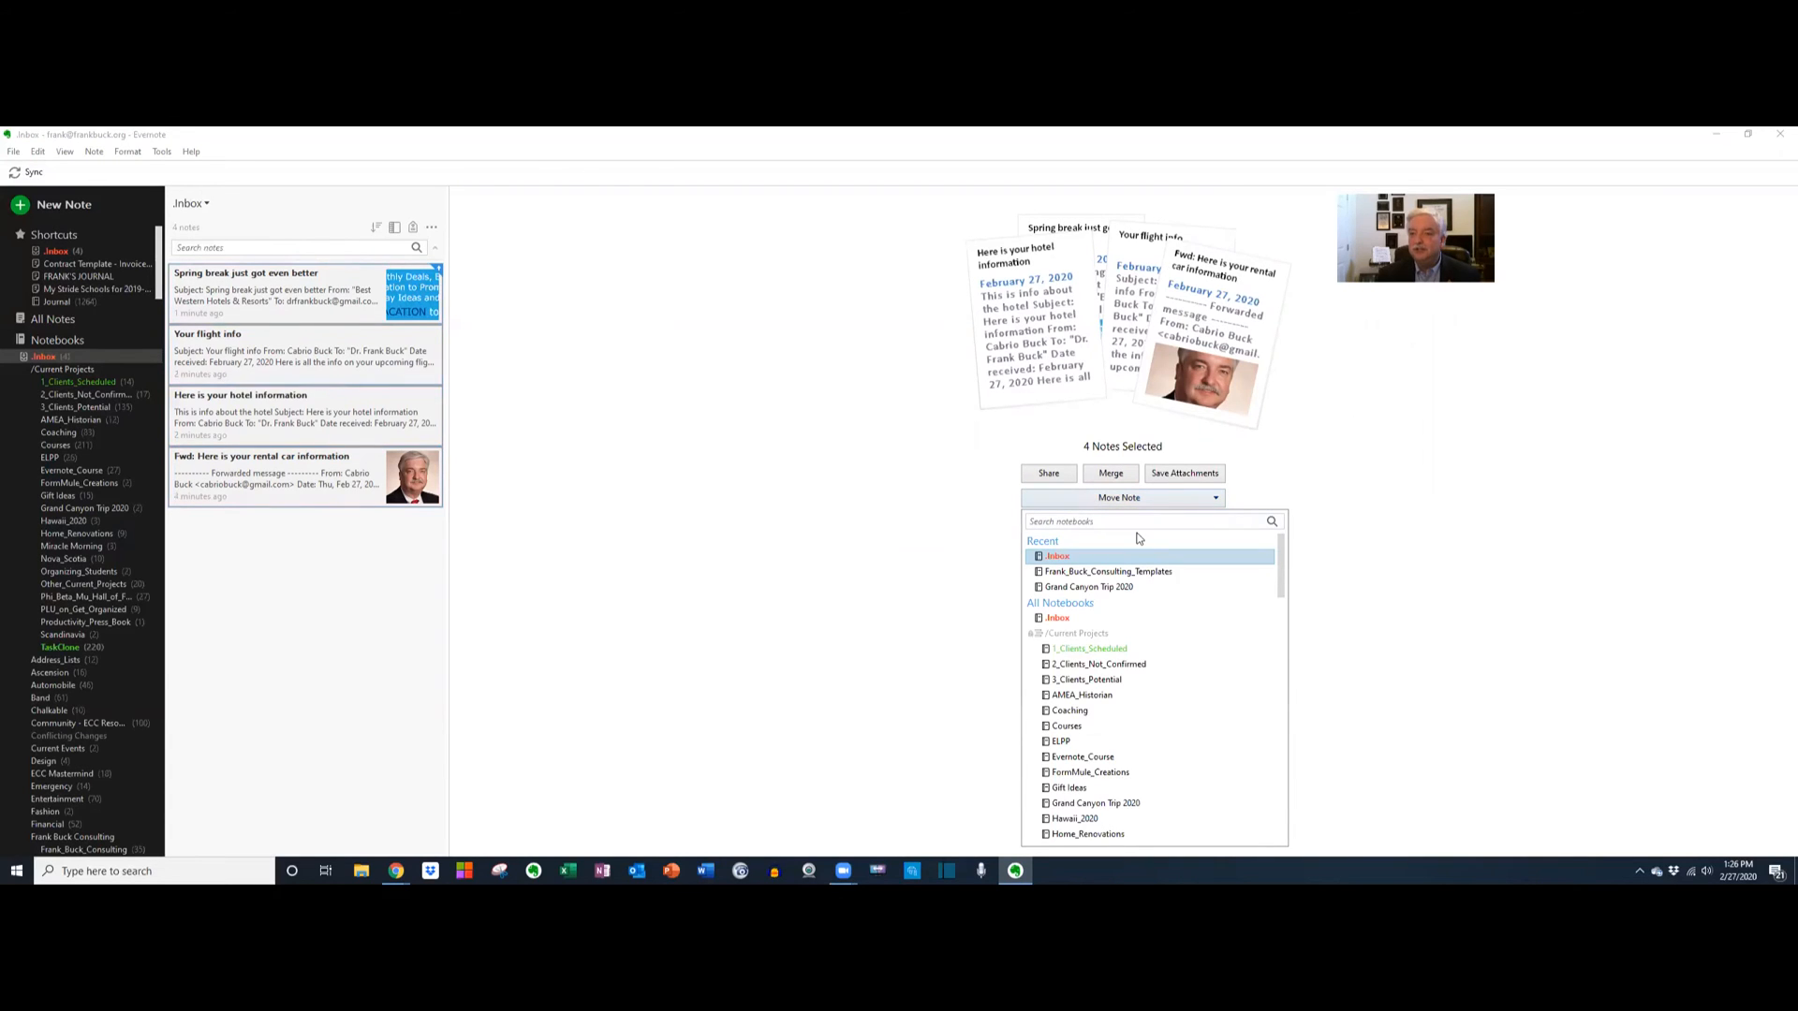
# Move the four selected notes to the Grand Canyon Trip 2020 notebook, found by typing 'grand'.
pyautogui.write('g')
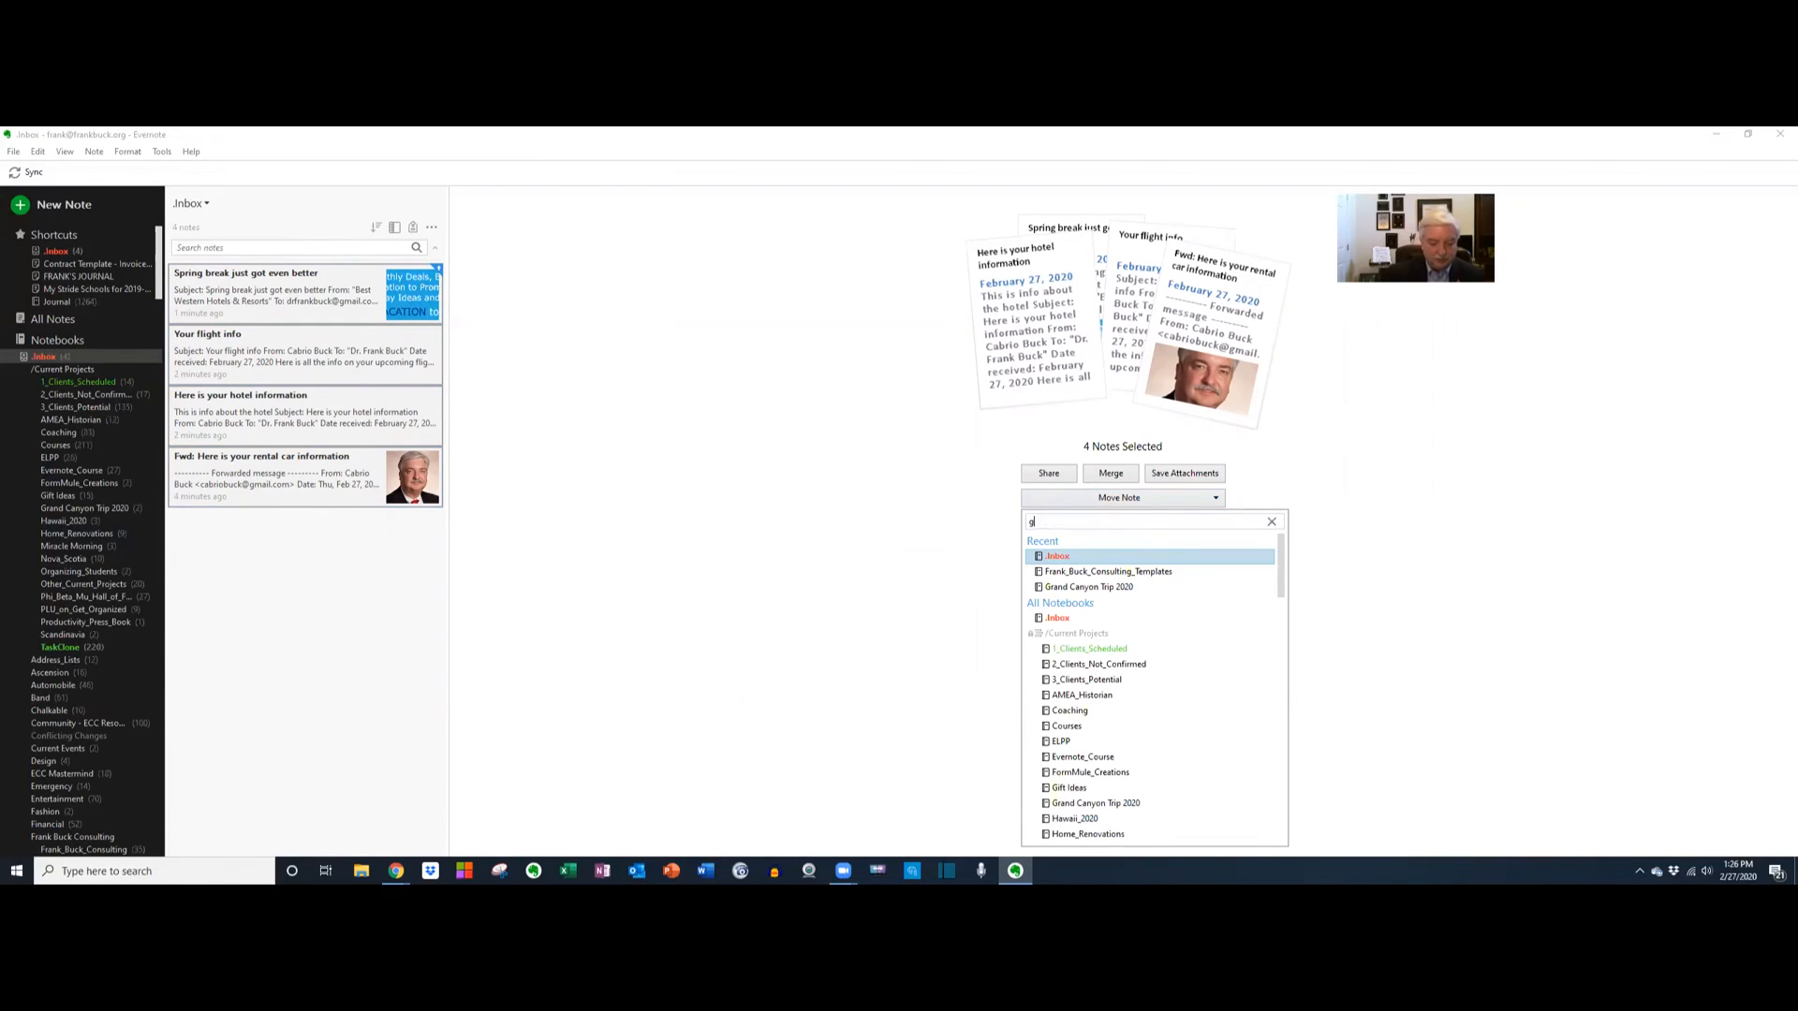
pyautogui.write('rand')
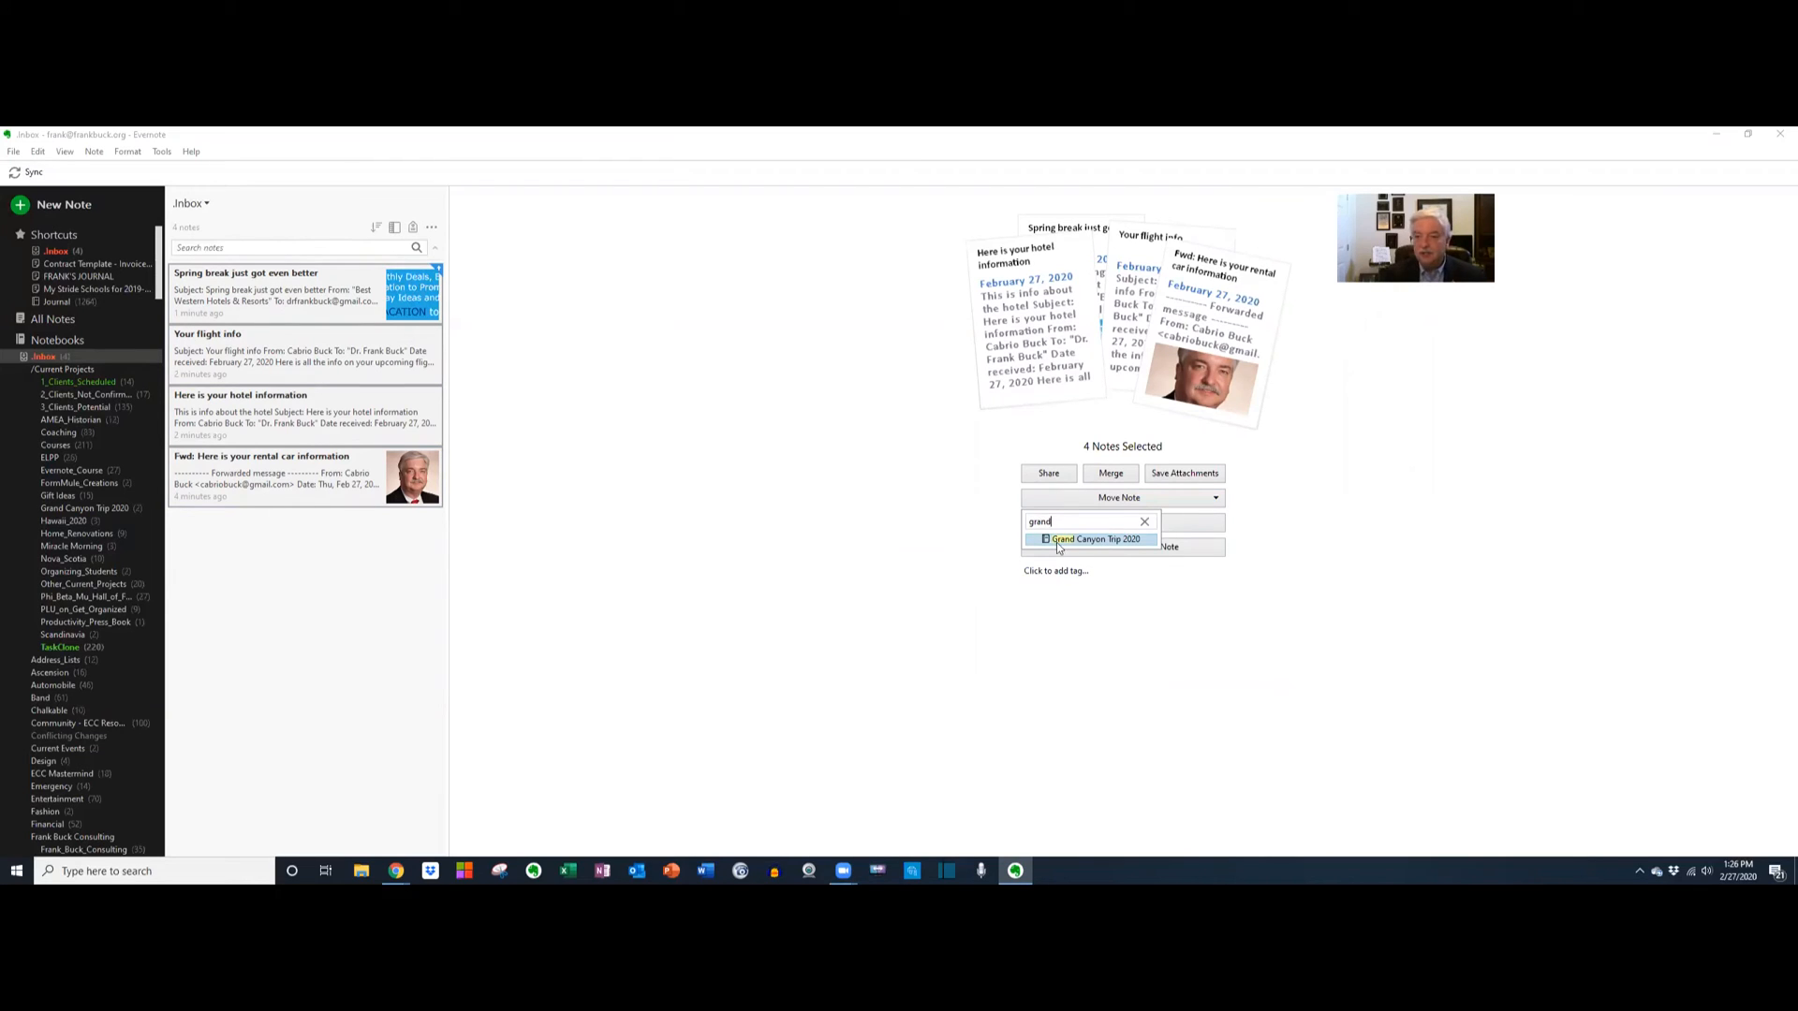
pyautogui.click(1092, 540)
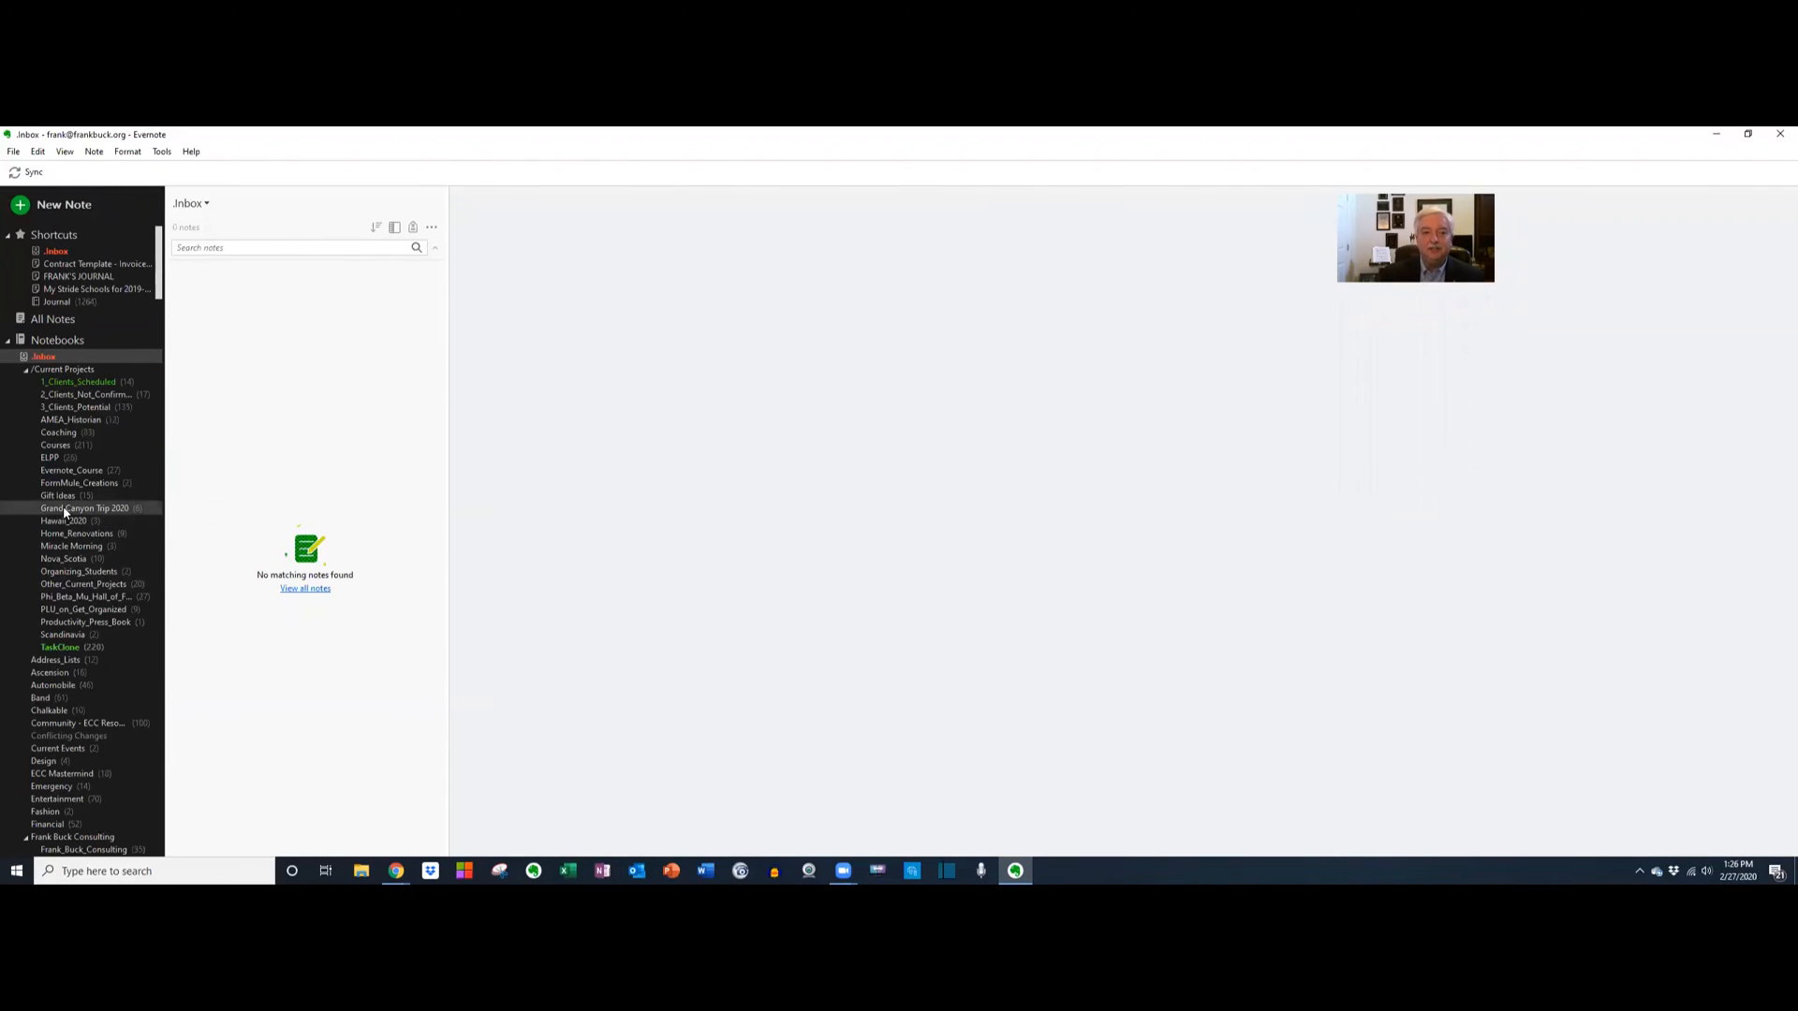
# In Grand Canyon Trip 2020, copy the internal link of the Your flight info note.
pyautogui.click(82, 508)
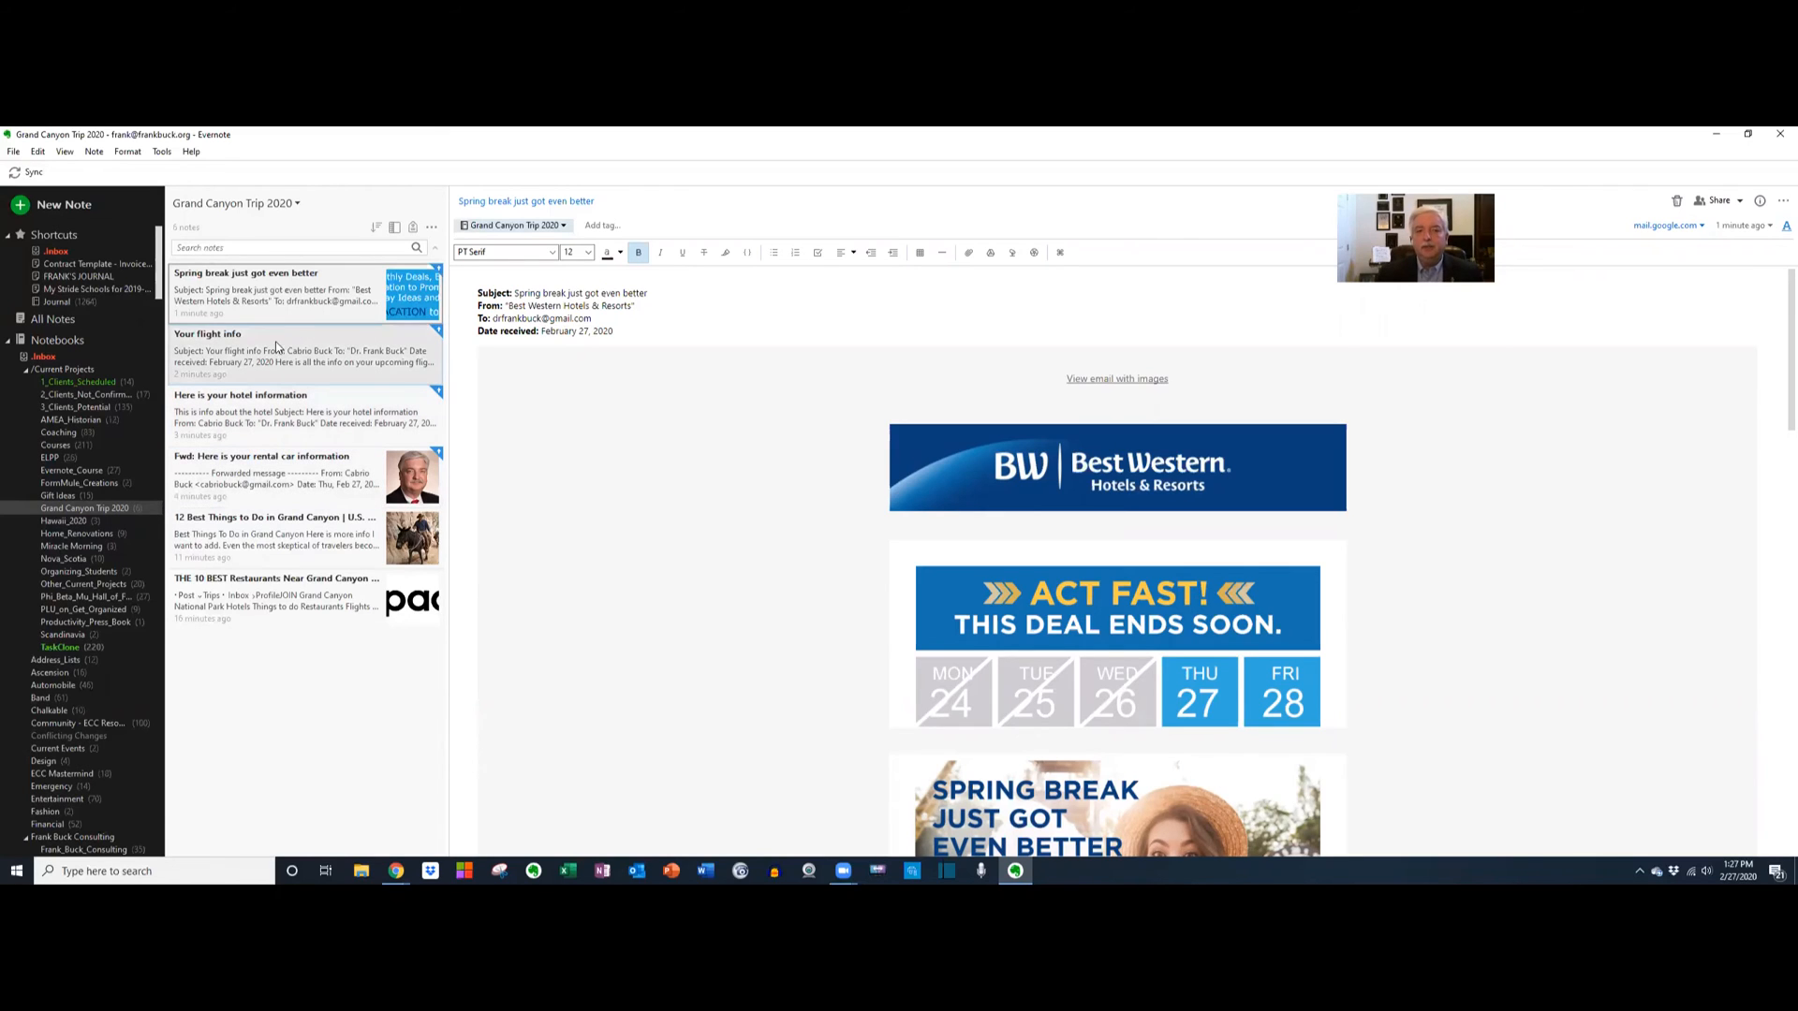
pyautogui.click(303, 354)
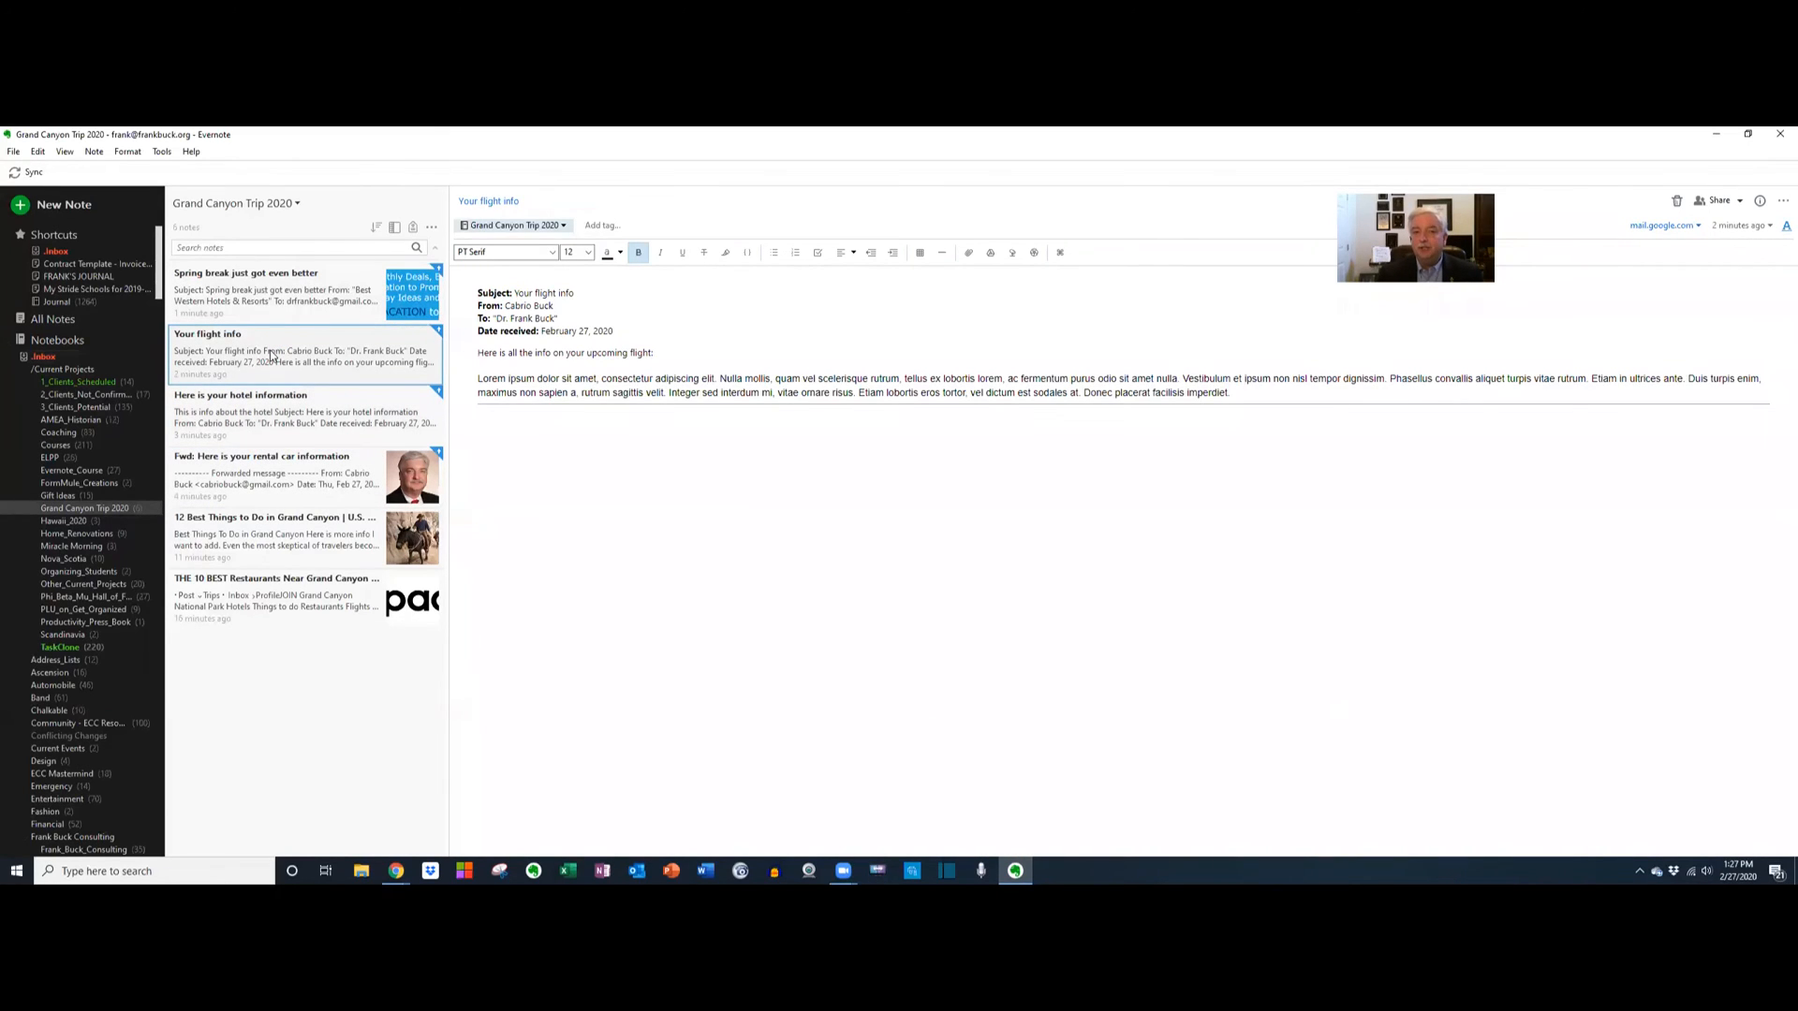
pyautogui.rightClick(272, 356)
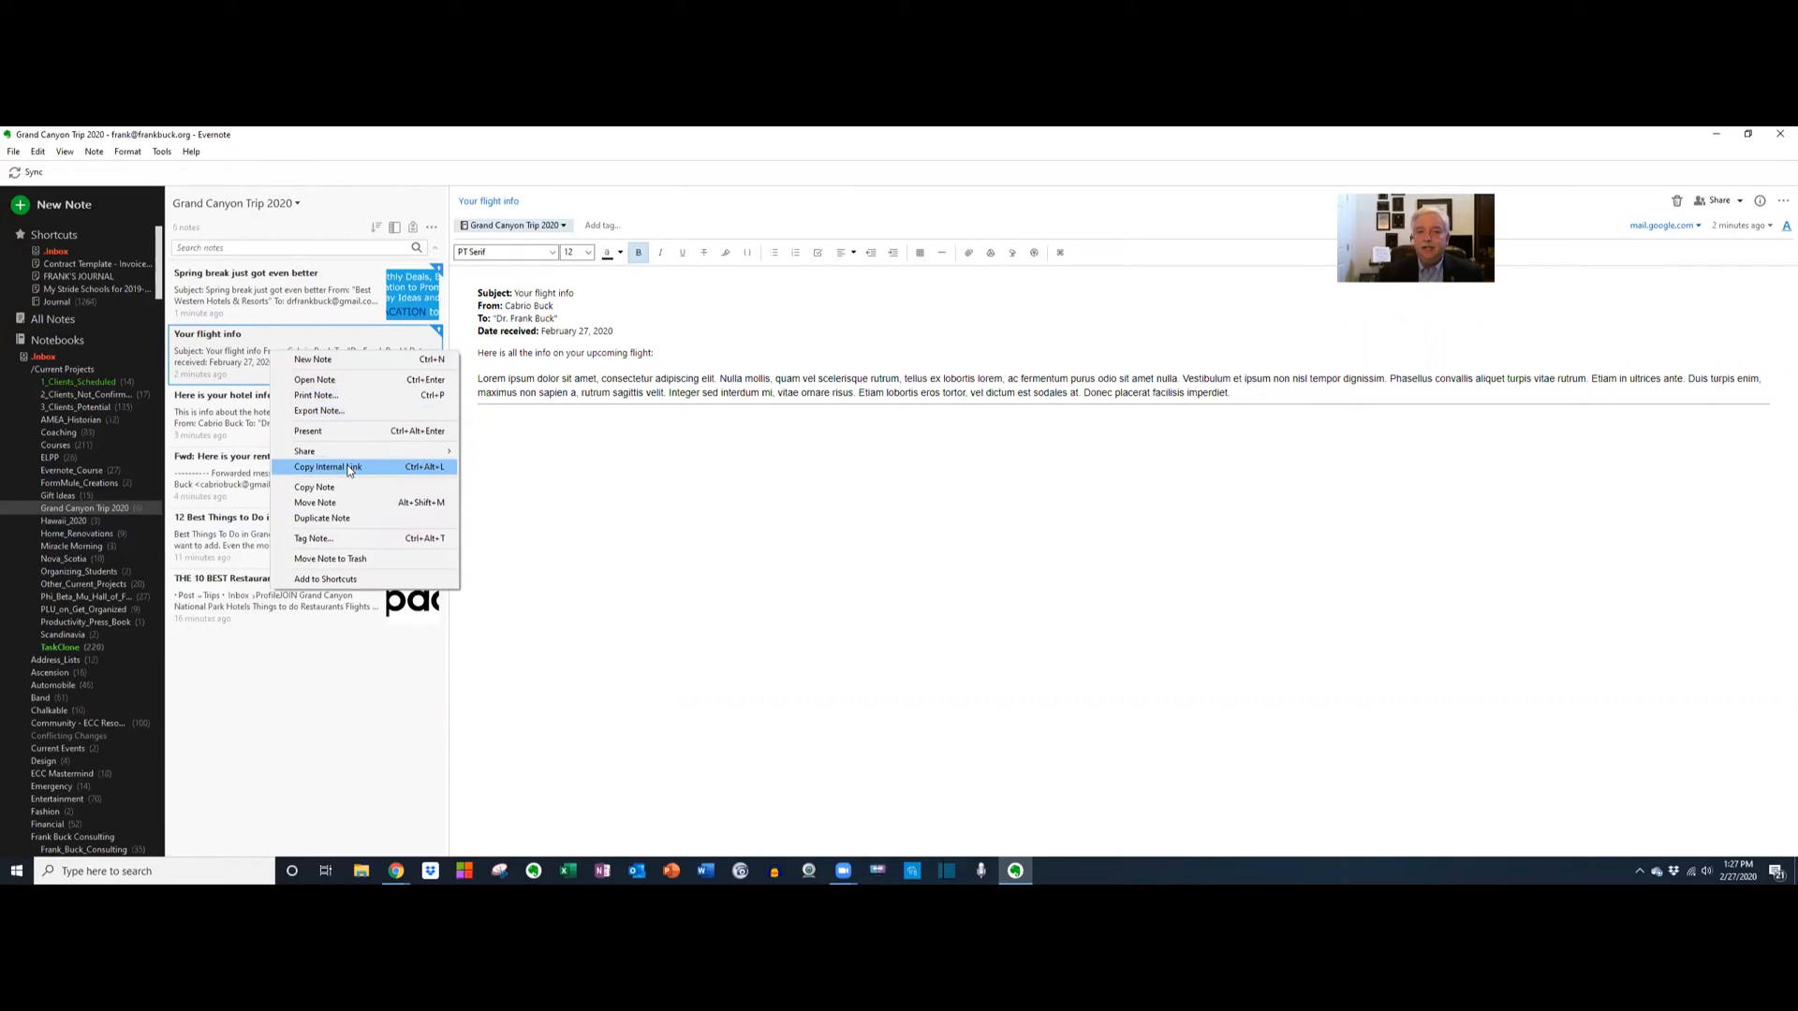
pyautogui.moveTo(352, 474)
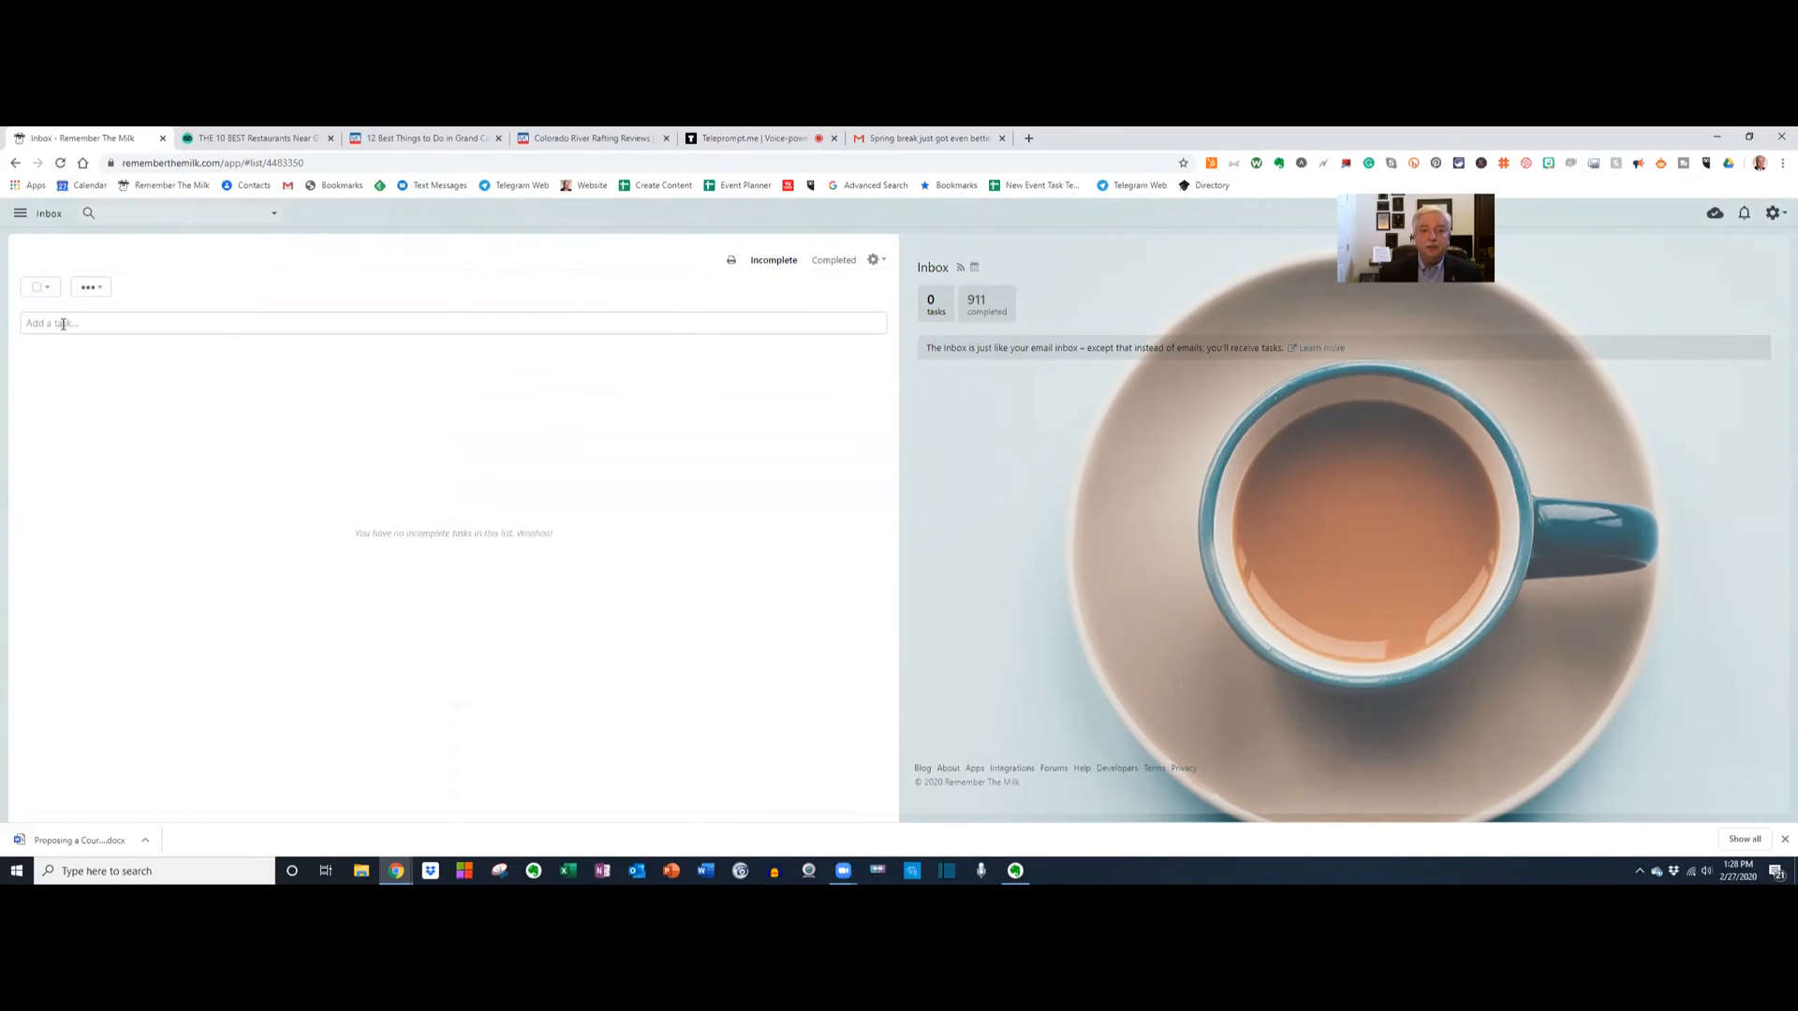
# Add the task 'Call airline about Grand Canyon flight' to the Inbox.
pyautogui.write('Call')
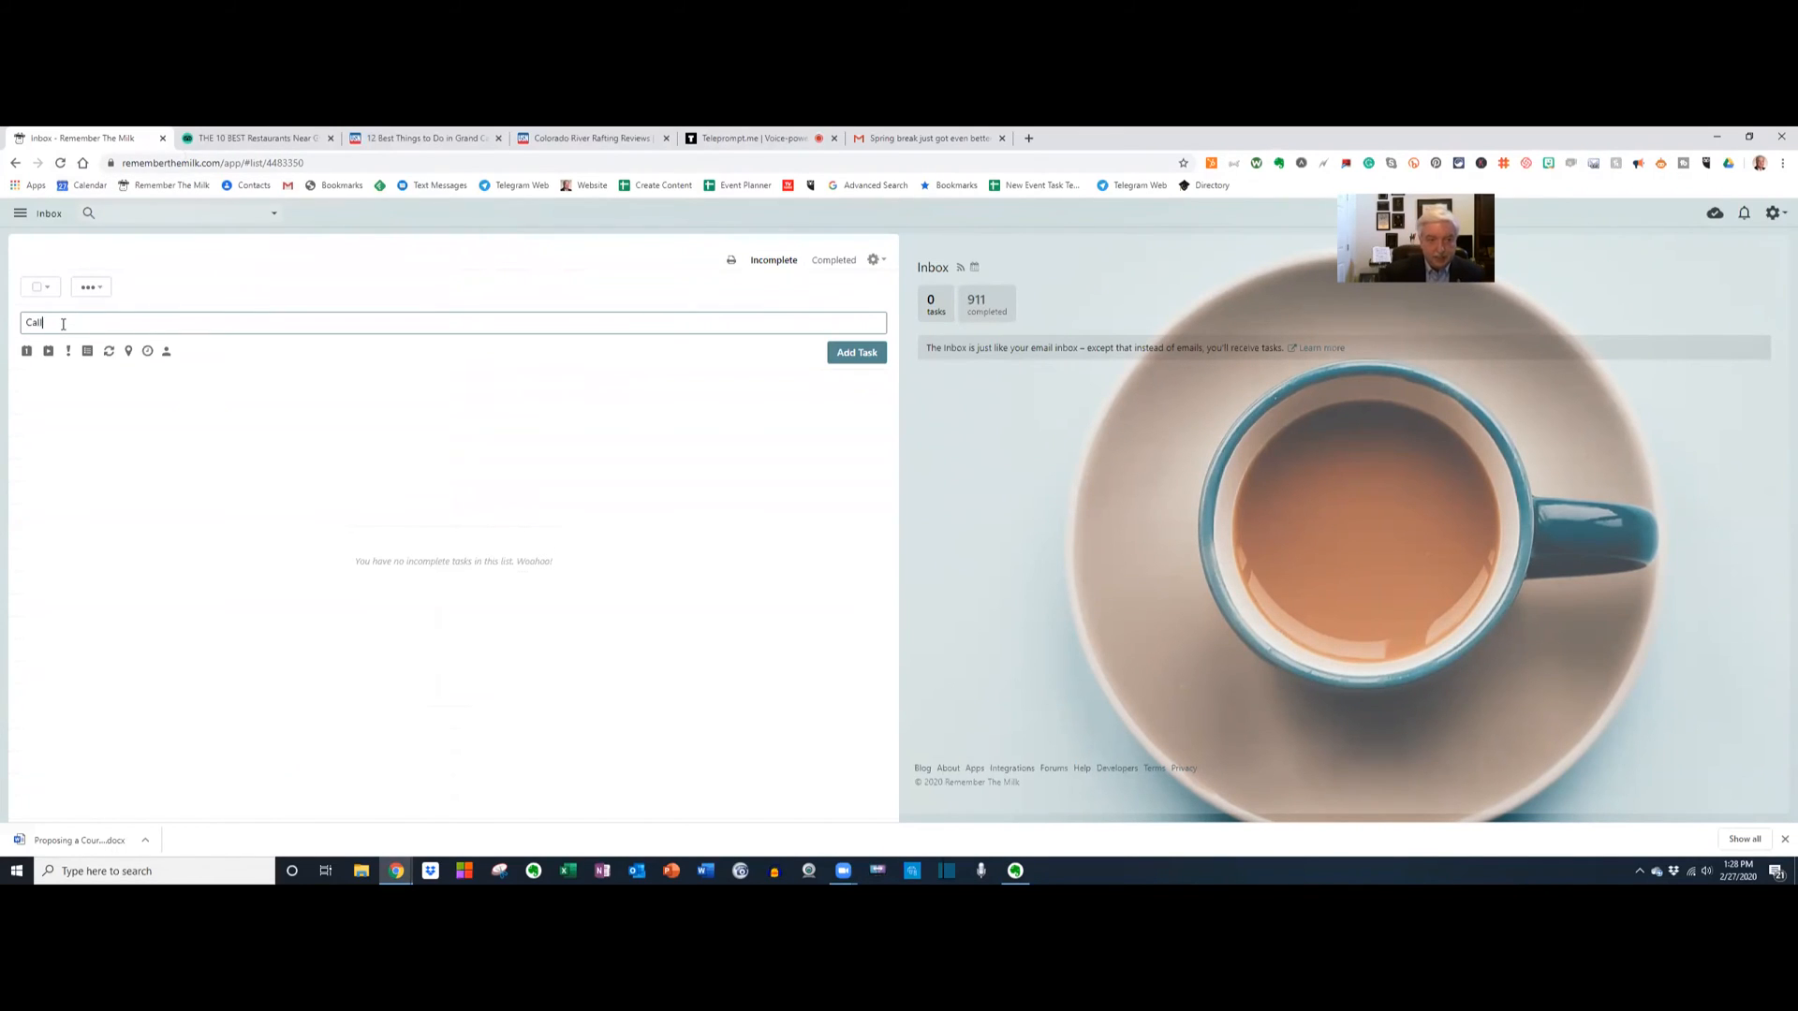
pyautogui.write('airline about Grand Canyo')
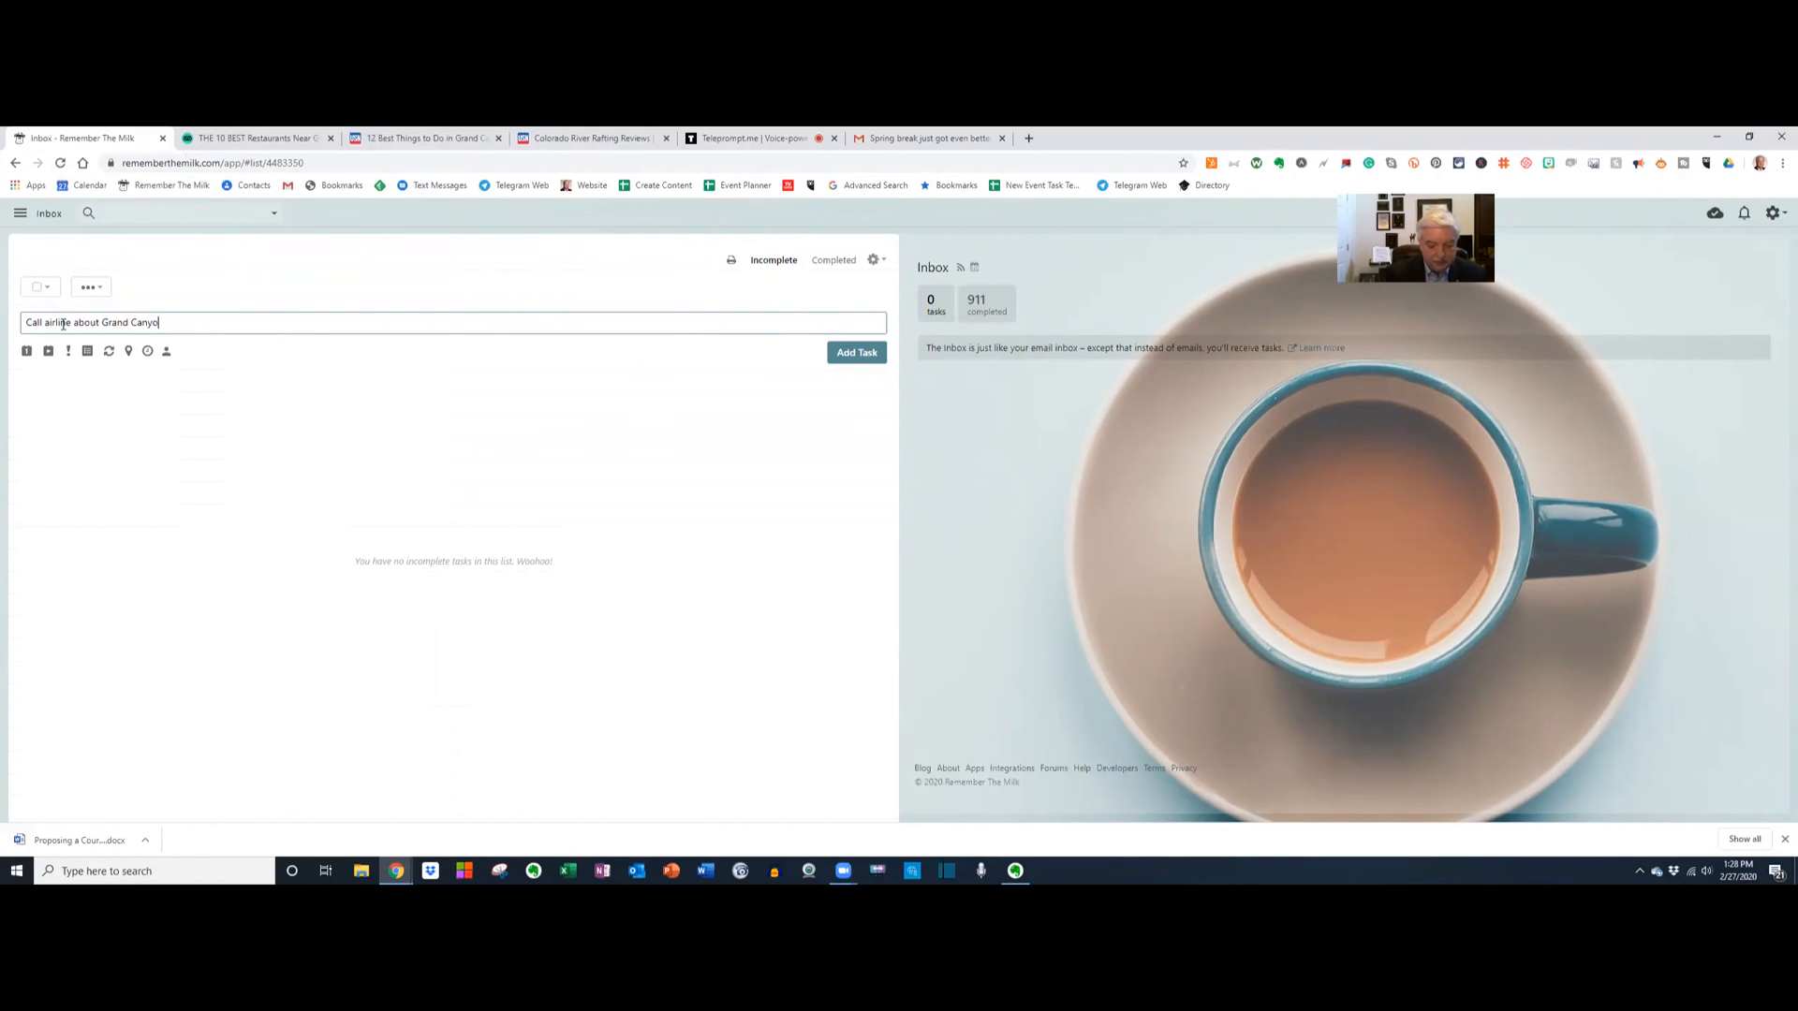
pyautogui.write('flight')
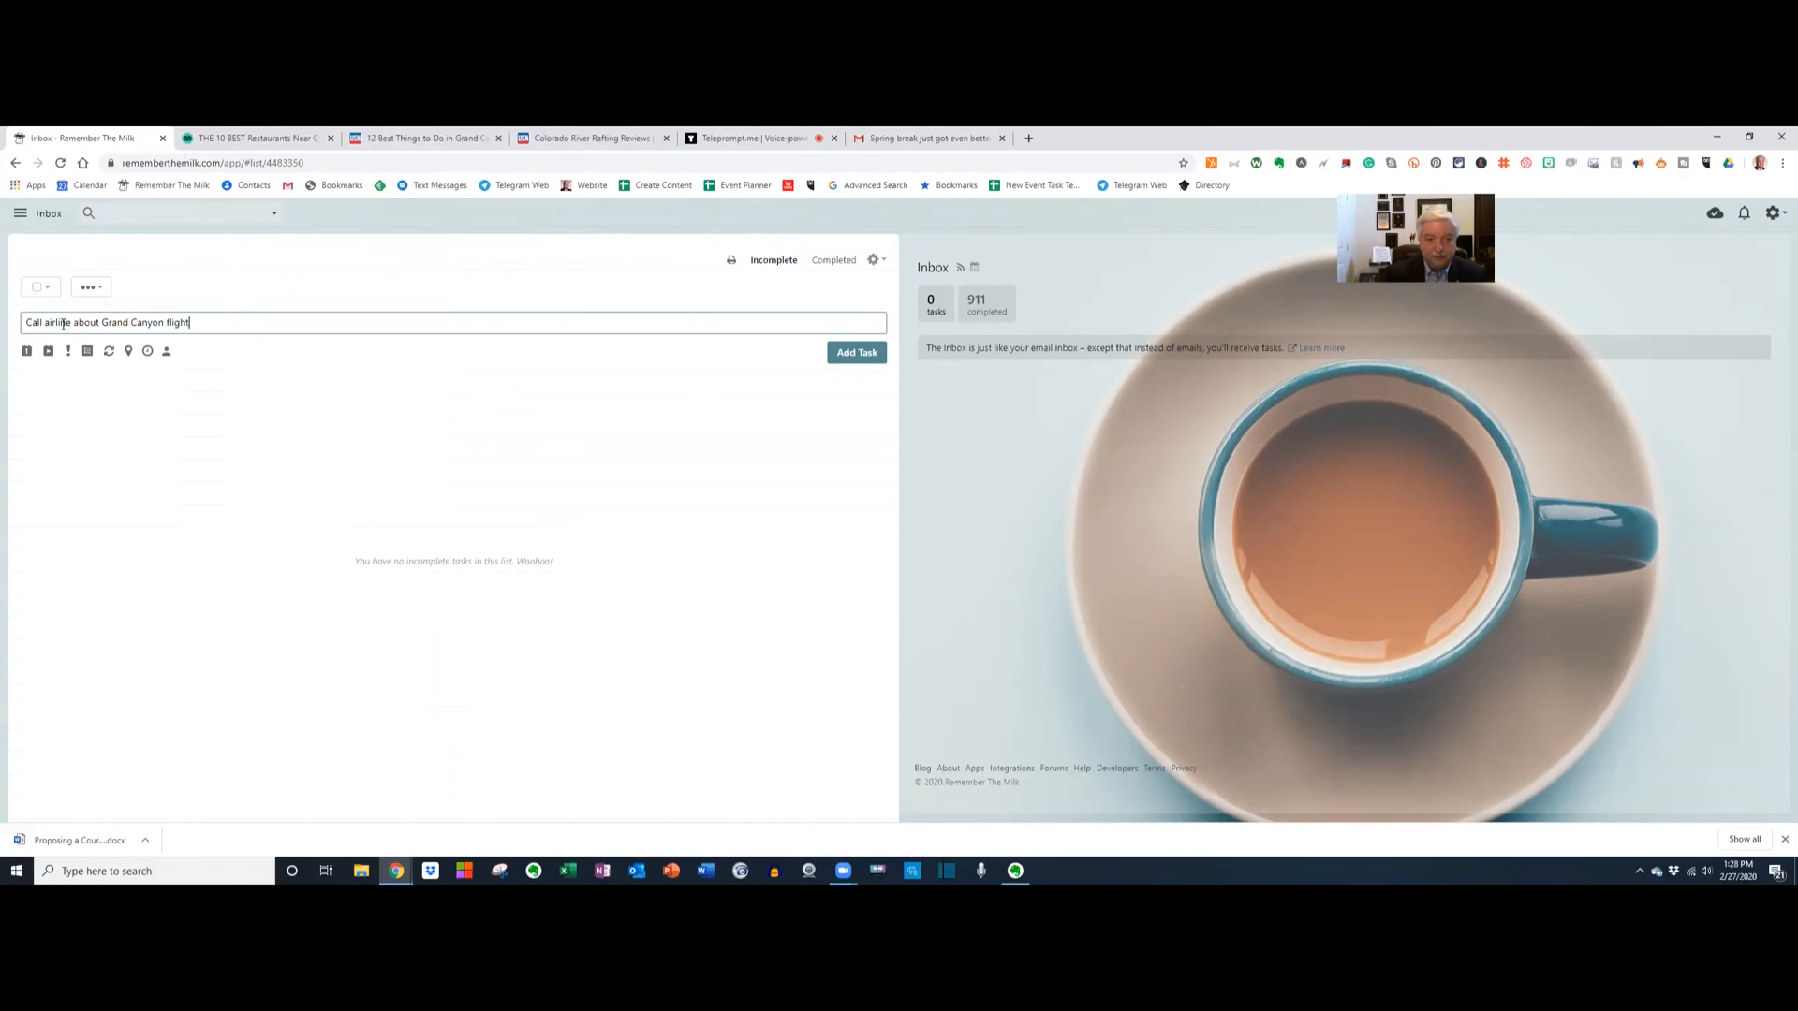
pyautogui.click(856, 352)
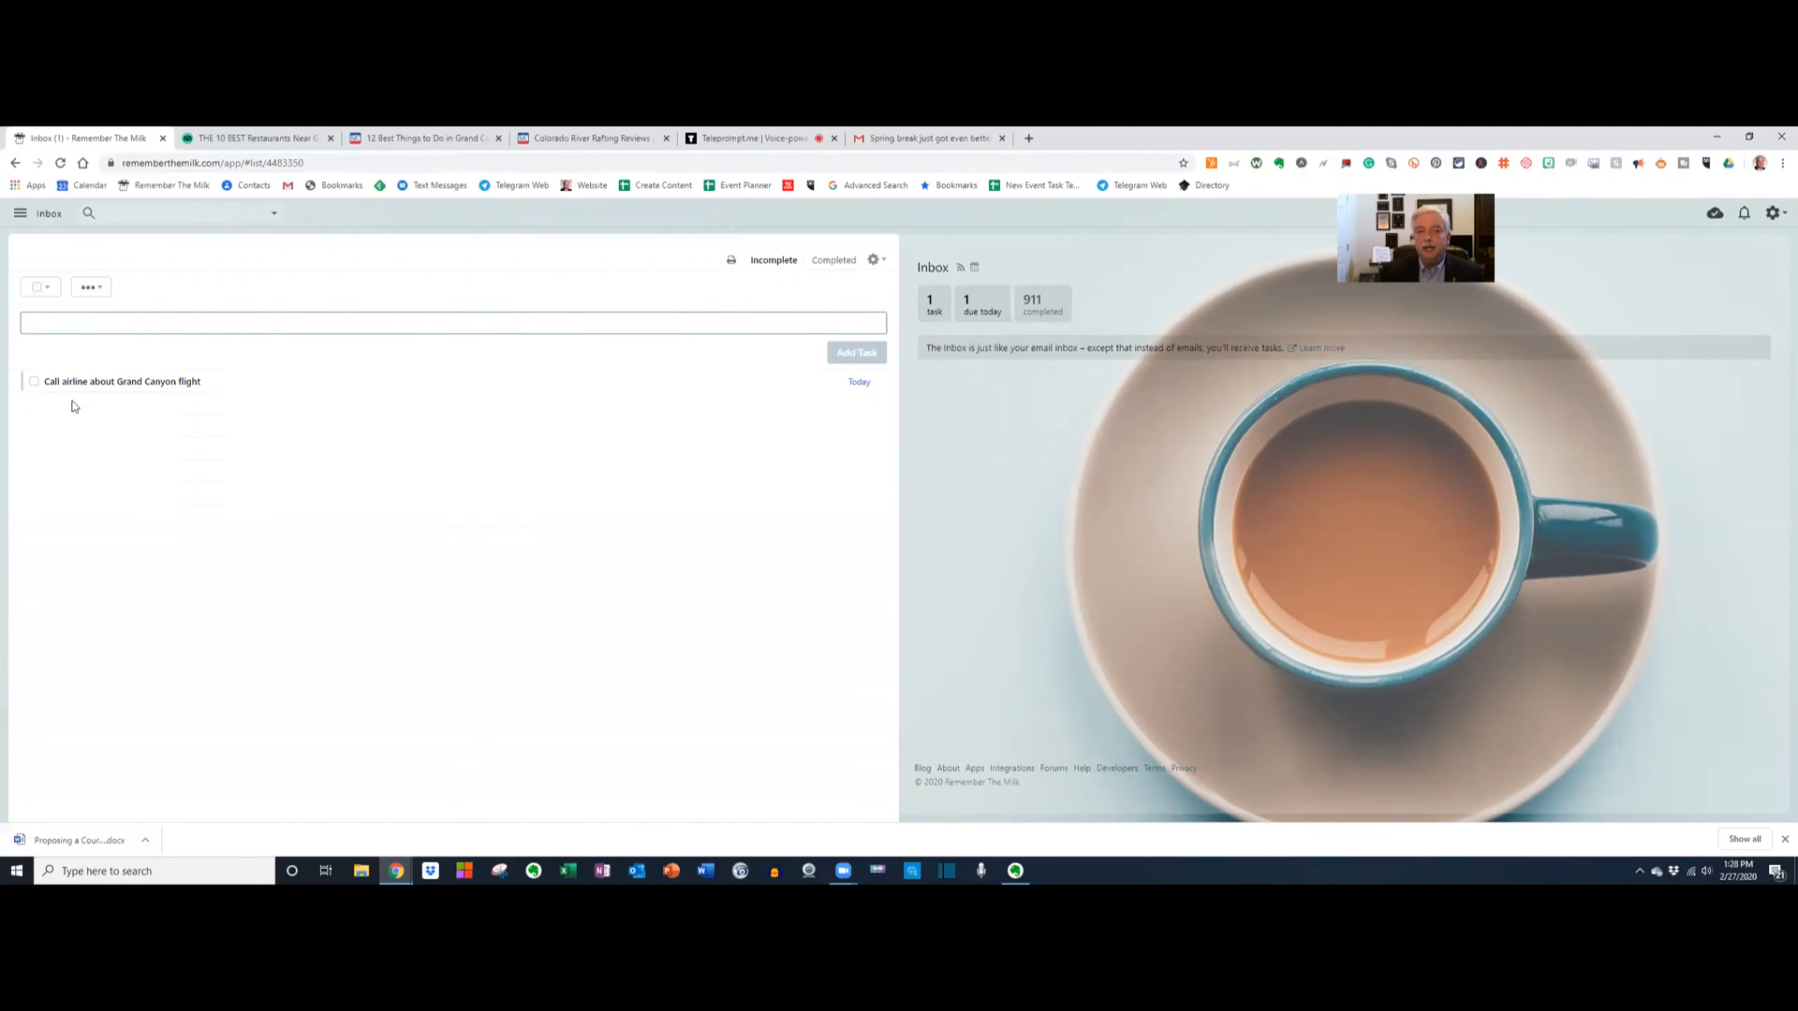
# Give the Call airline task the Evernote flight note link as its URL and as a saved note.
pyautogui.click(120, 354)
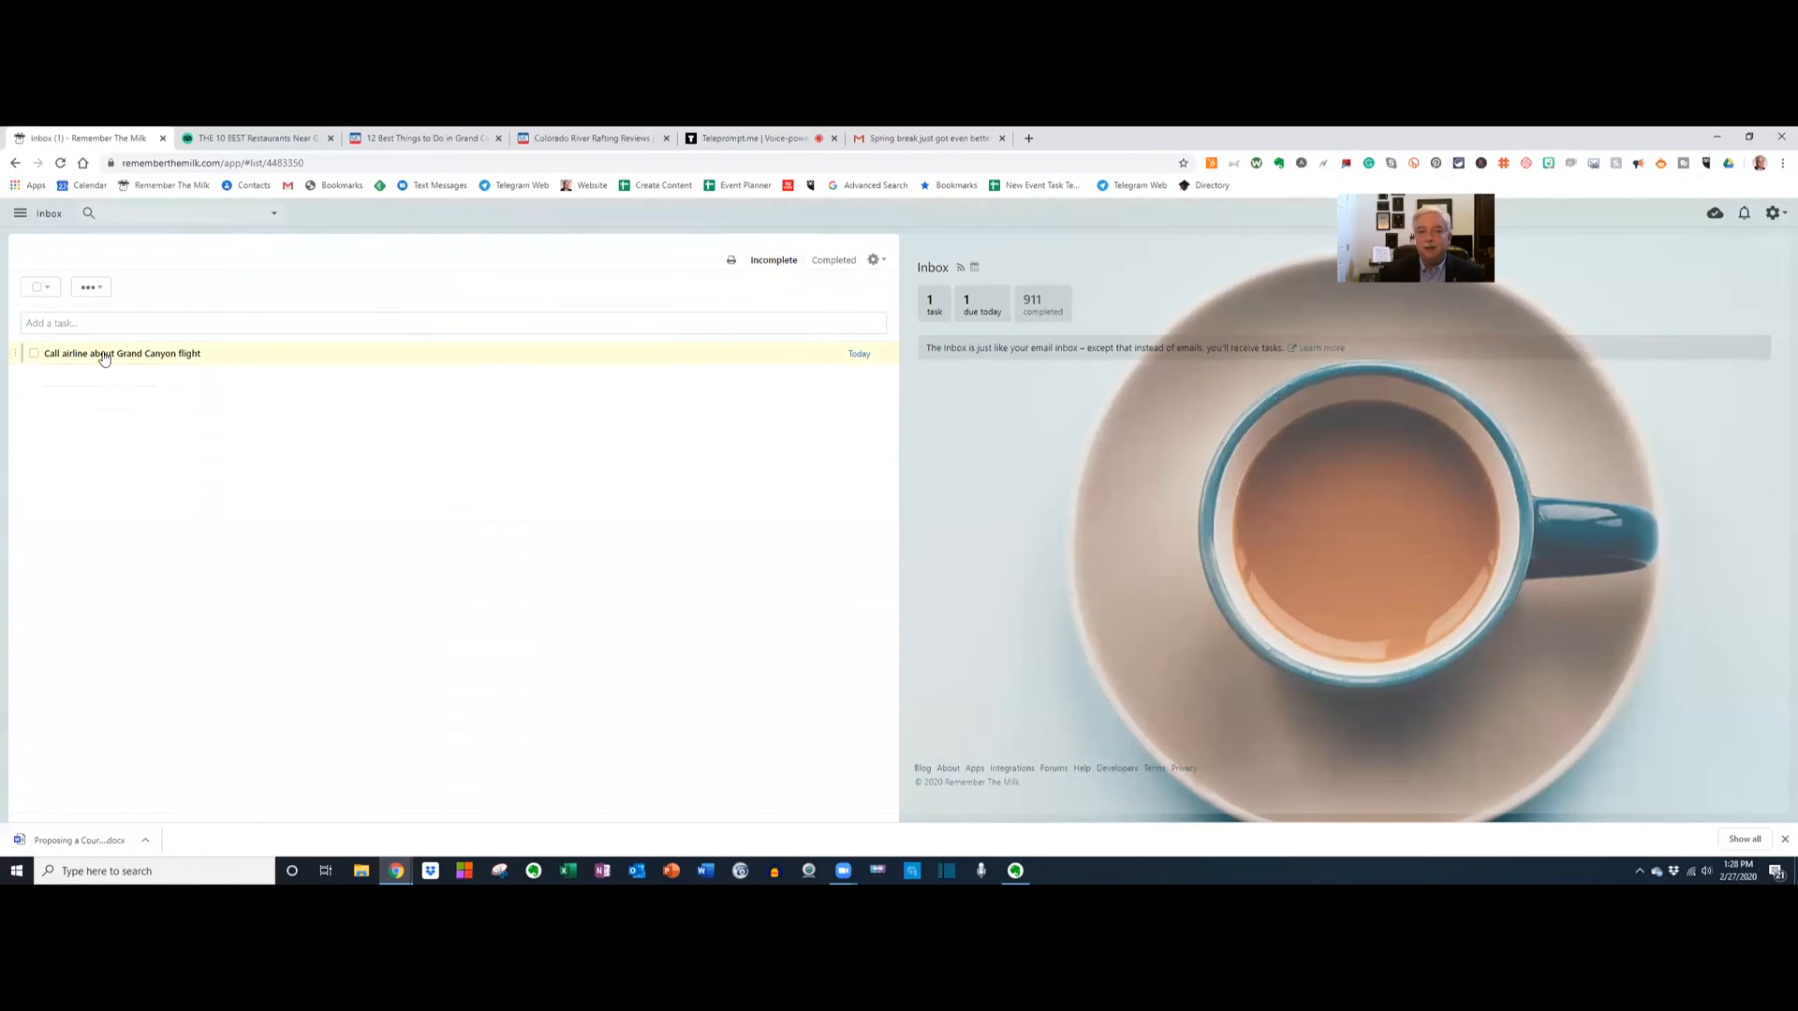
pyautogui.click(121, 354)
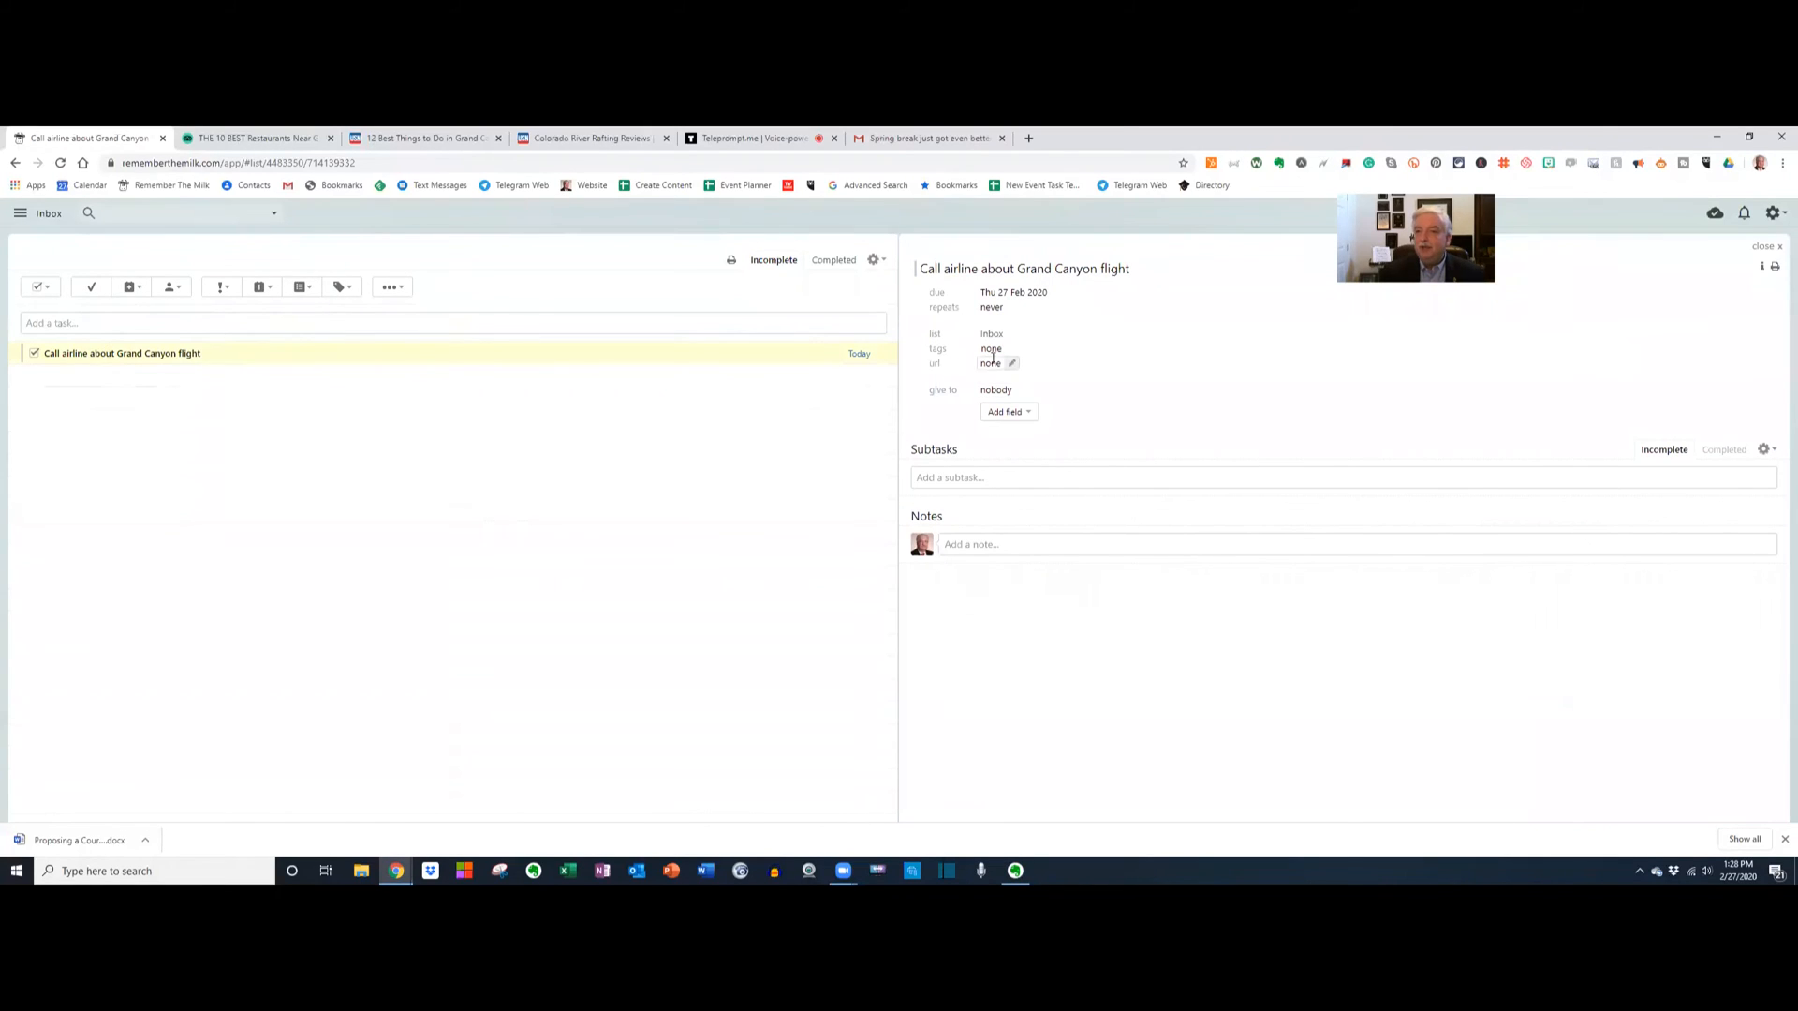
pyautogui.click(989, 364)
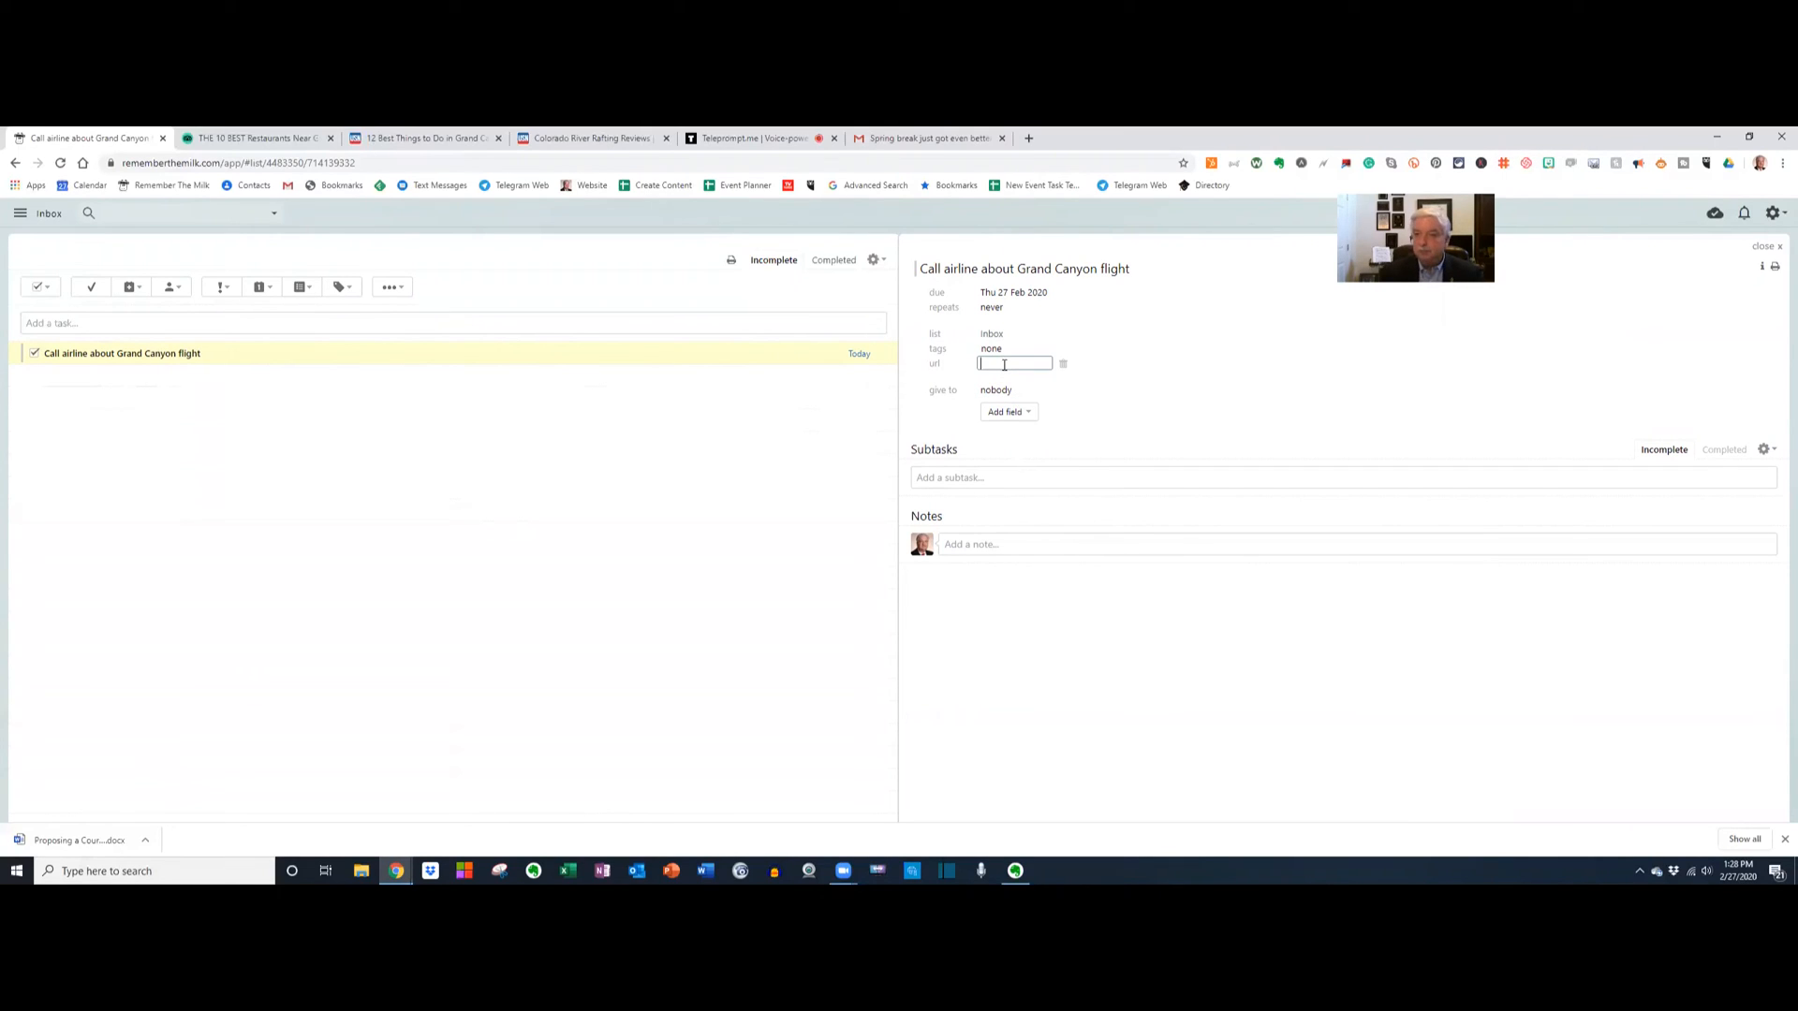
pyautogui.write('https://www.evernote.com/shard/s6/nl/910682/9264a6fa-ba51-4c76-a4fd-41a66b77fdfa')
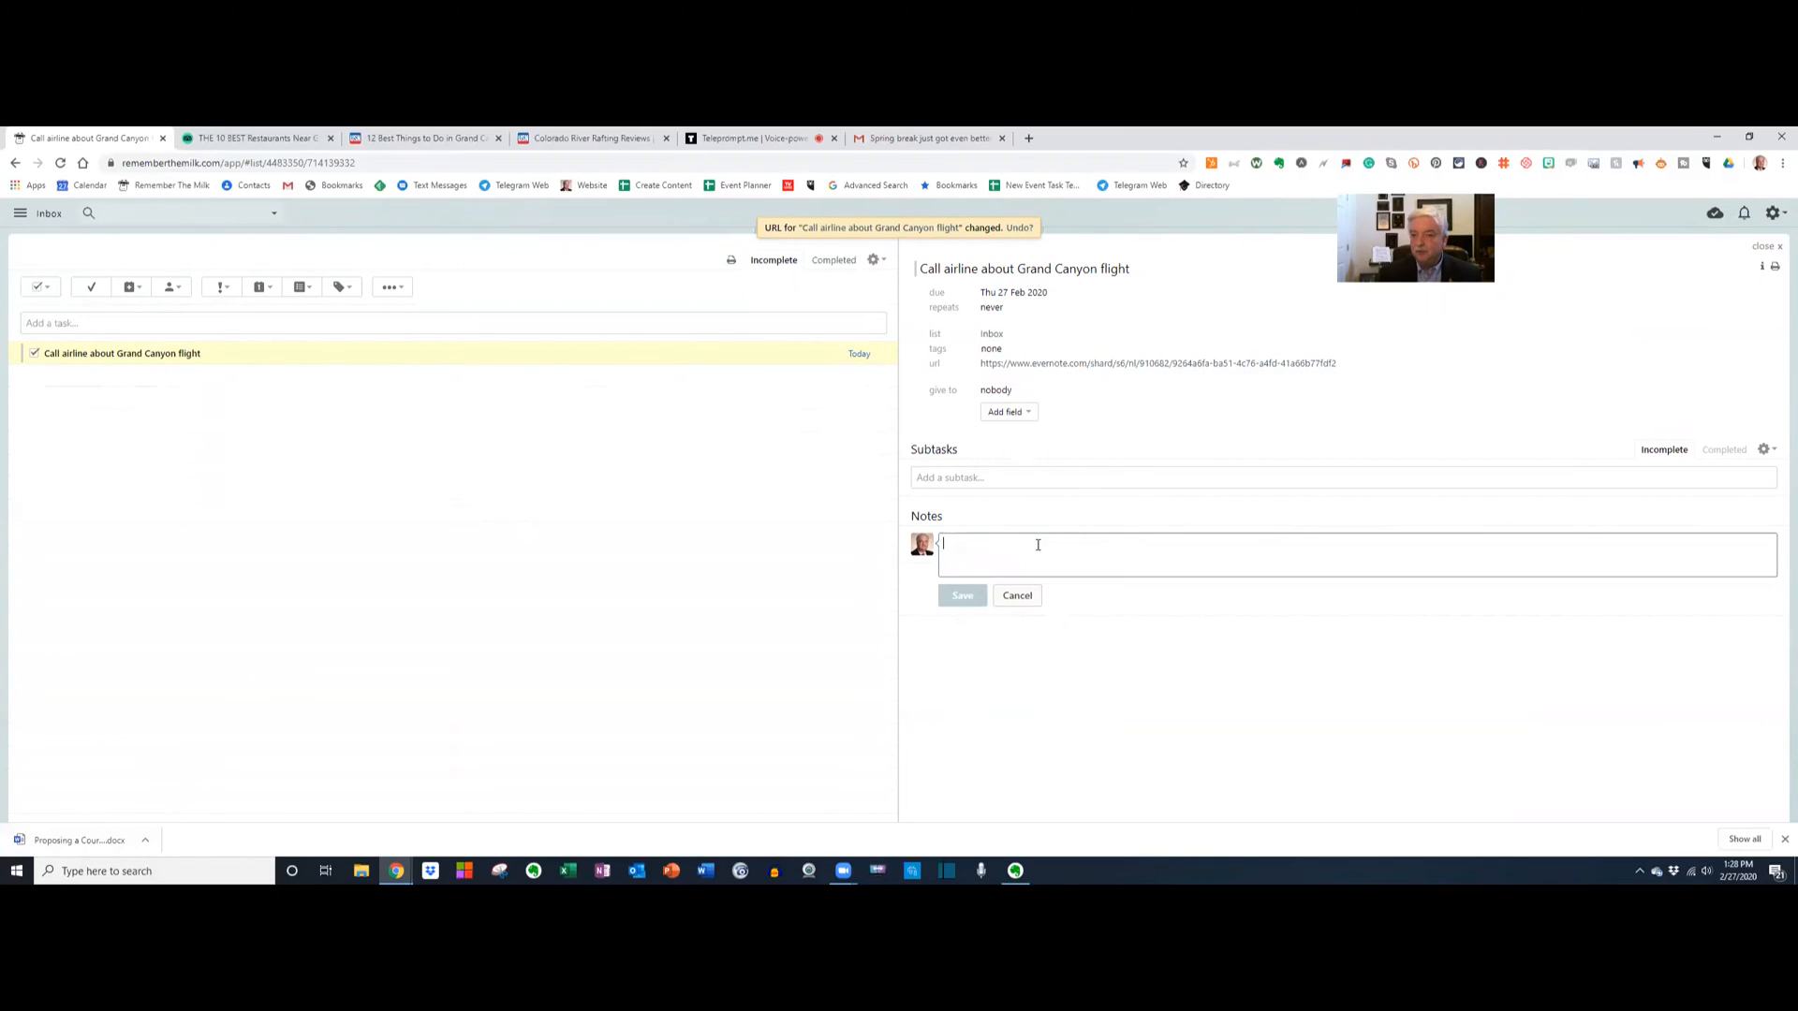
pyautogui.click(961, 596)
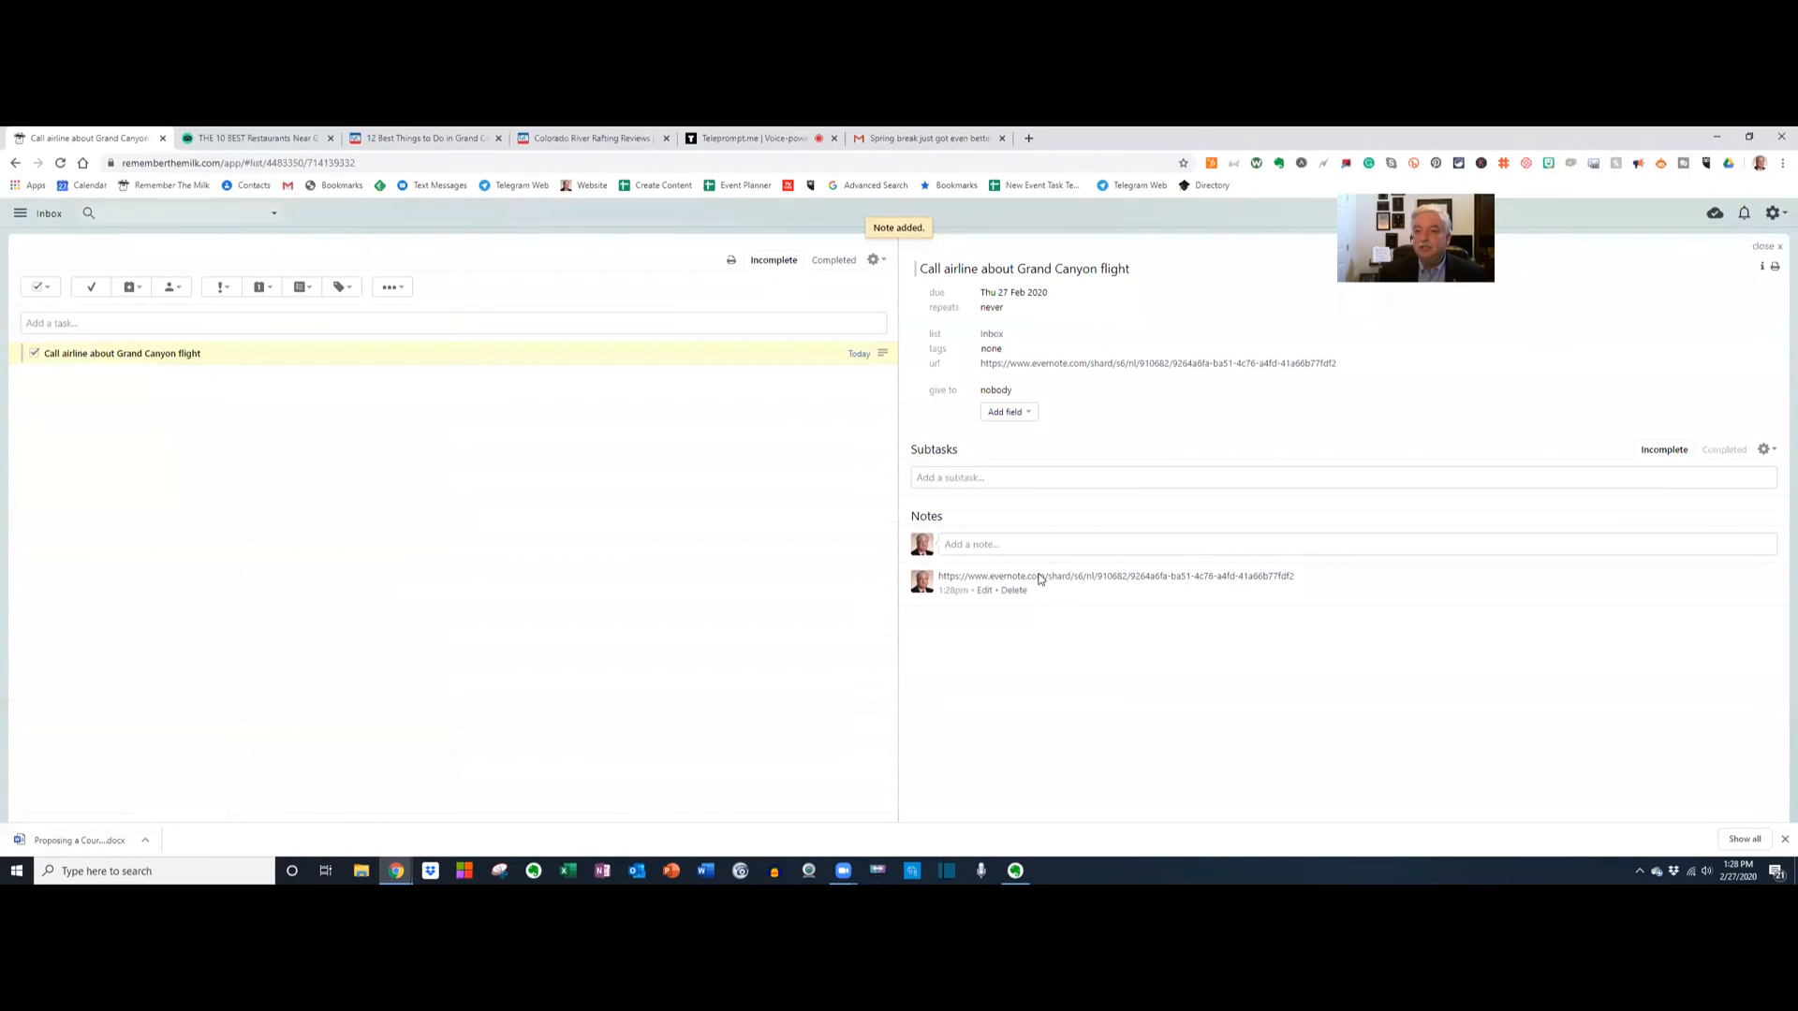
pyautogui.click(1114, 575)
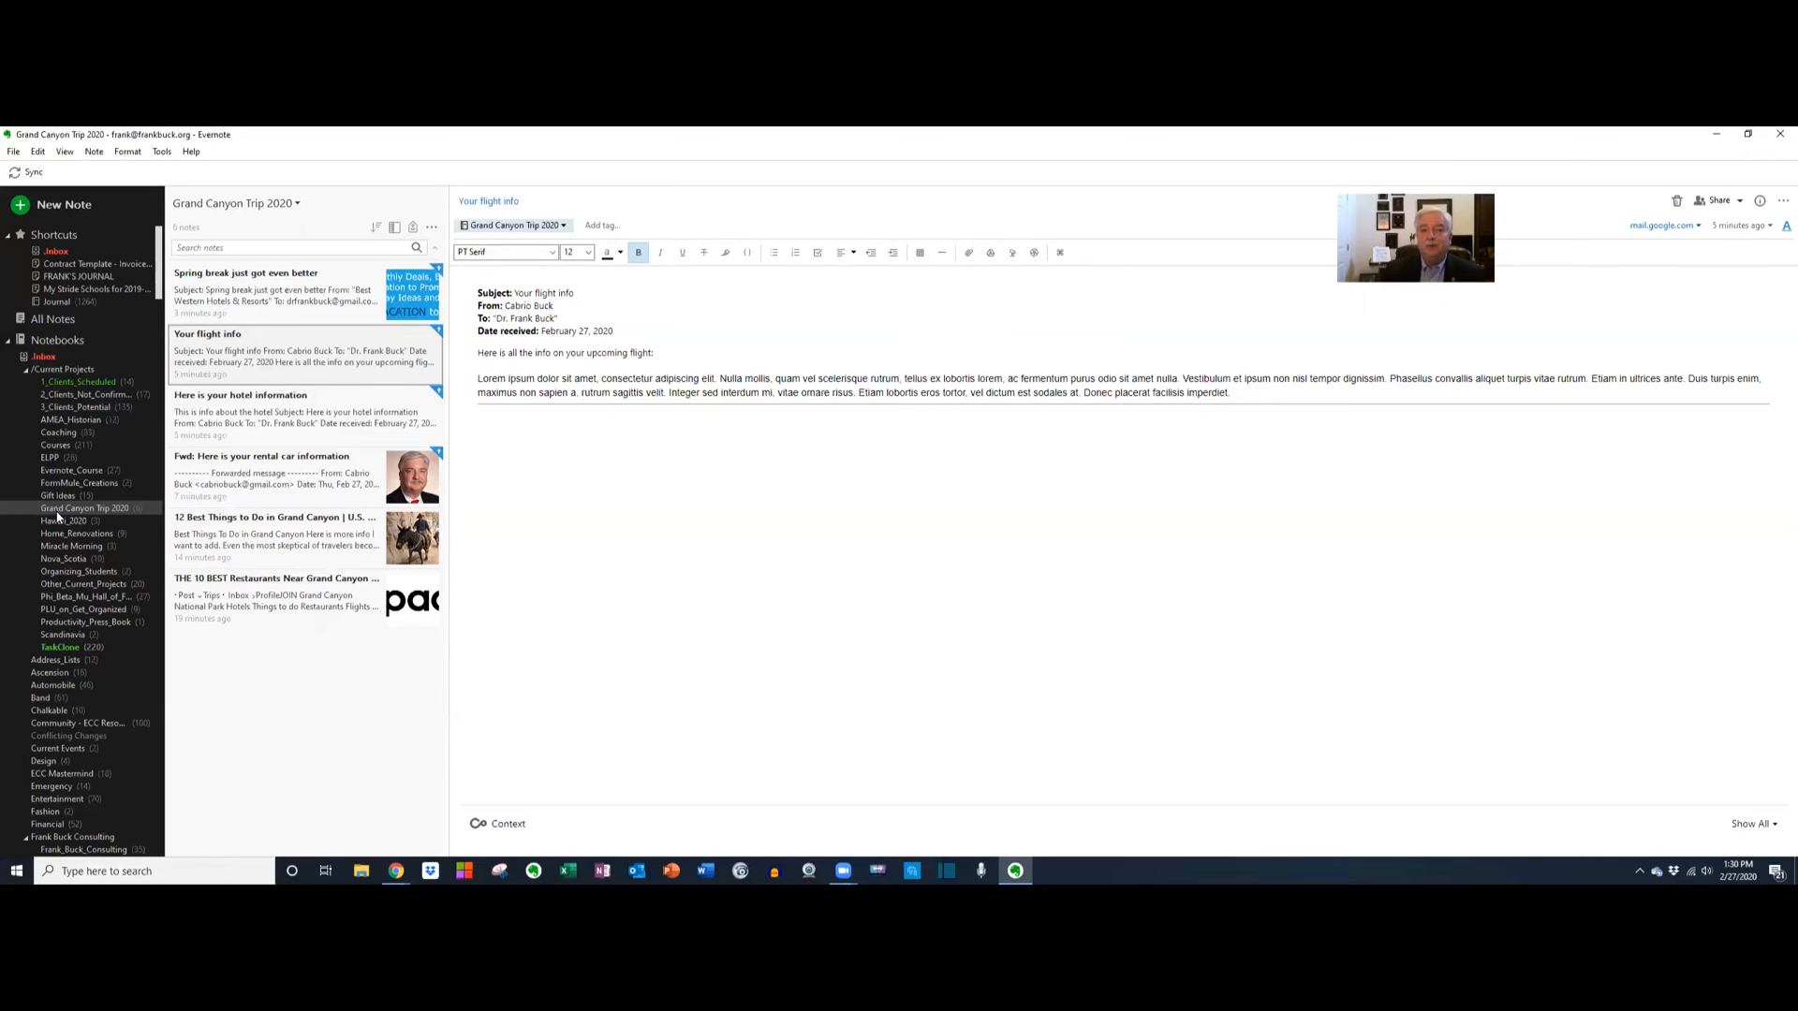
pyautogui.rightClick(79, 508)
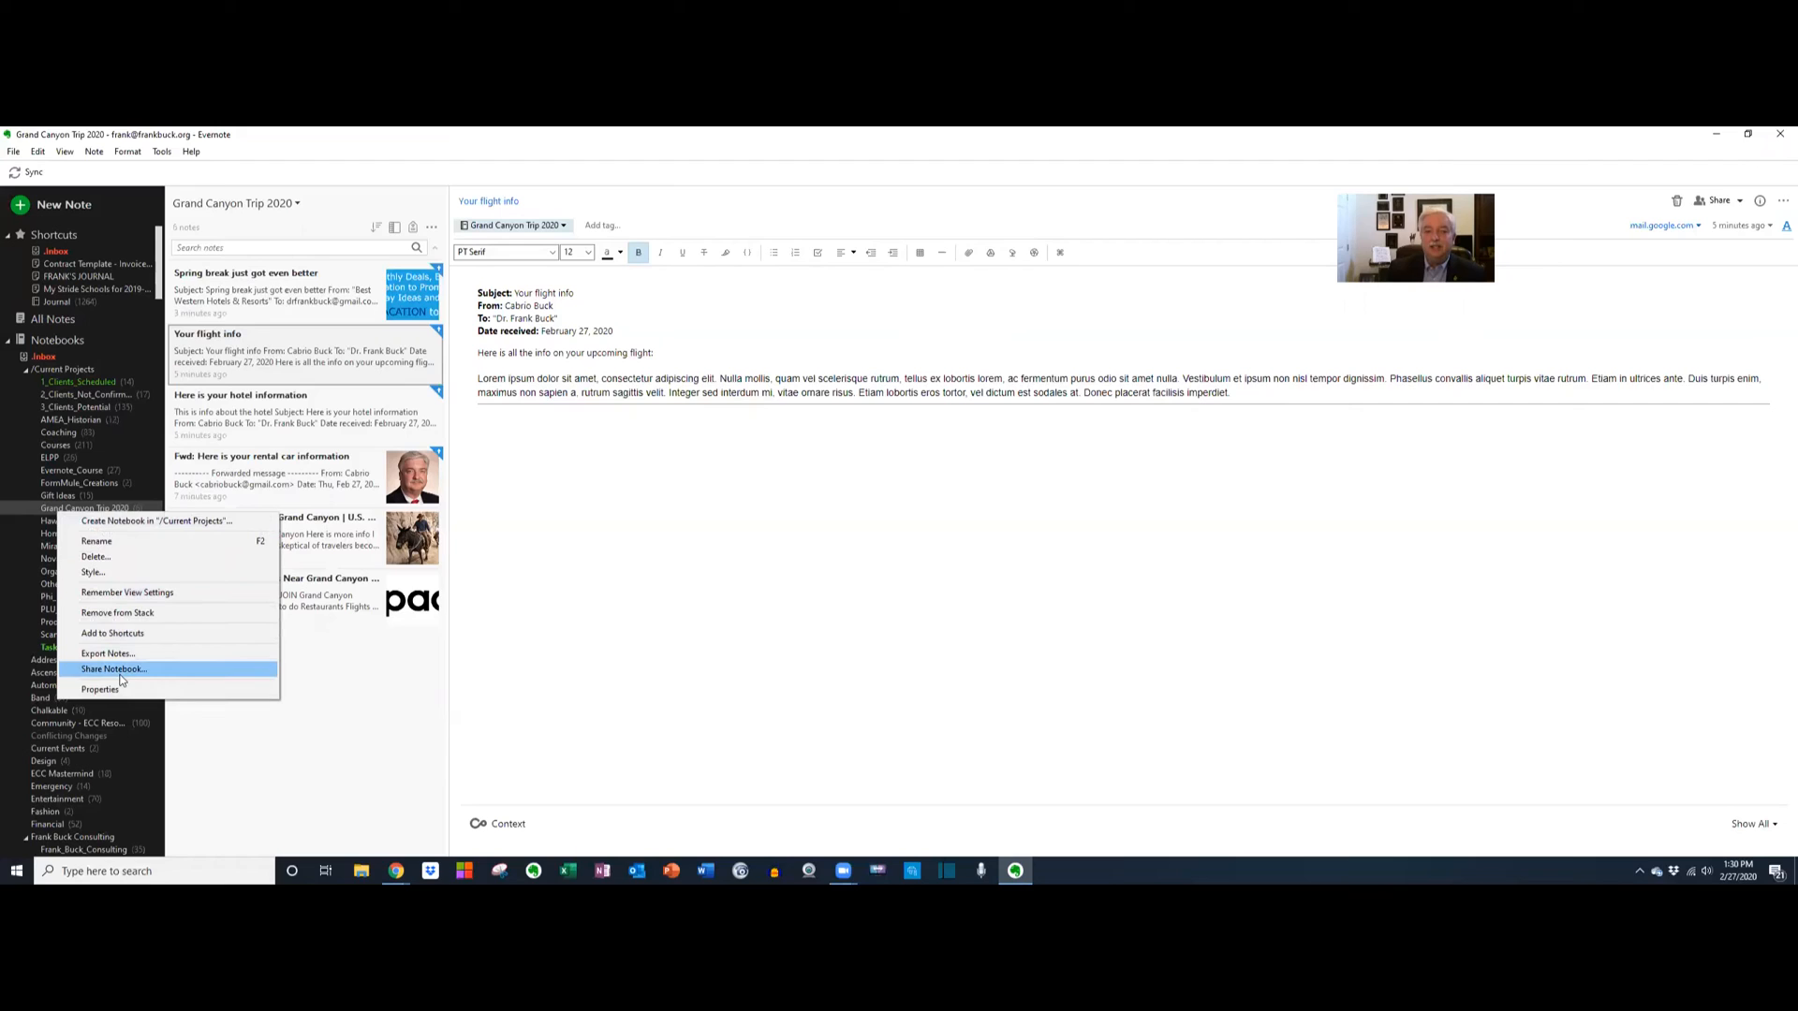
pyautogui.click(112, 668)
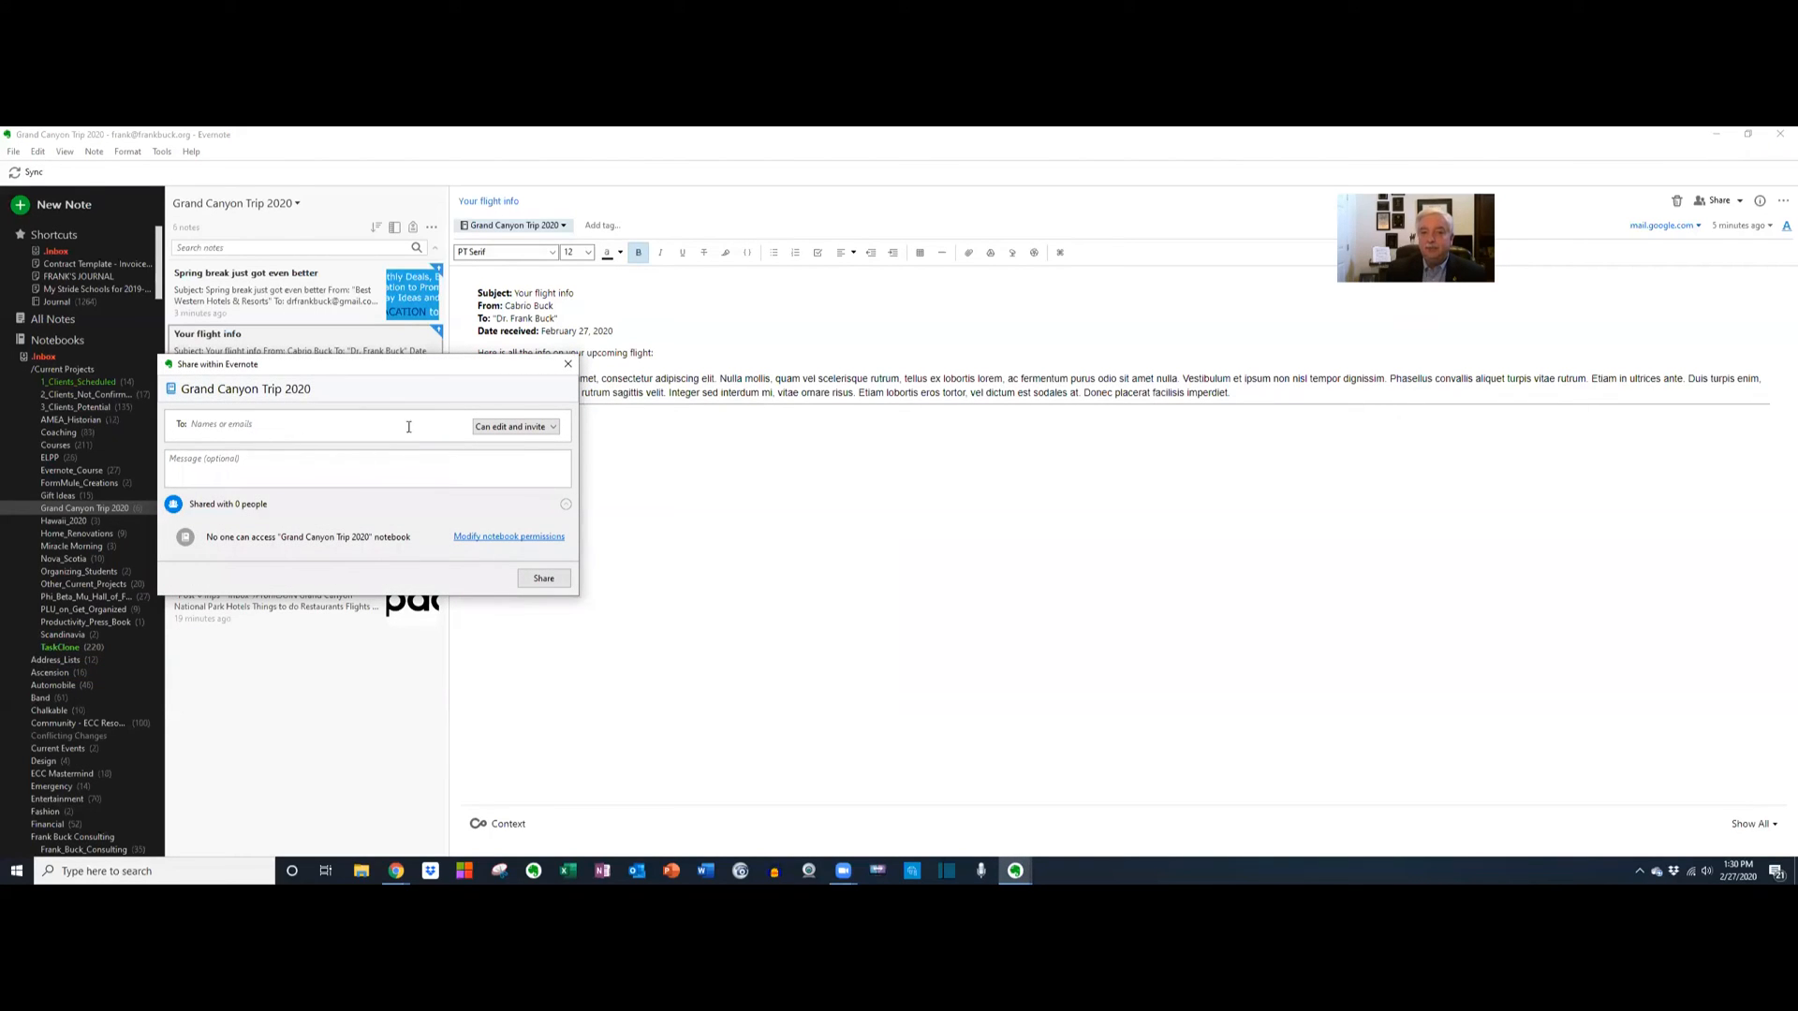
pyautogui.moveTo(536, 427)
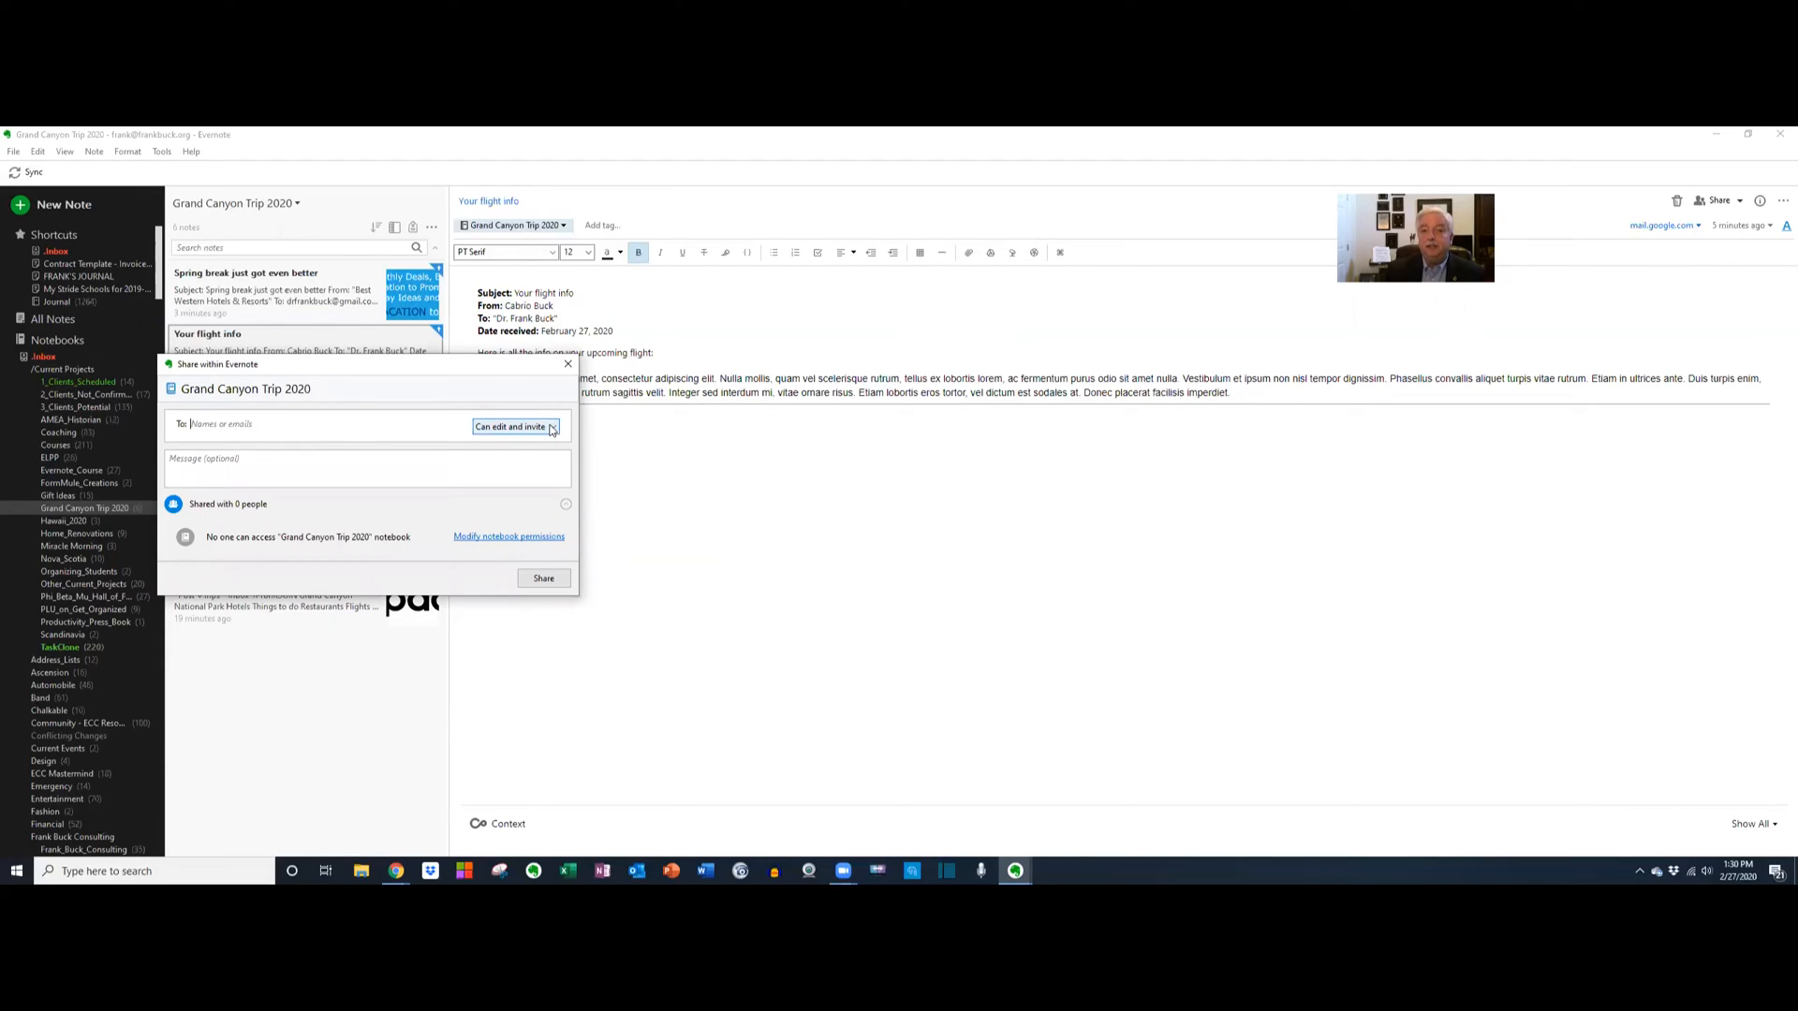
pyautogui.click(550, 427)
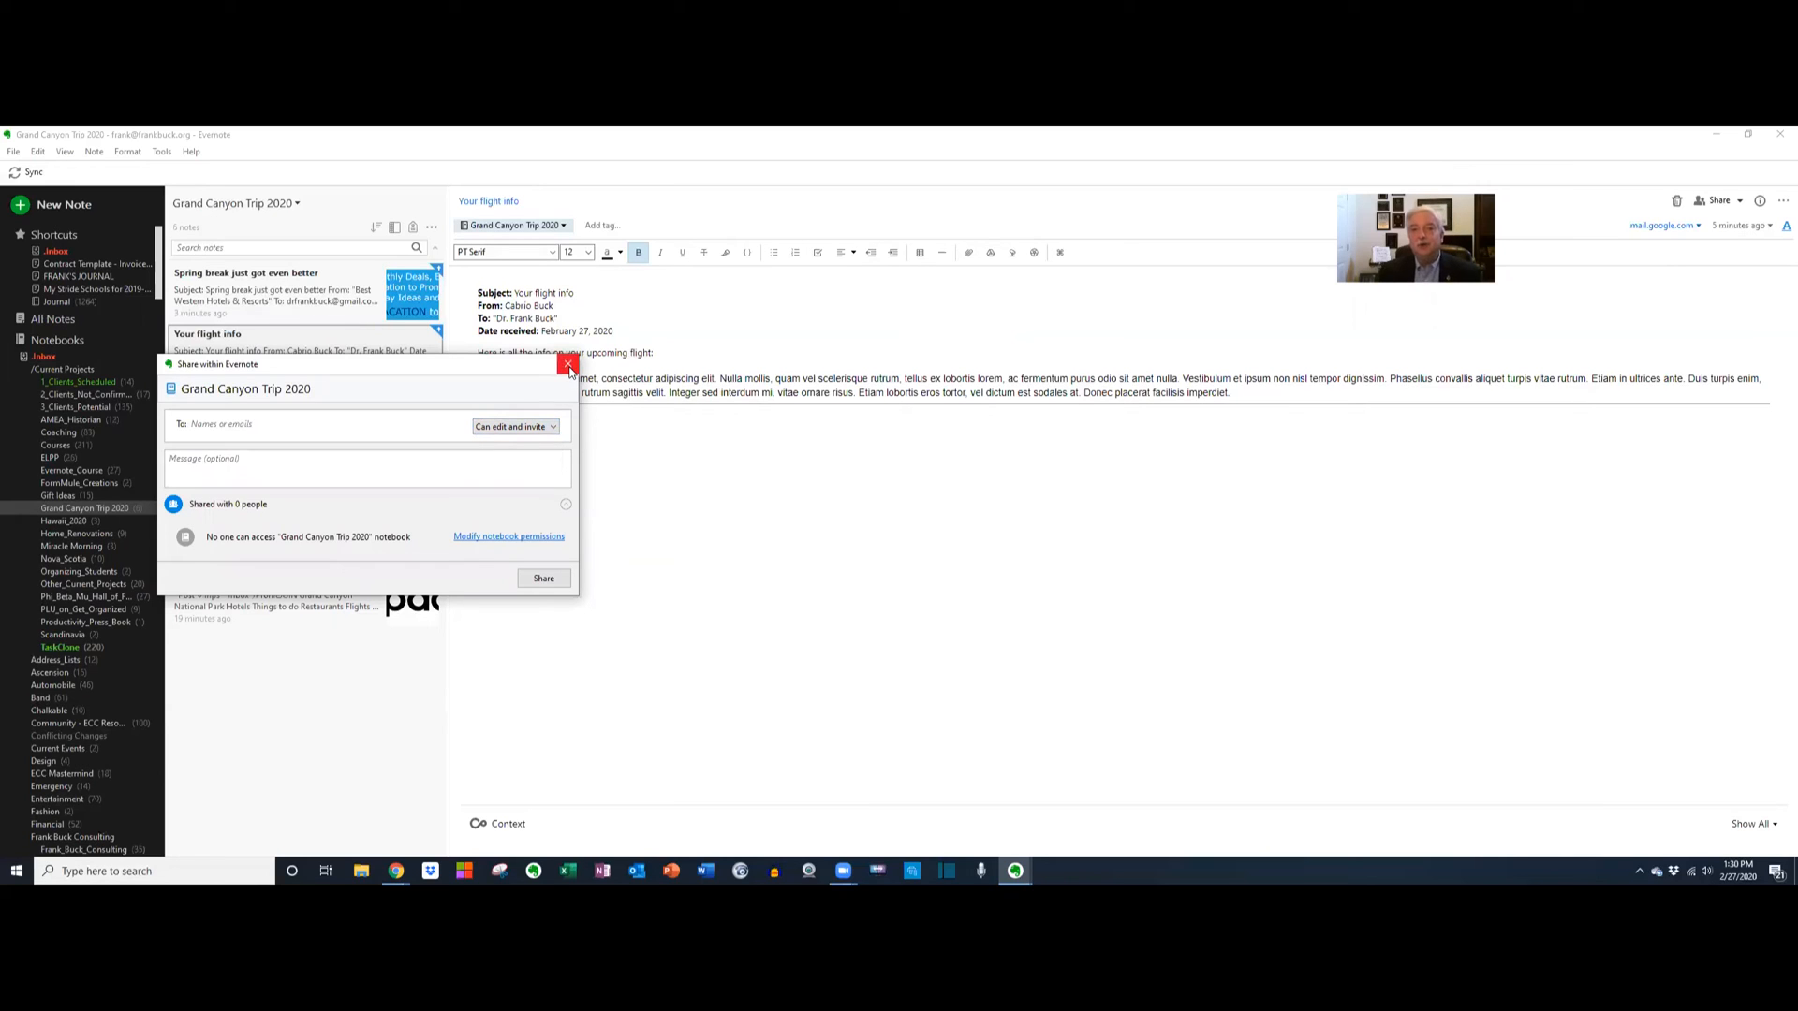
pyautogui.click(567, 365)
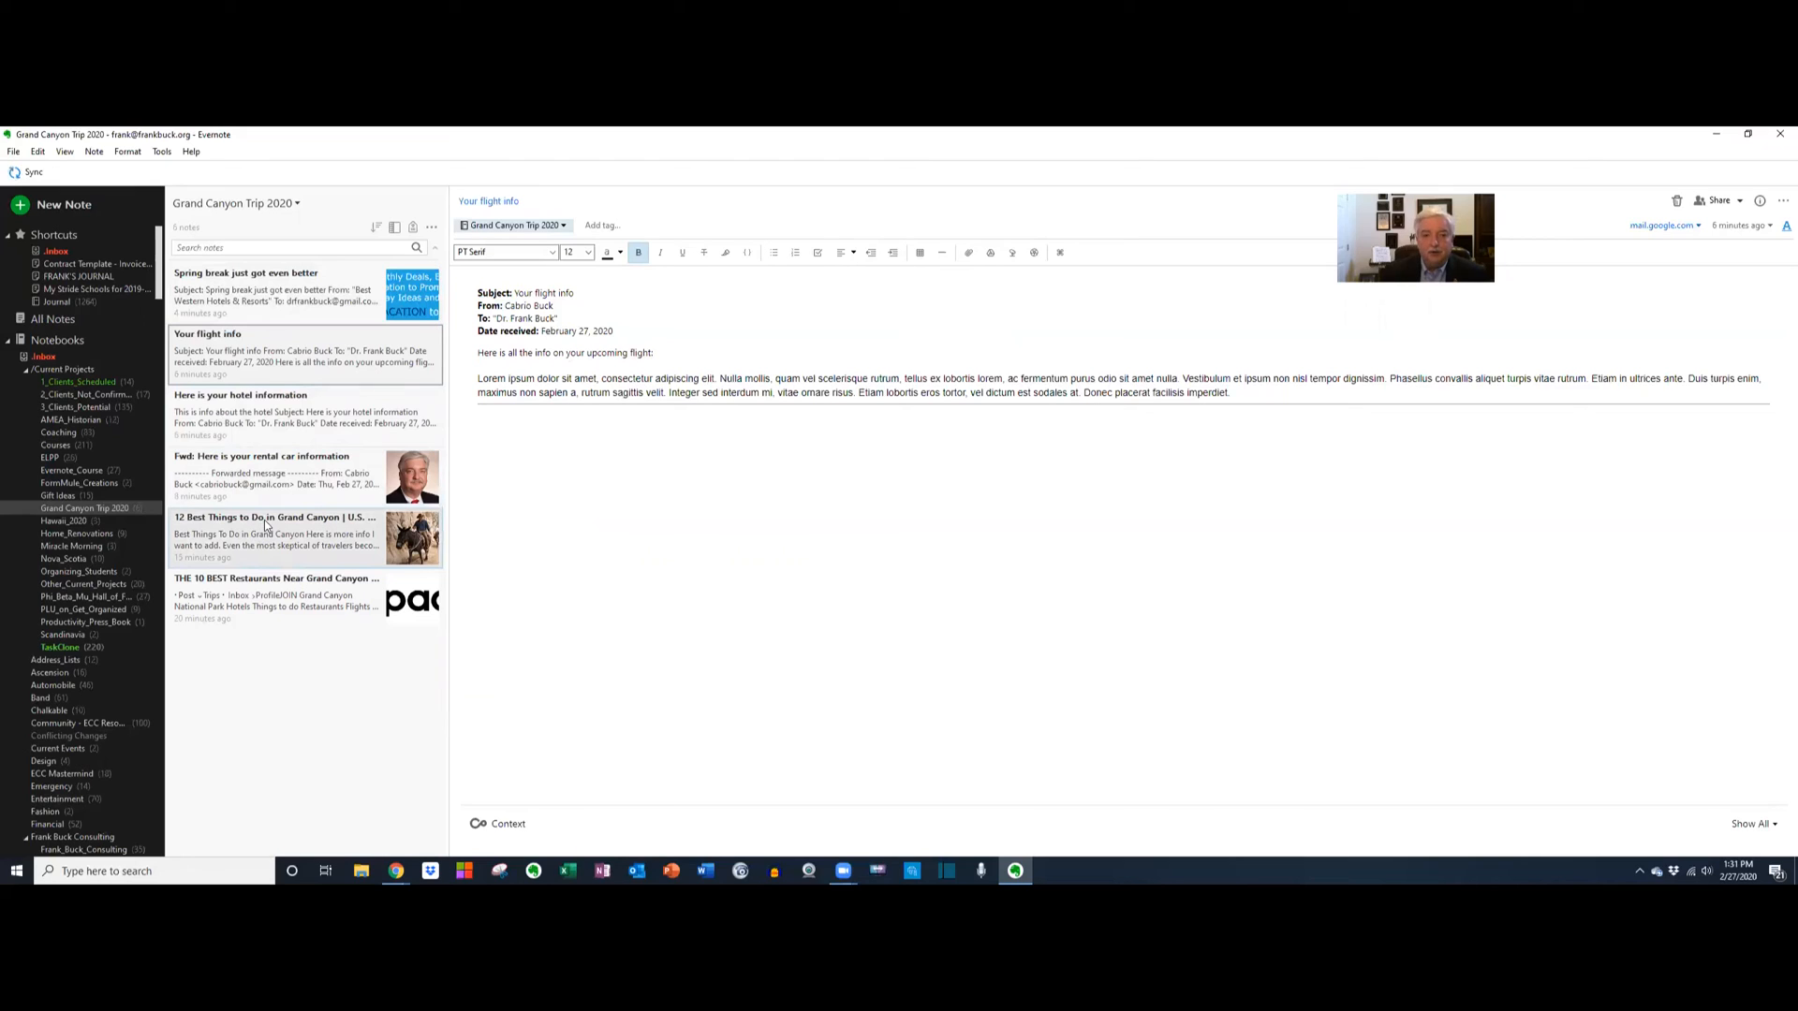
# Copy a shareable link for the '12 Best Things to Do in Grand Canyon' note.
pyautogui.click(276, 537)
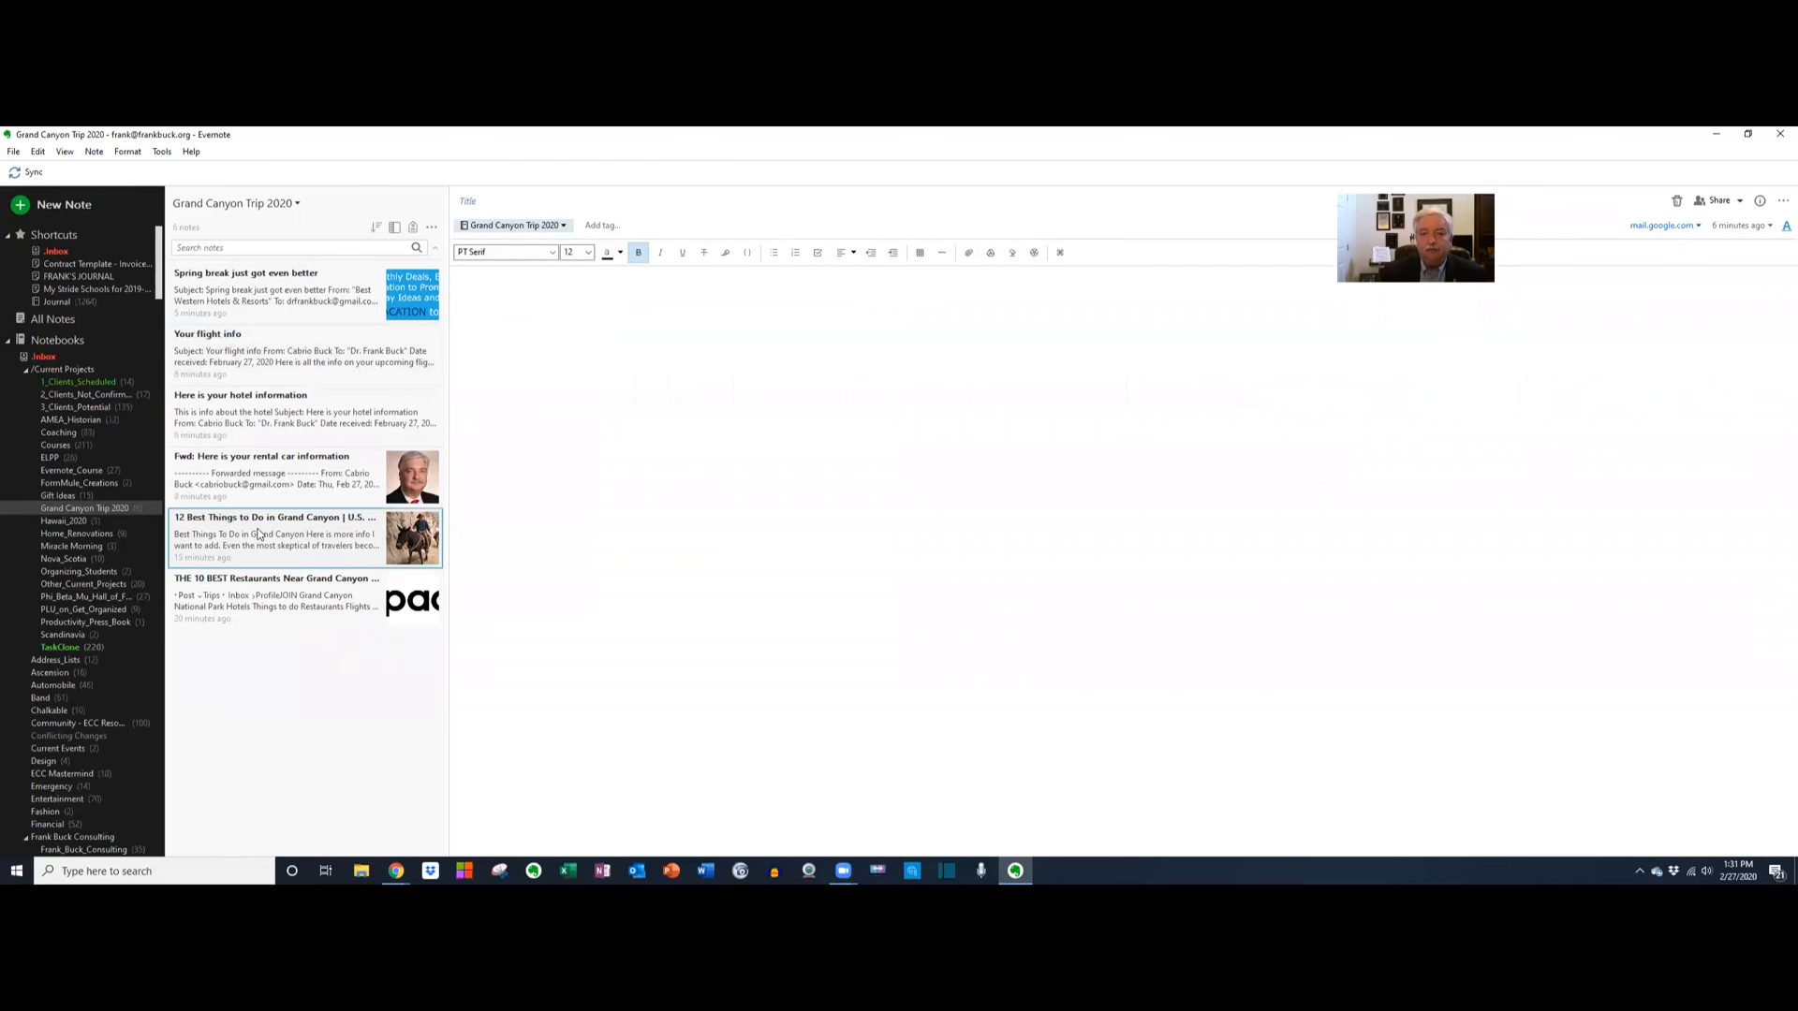
pyautogui.rightClick(273, 534)
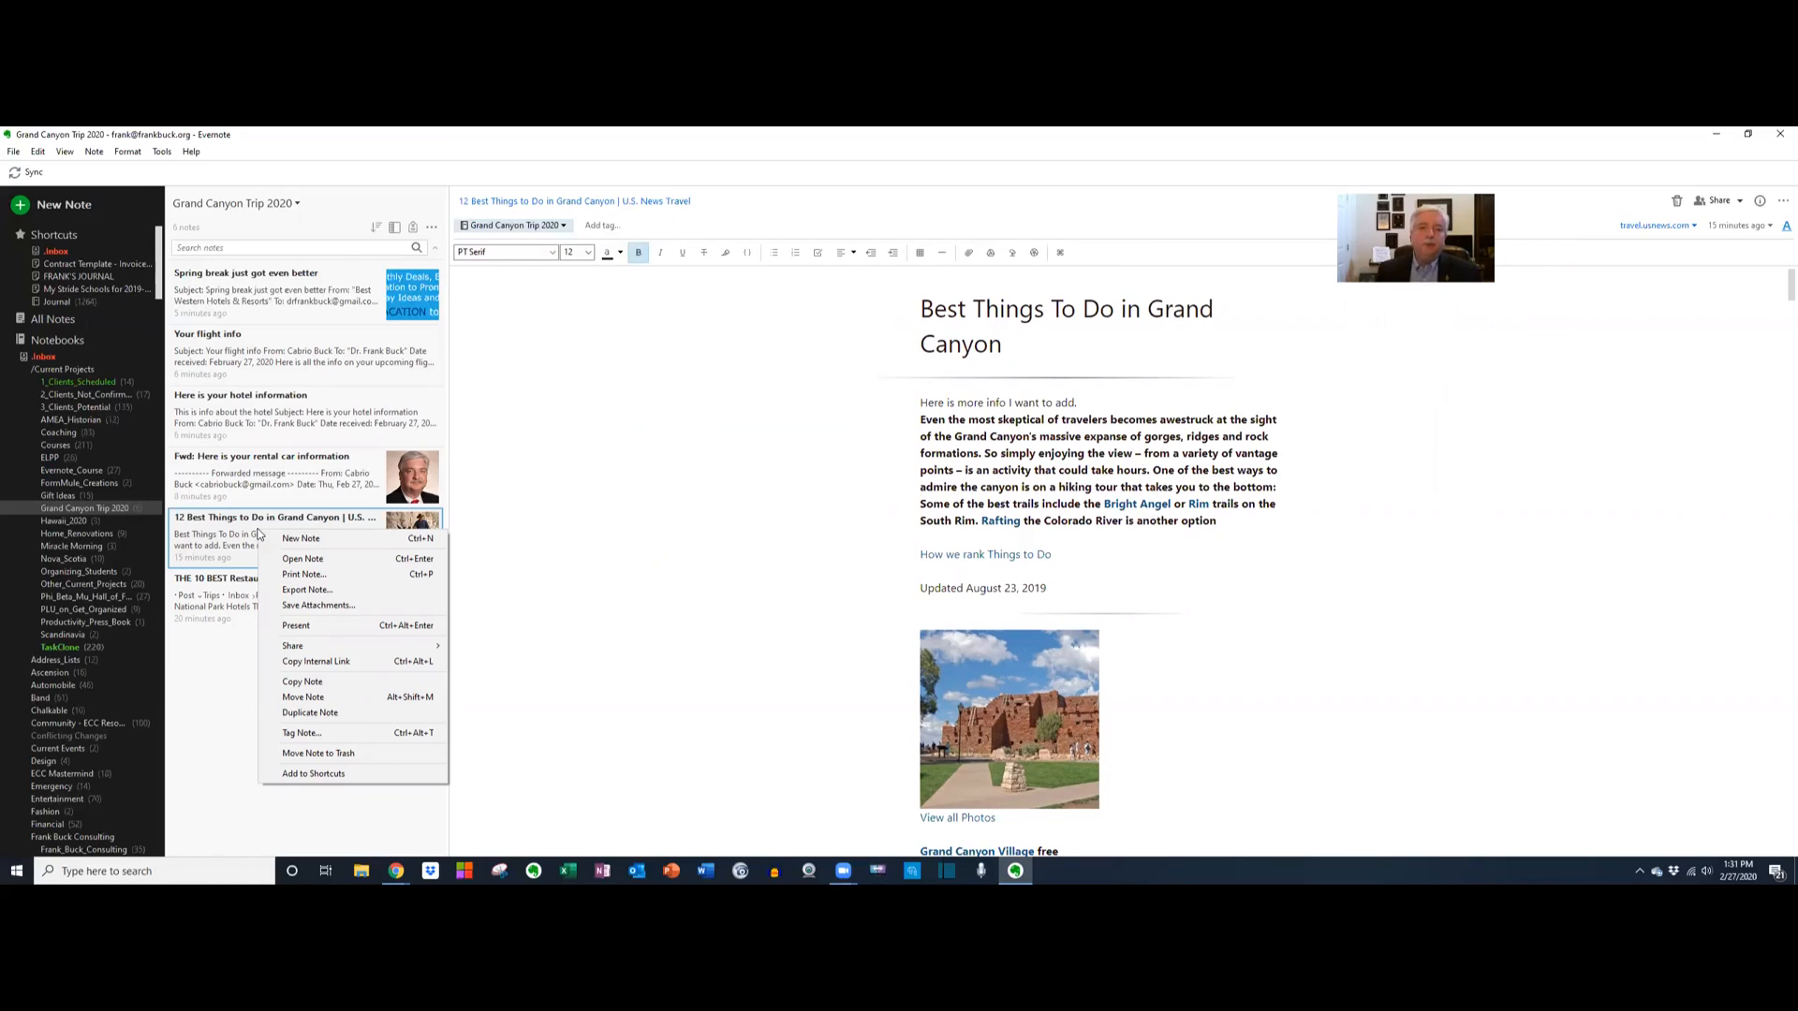
pyautogui.moveTo(303, 558)
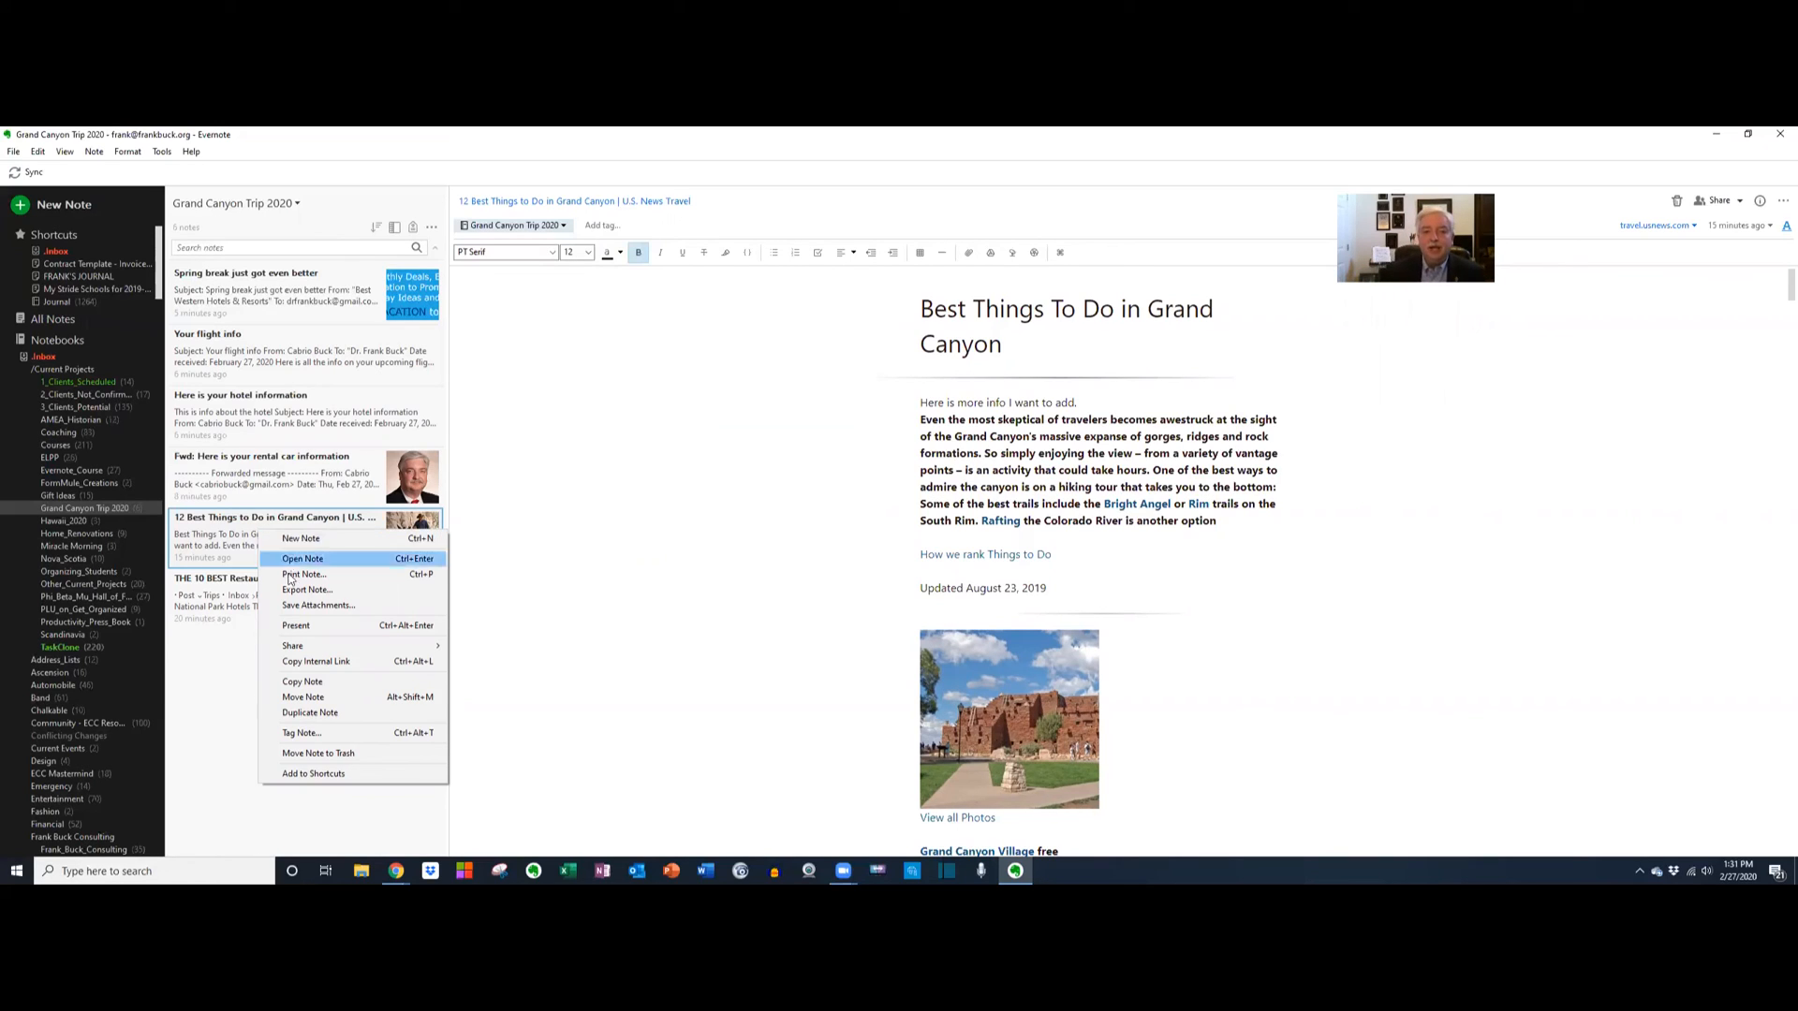
pyautogui.moveTo(302, 646)
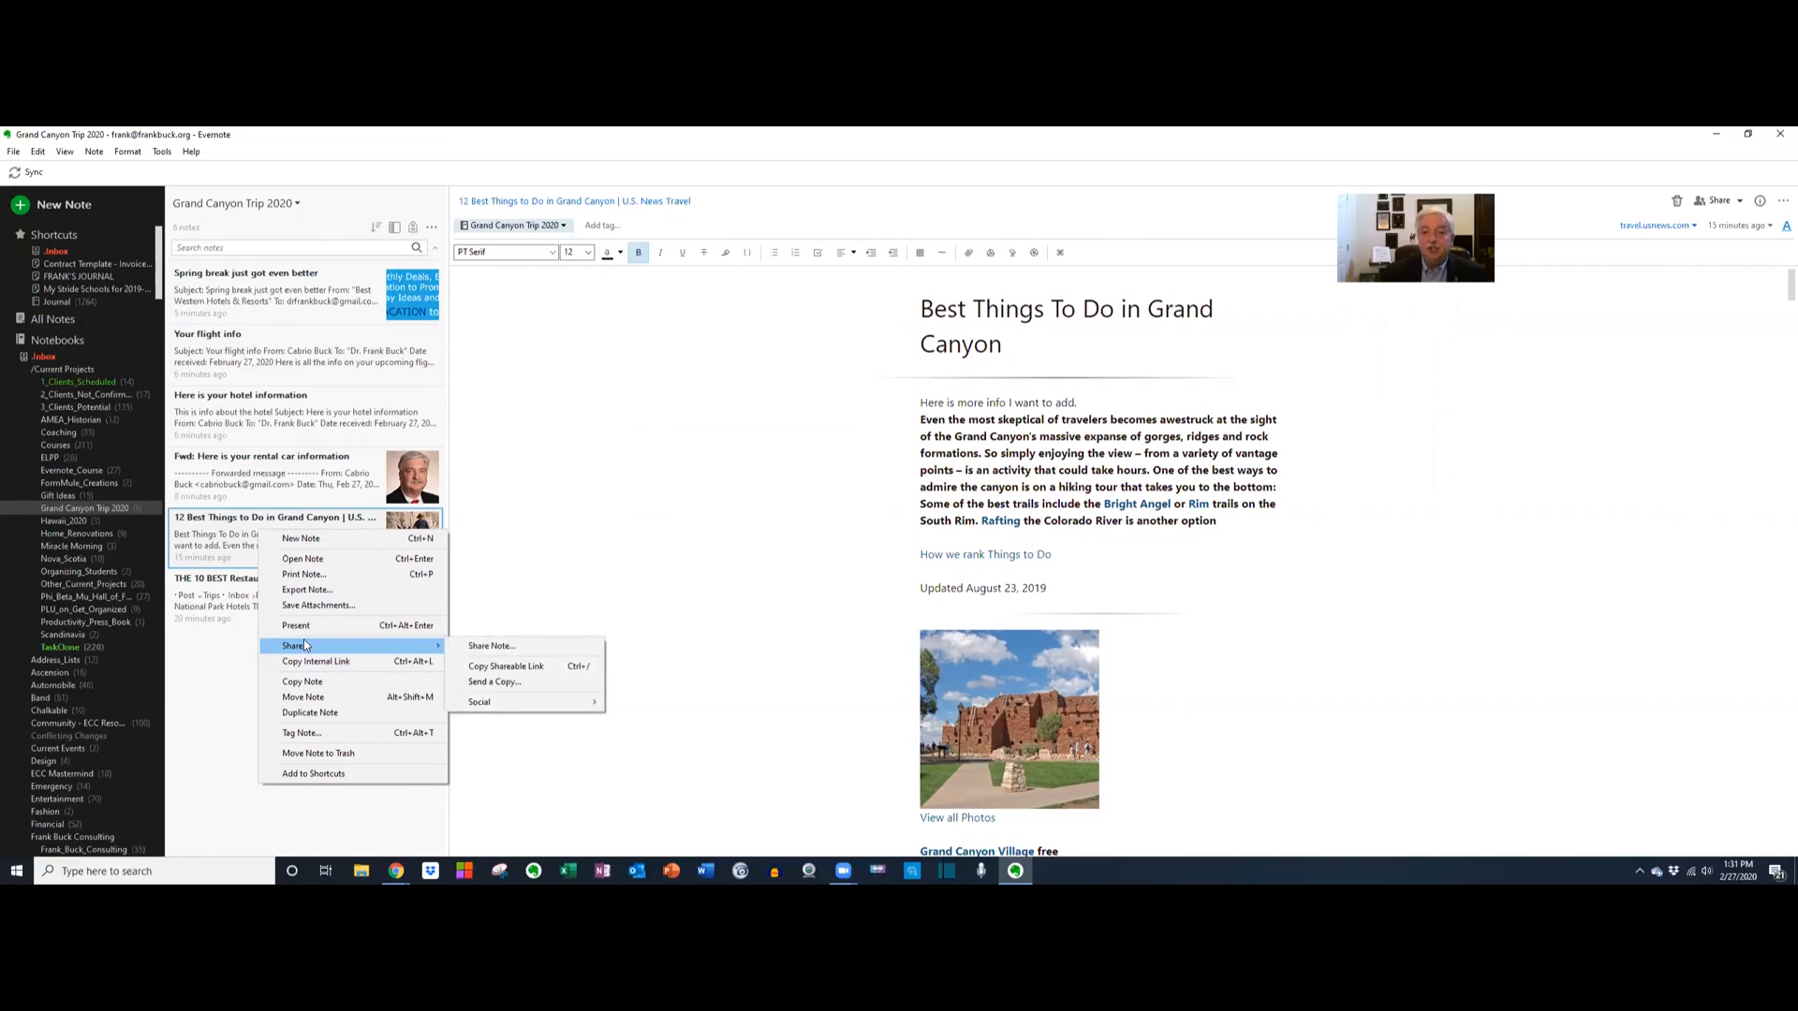
pyautogui.moveTo(431, 646)
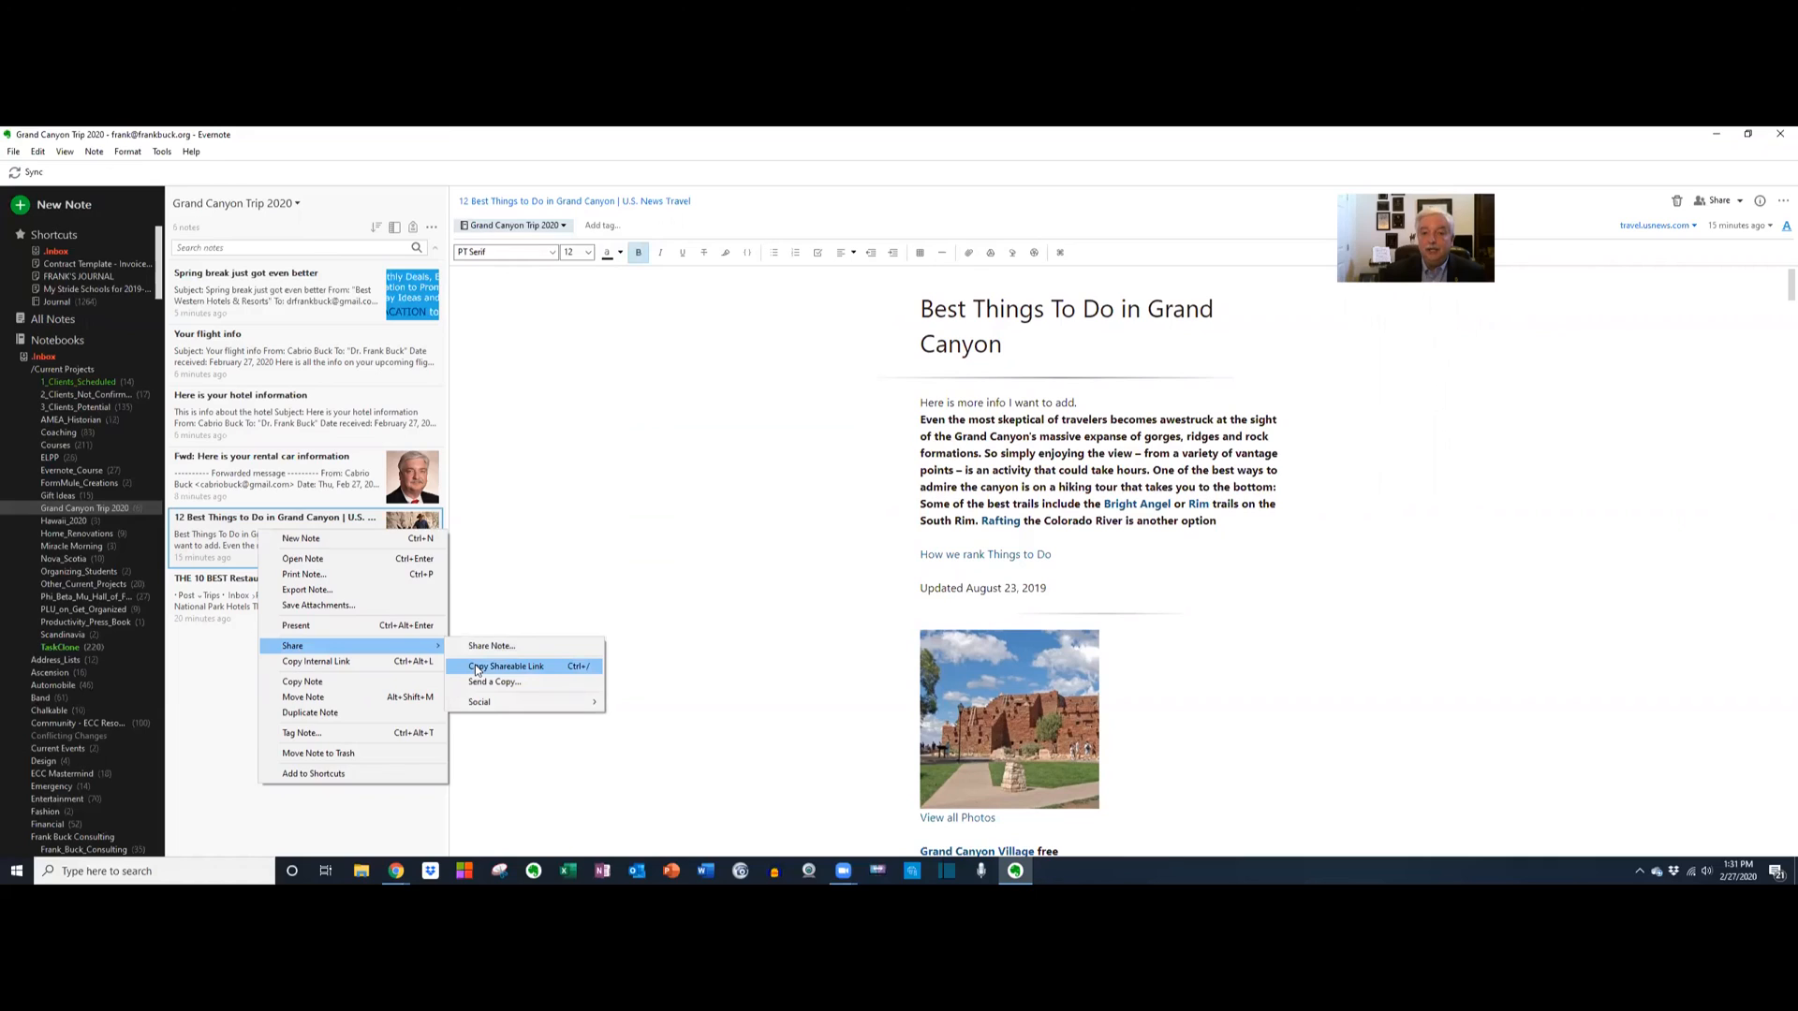
pyautogui.click(504, 666)
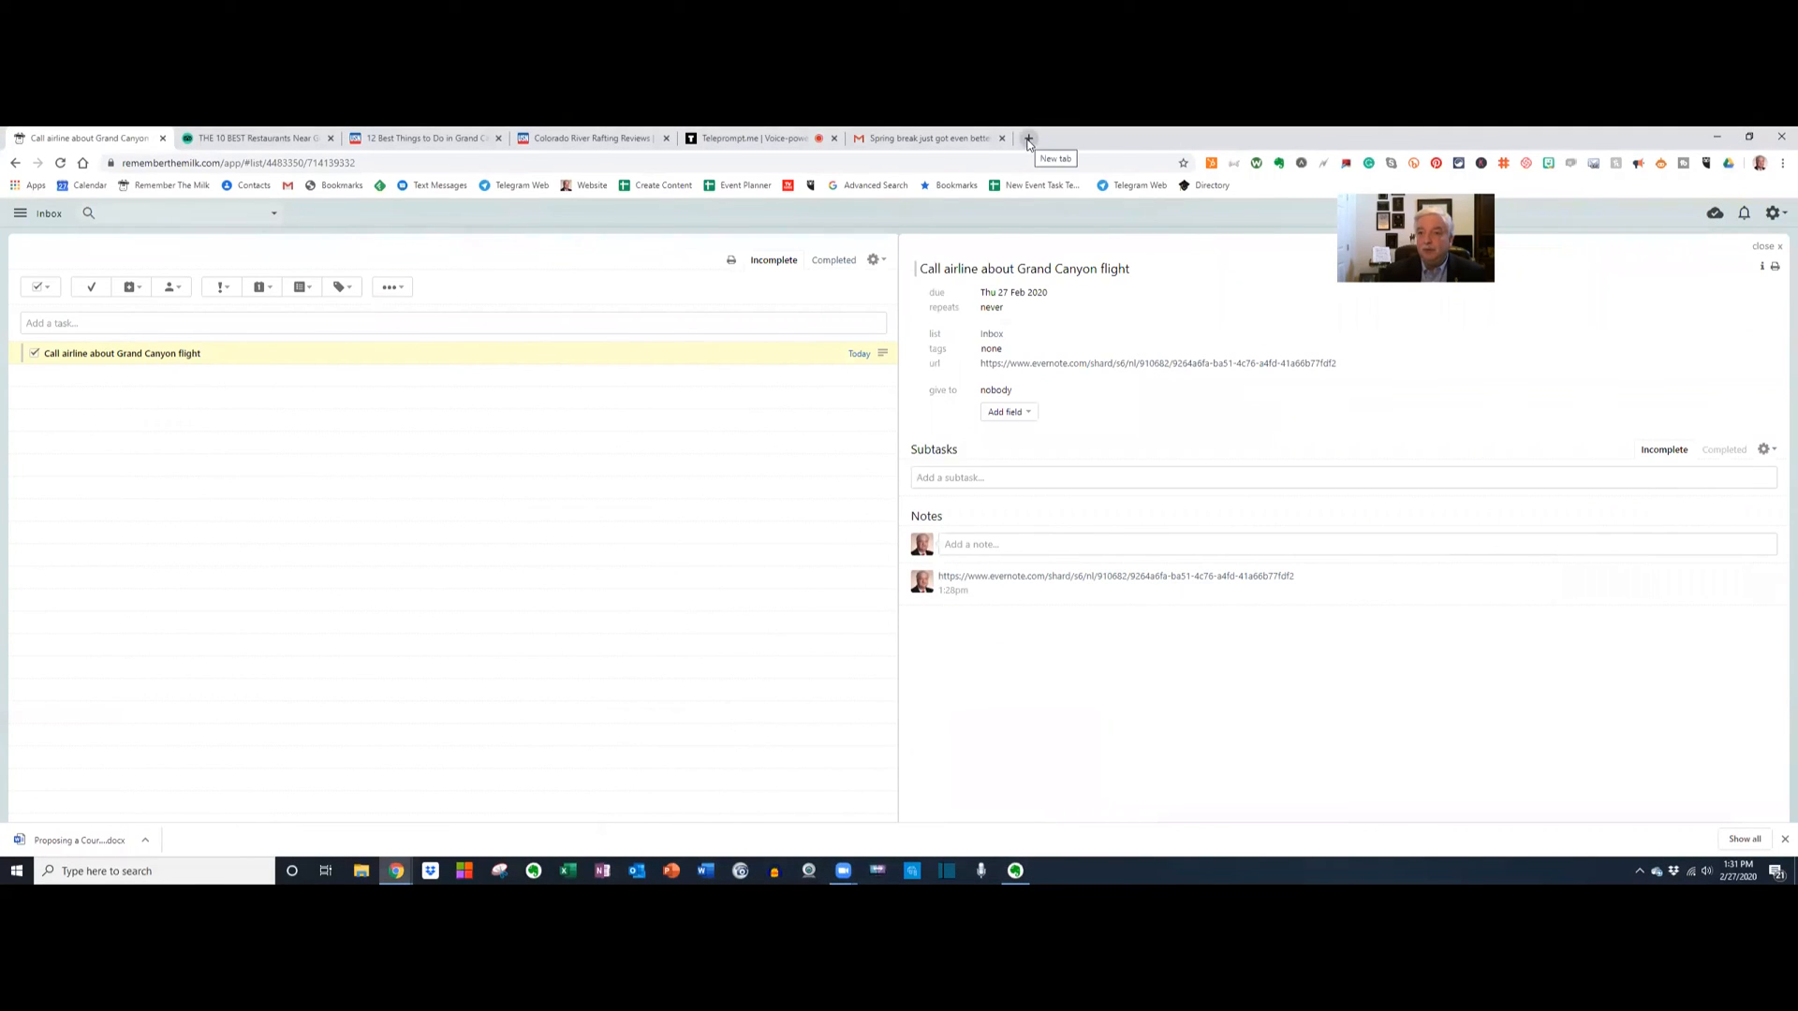
# Enter the Evernote shareable link as the address in a new Chrome tab.
pyautogui.click(1028, 137)
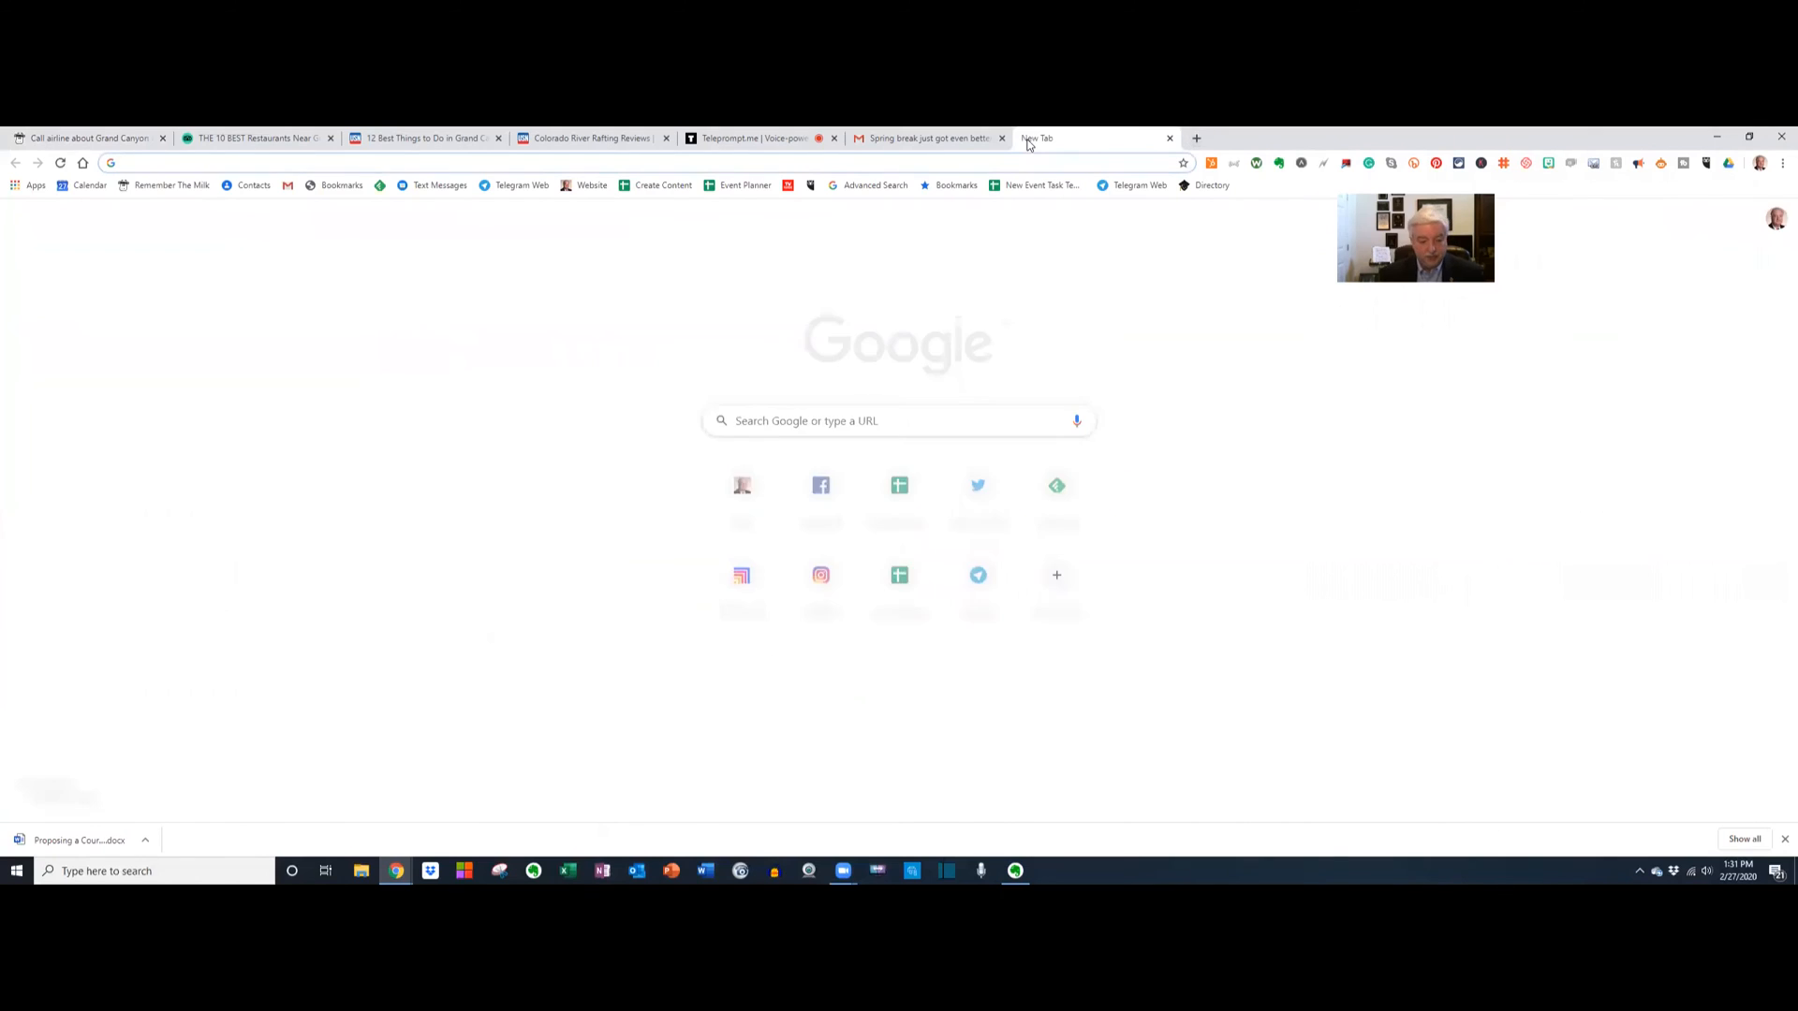
pyautogui.write('https://www.evernote.com/l/AAZCJBTZ8zBGlY-x2wsrH_WyeTUXgO56Wf8/')
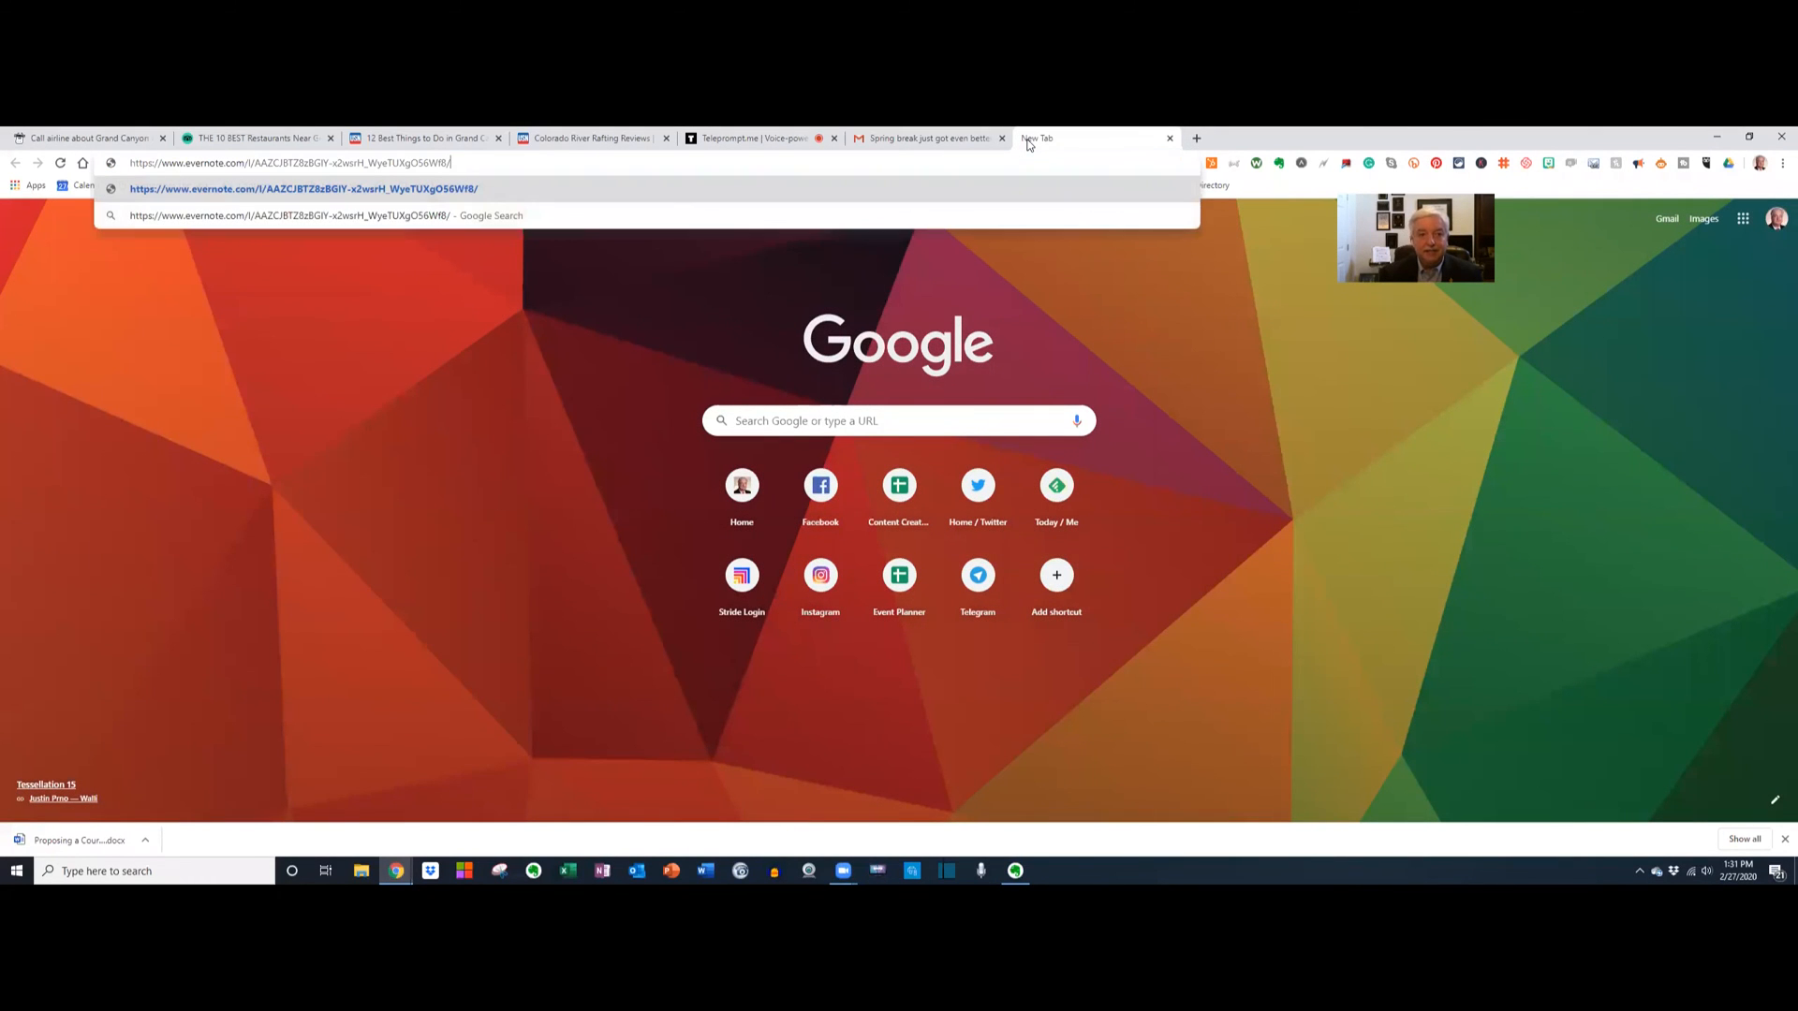